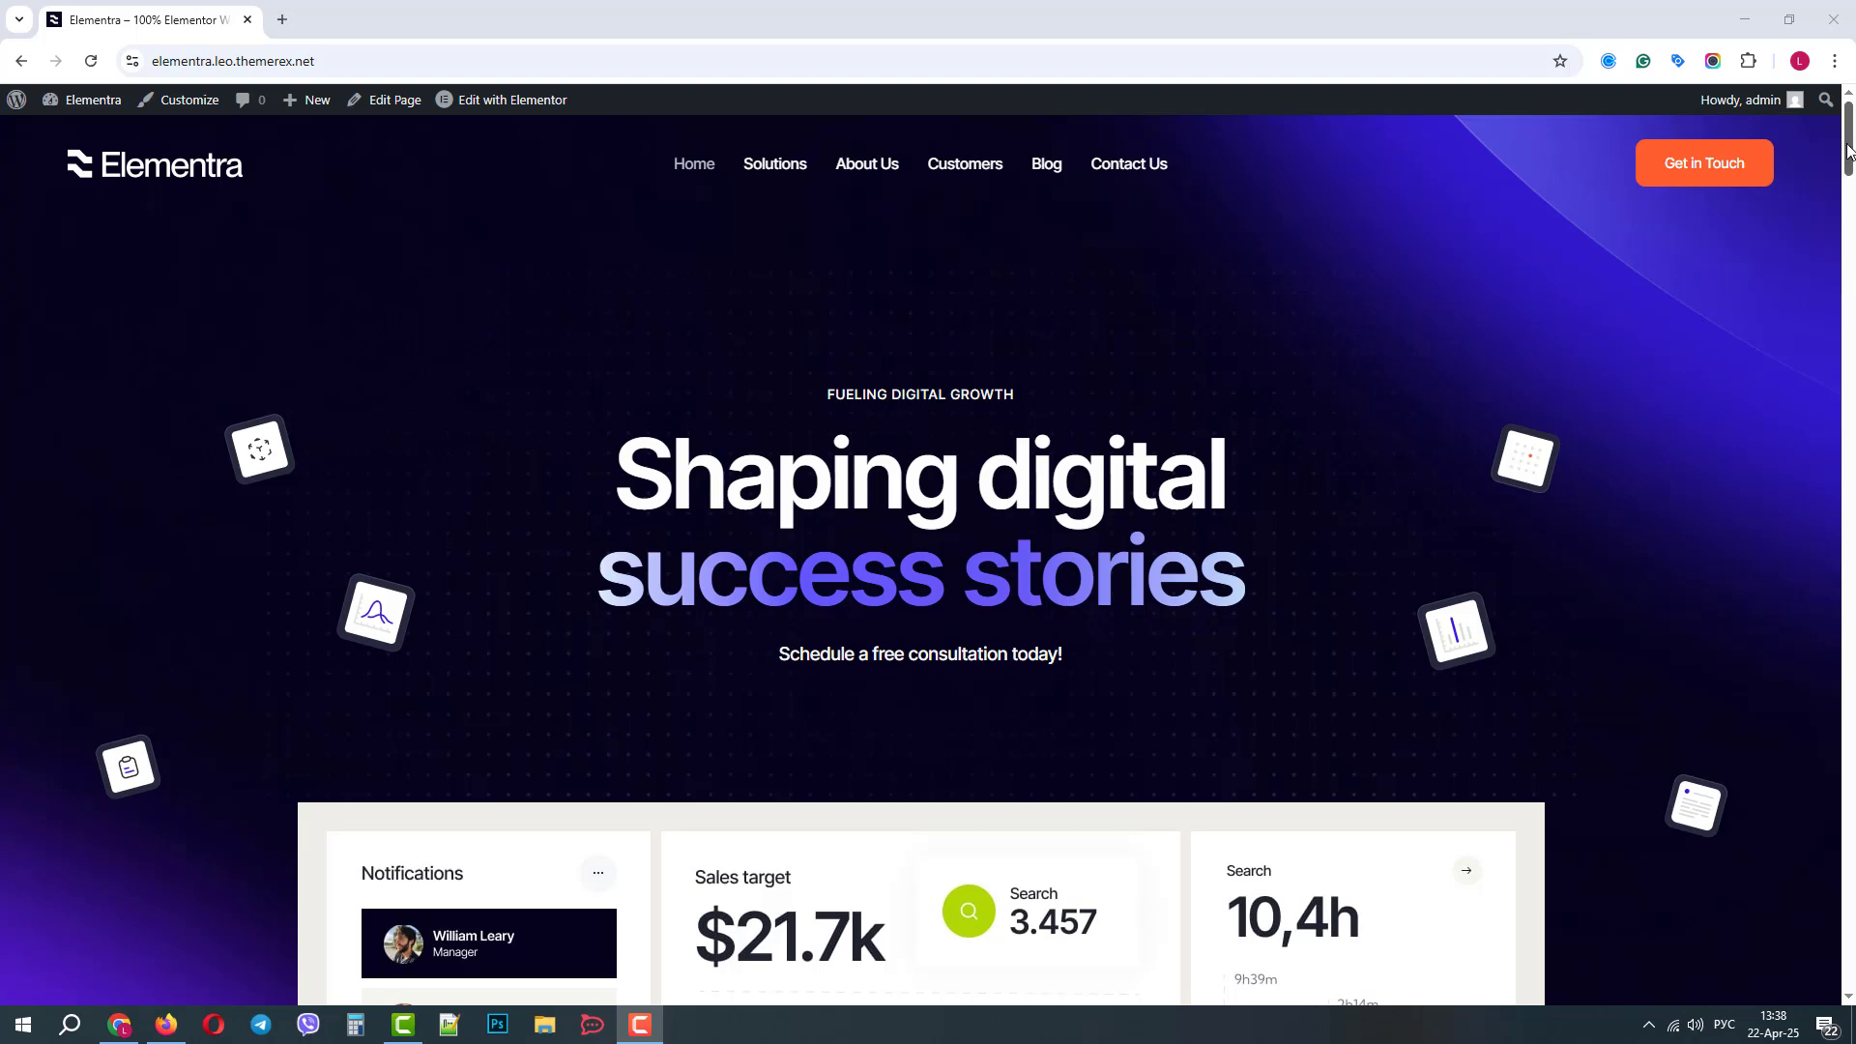
Step: Go from the front end to the WordPress dashboard and start adding a new plugin
scroll("down", 3)
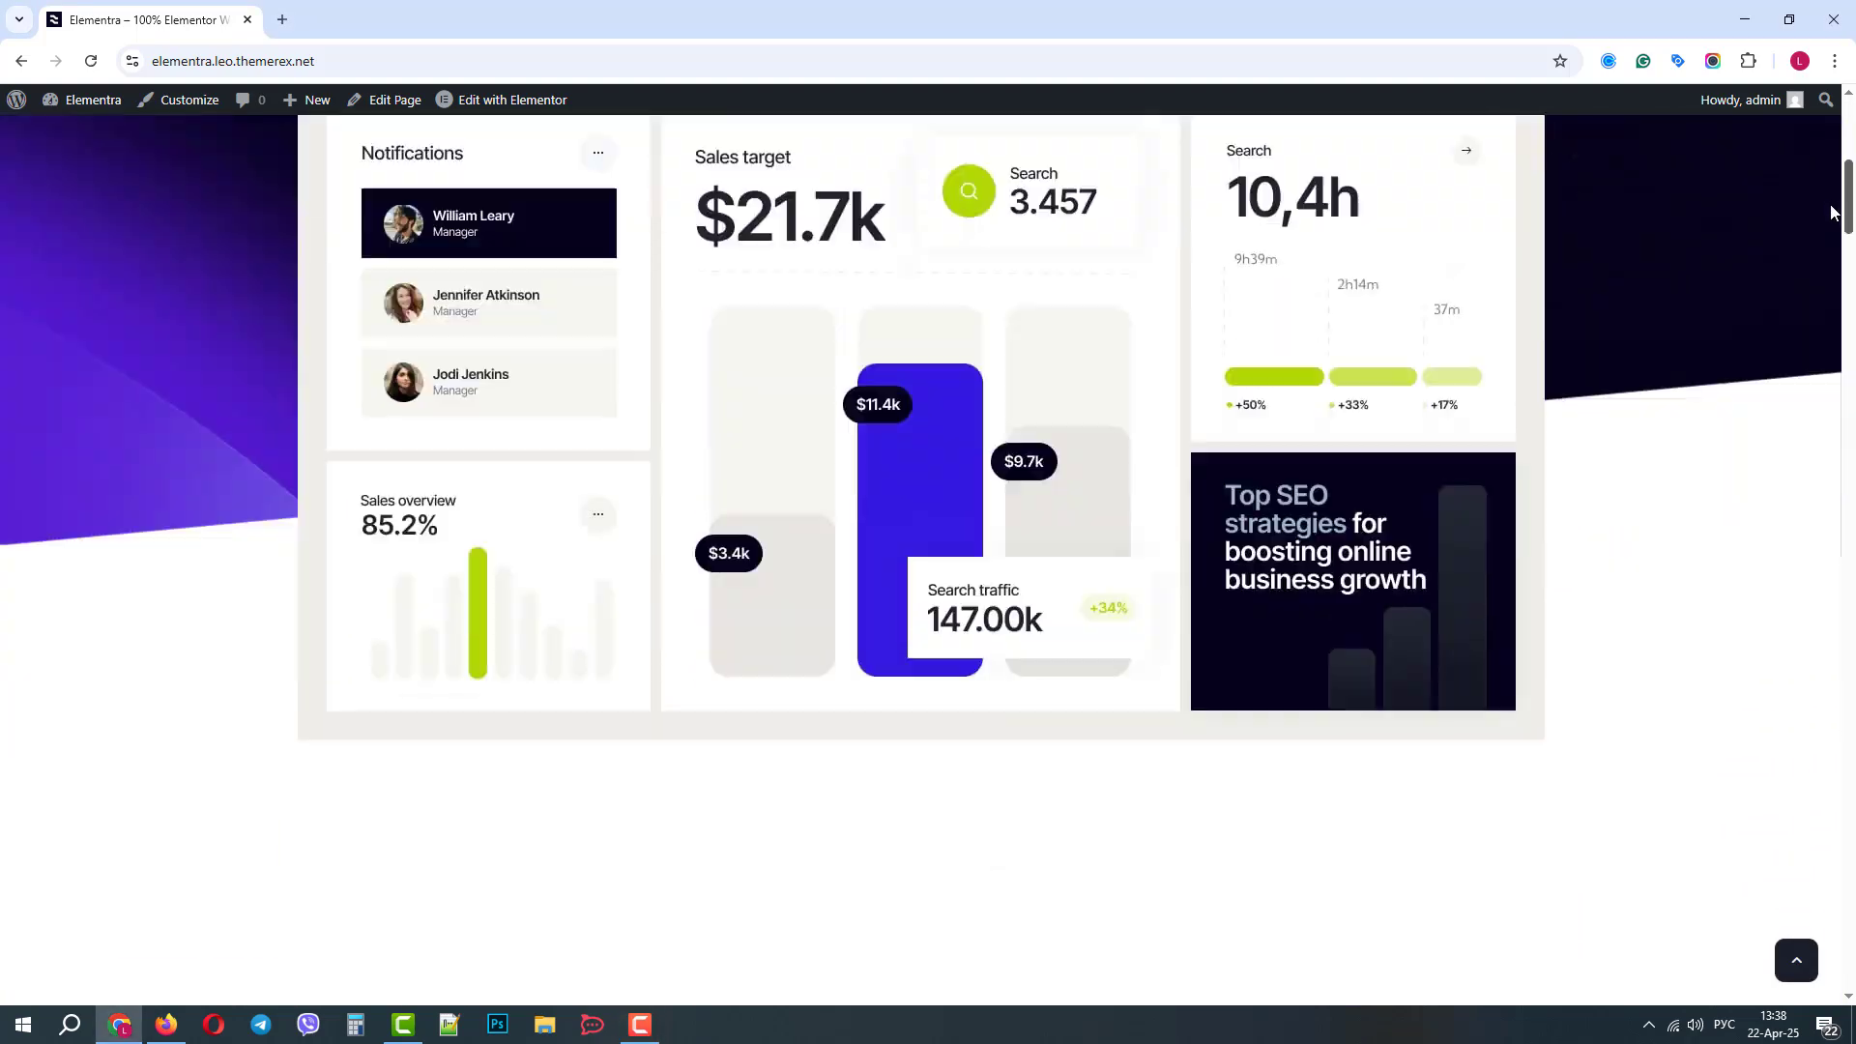
scroll("up", 3)
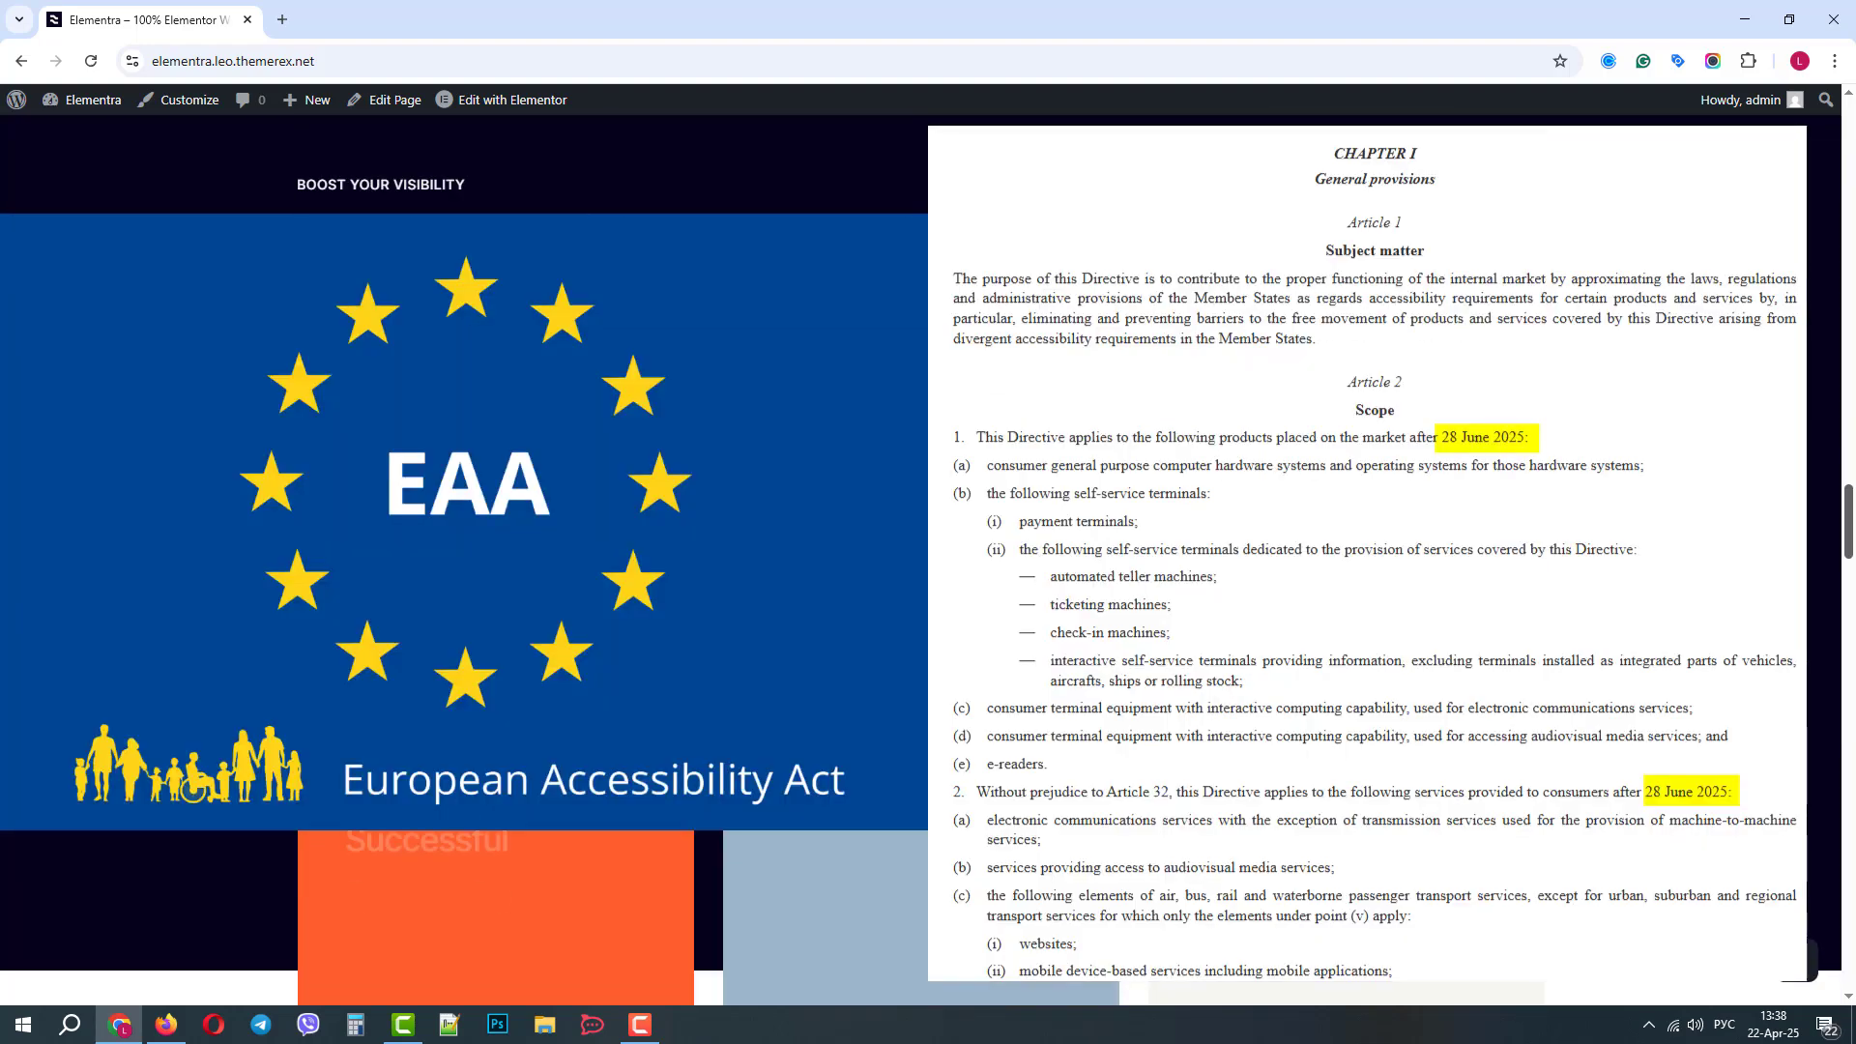
scroll("down", 3)
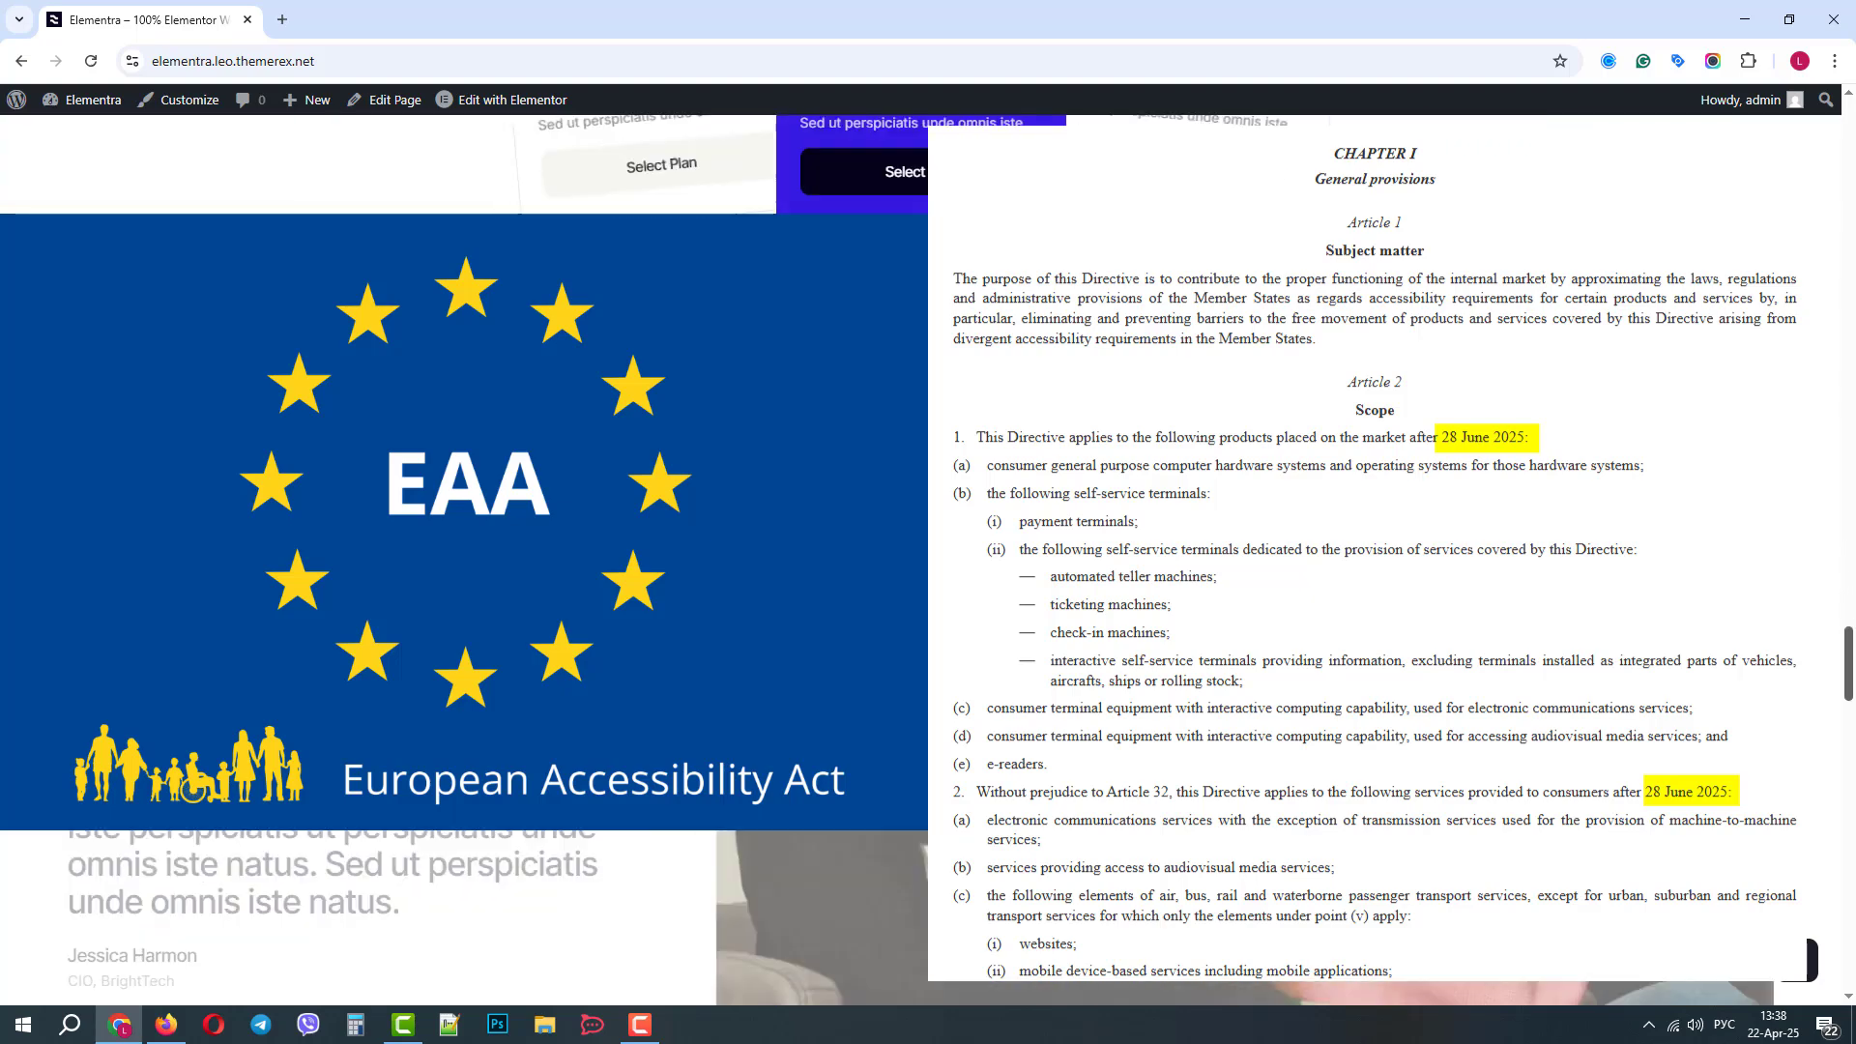
scroll("down", 3)
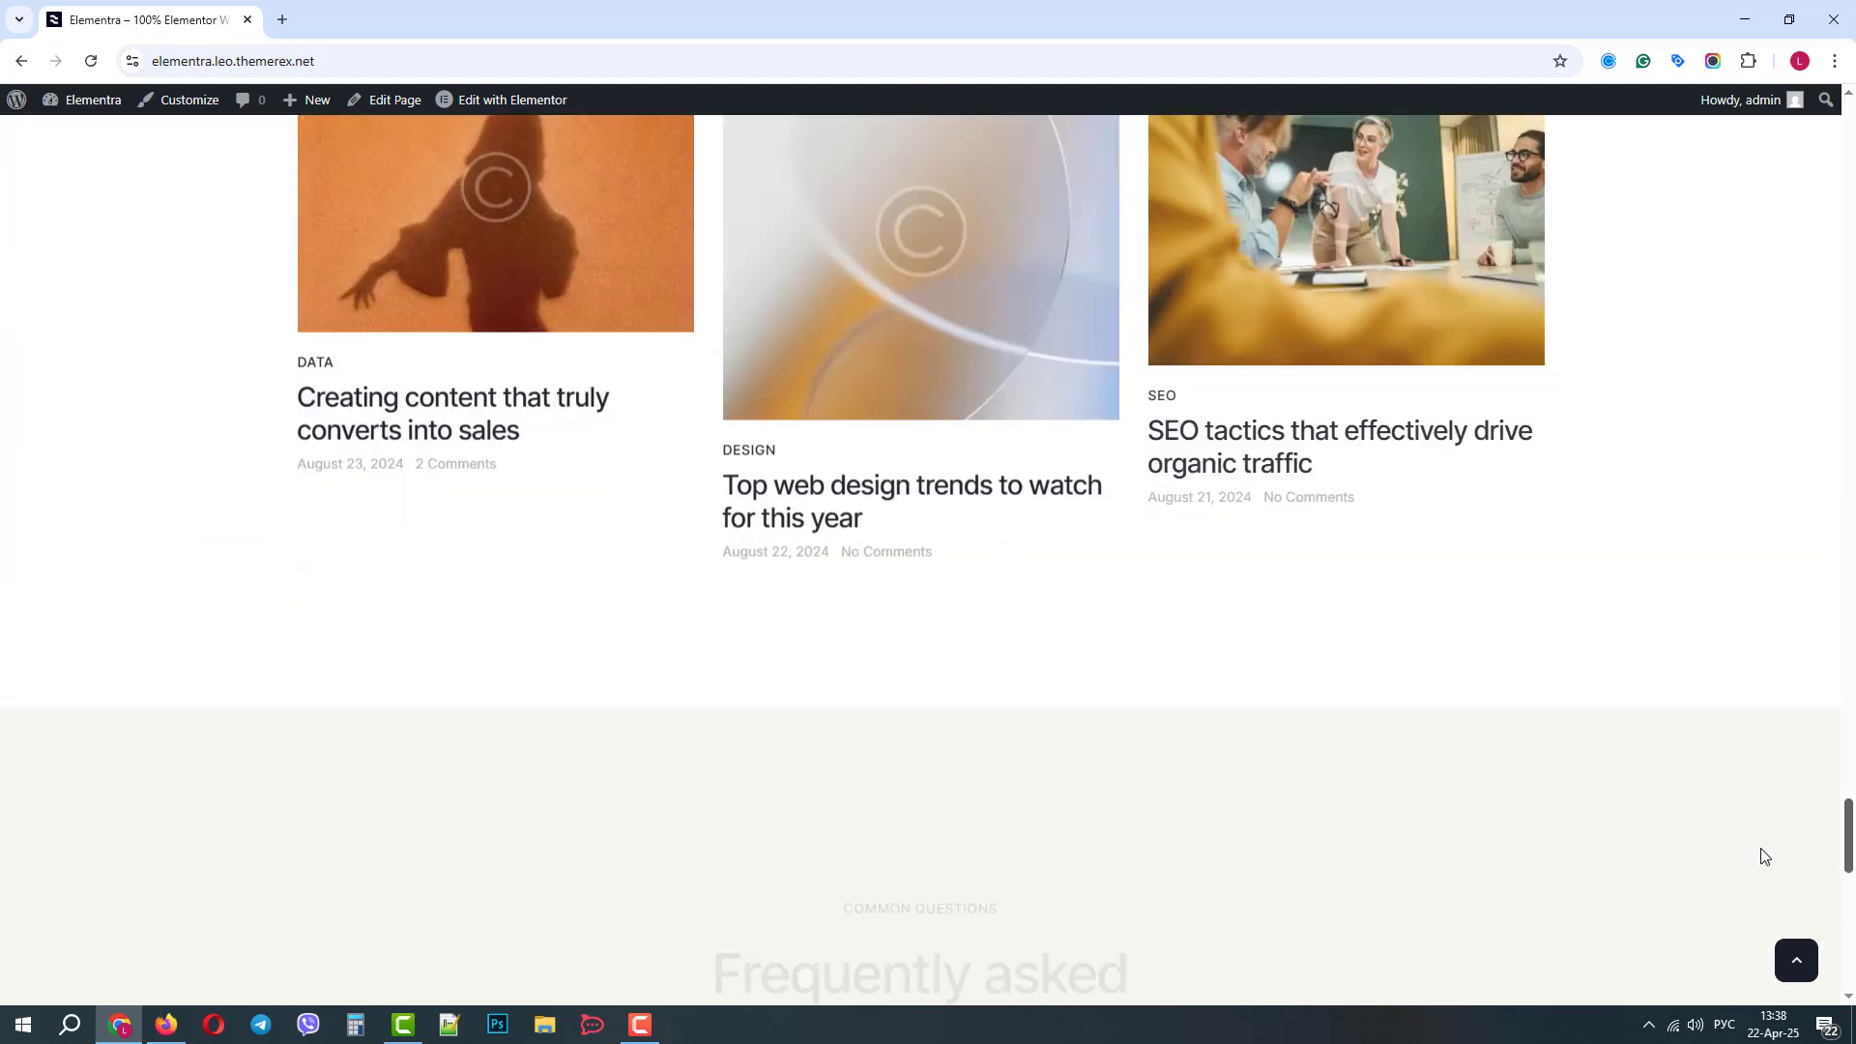
scroll("down", 3)
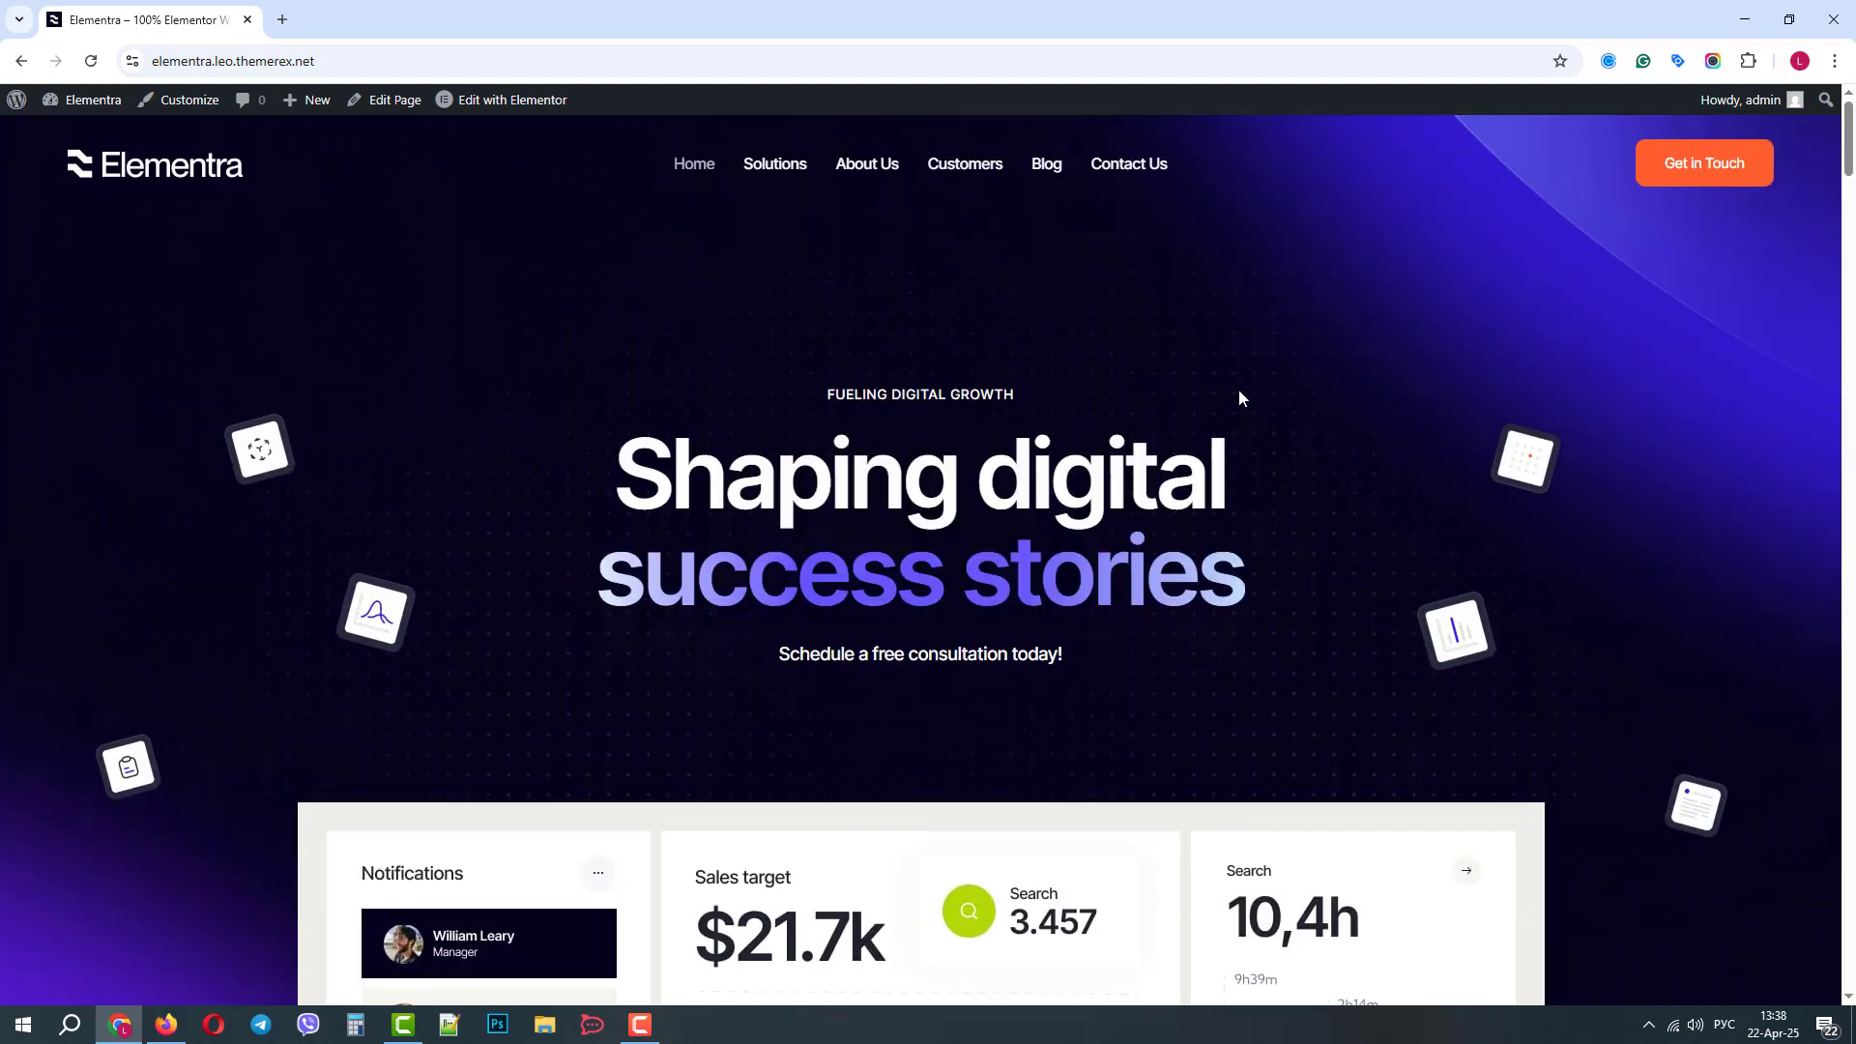
left_click(93, 100)
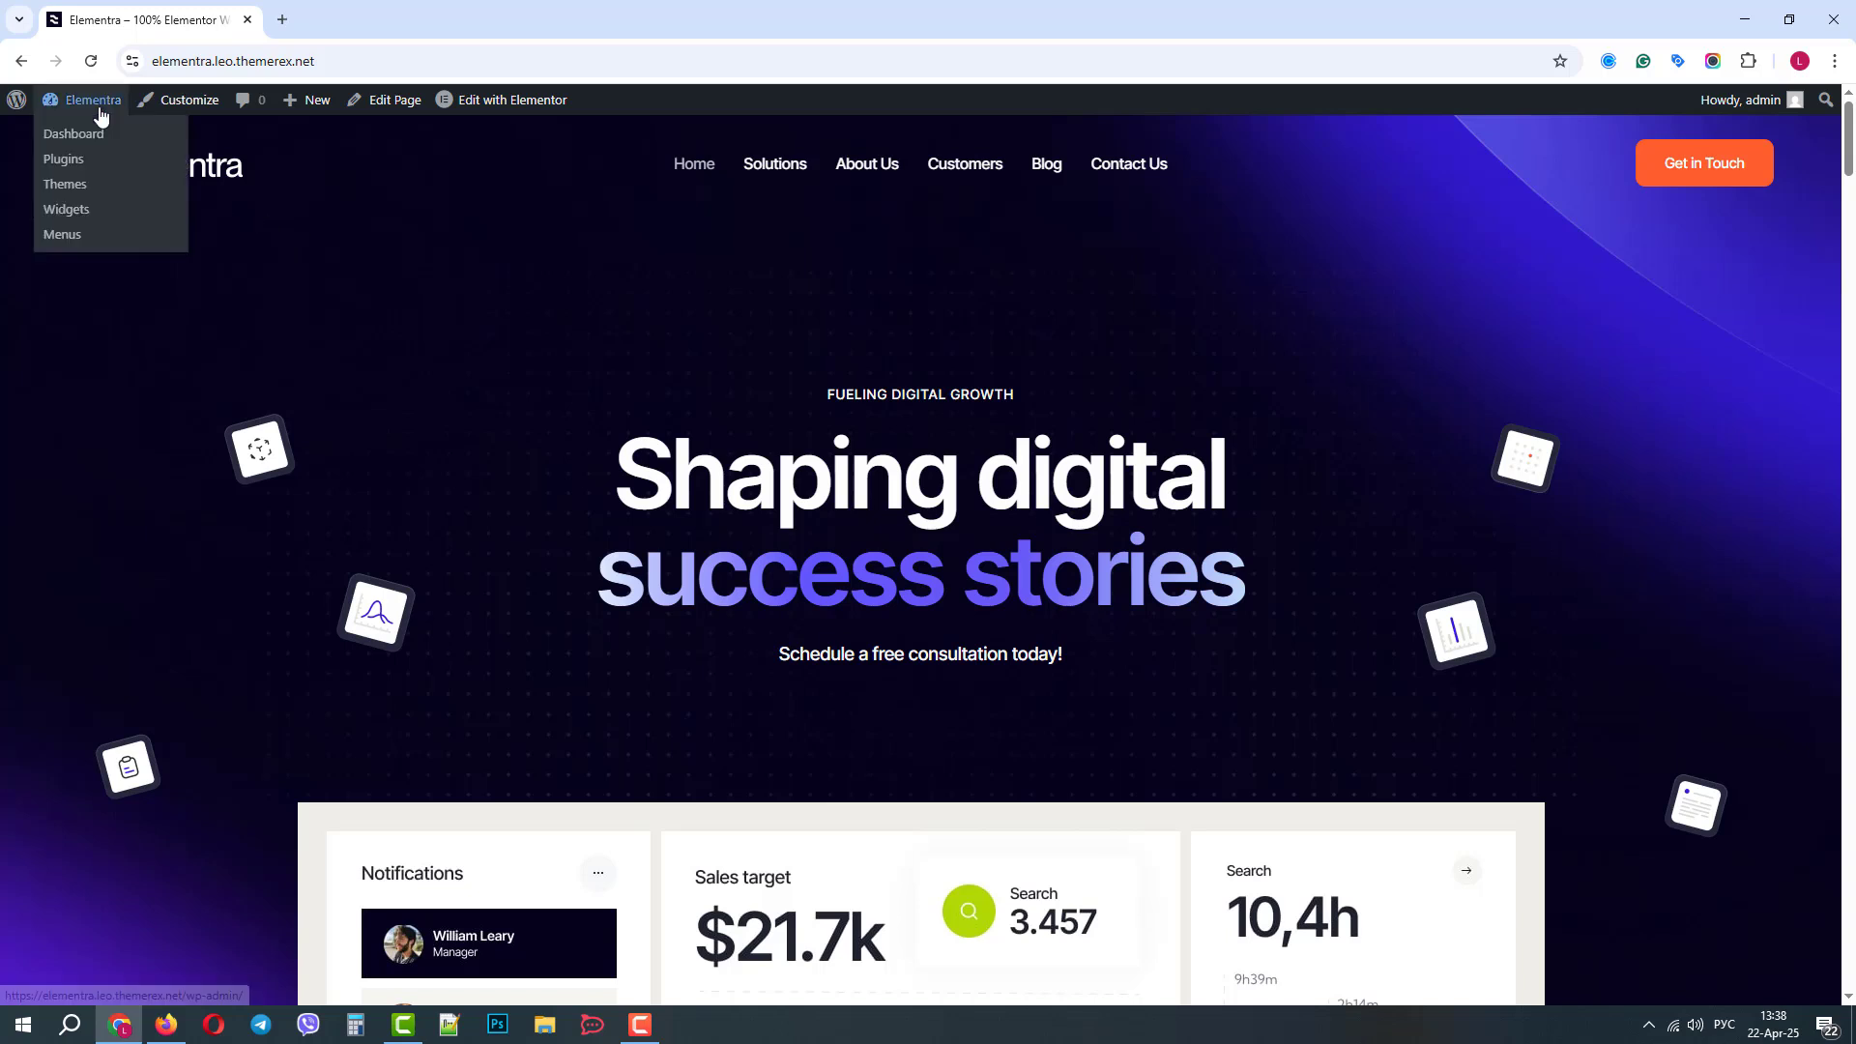
left_click(73, 135)
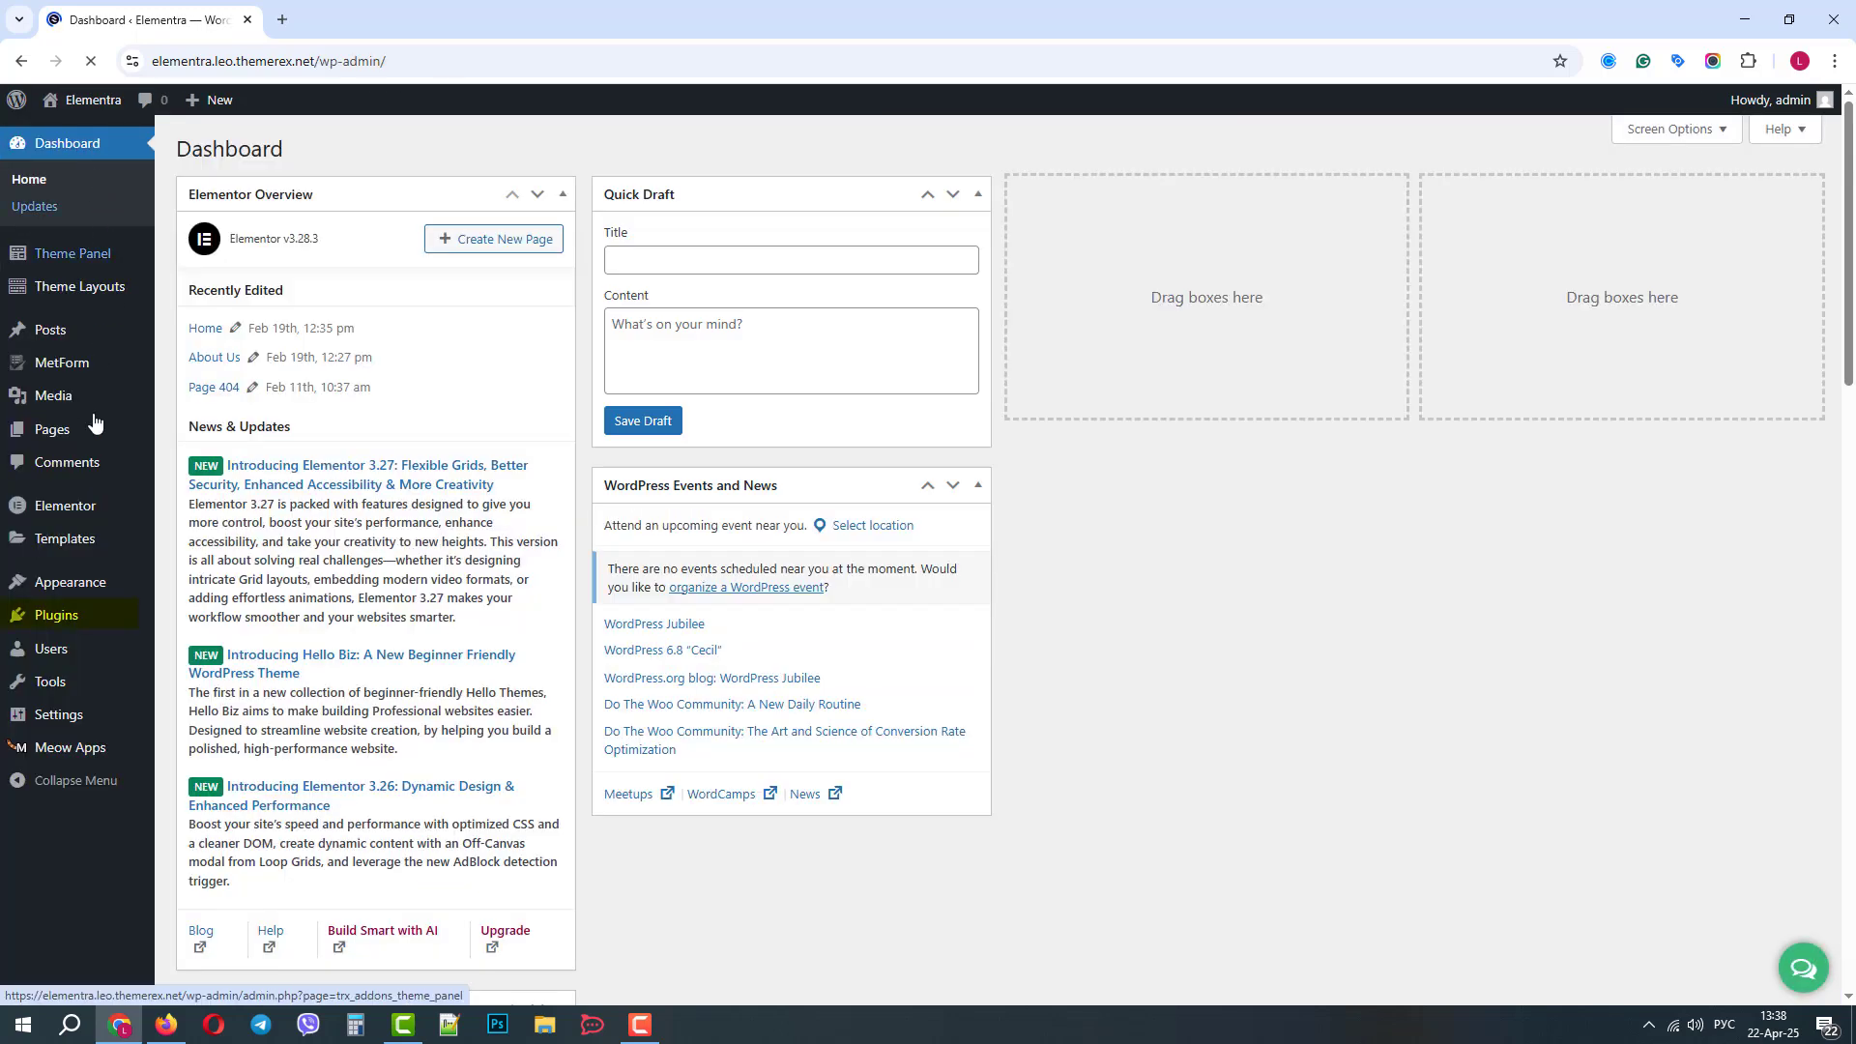
mouse_move(203, 646)
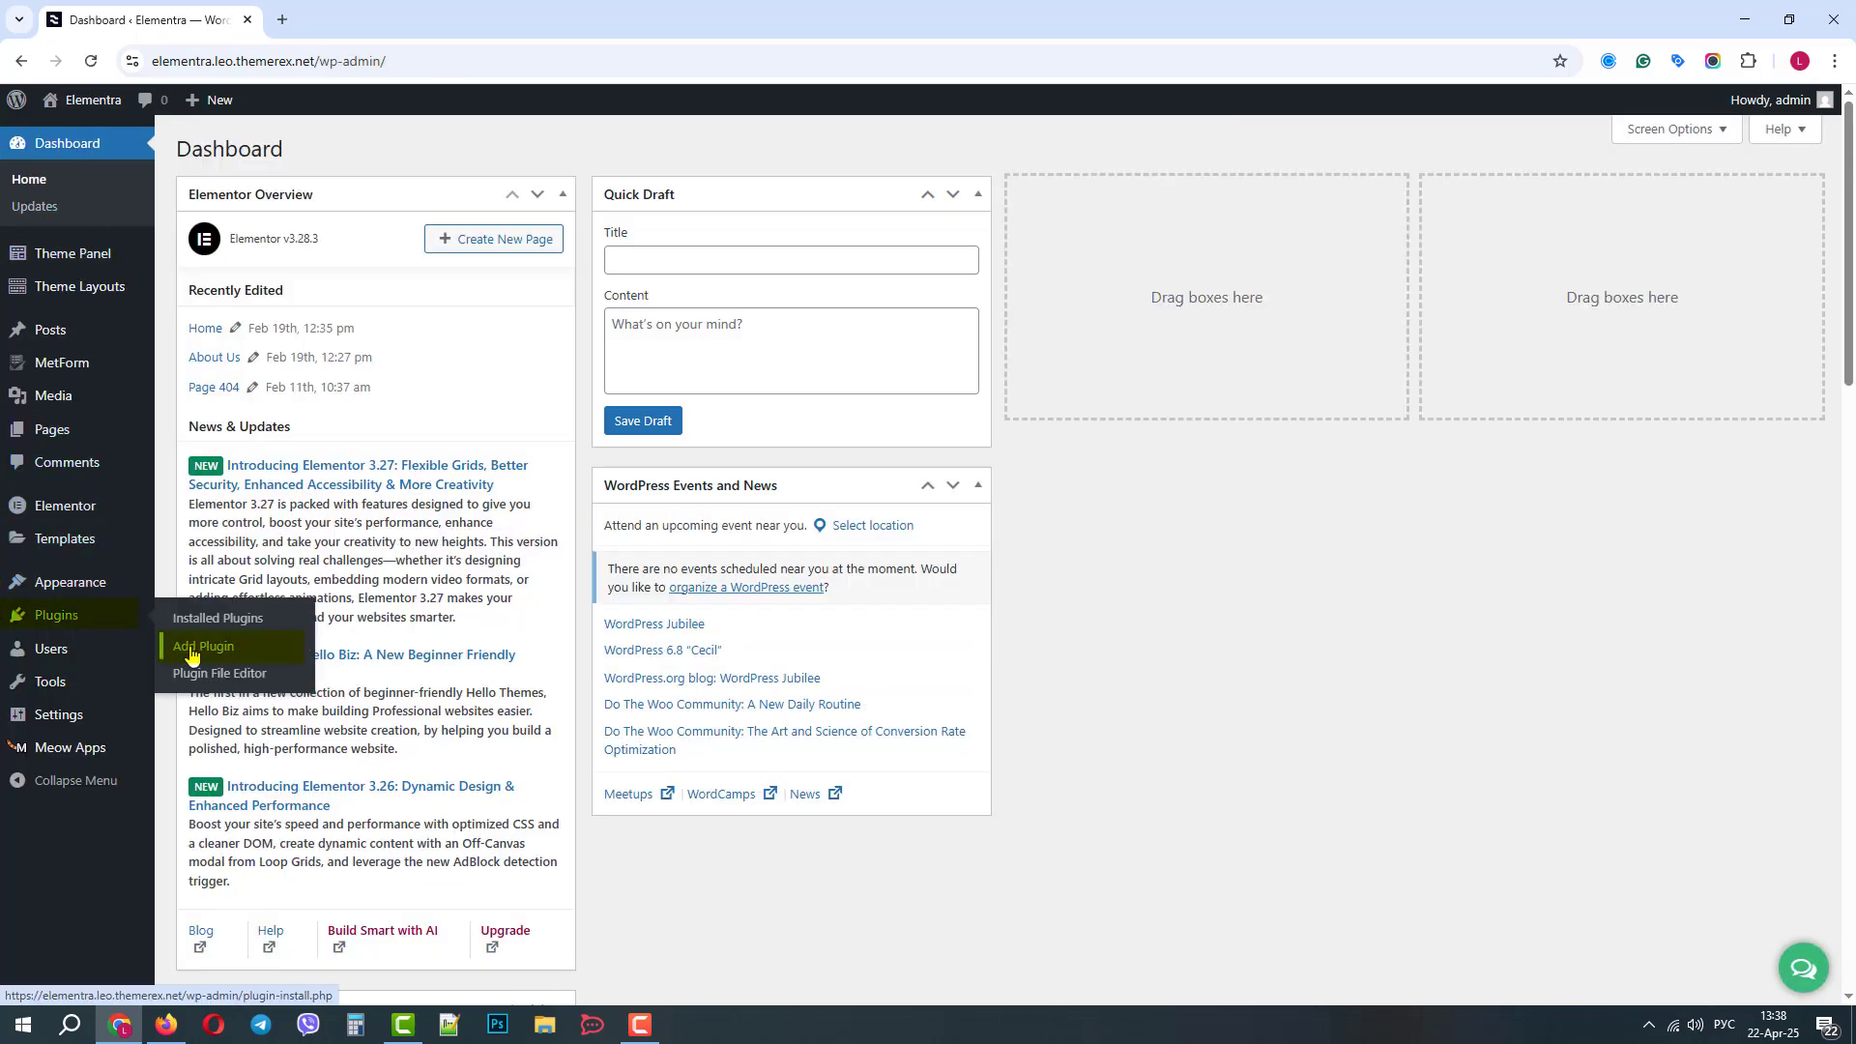
left_click(203, 645)
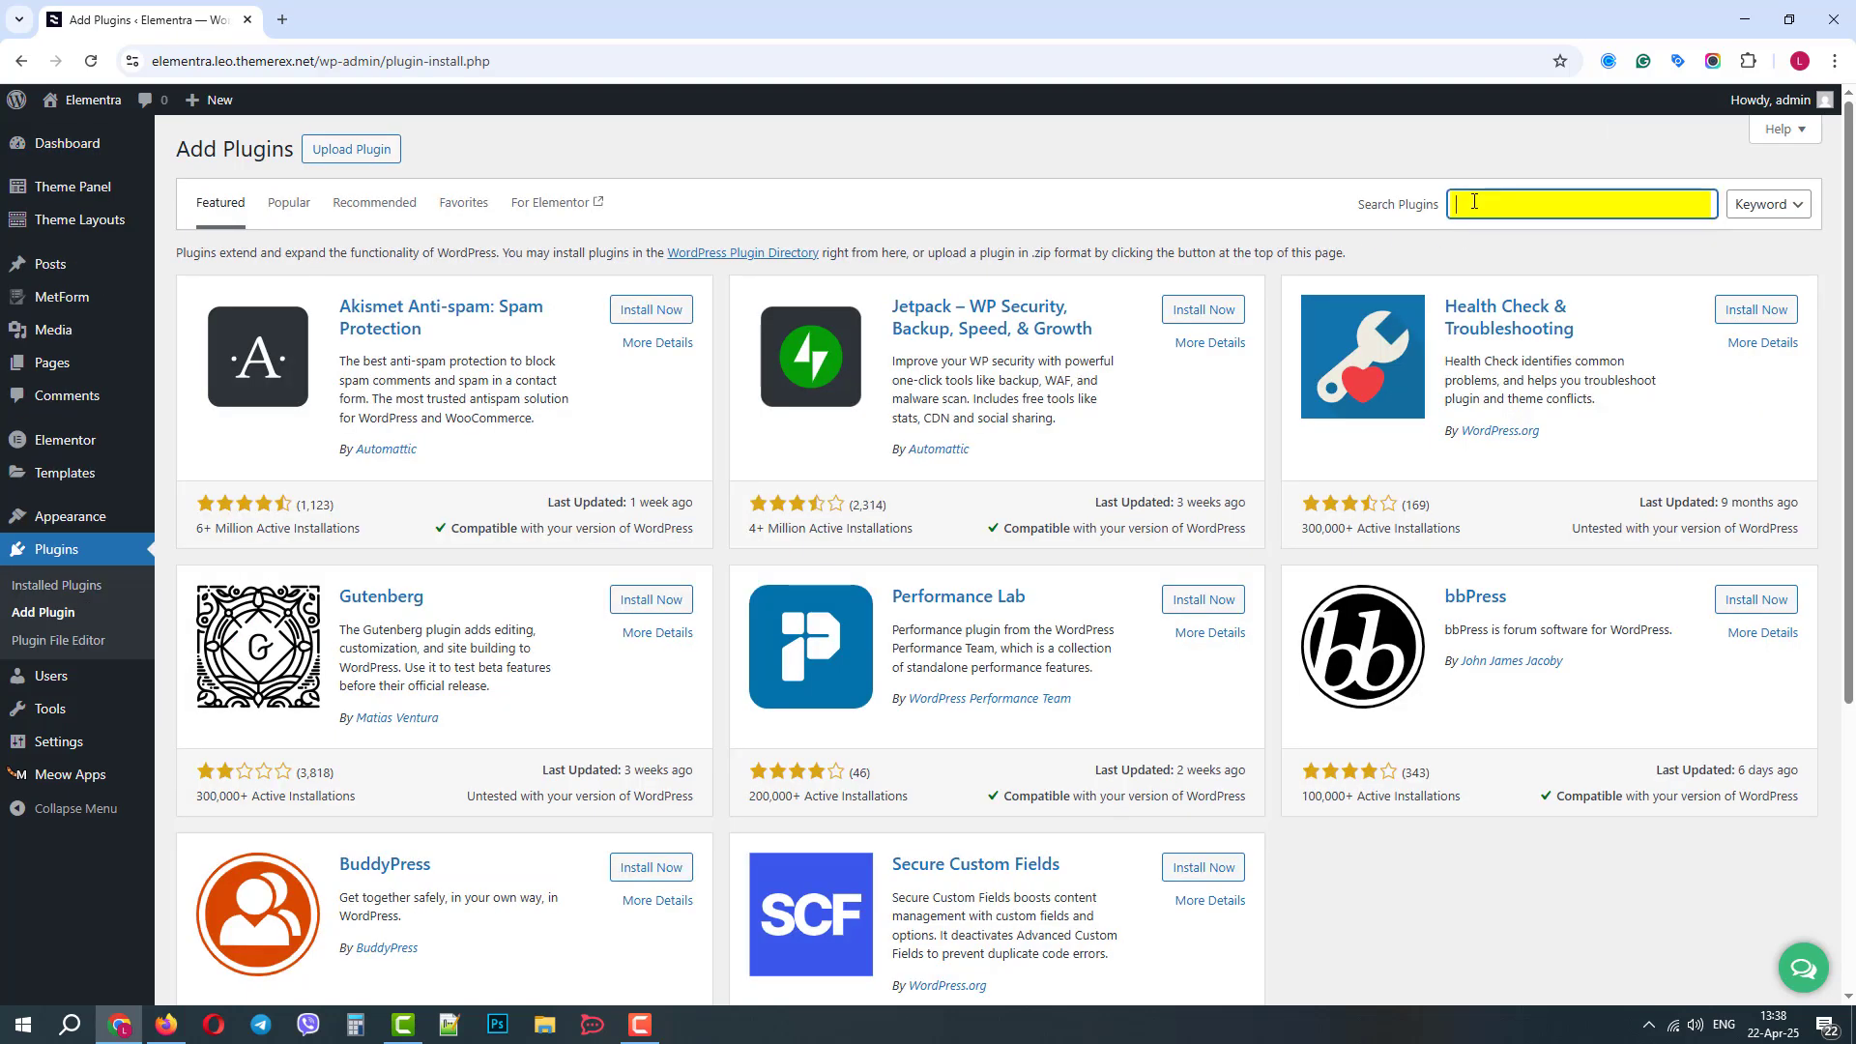
Step: Search plugins for 'accessibi' and install Ally – Web Accessibility & Usability
type("accessibi")
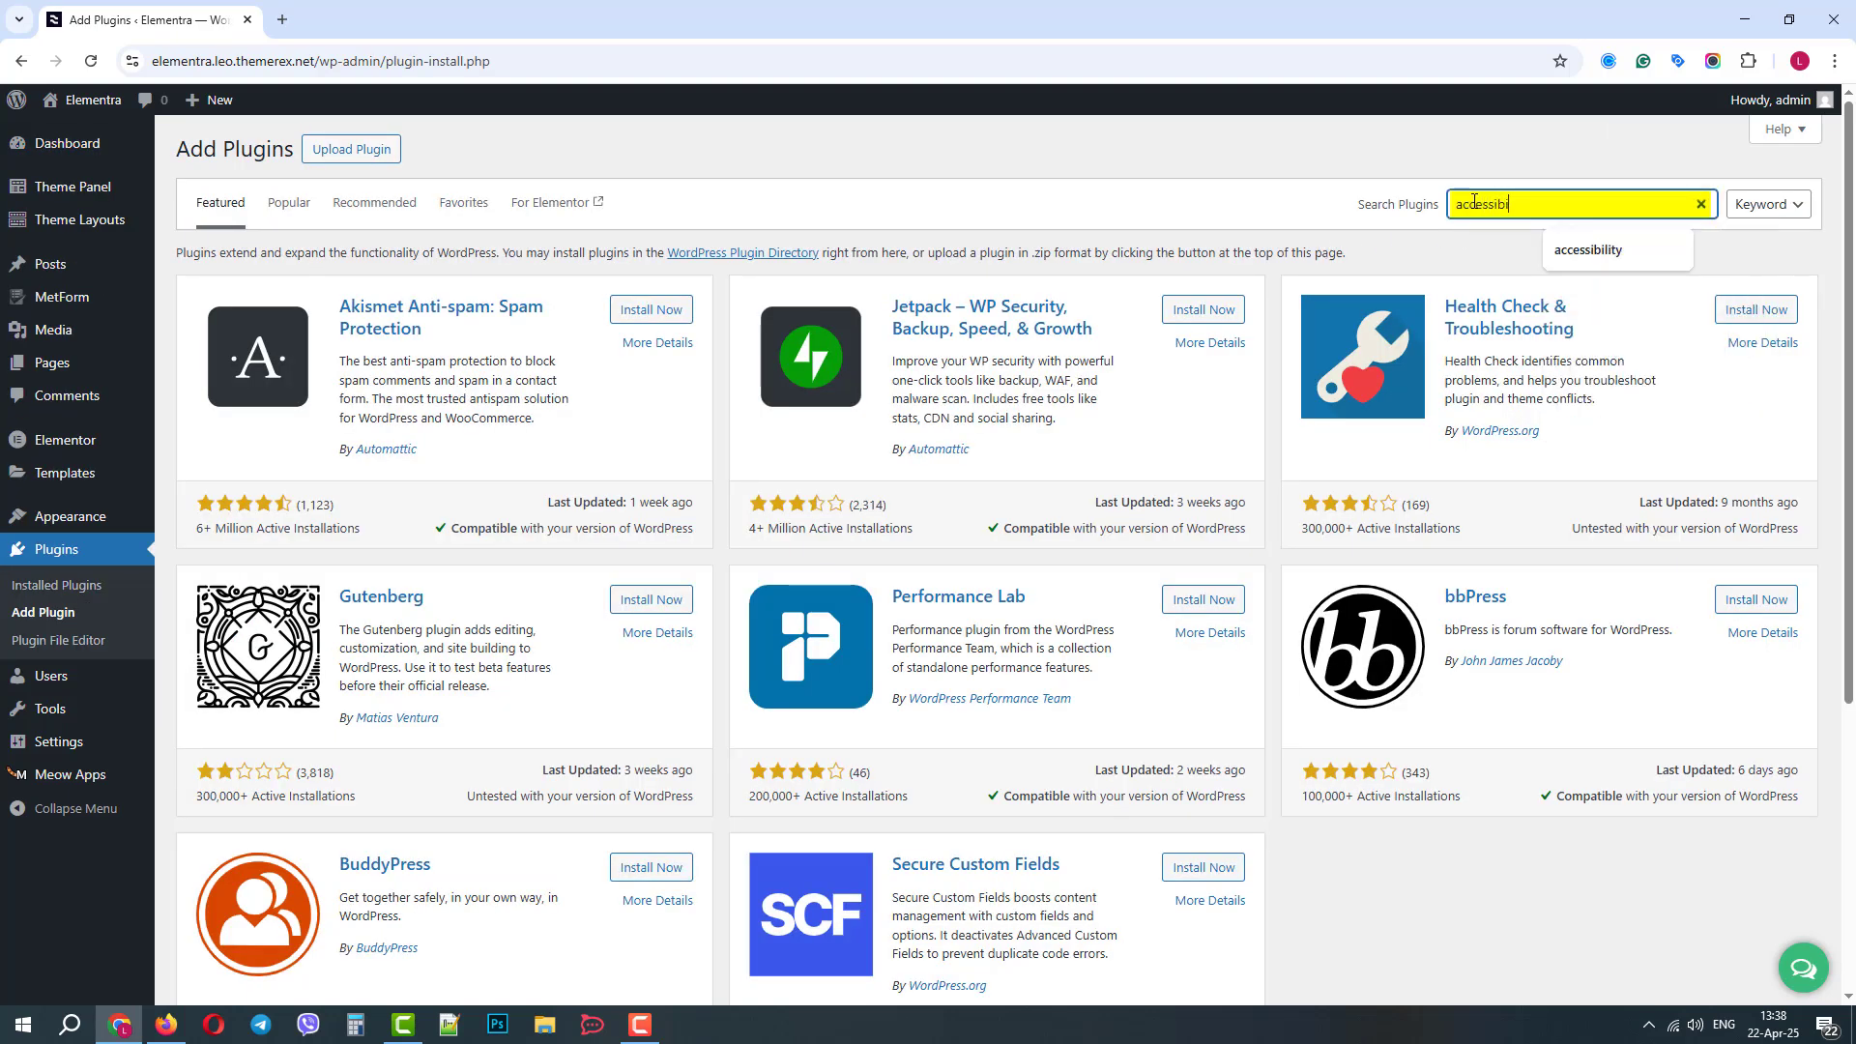
key("Enter")
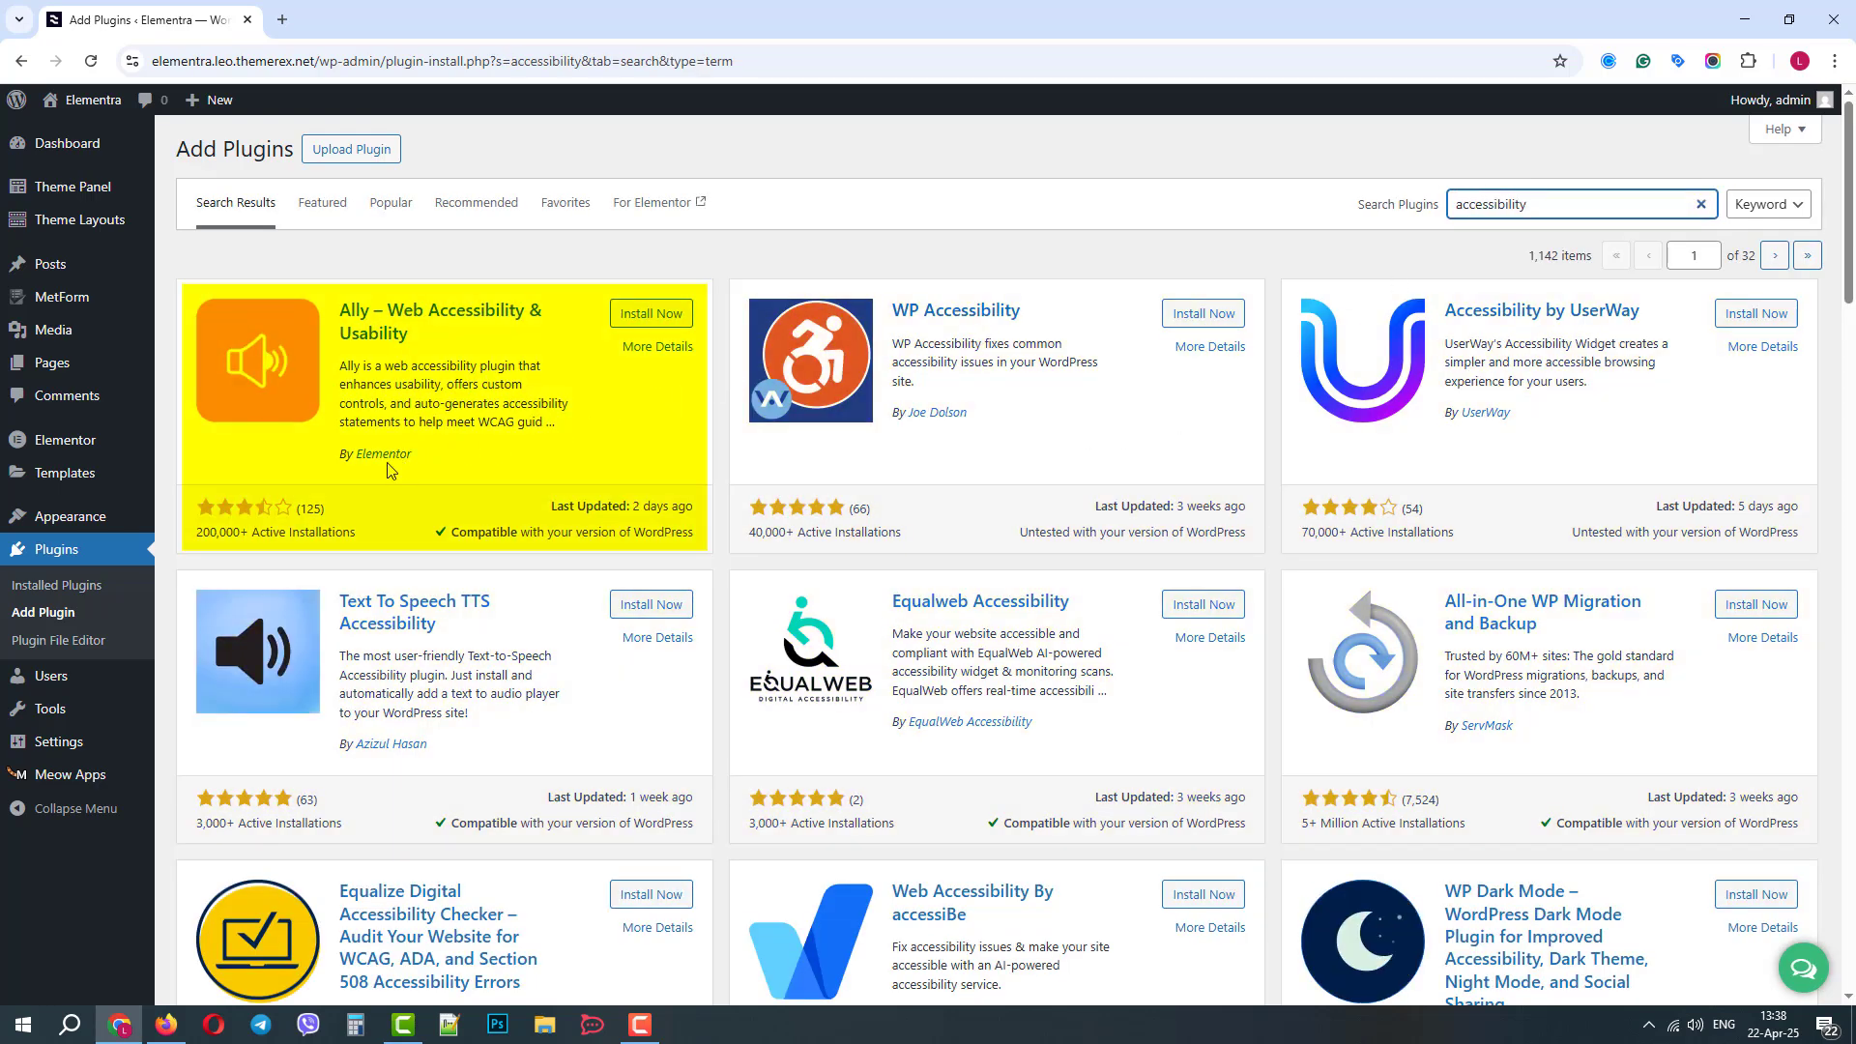
left_click(652, 314)
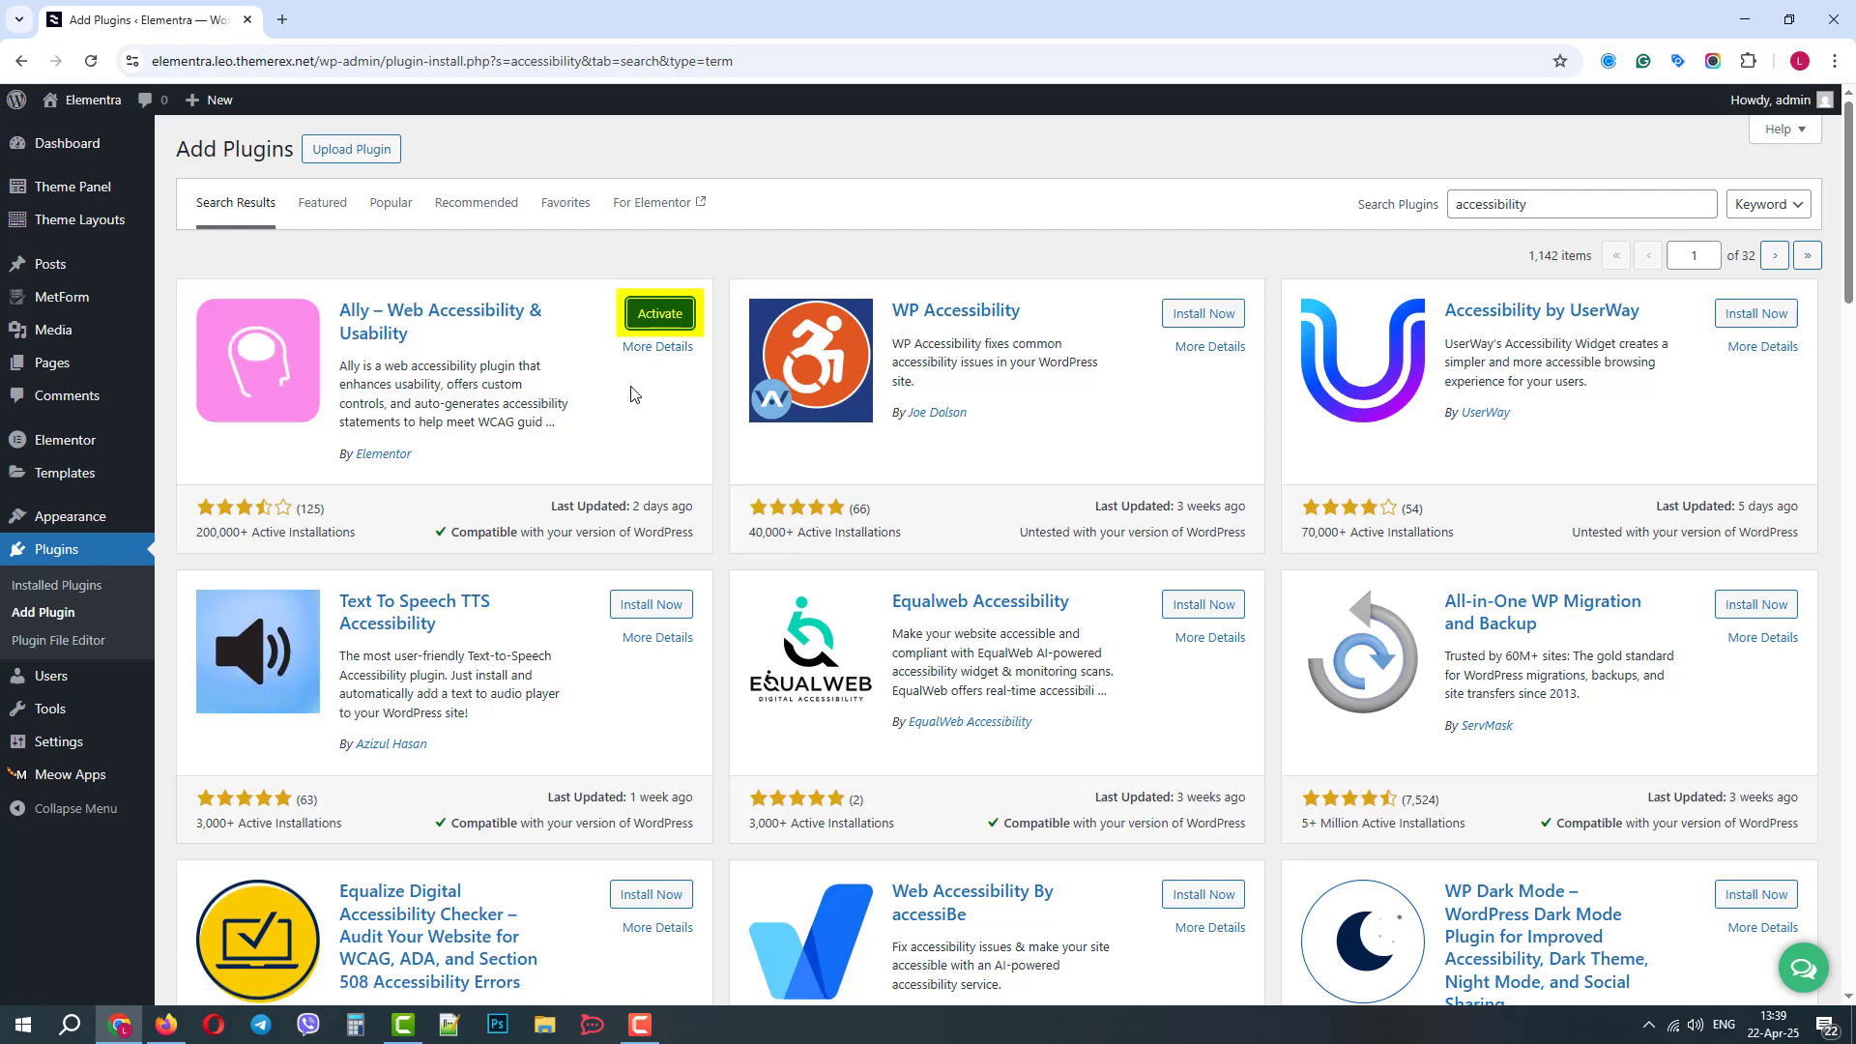
Step: Activate Ally, open its settings from the admin sidebar and view the My Account options
left_click(659, 313)
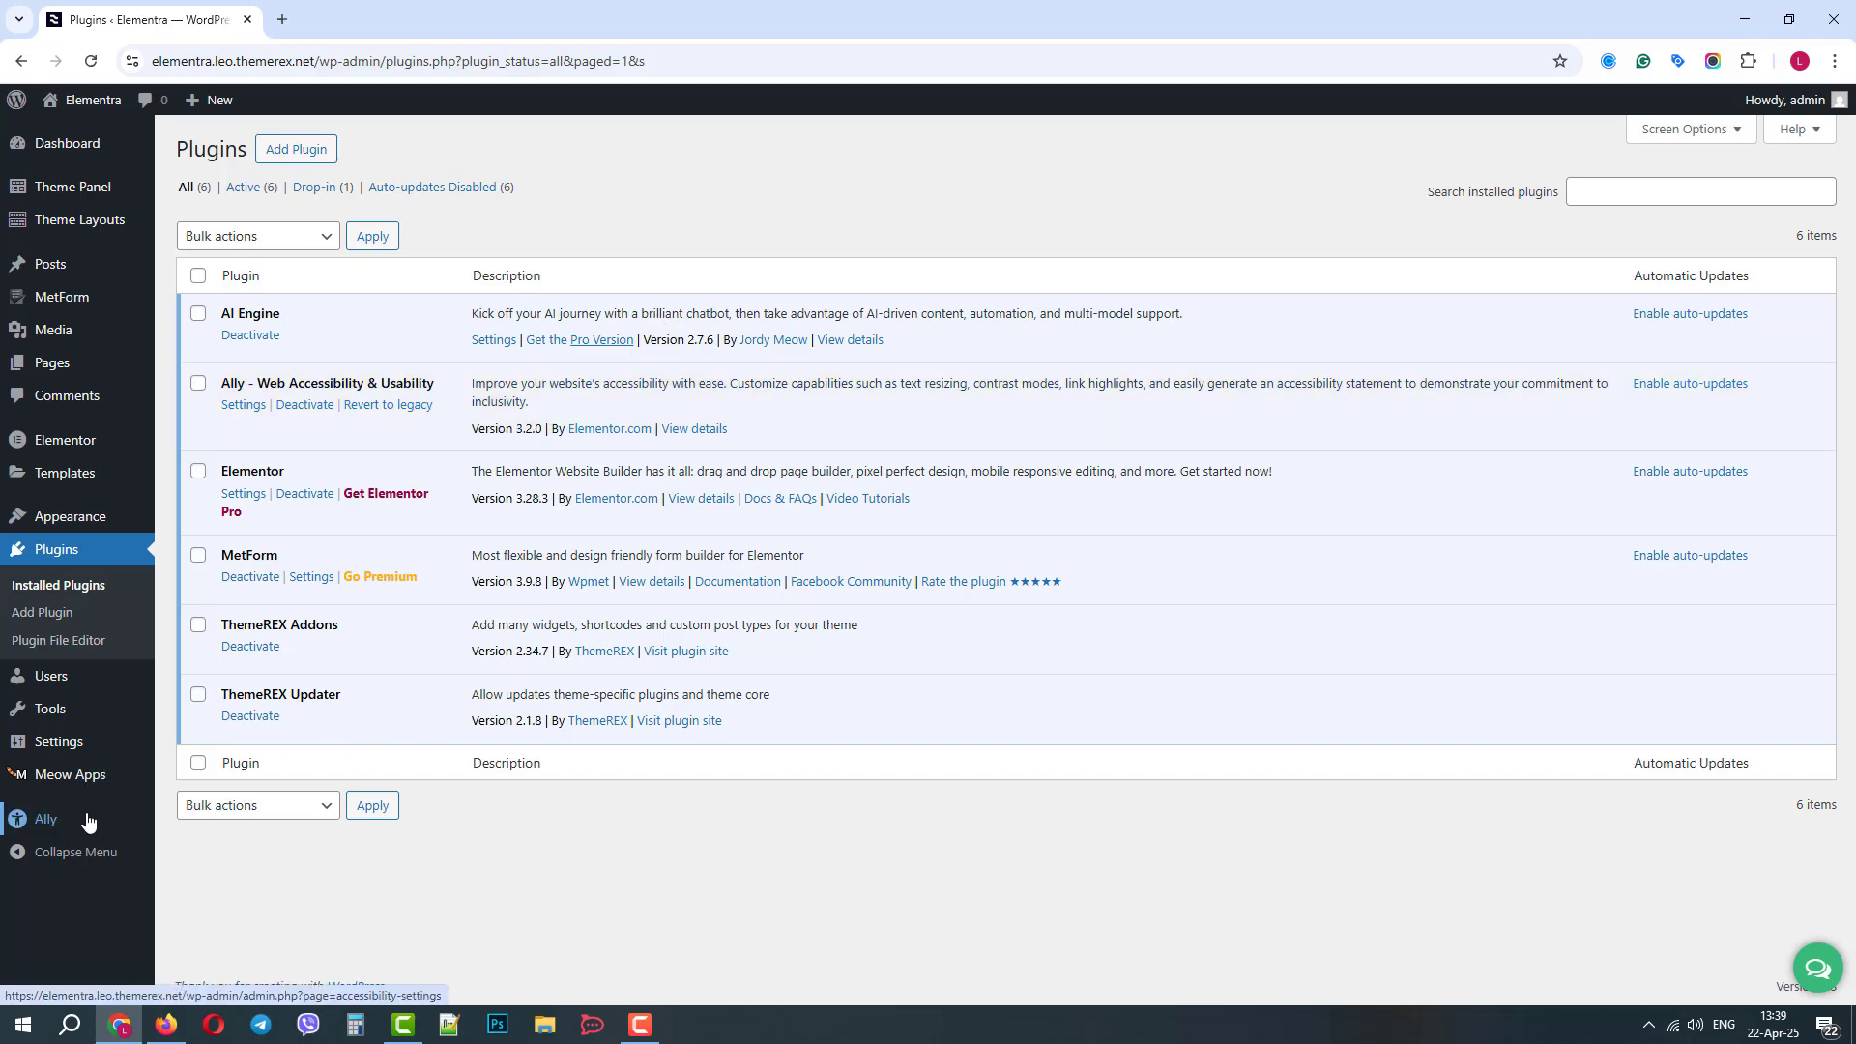
left_click(45, 820)
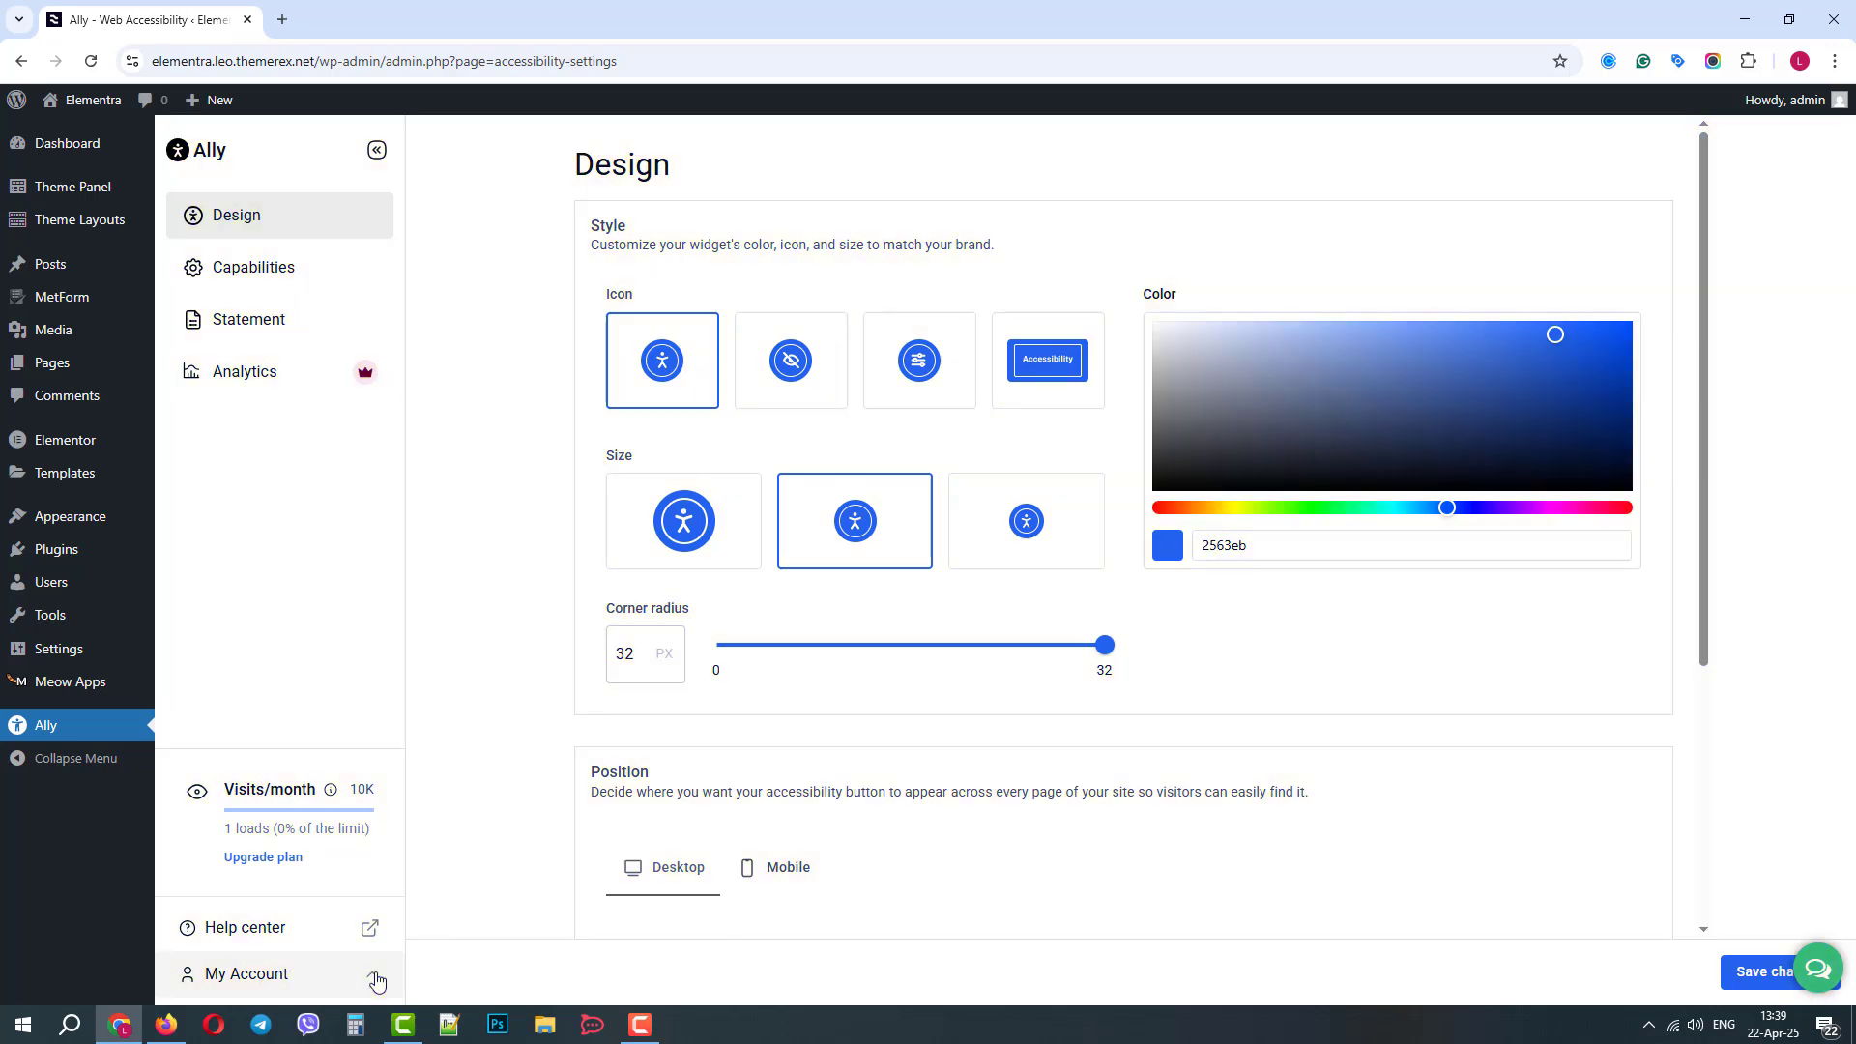
left_click(248, 972)
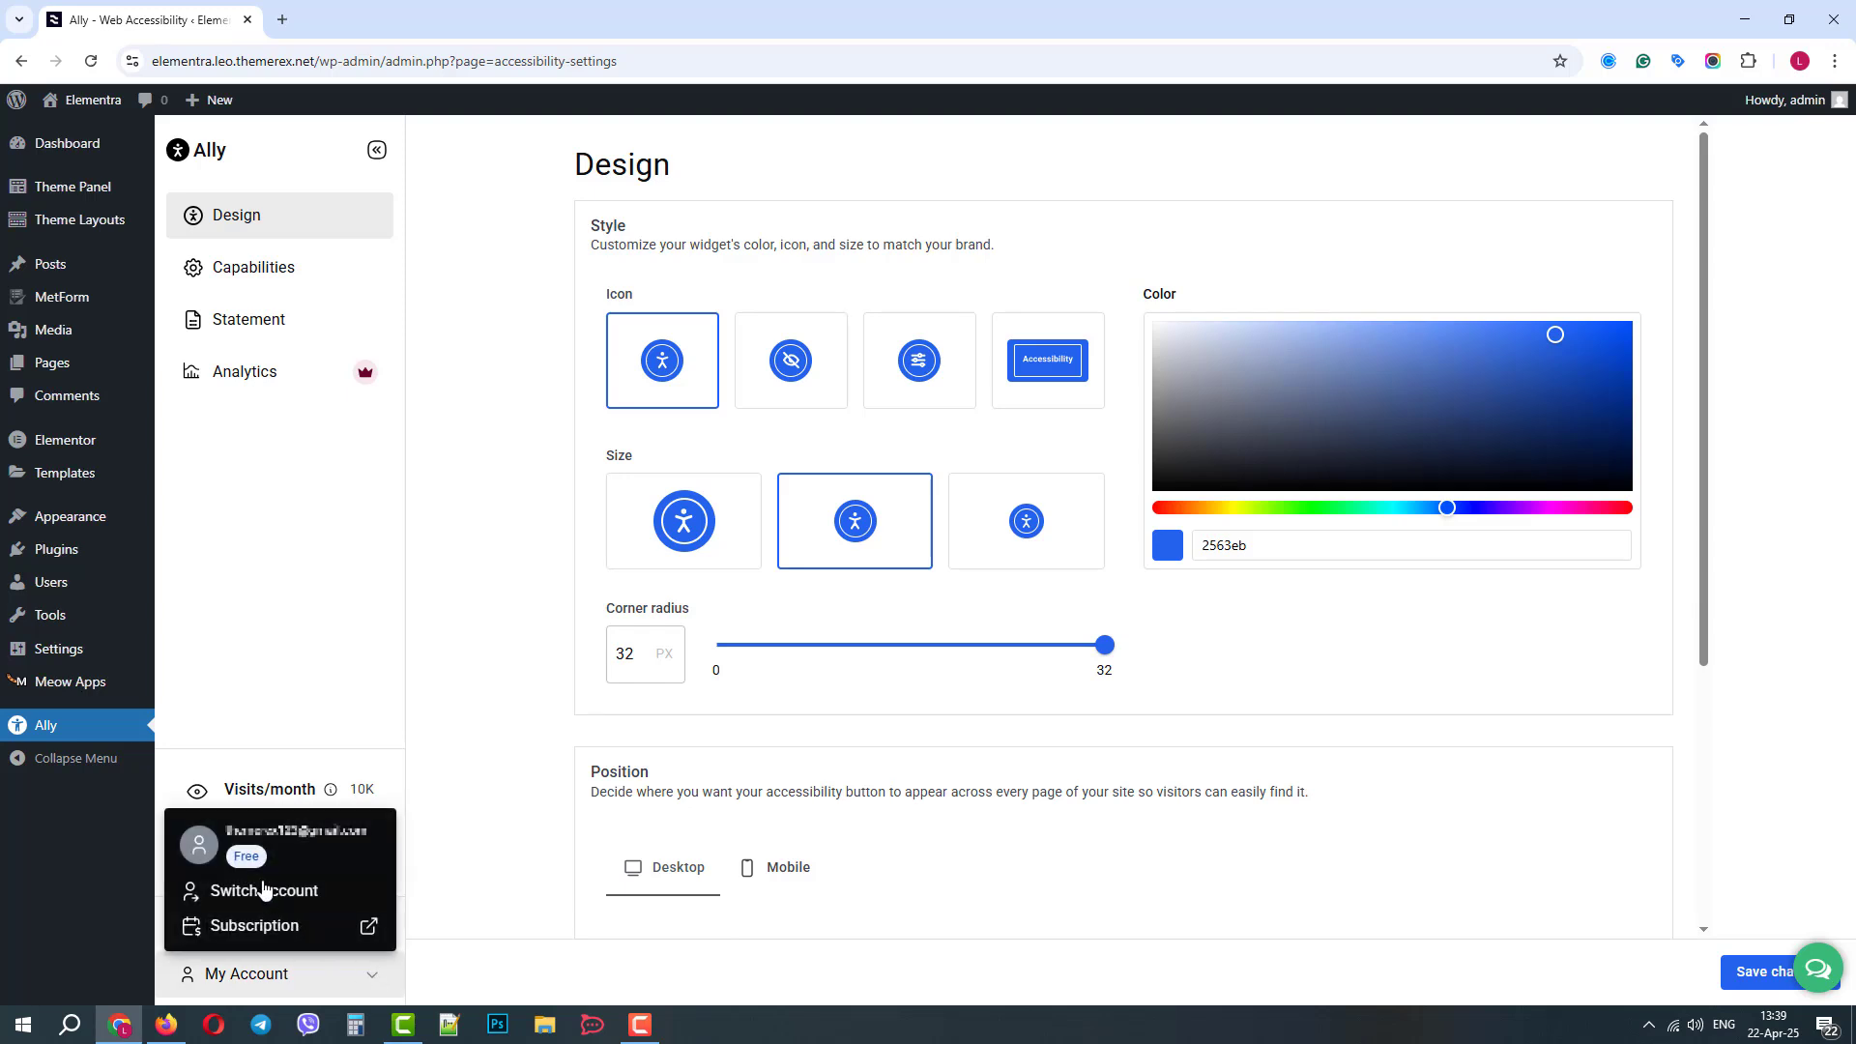
mouse_move(293, 900)
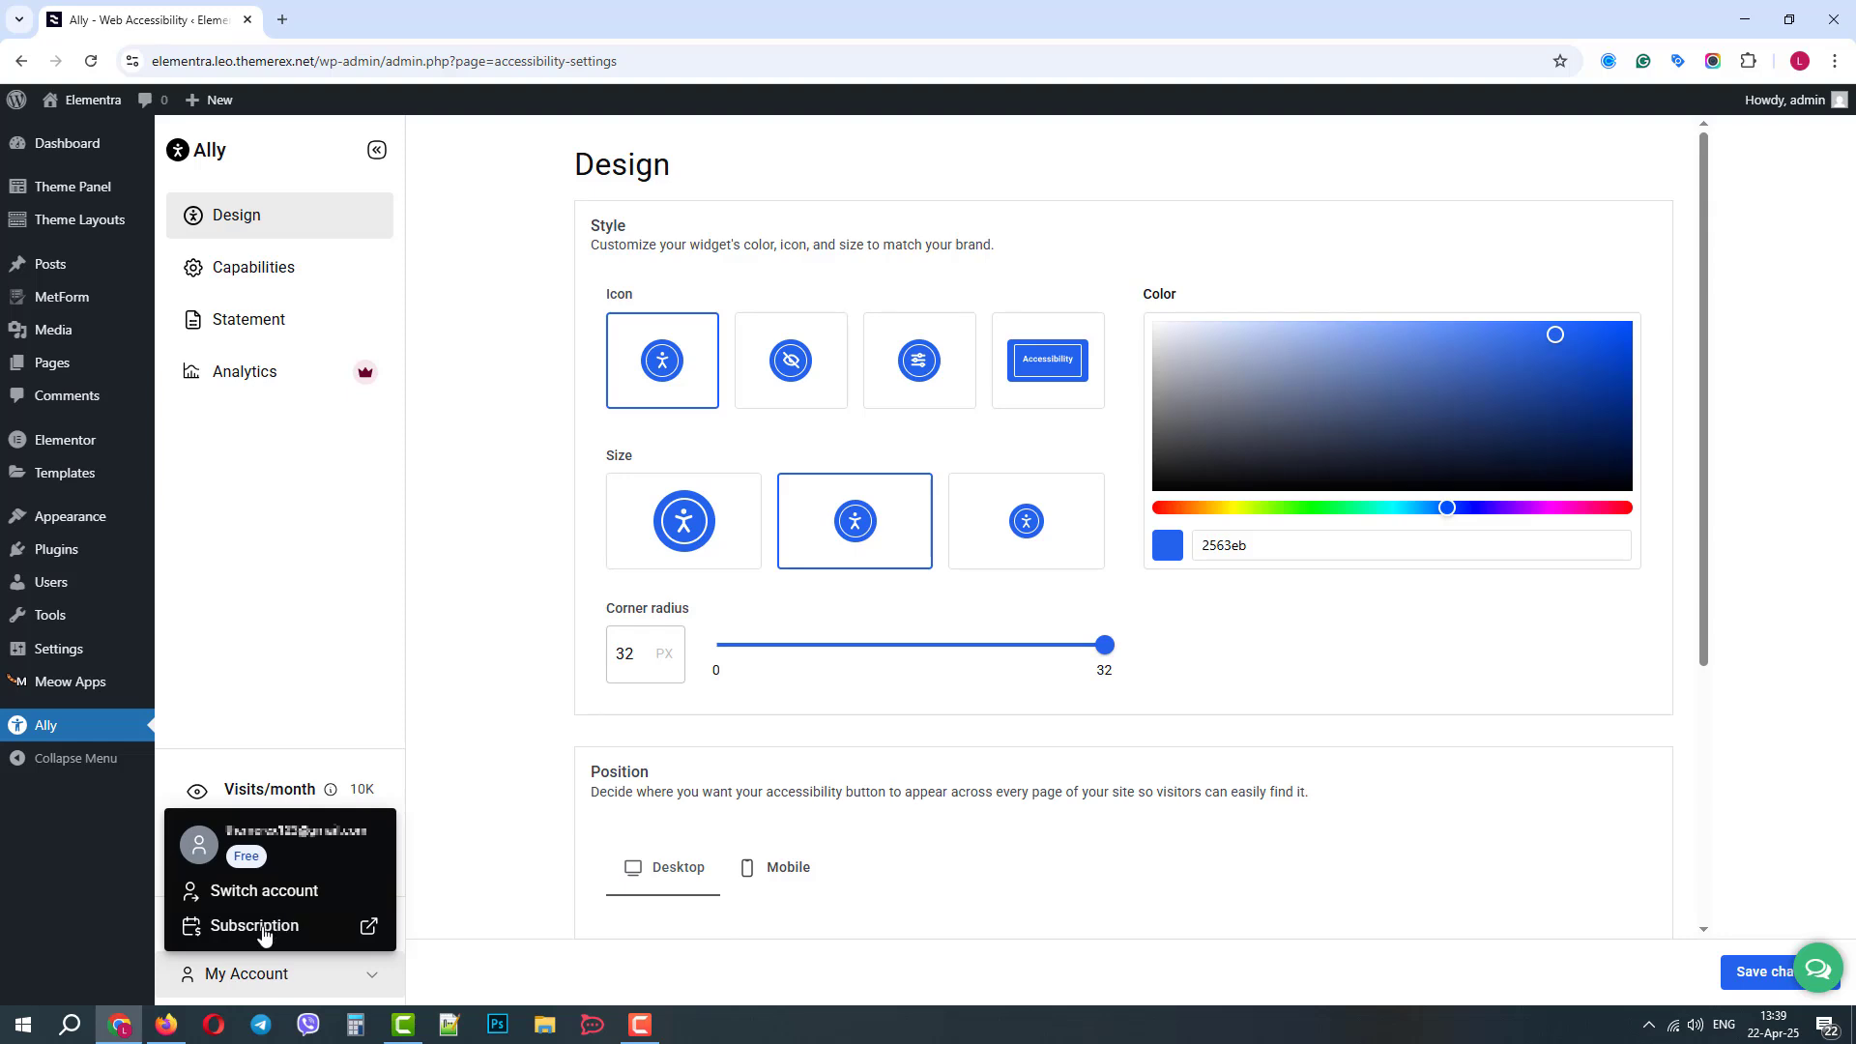
mouse_move(351, 972)
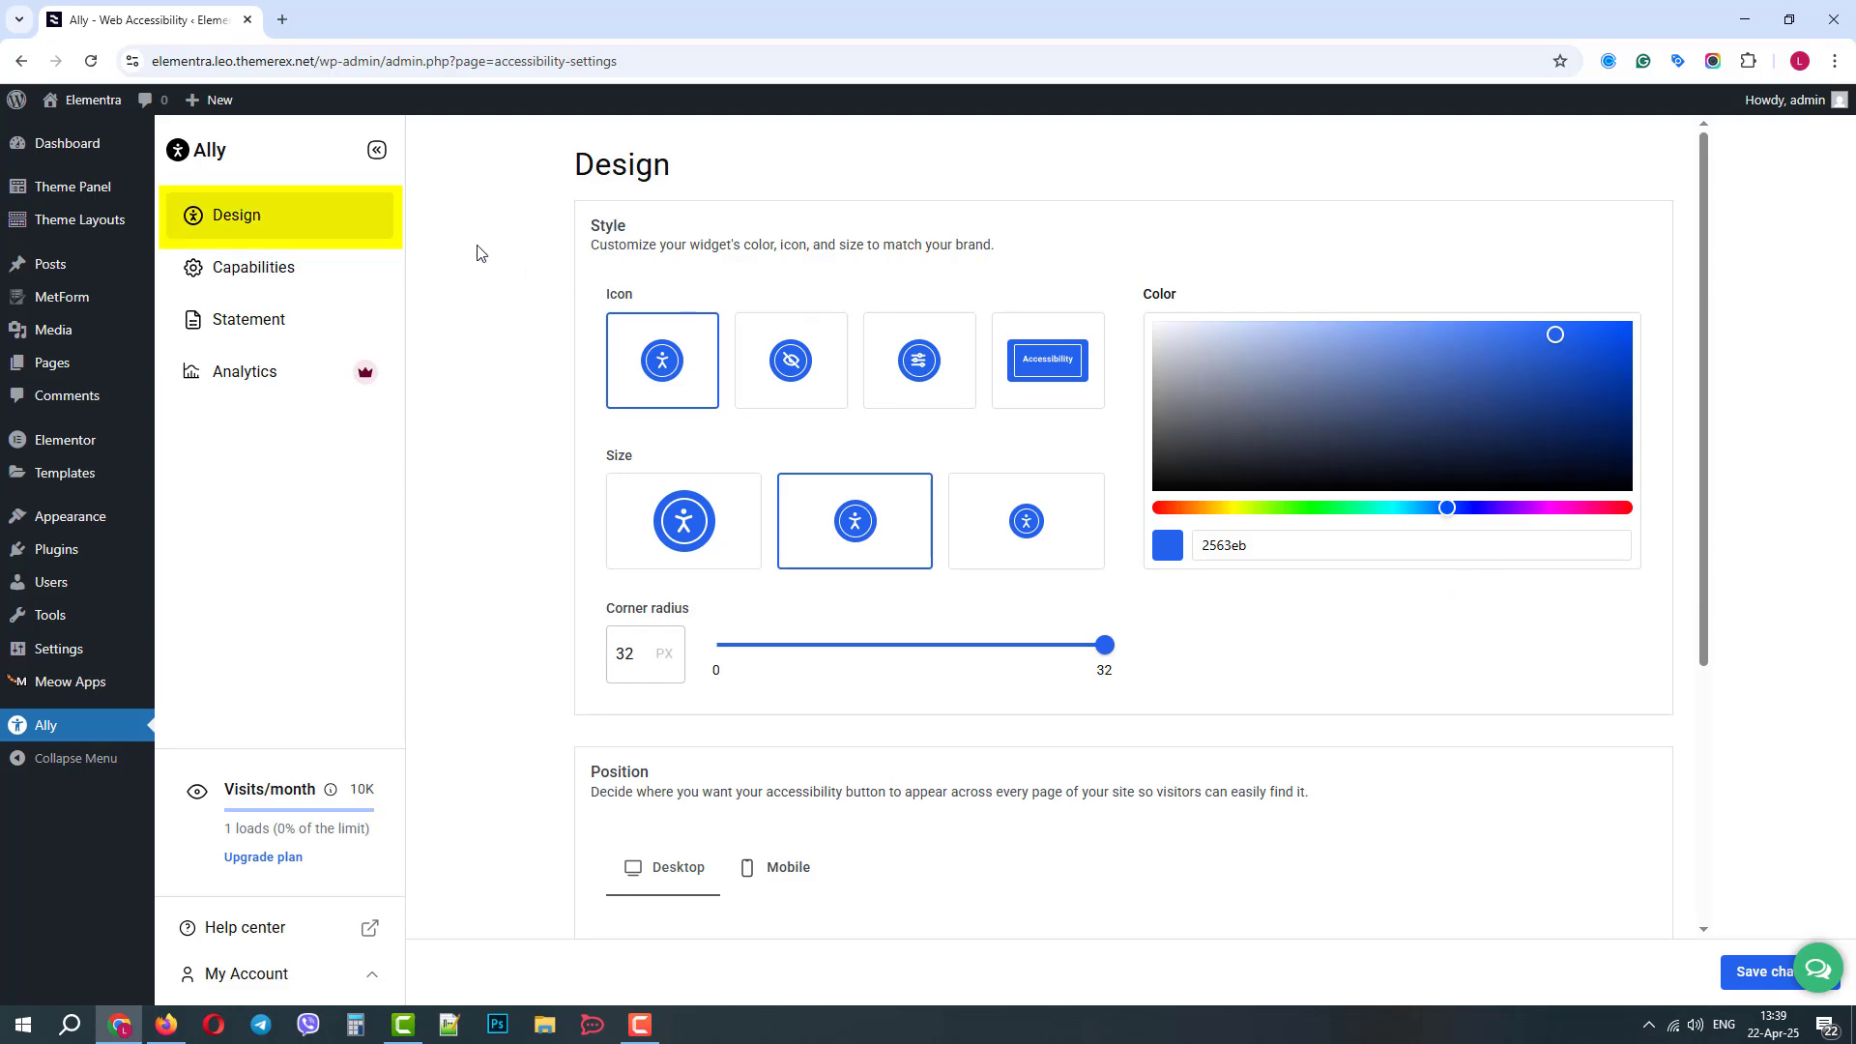
mouse_move(301, 214)
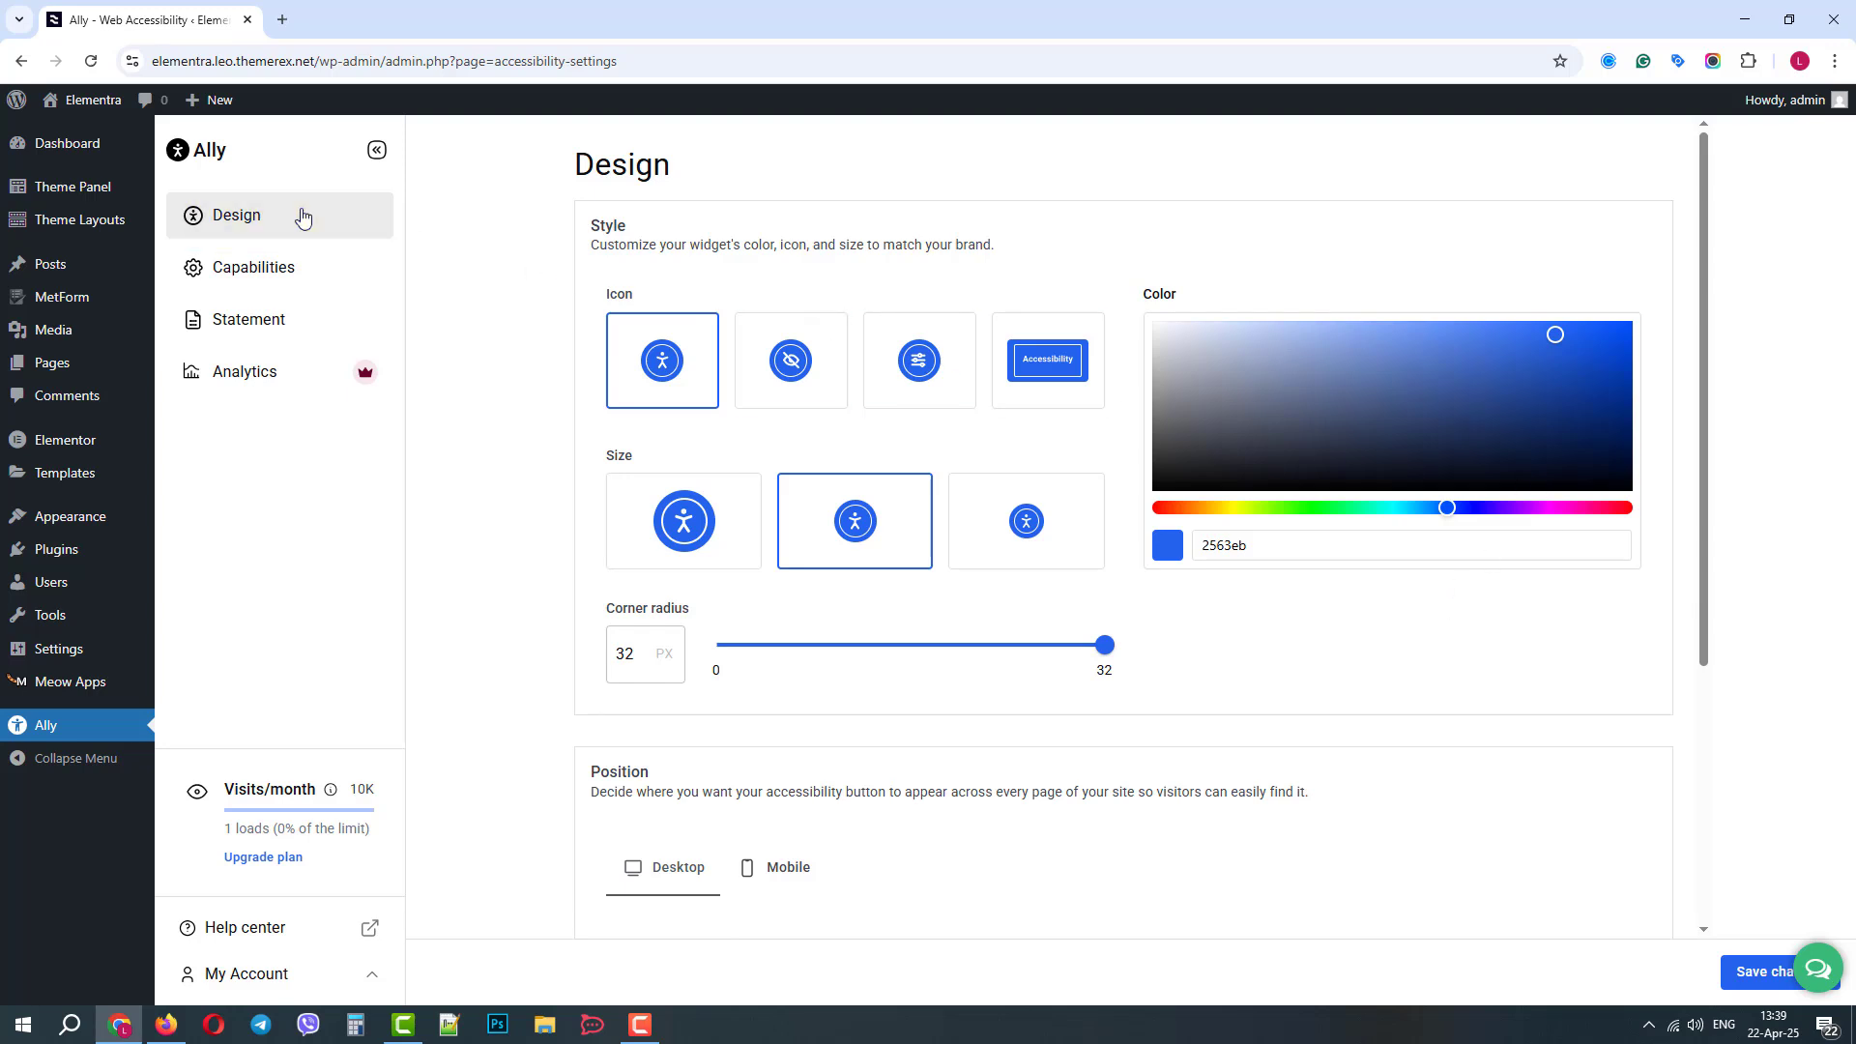
Step: Set the largest button size, try the corner radius, review mobile position and save the design
left_click(791, 360)
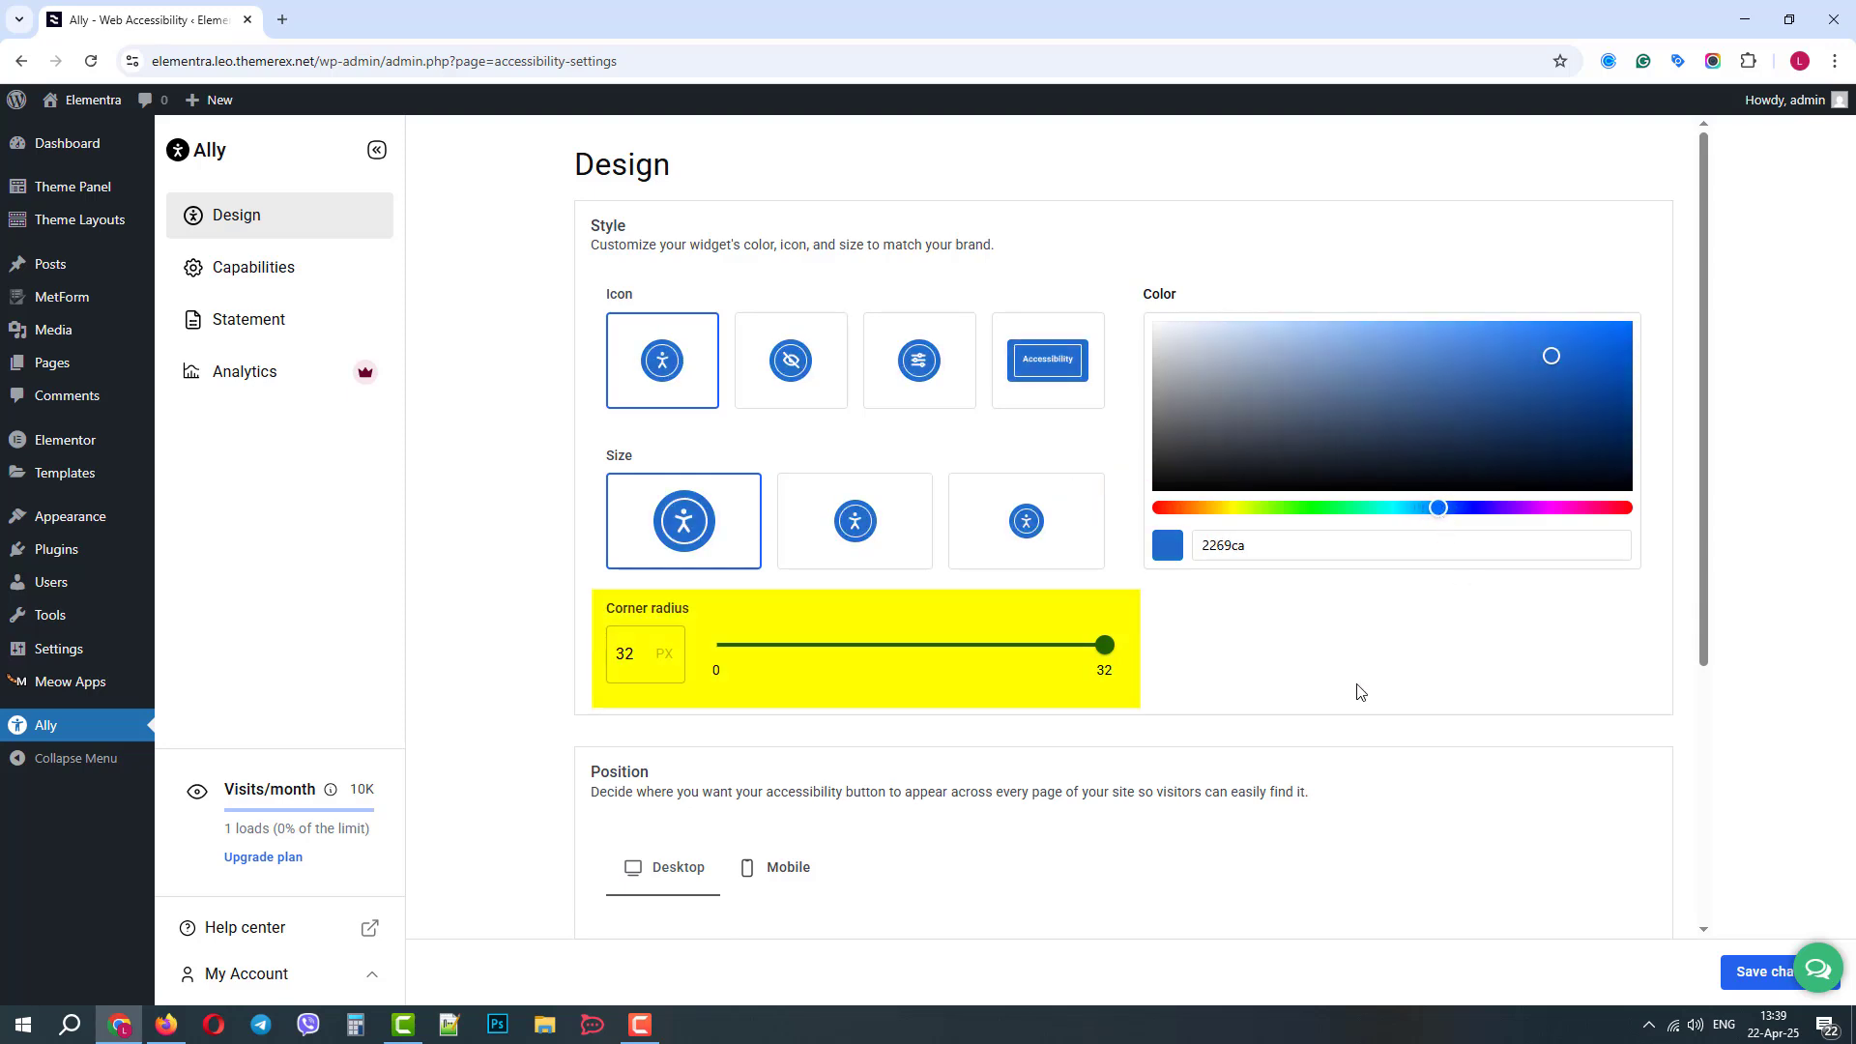
left_click_drag(1103, 646, 1031, 646)
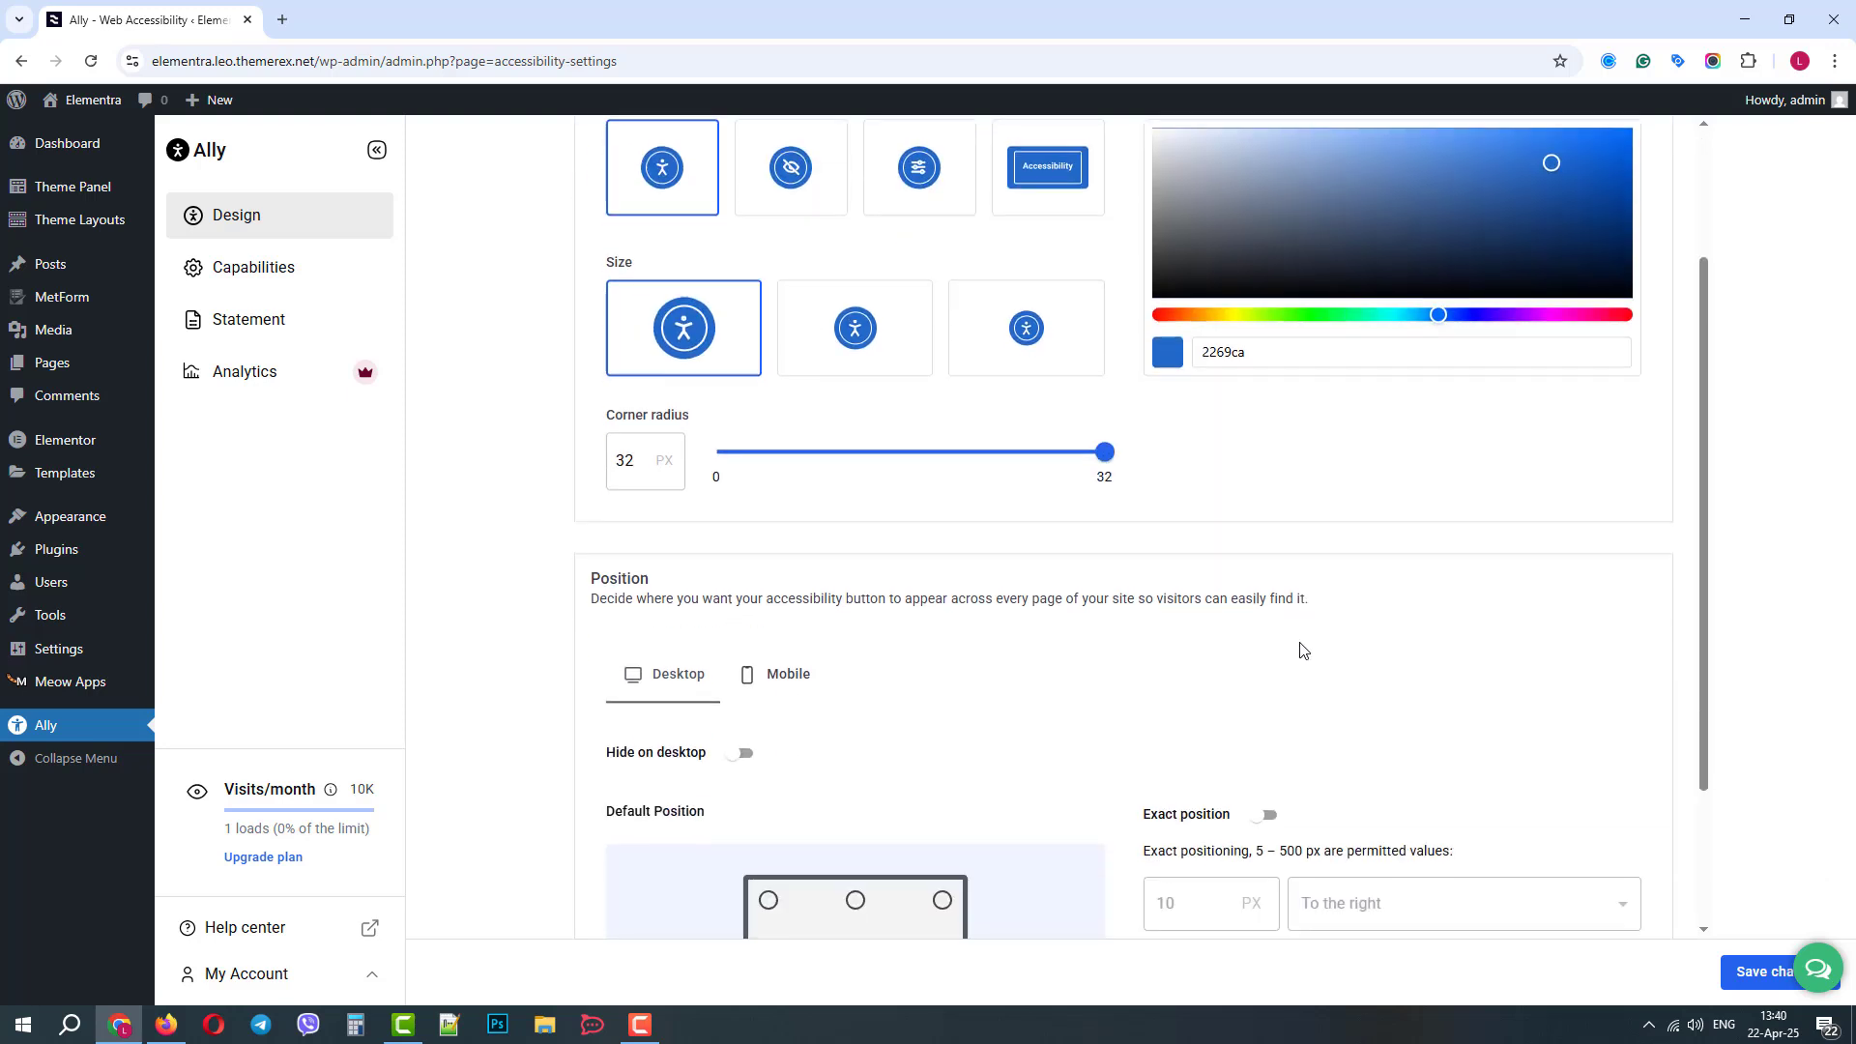
scroll("down", 3)
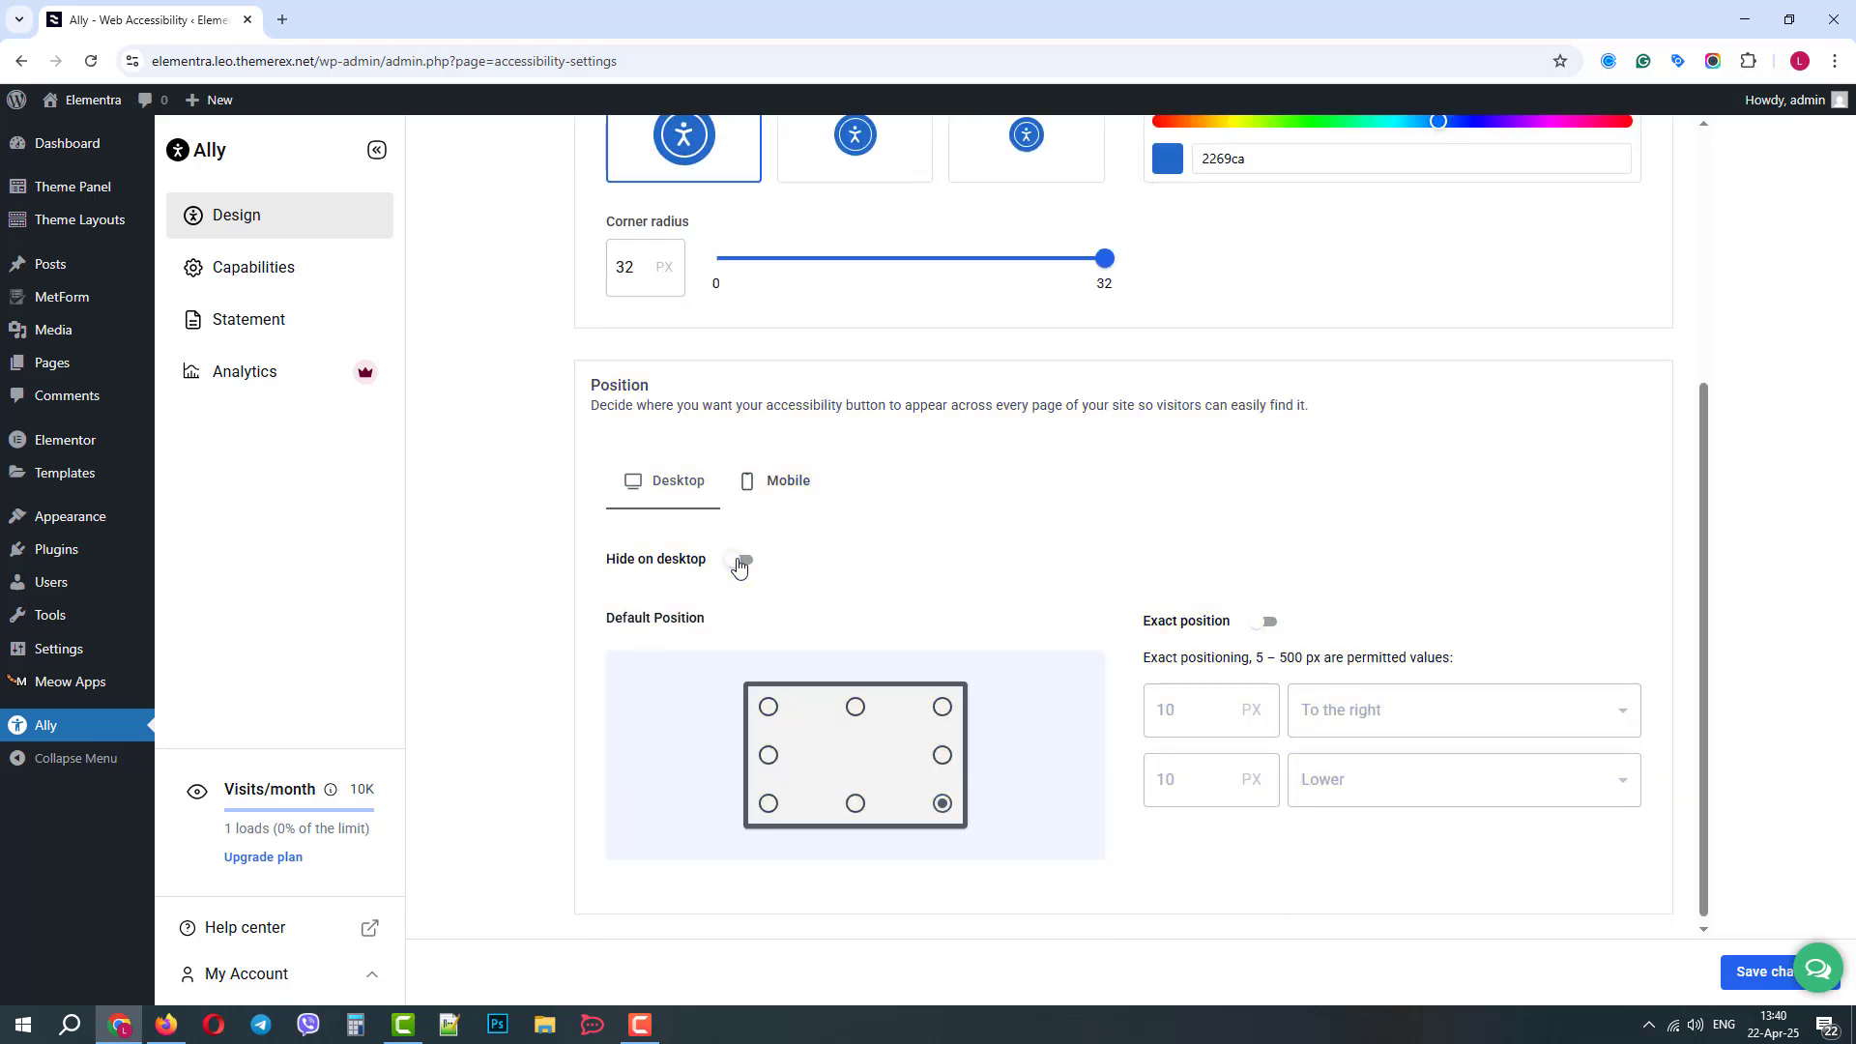
mouse_move(750, 839)
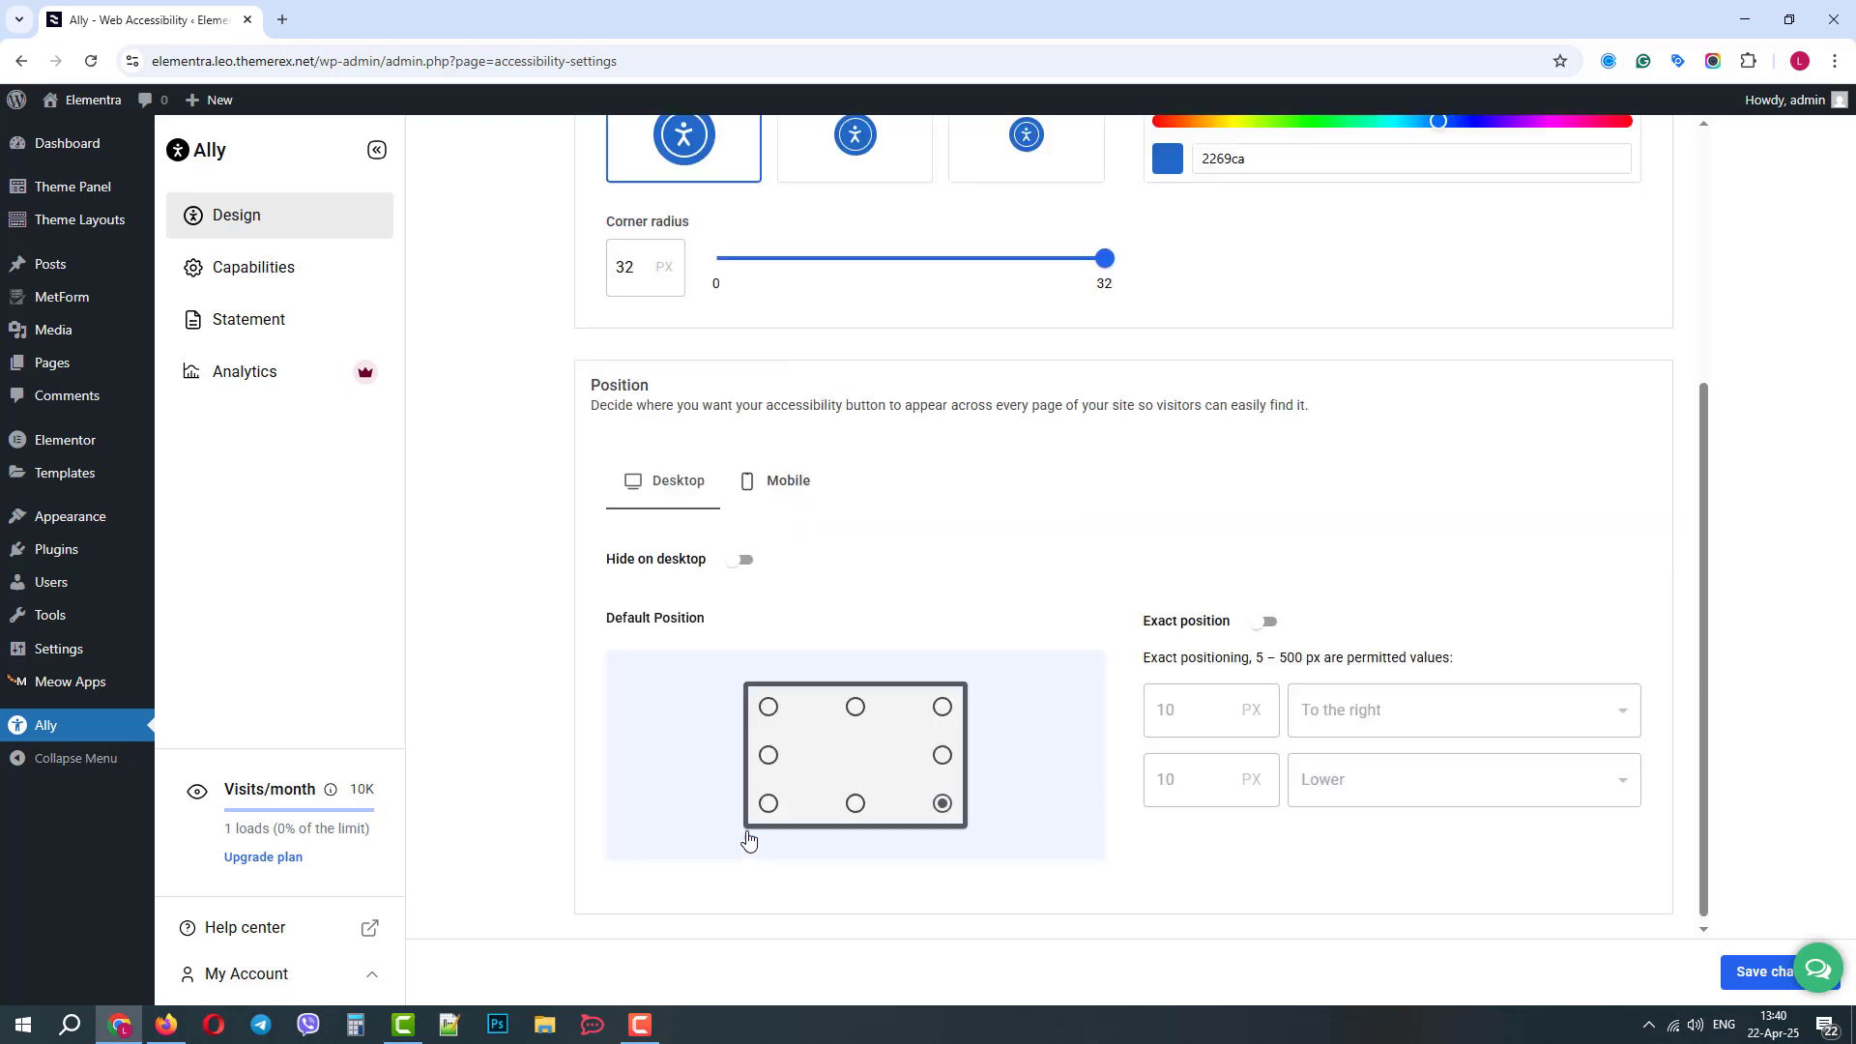
left_click(781, 479)
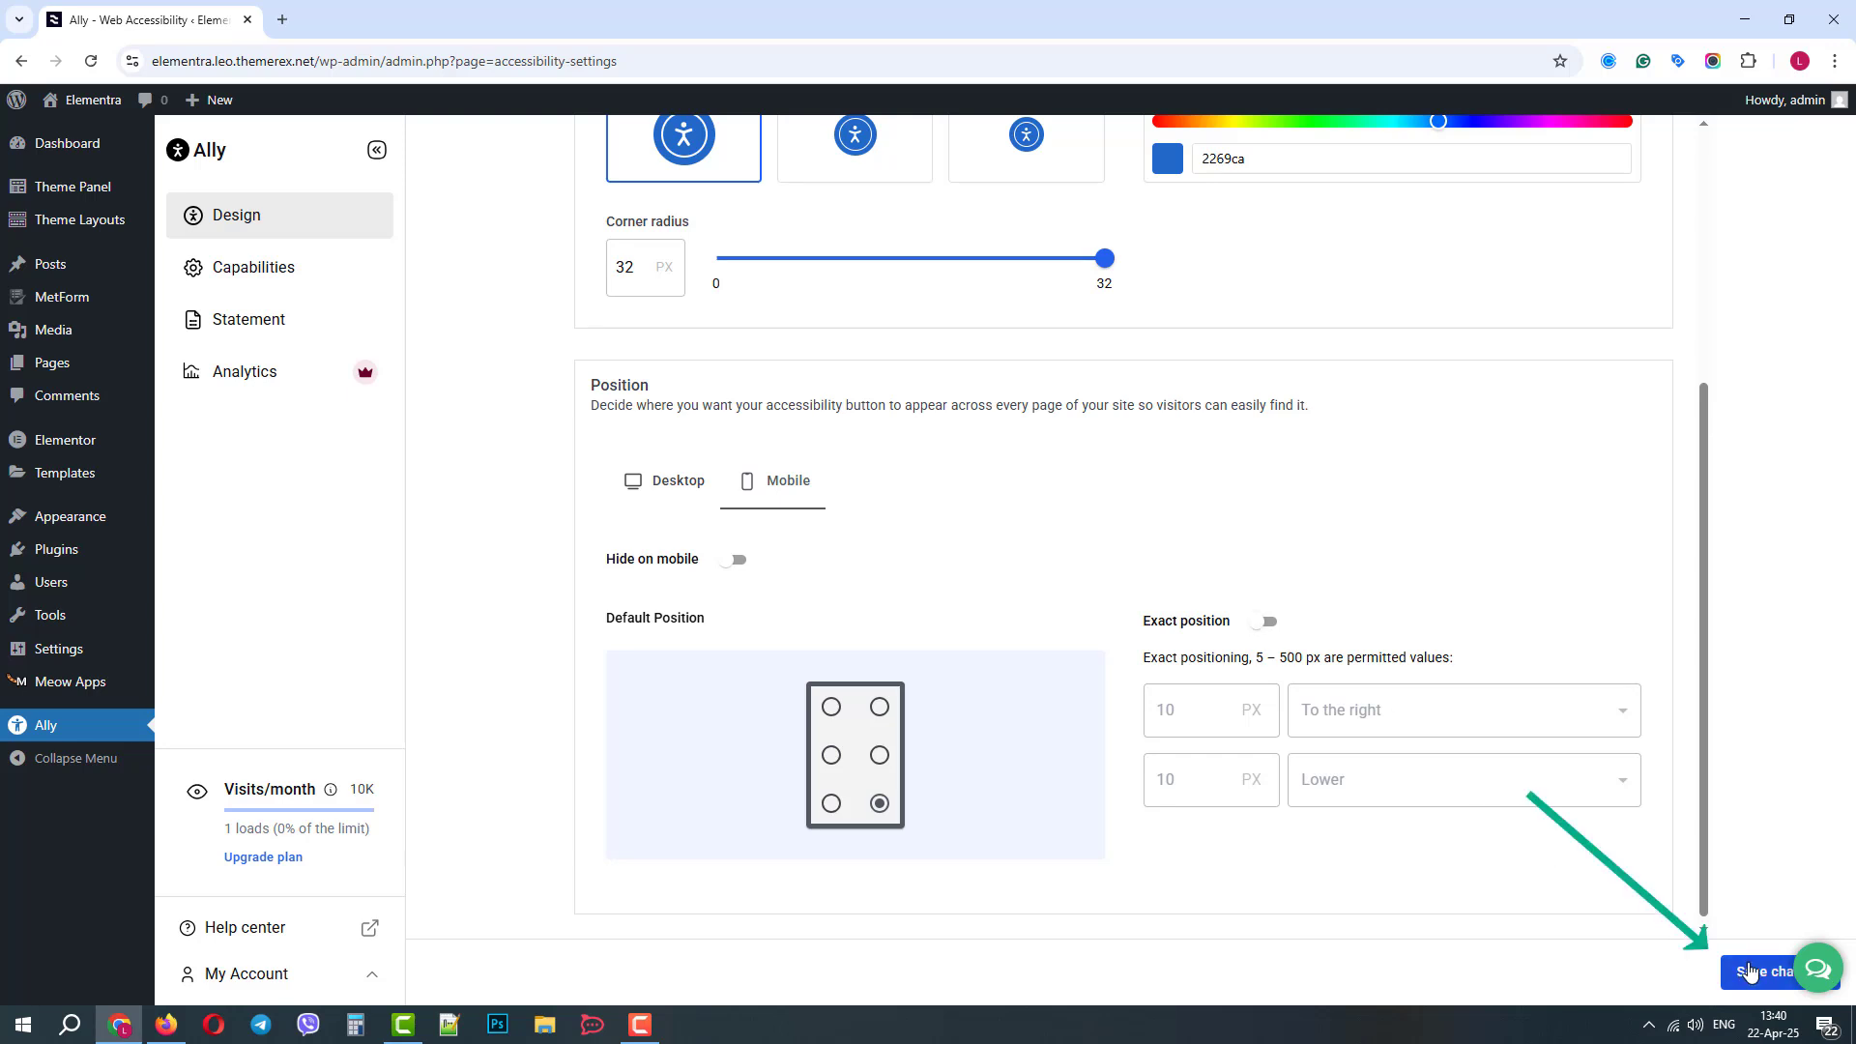
left_click(1771, 970)
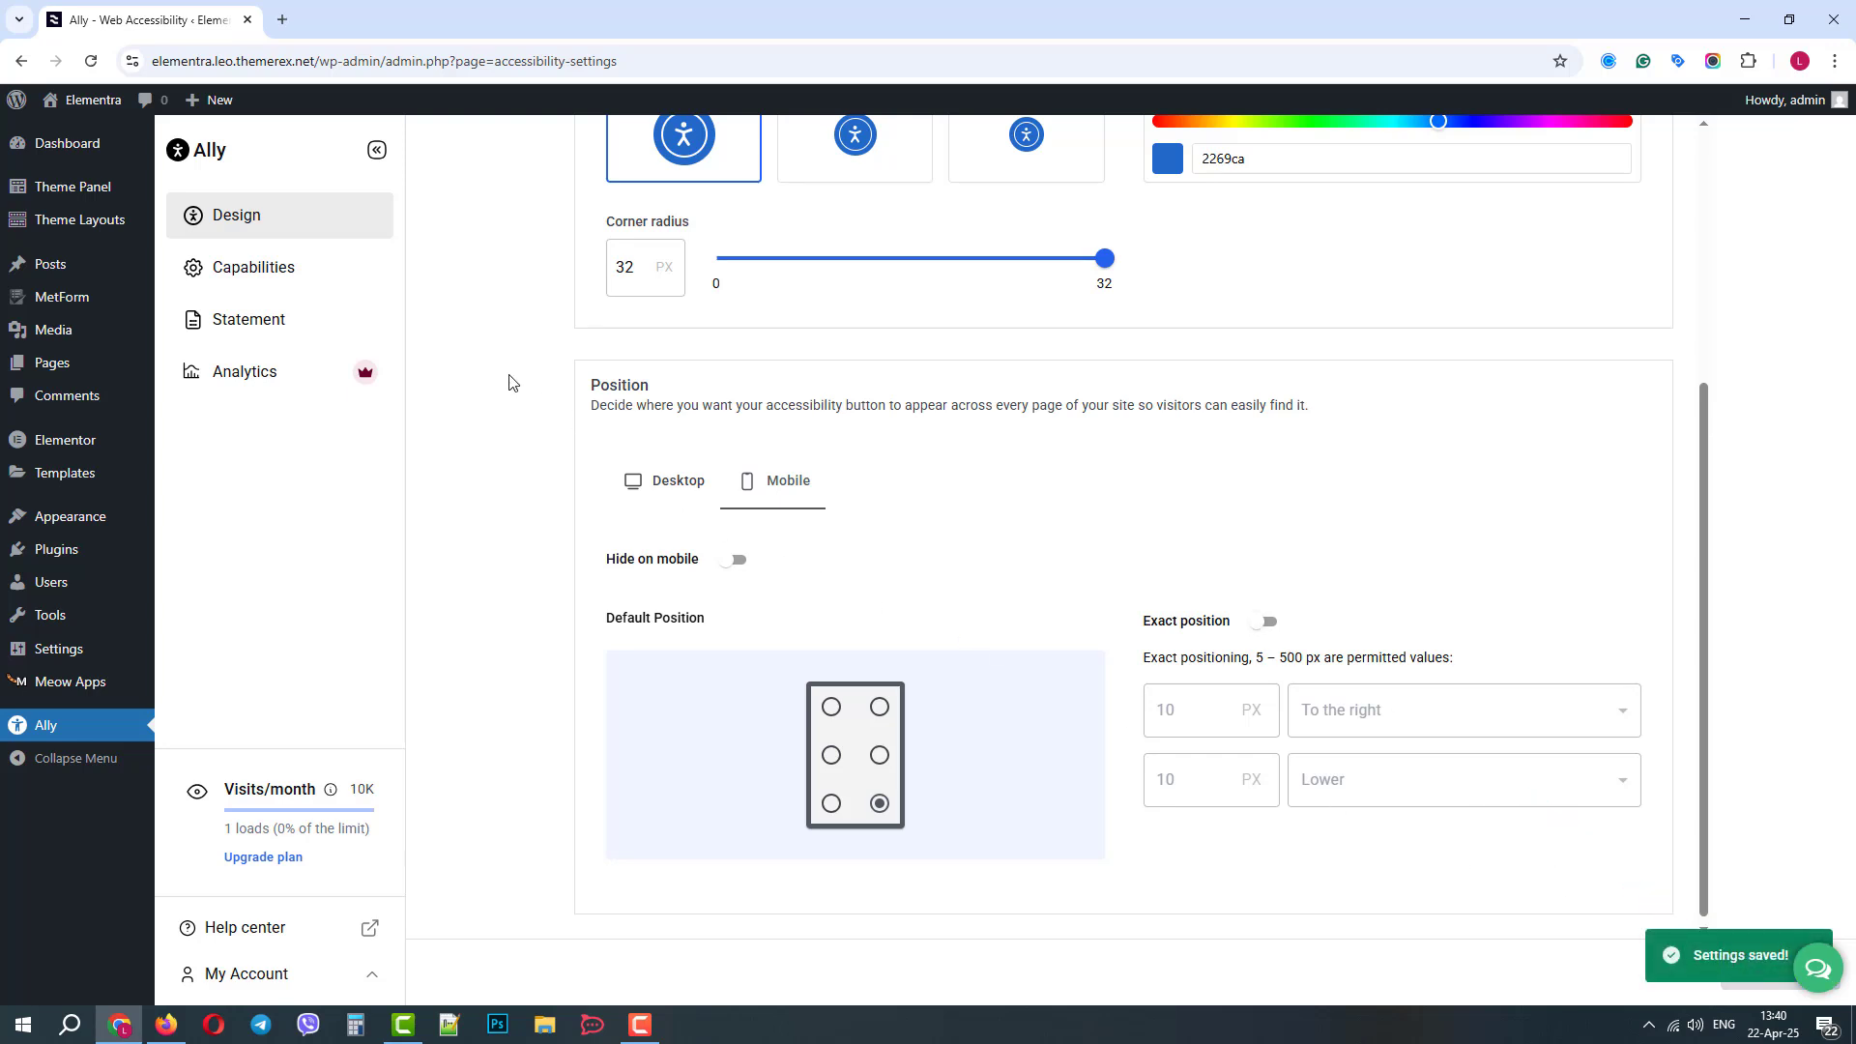
Step: Enable the Sitemap toggle in the Capabilities feature menu and save changes
left_click(253, 267)
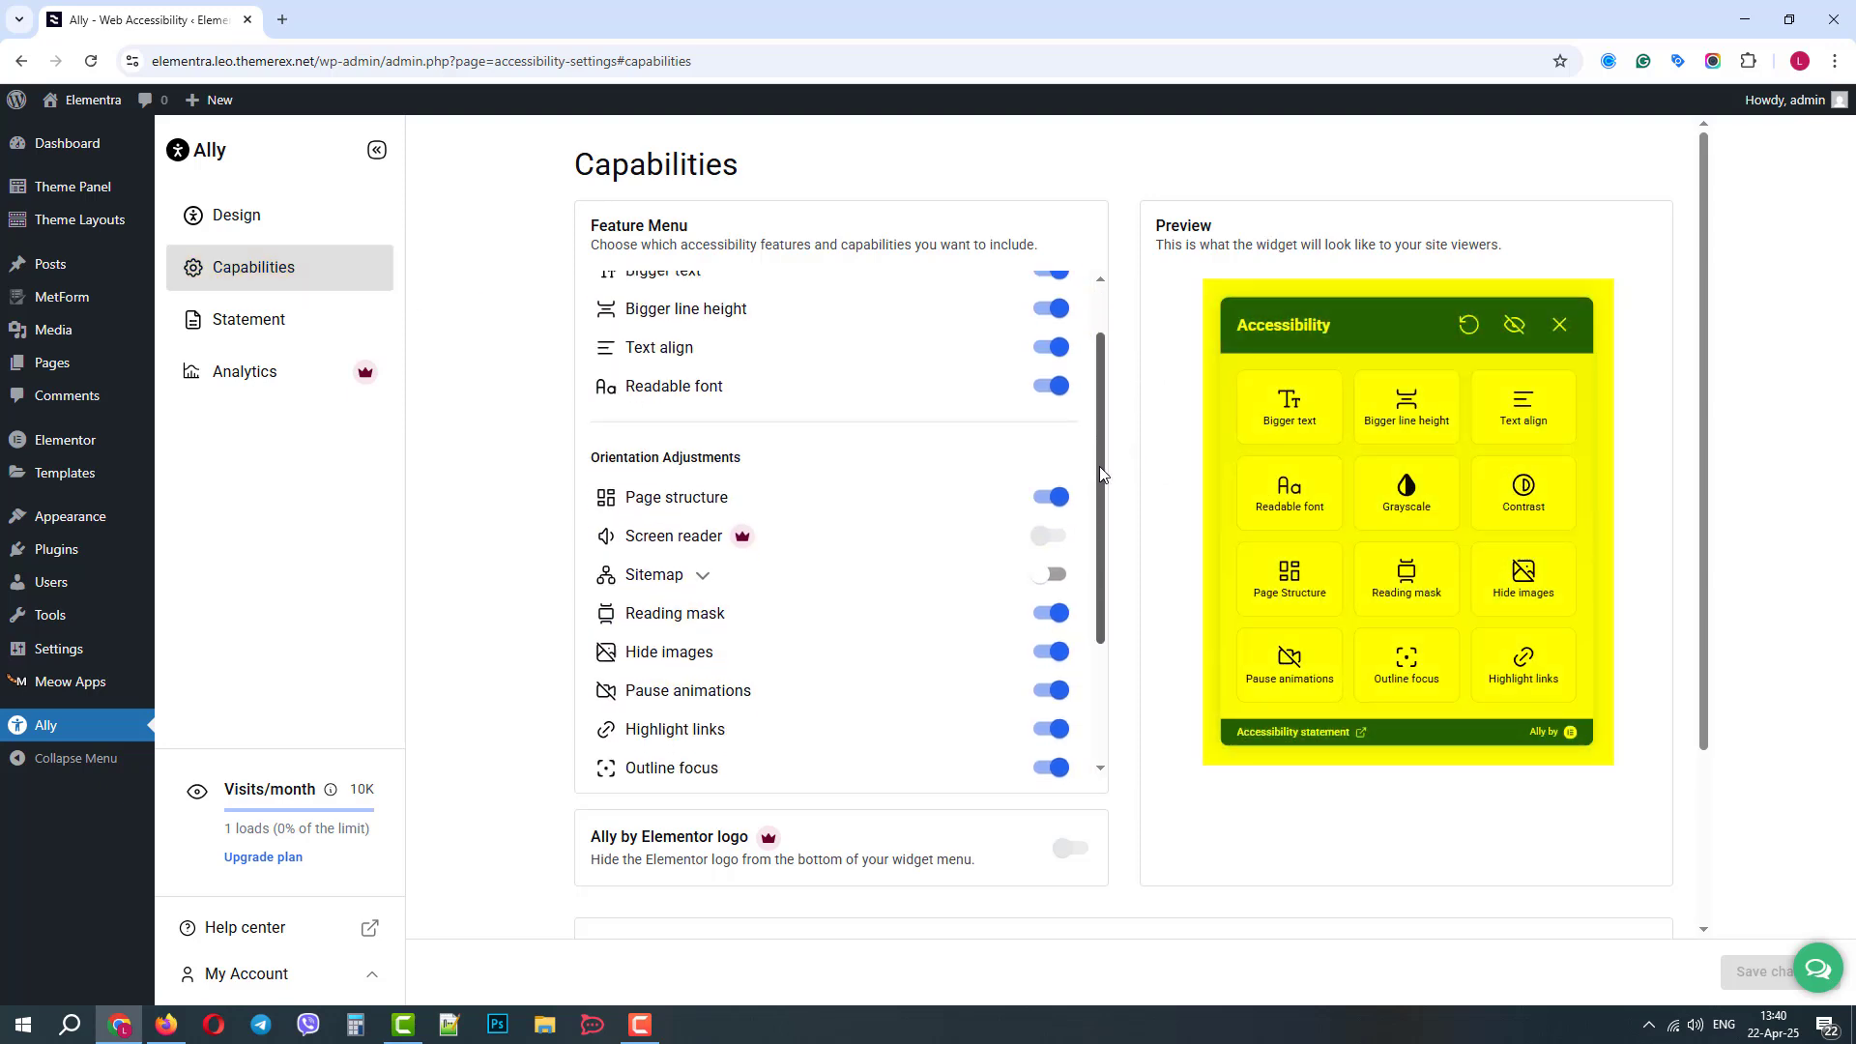
scroll("down", 3)
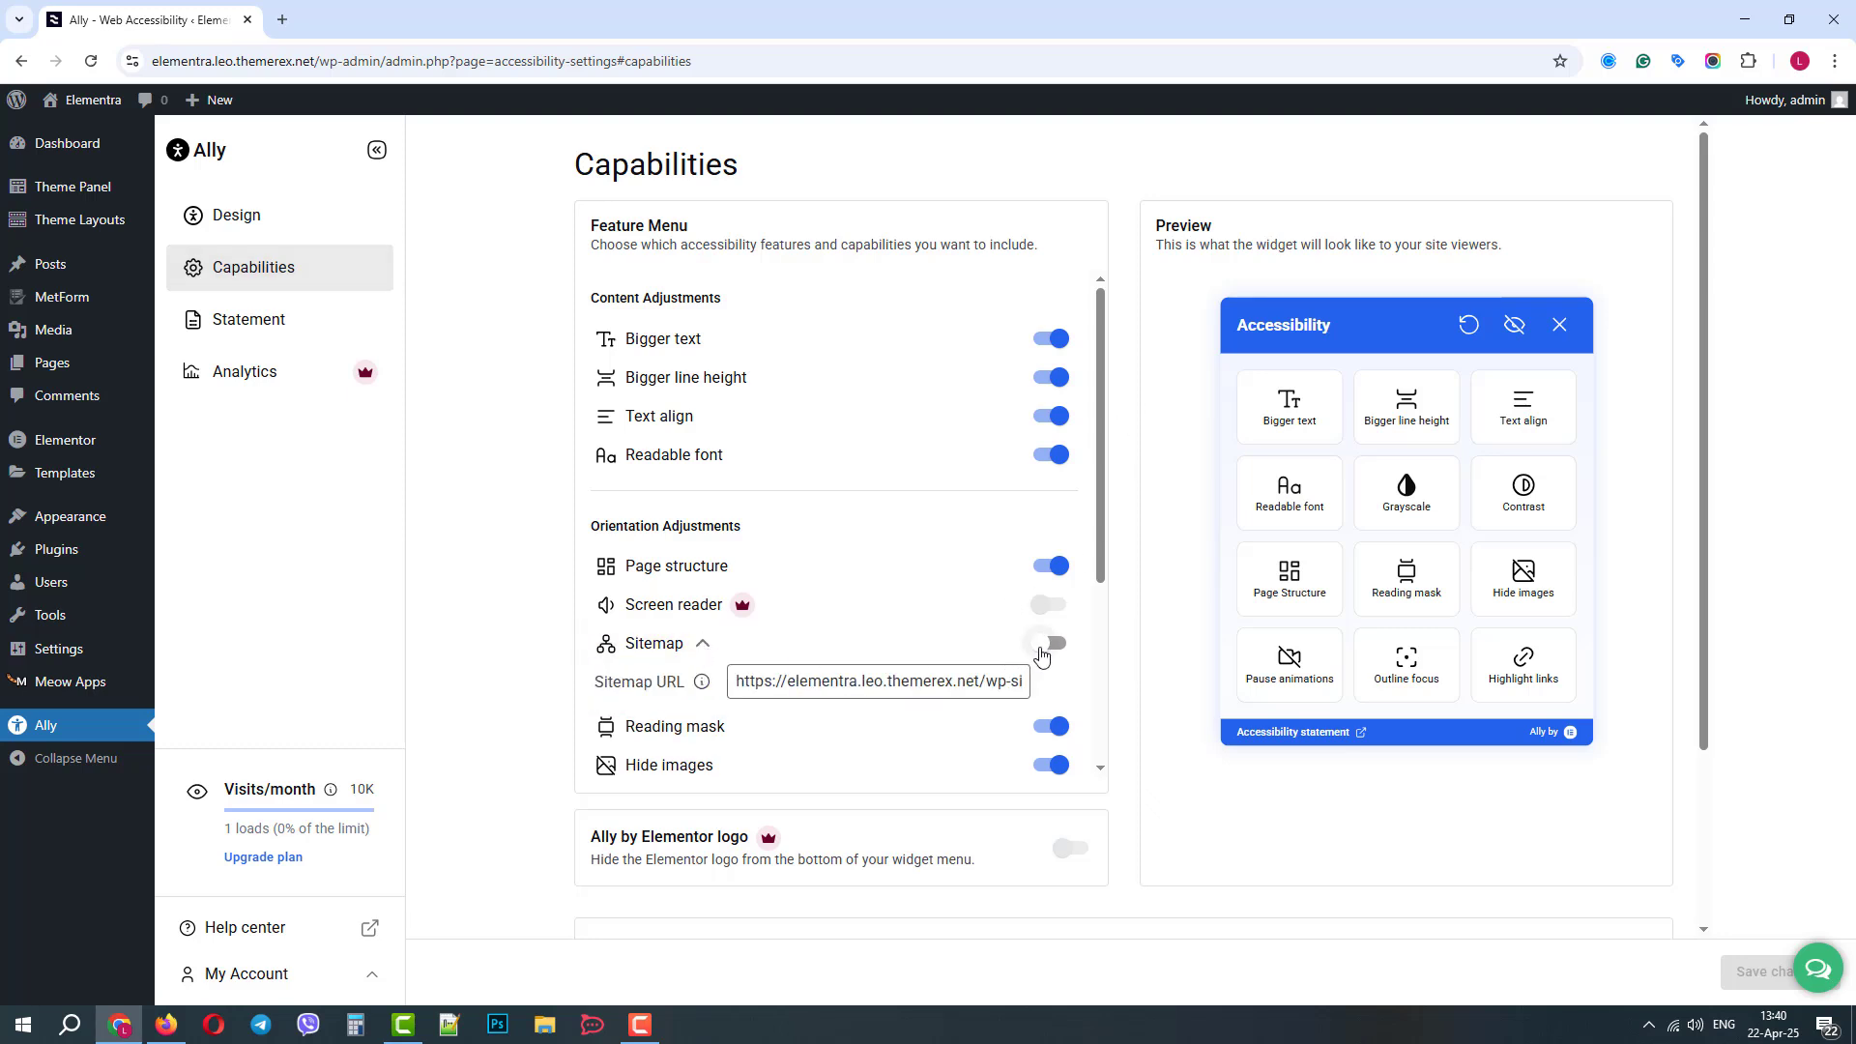
left_click(1048, 642)
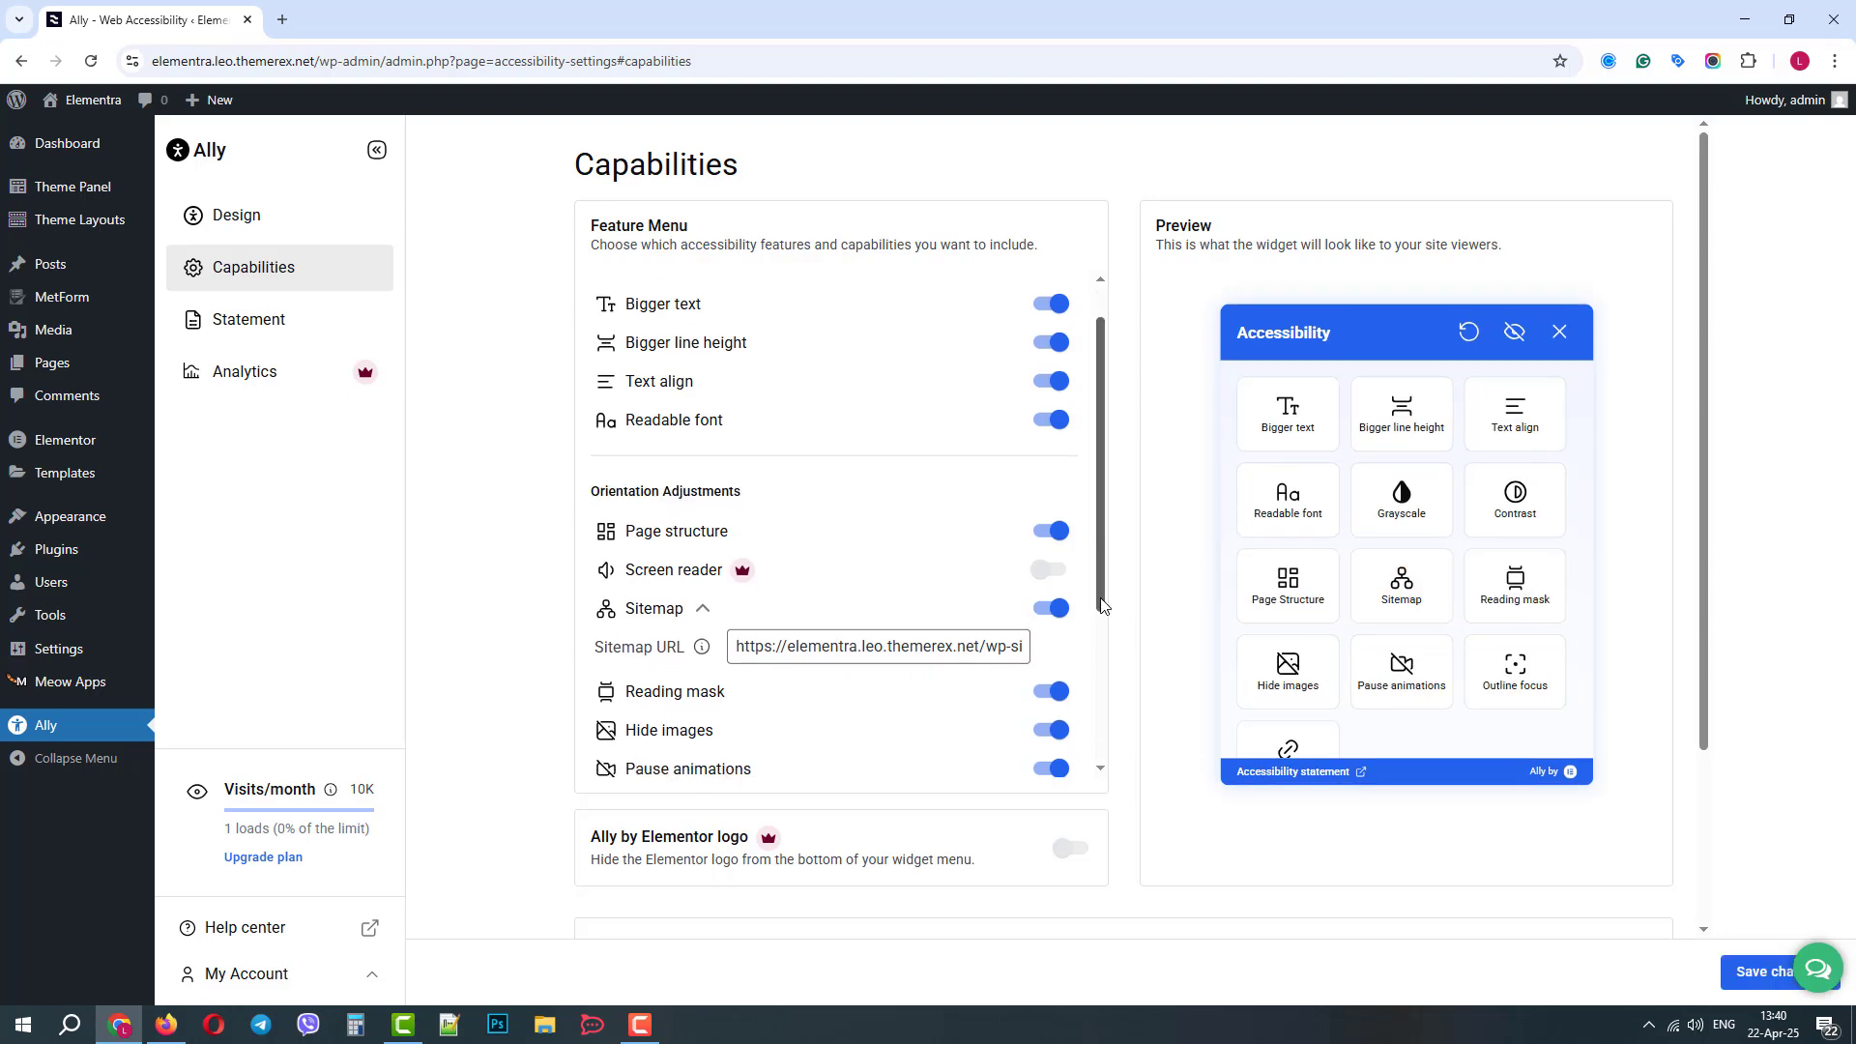
scroll("down", 3)
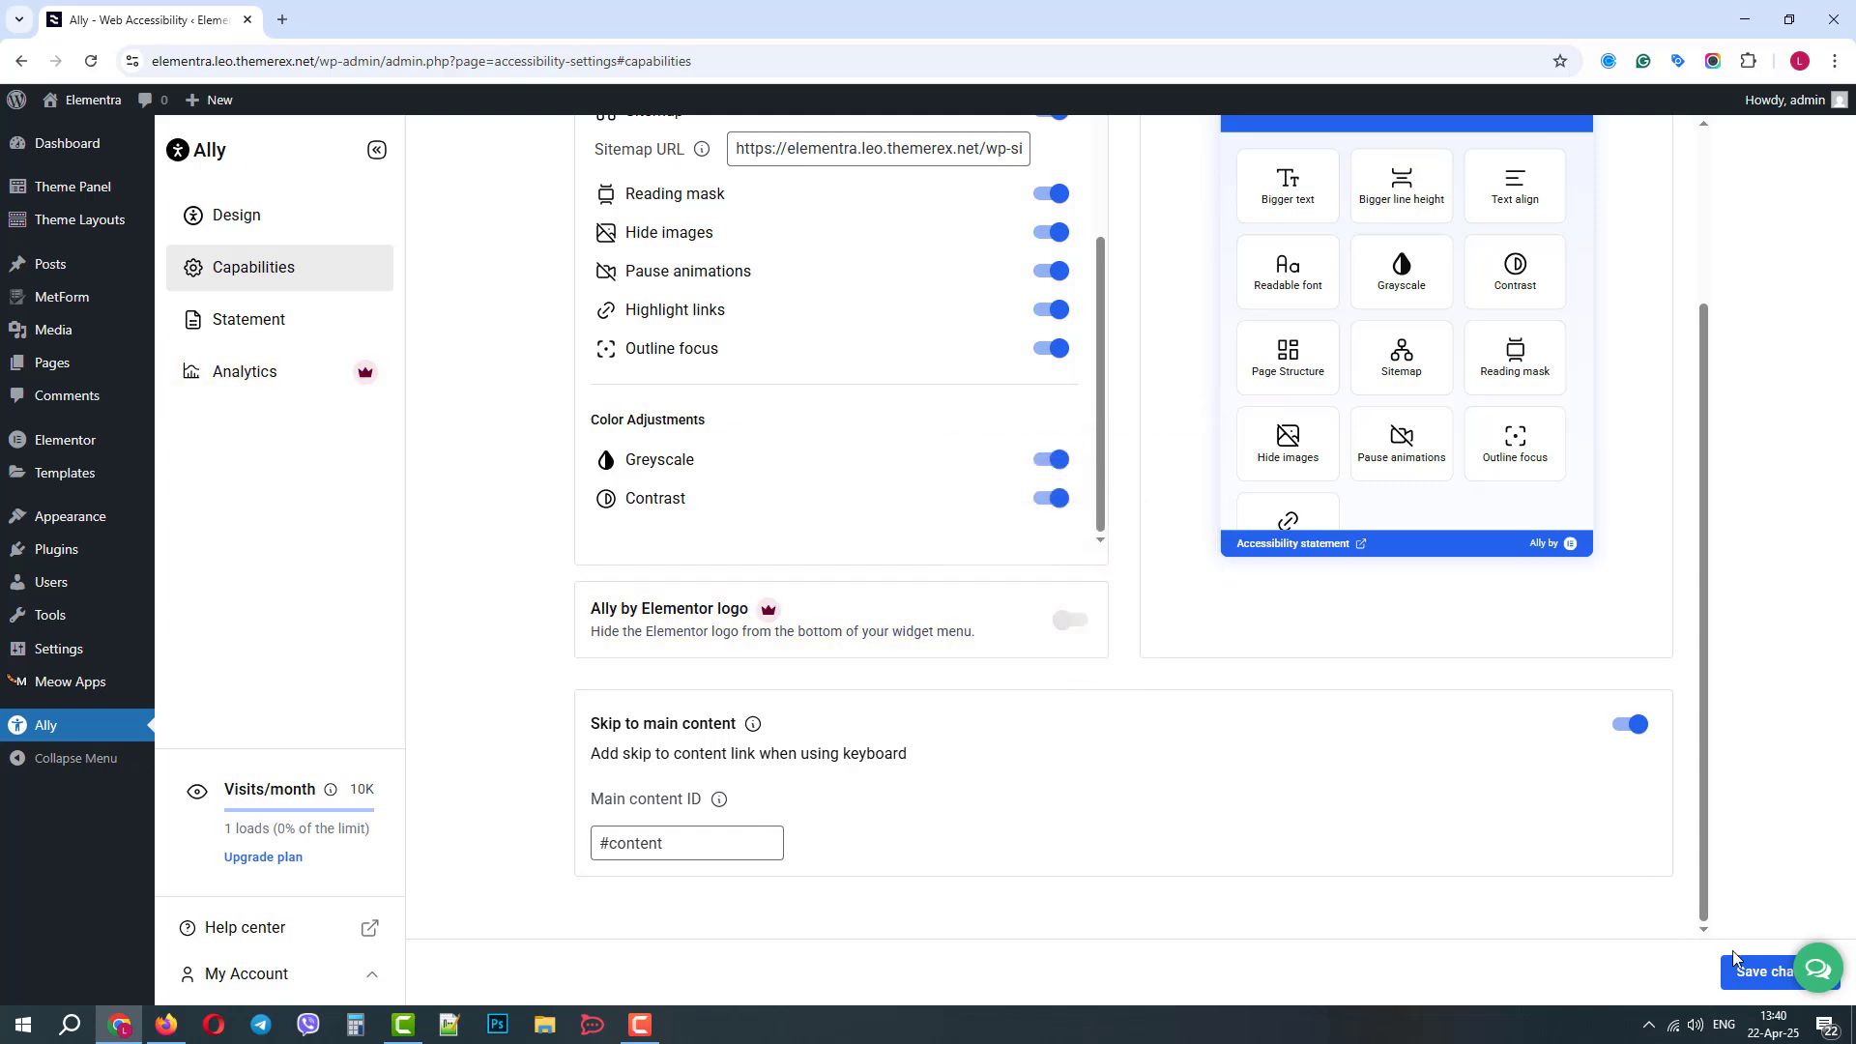
left_click(1775, 970)
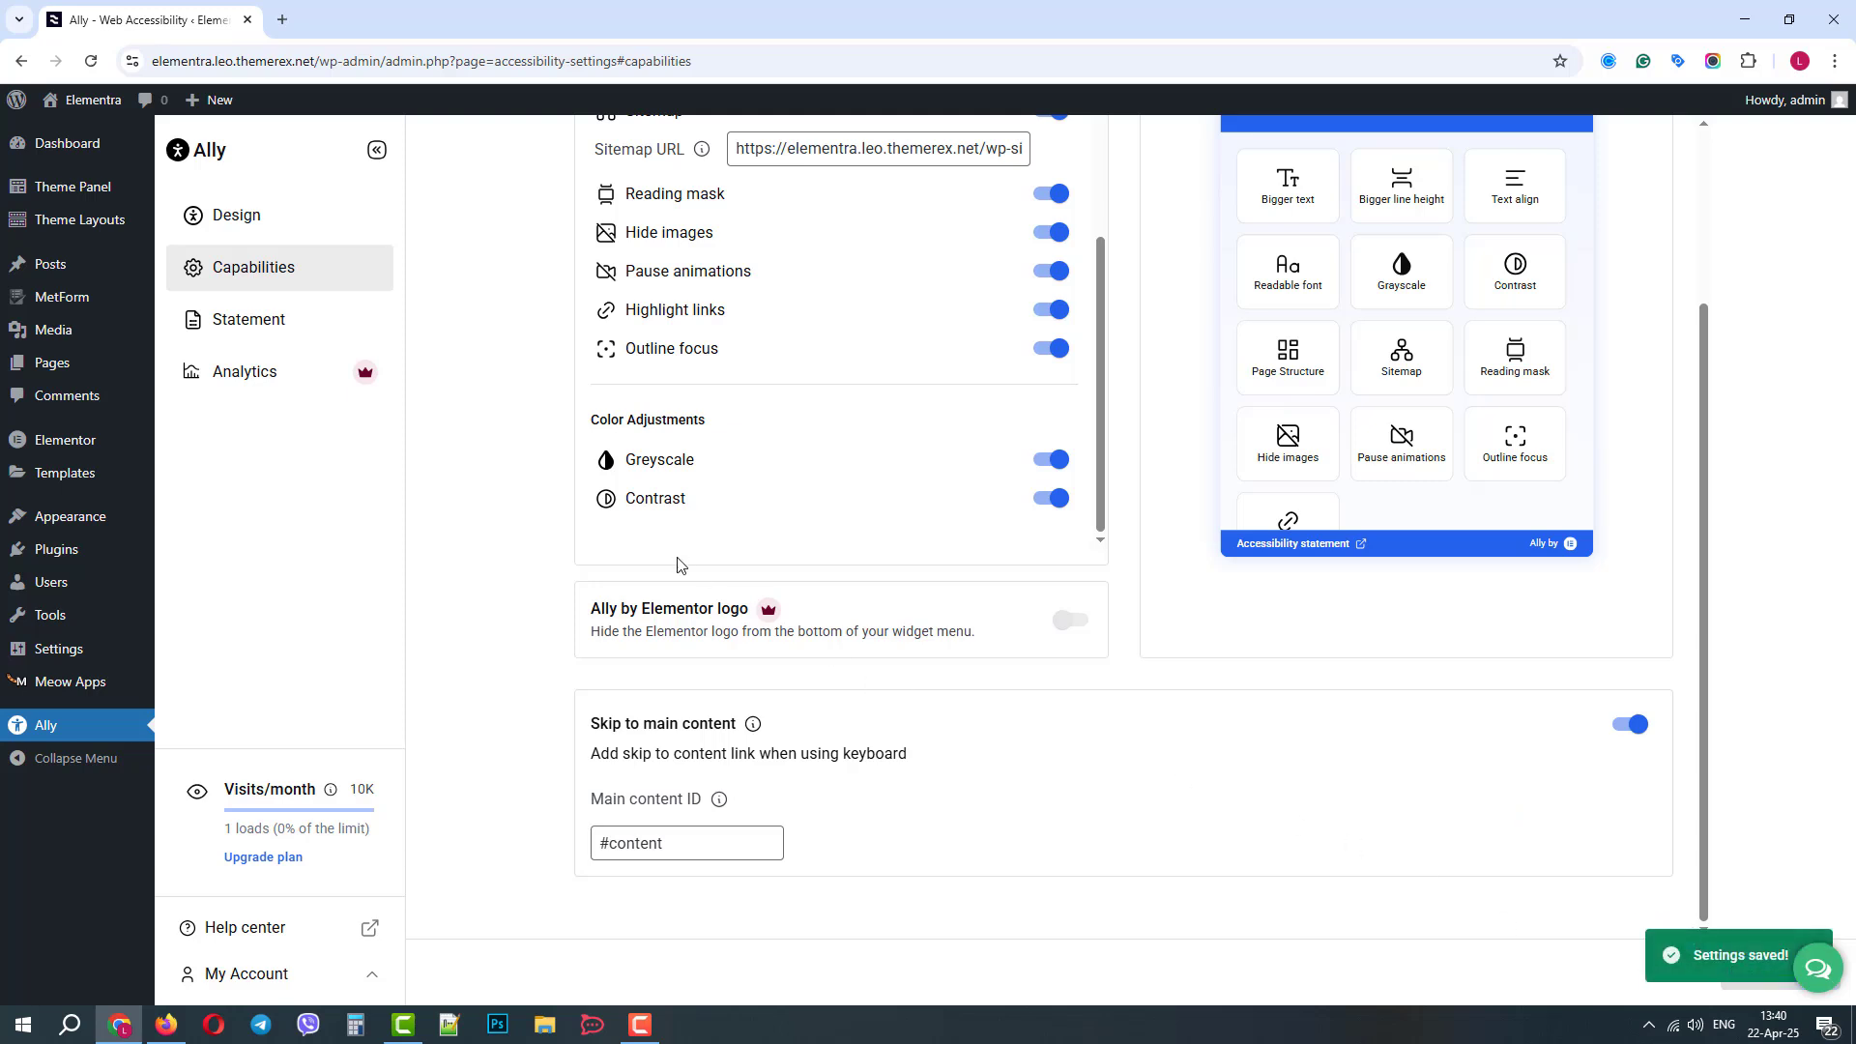
Step: Open the Statement settings and view the page-link dropdown without choosing a page
left_click(249, 319)
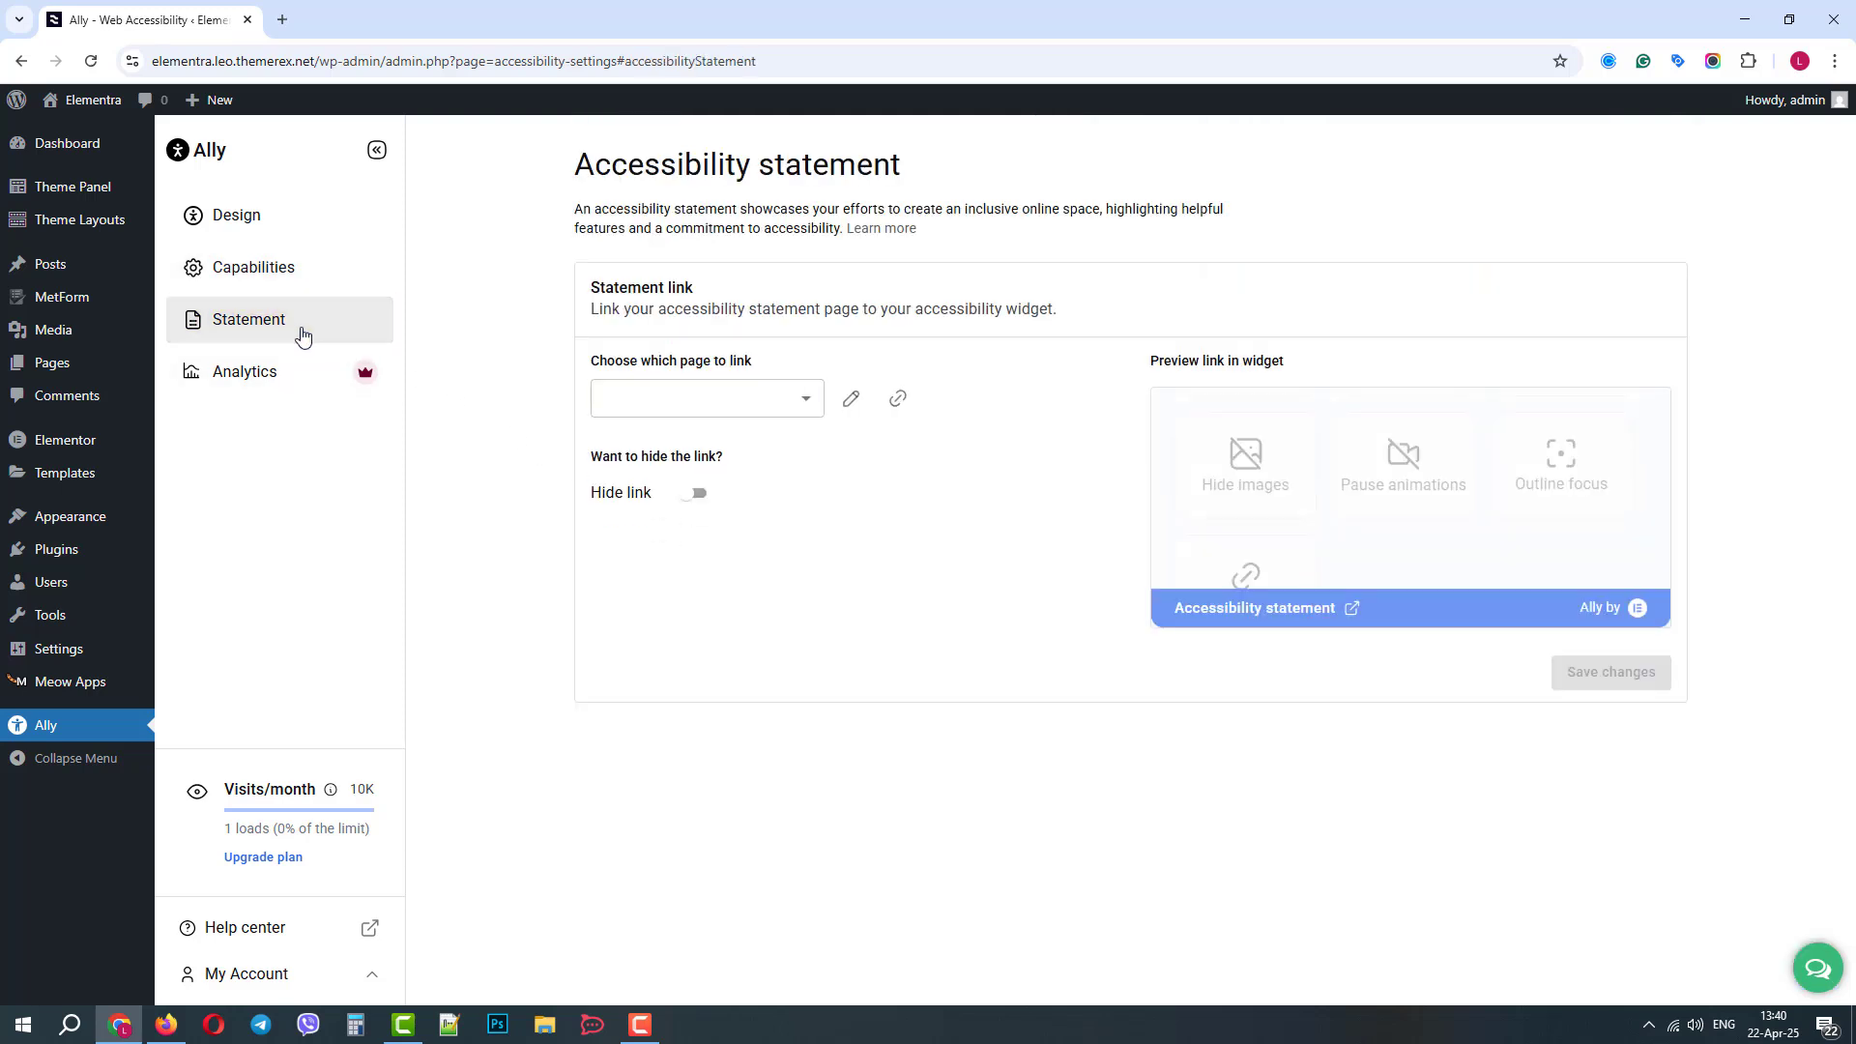
mouse_move(574, 338)
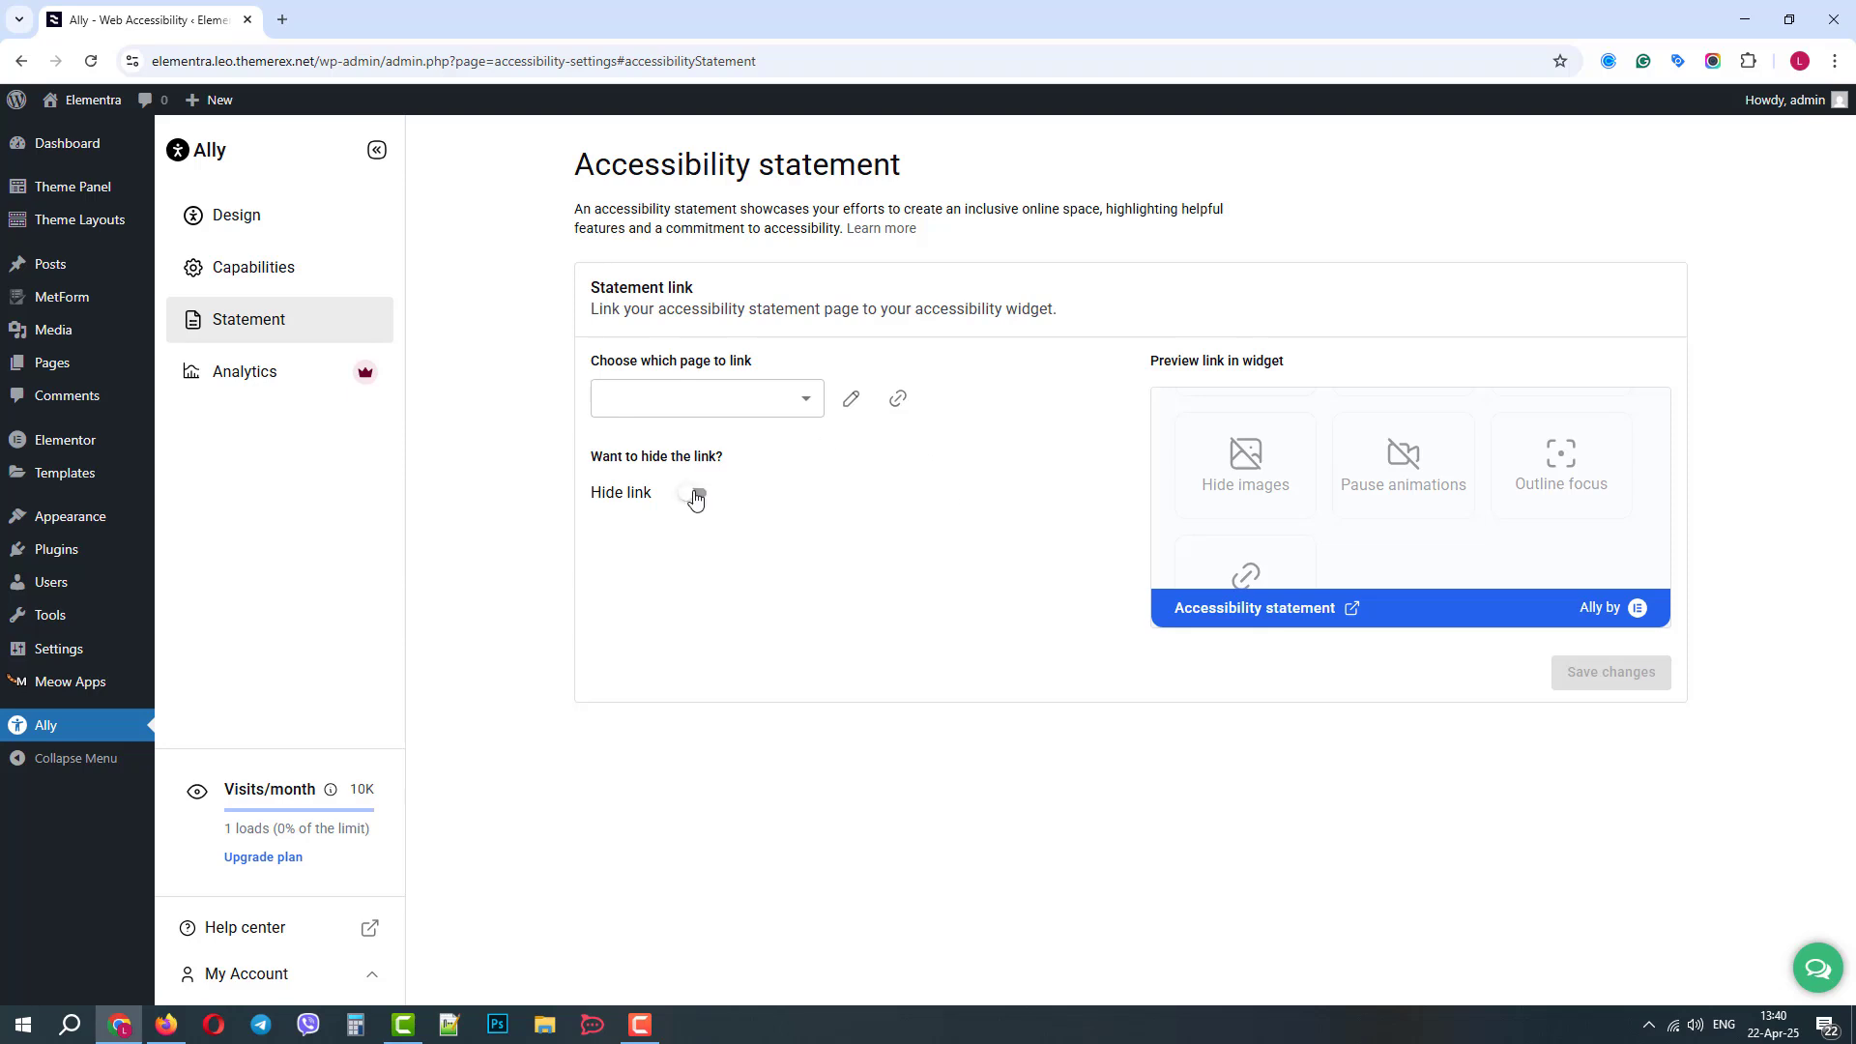
left_click(707, 398)
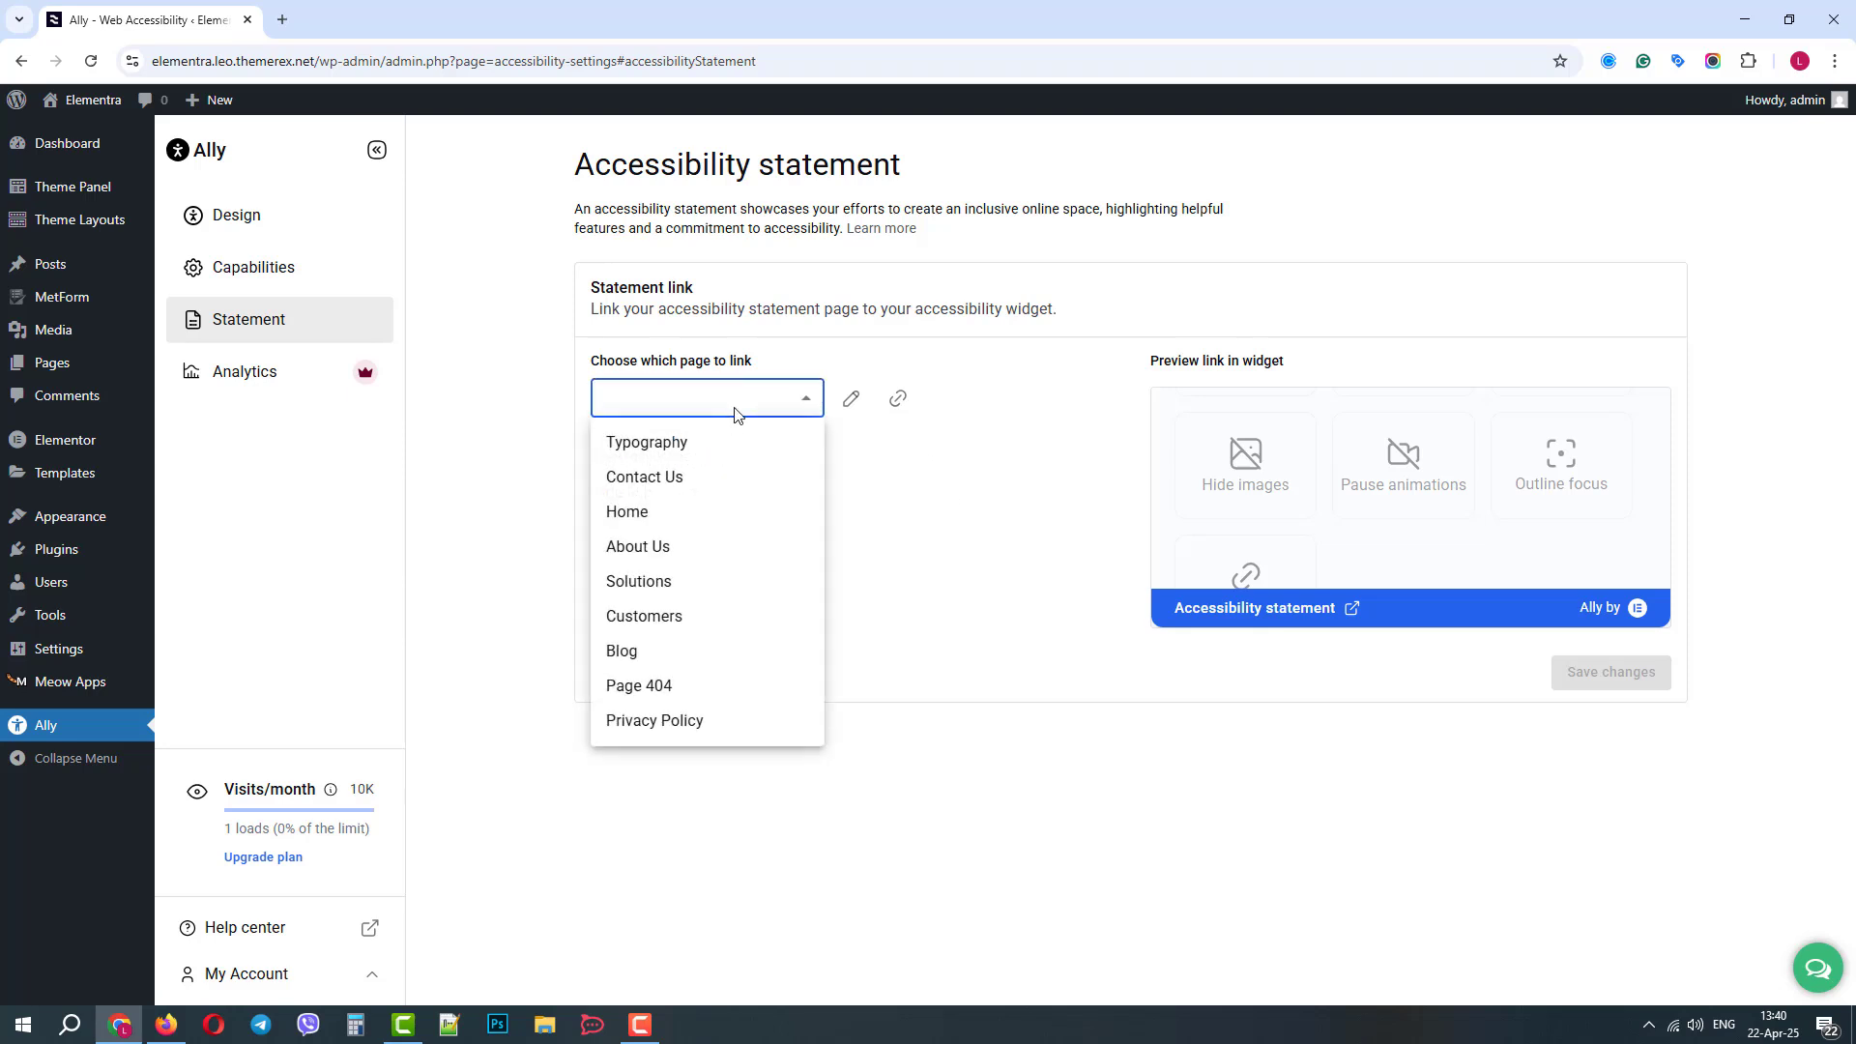
left_click(734, 398)
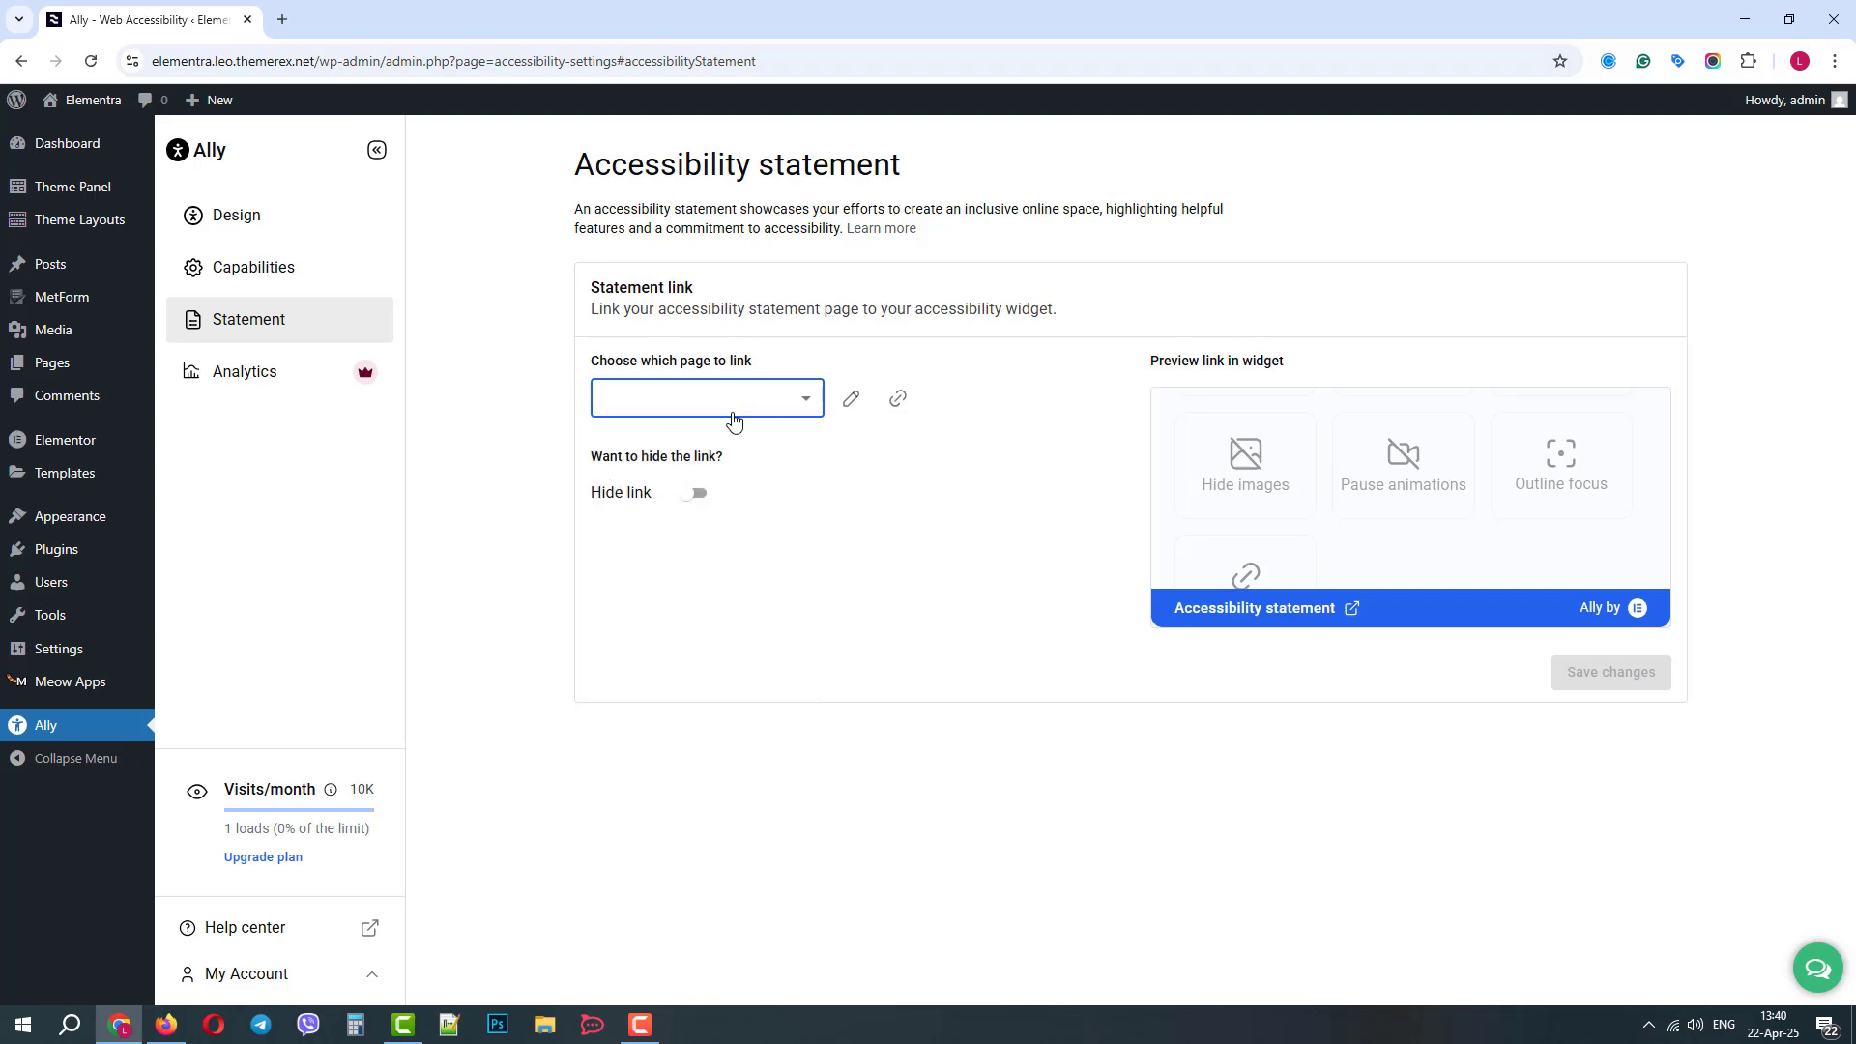
mouse_move(386, 429)
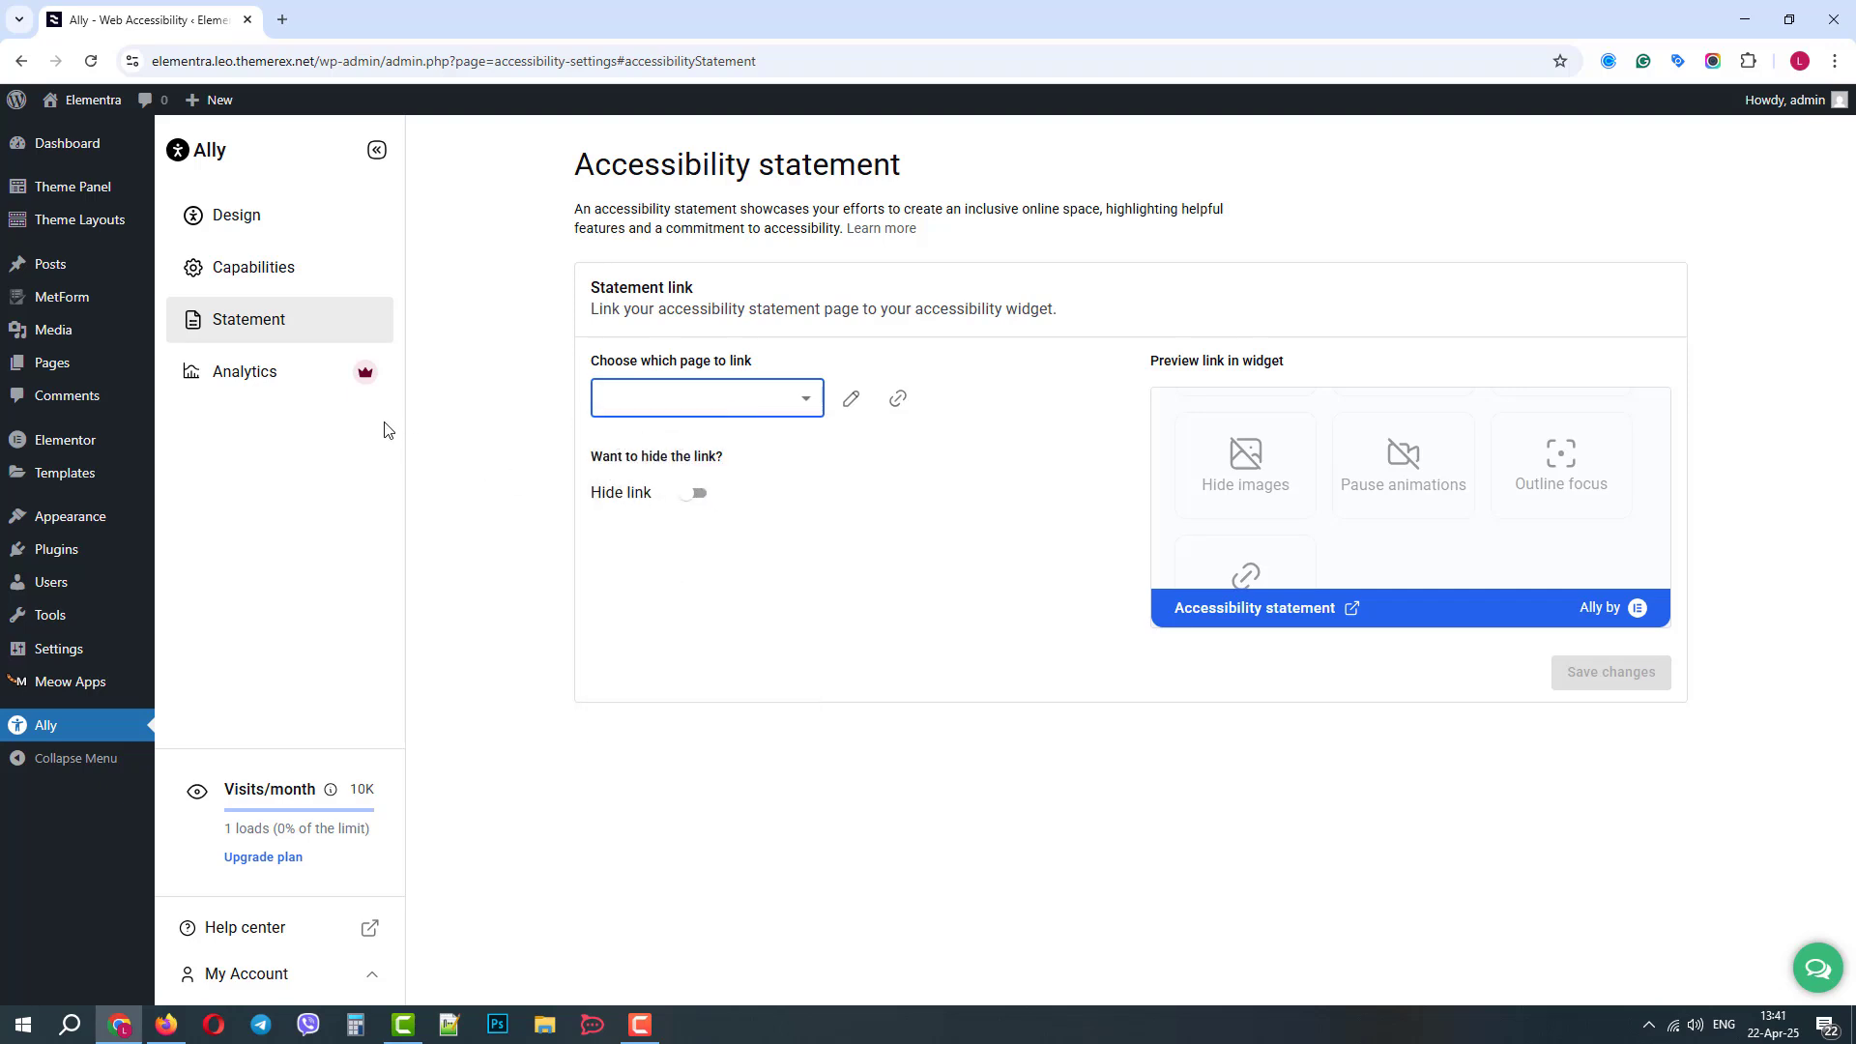
Step: Open Ally Analytics, which shows a premium upgrade prompt
left_click(244, 371)
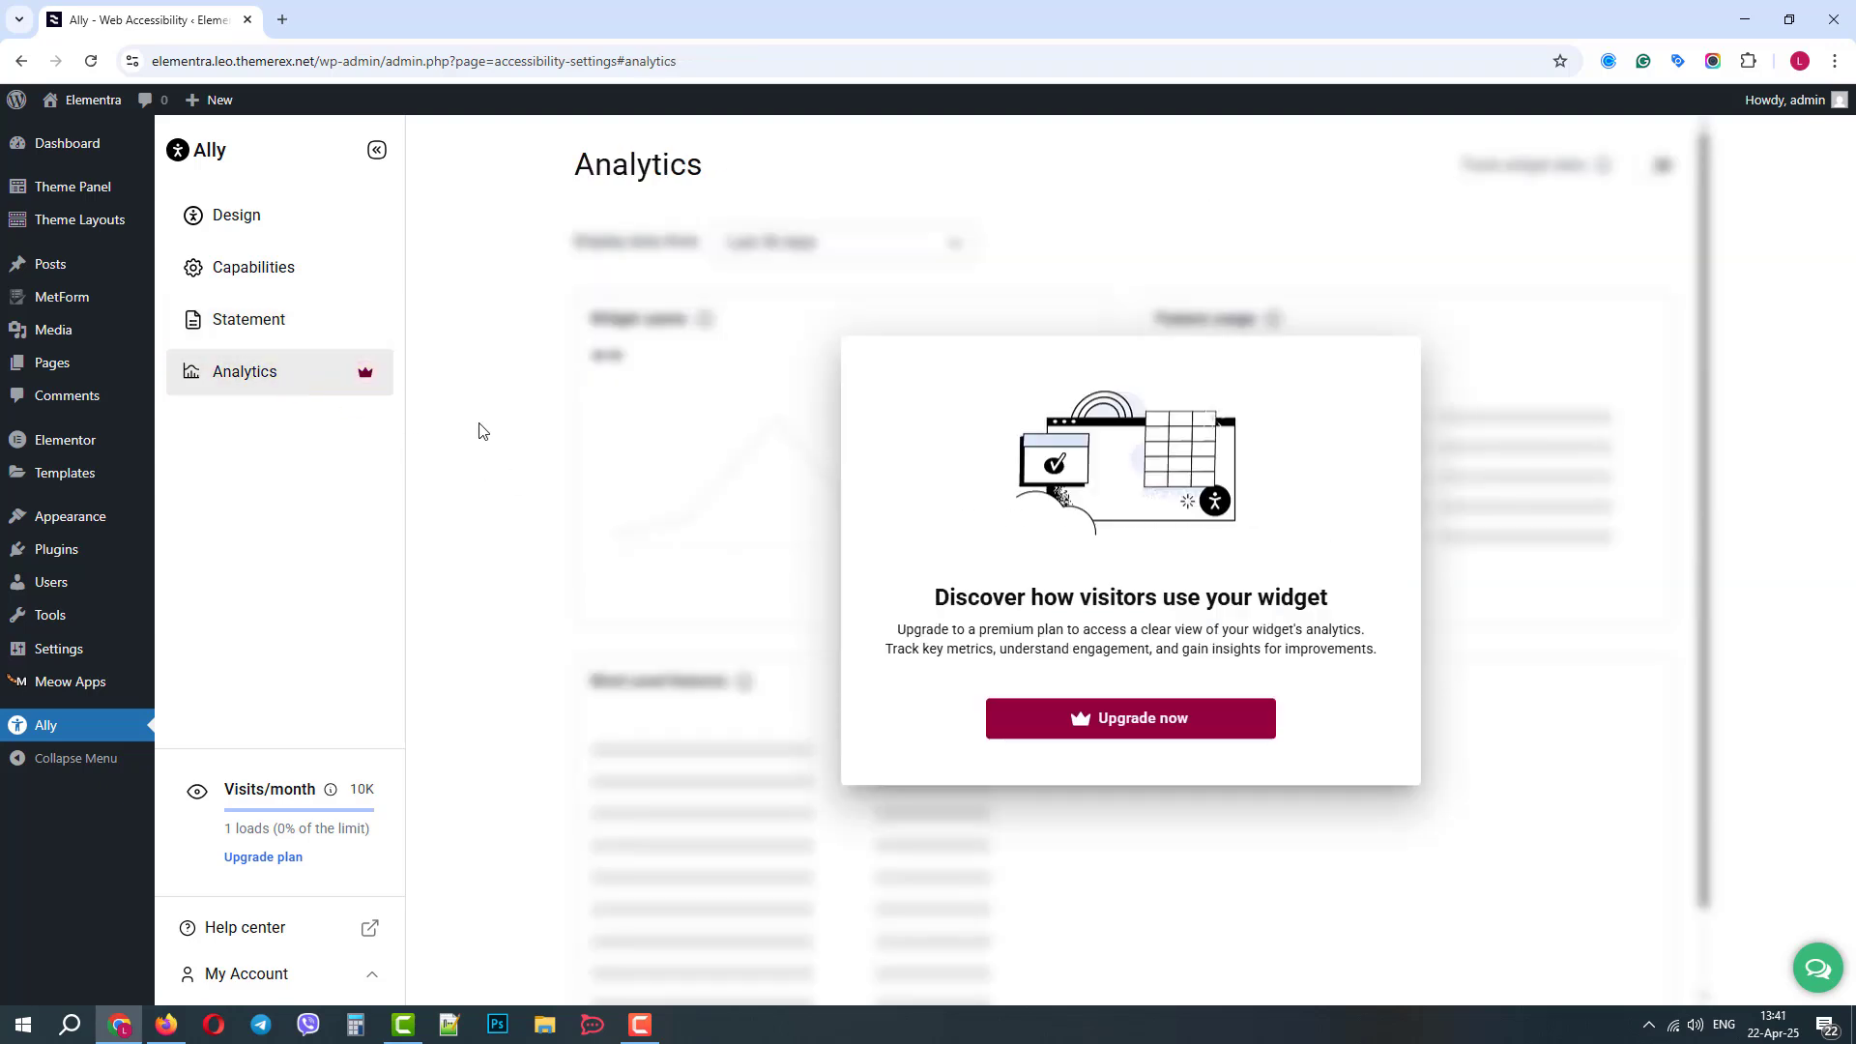
mouse_move(81, 106)
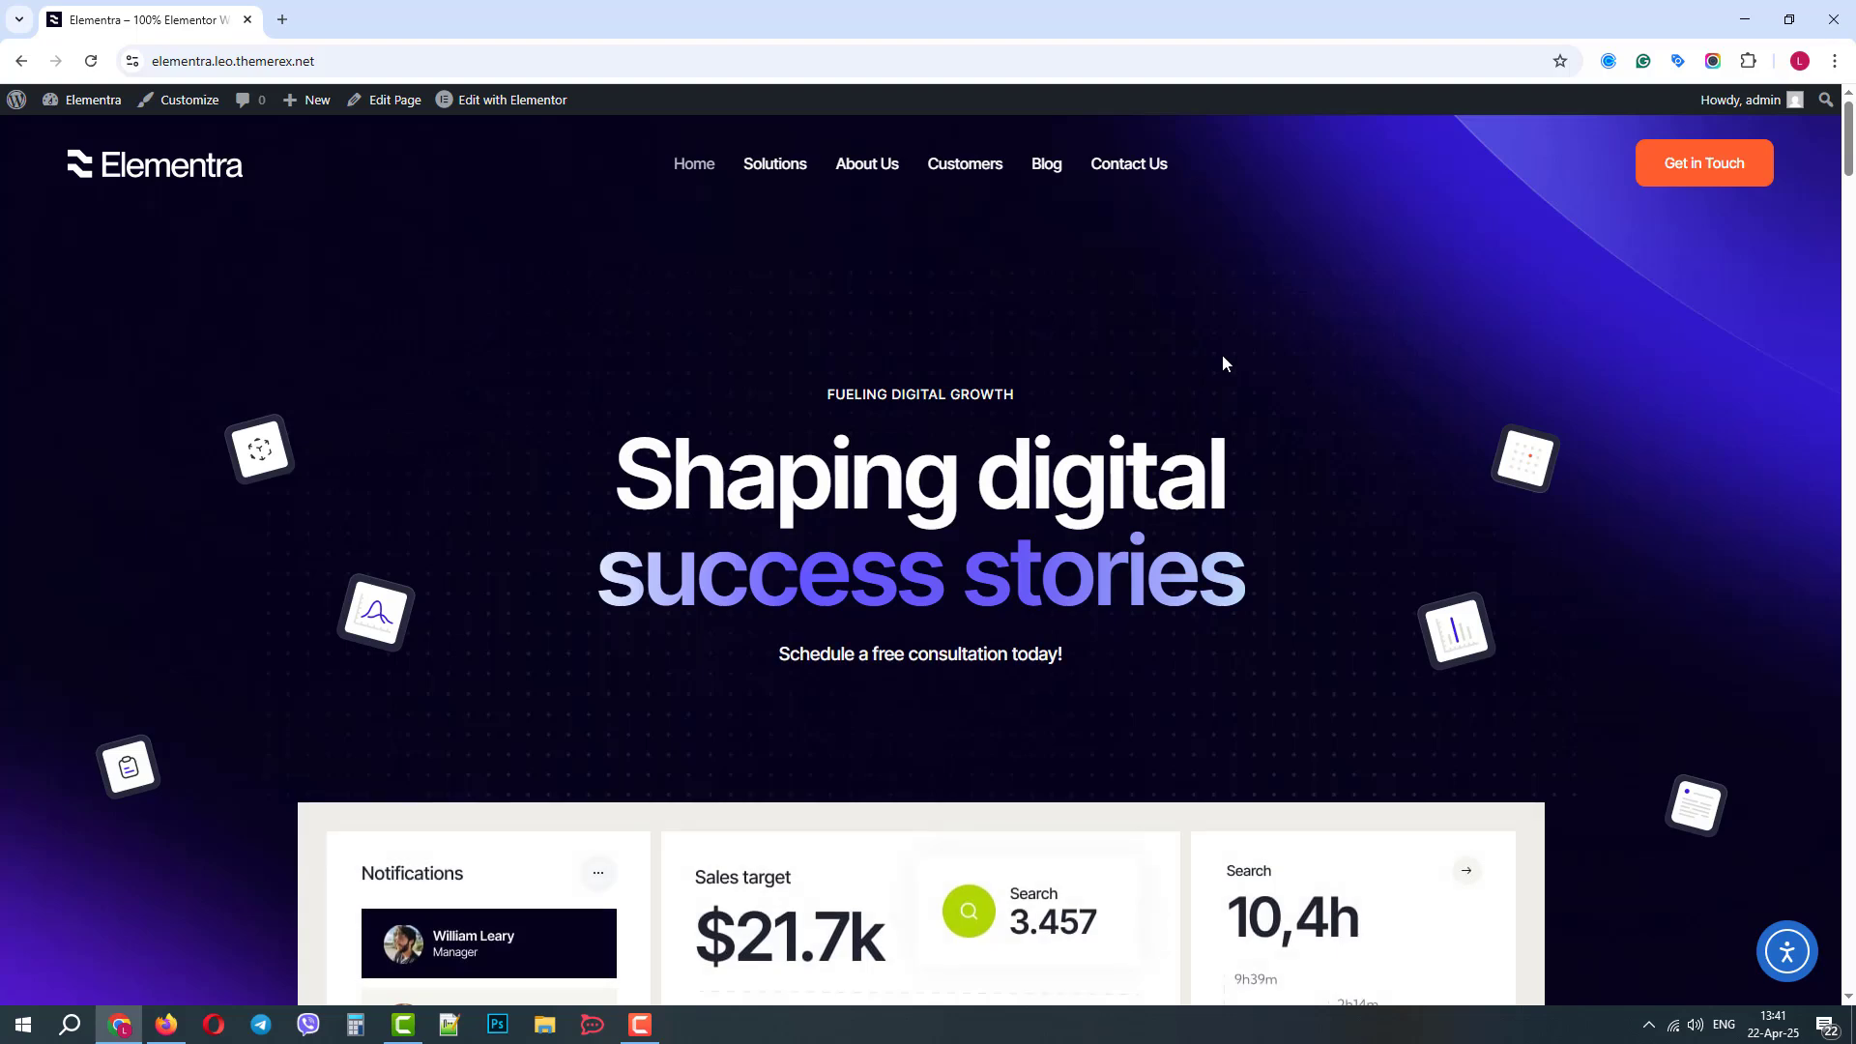
Step: Open the accessibility widget on the homepage, start hiding it and choose Not now
scroll("down", 3)
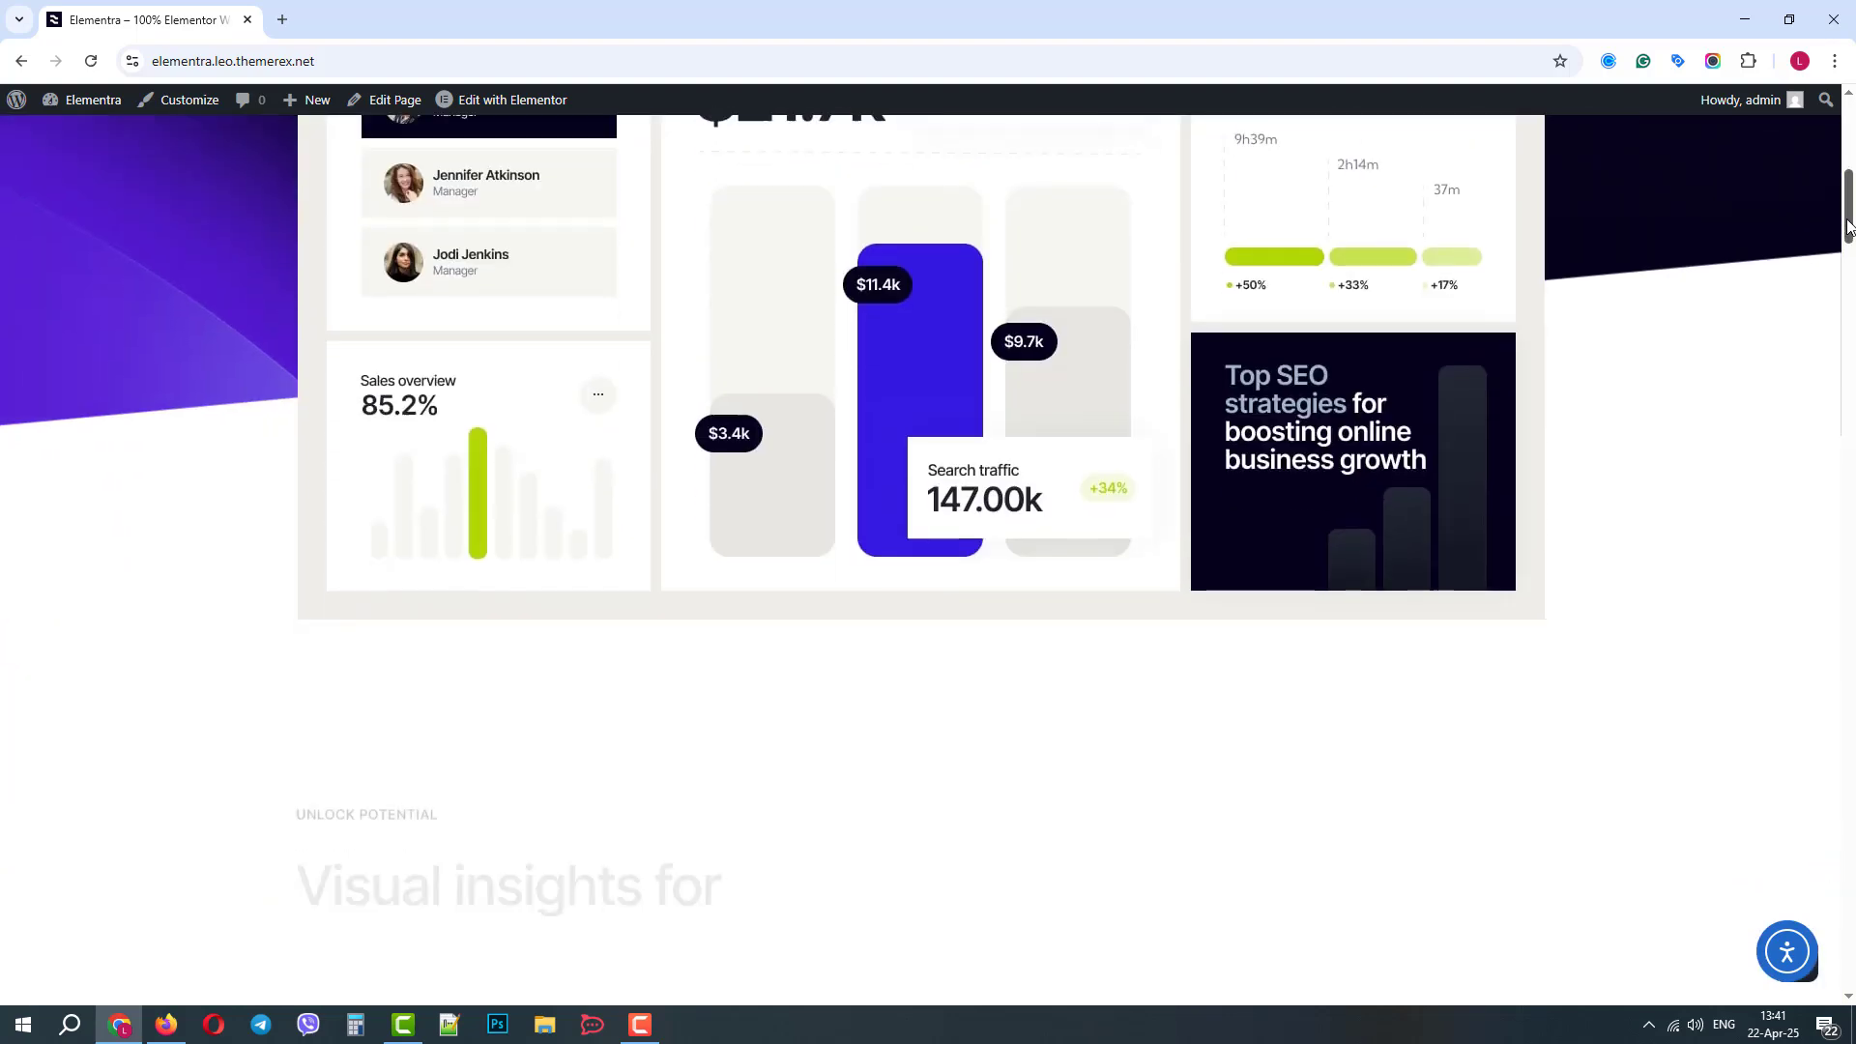
scroll("up", 3)
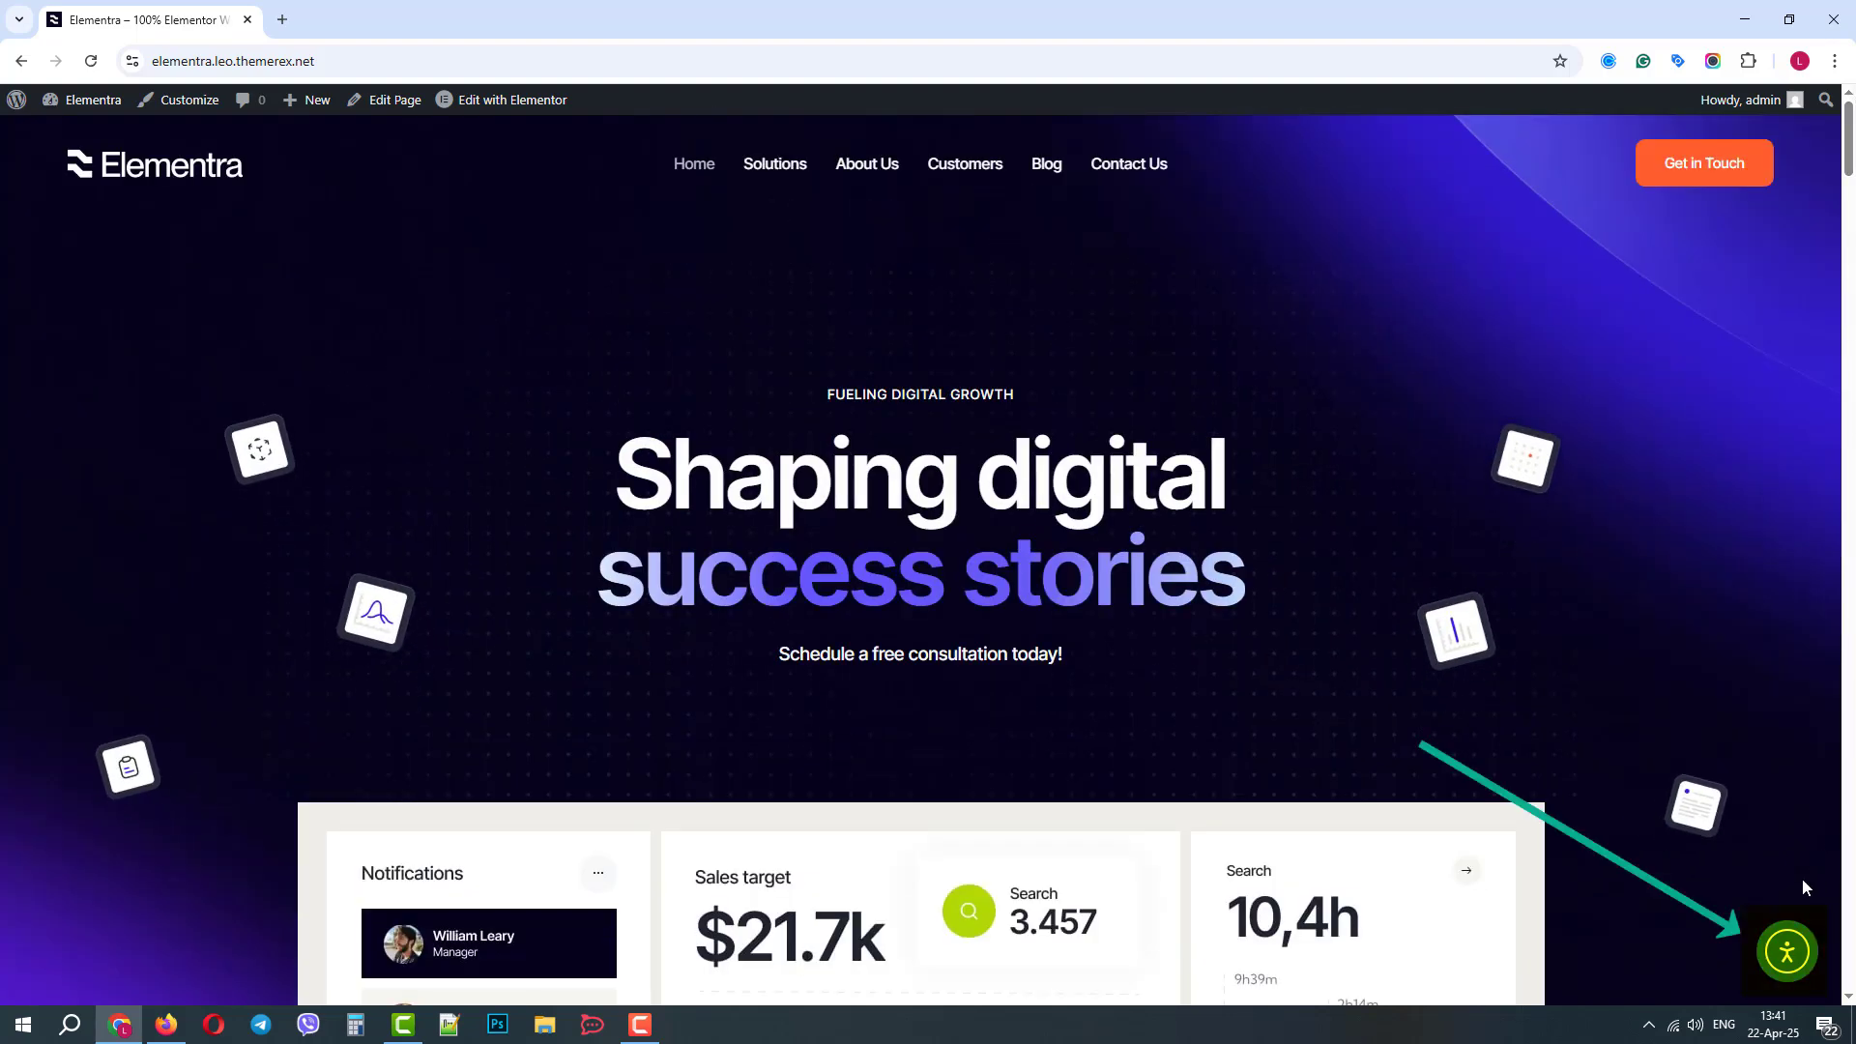
left_click(1786, 949)
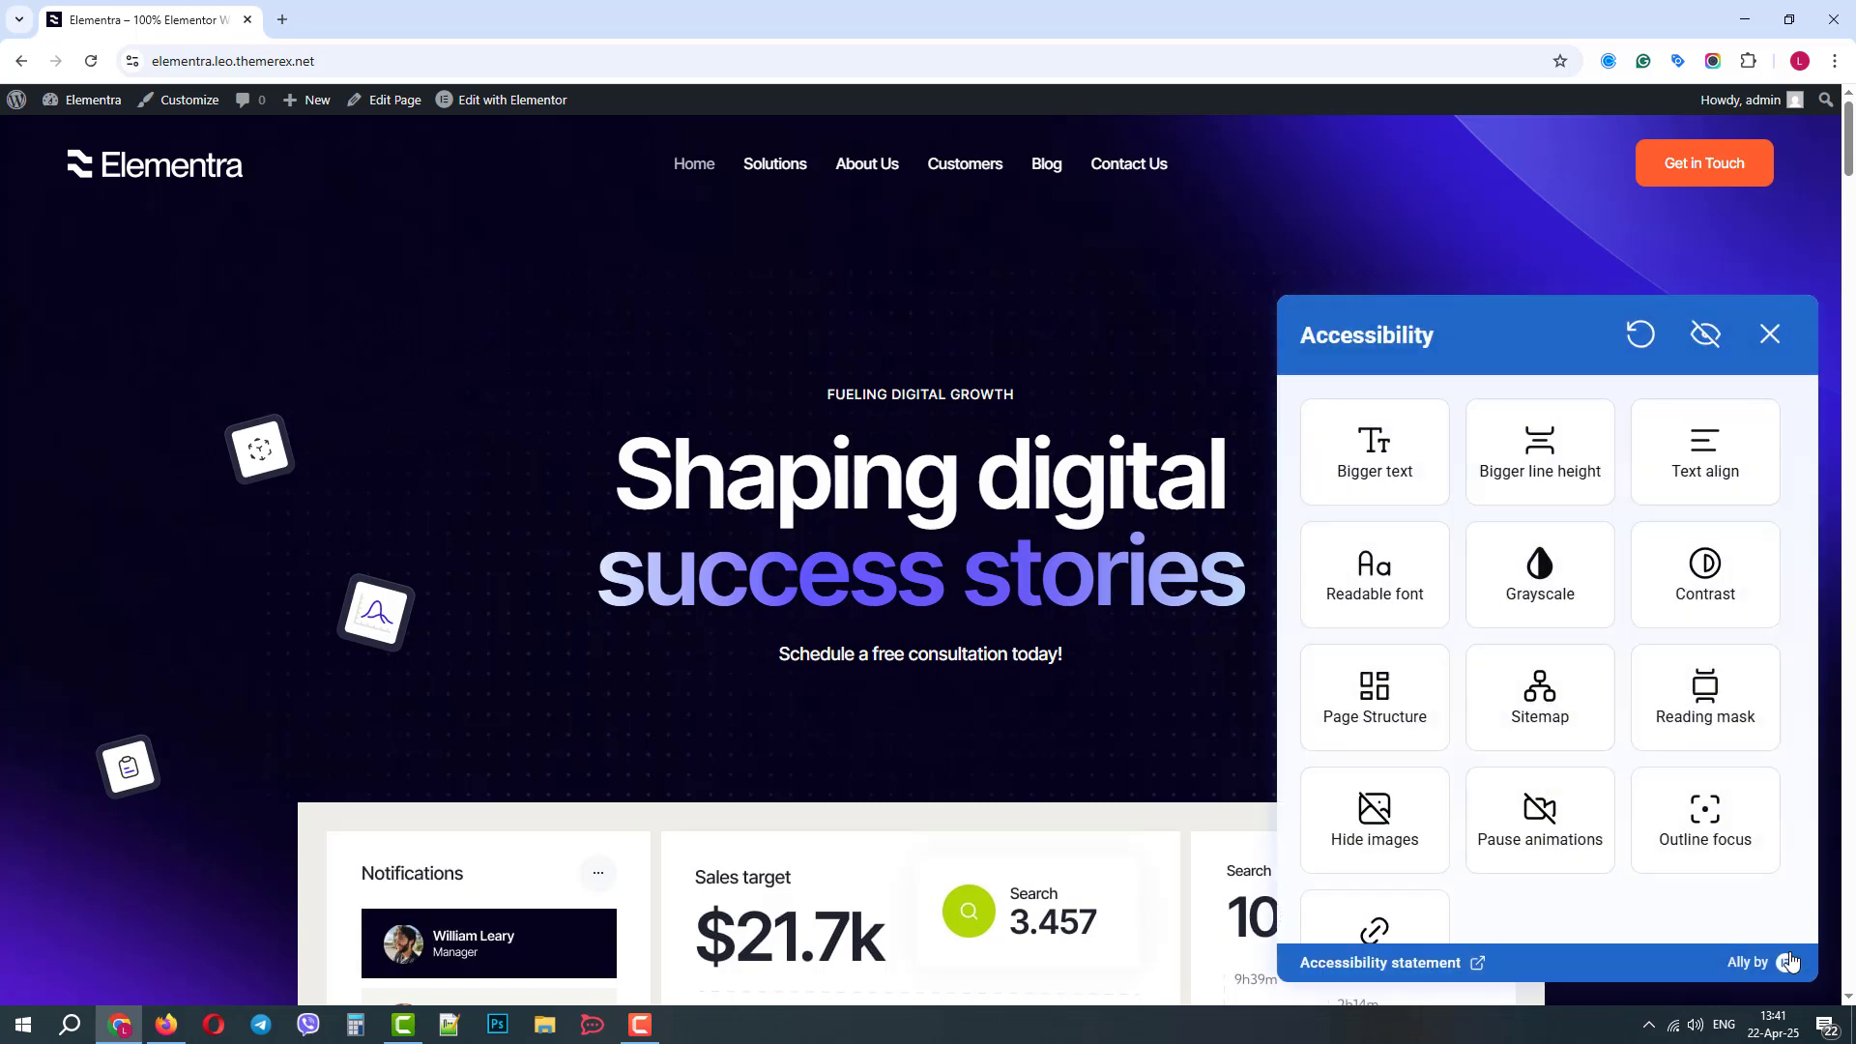
mouse_move(1512, 340)
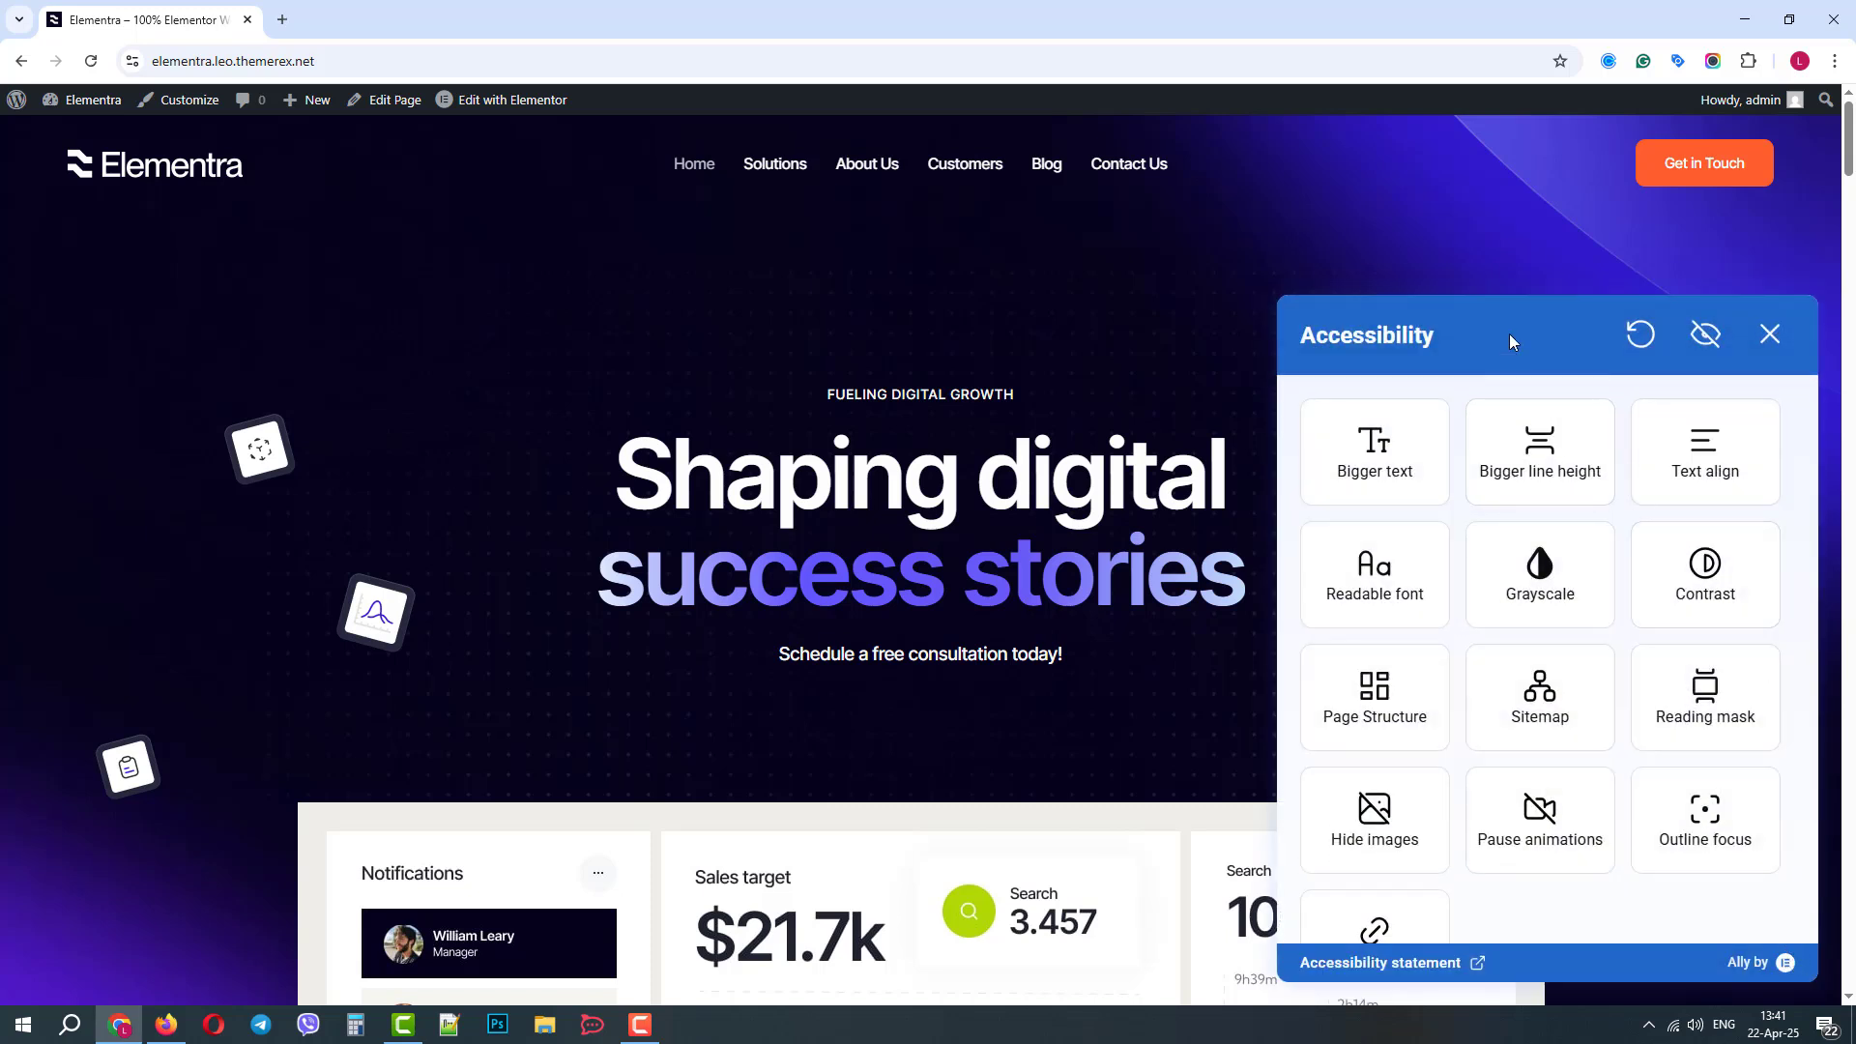
mouse_move(1639, 335)
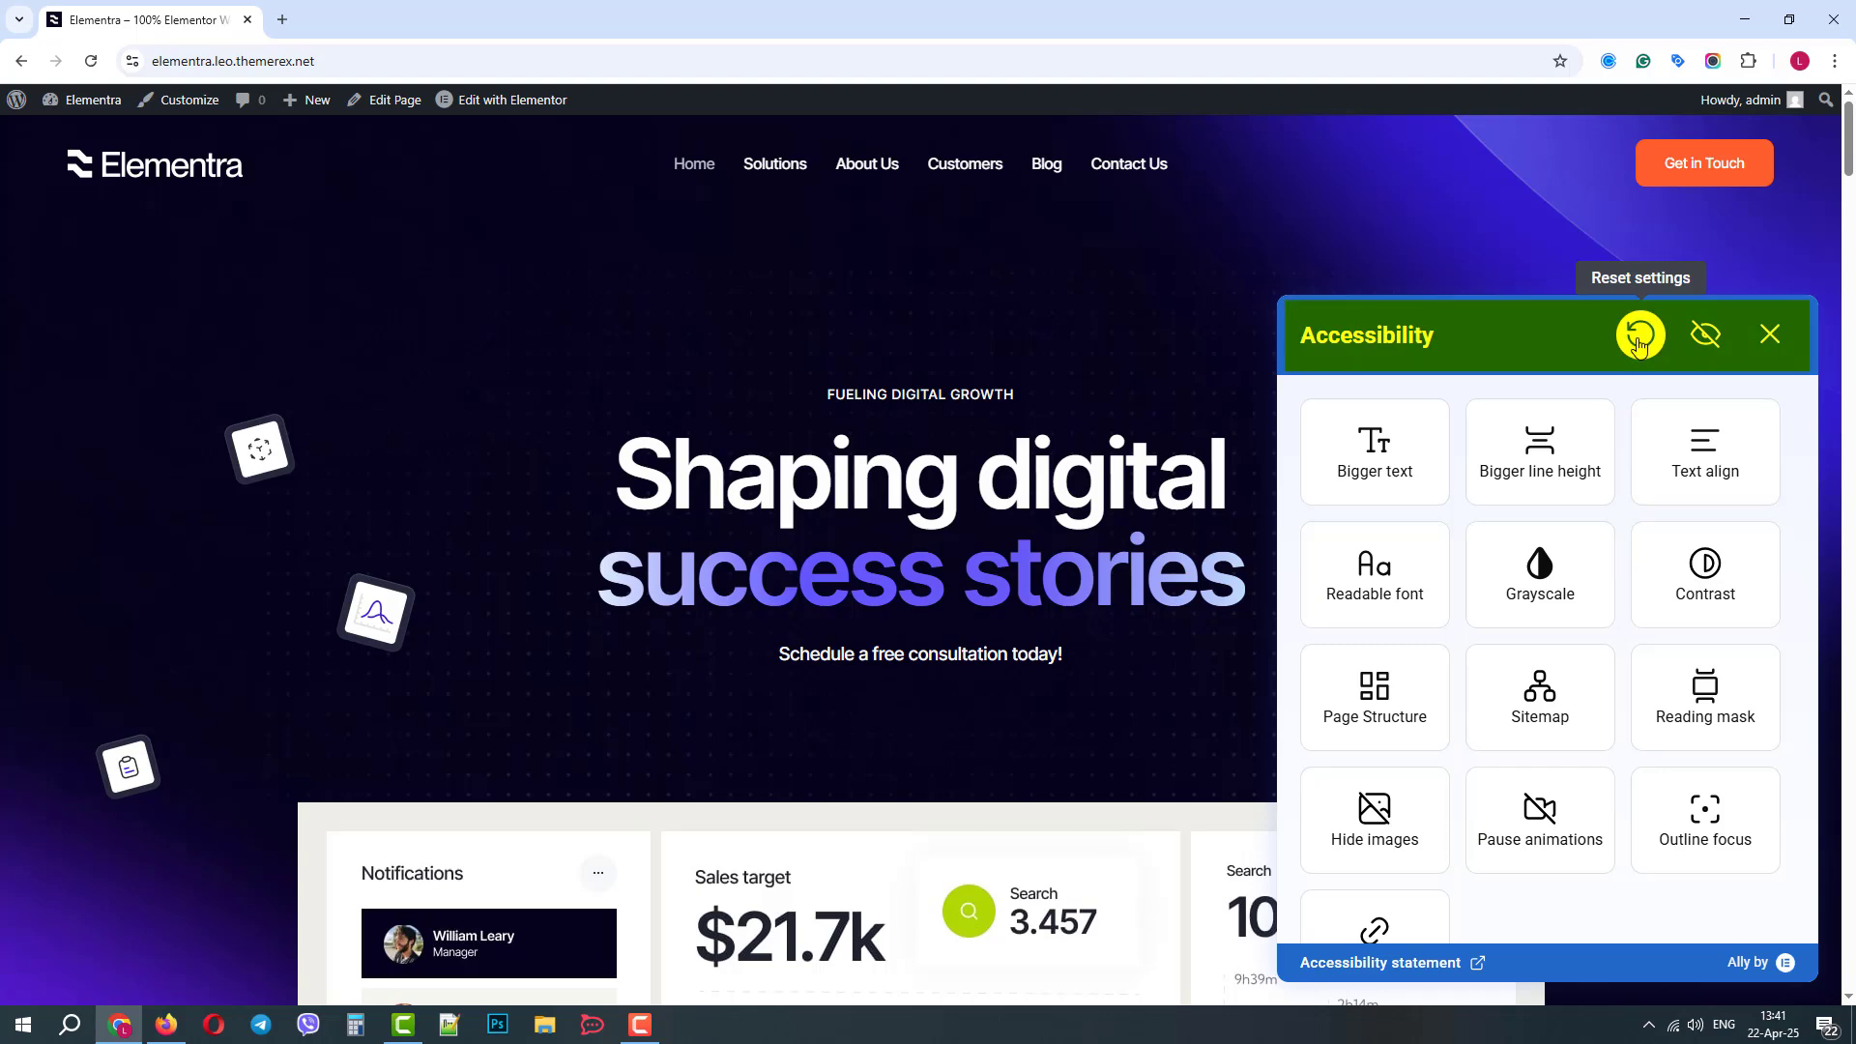
mouse_move(1705, 336)
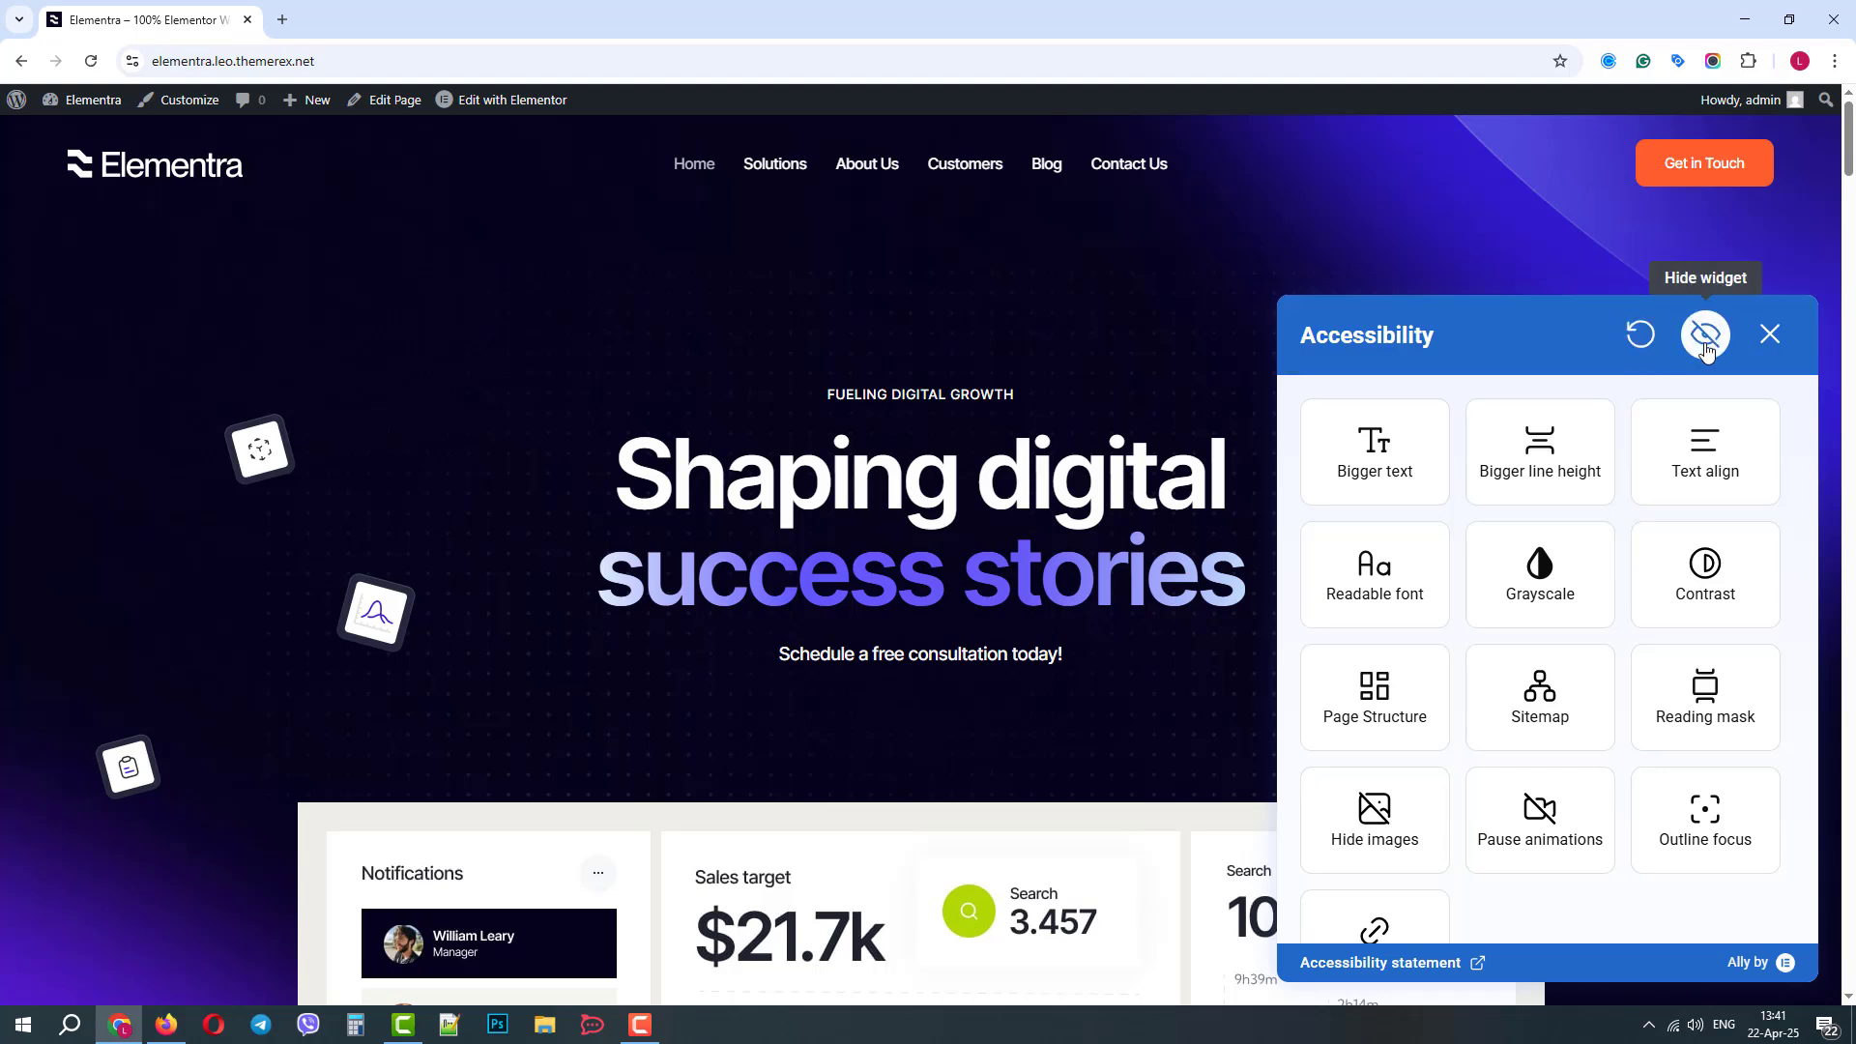
left_click(1705, 335)
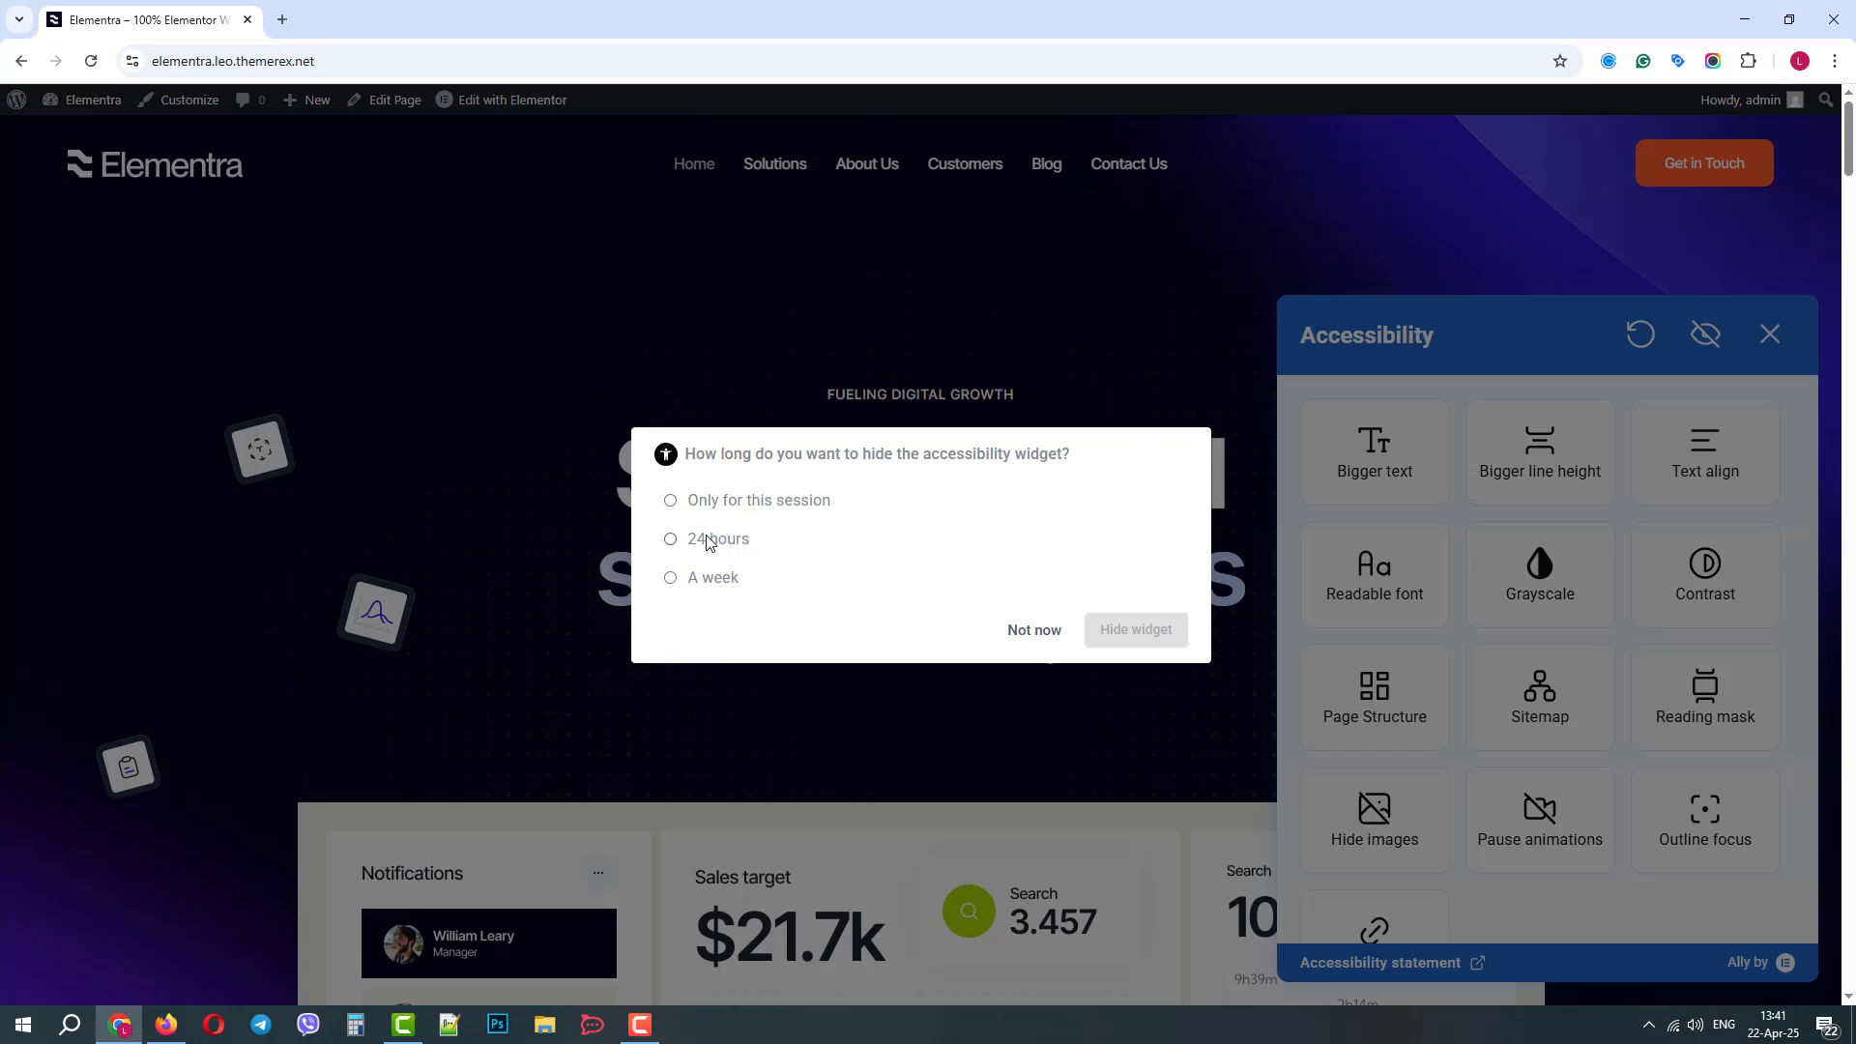
left_click(1034, 630)
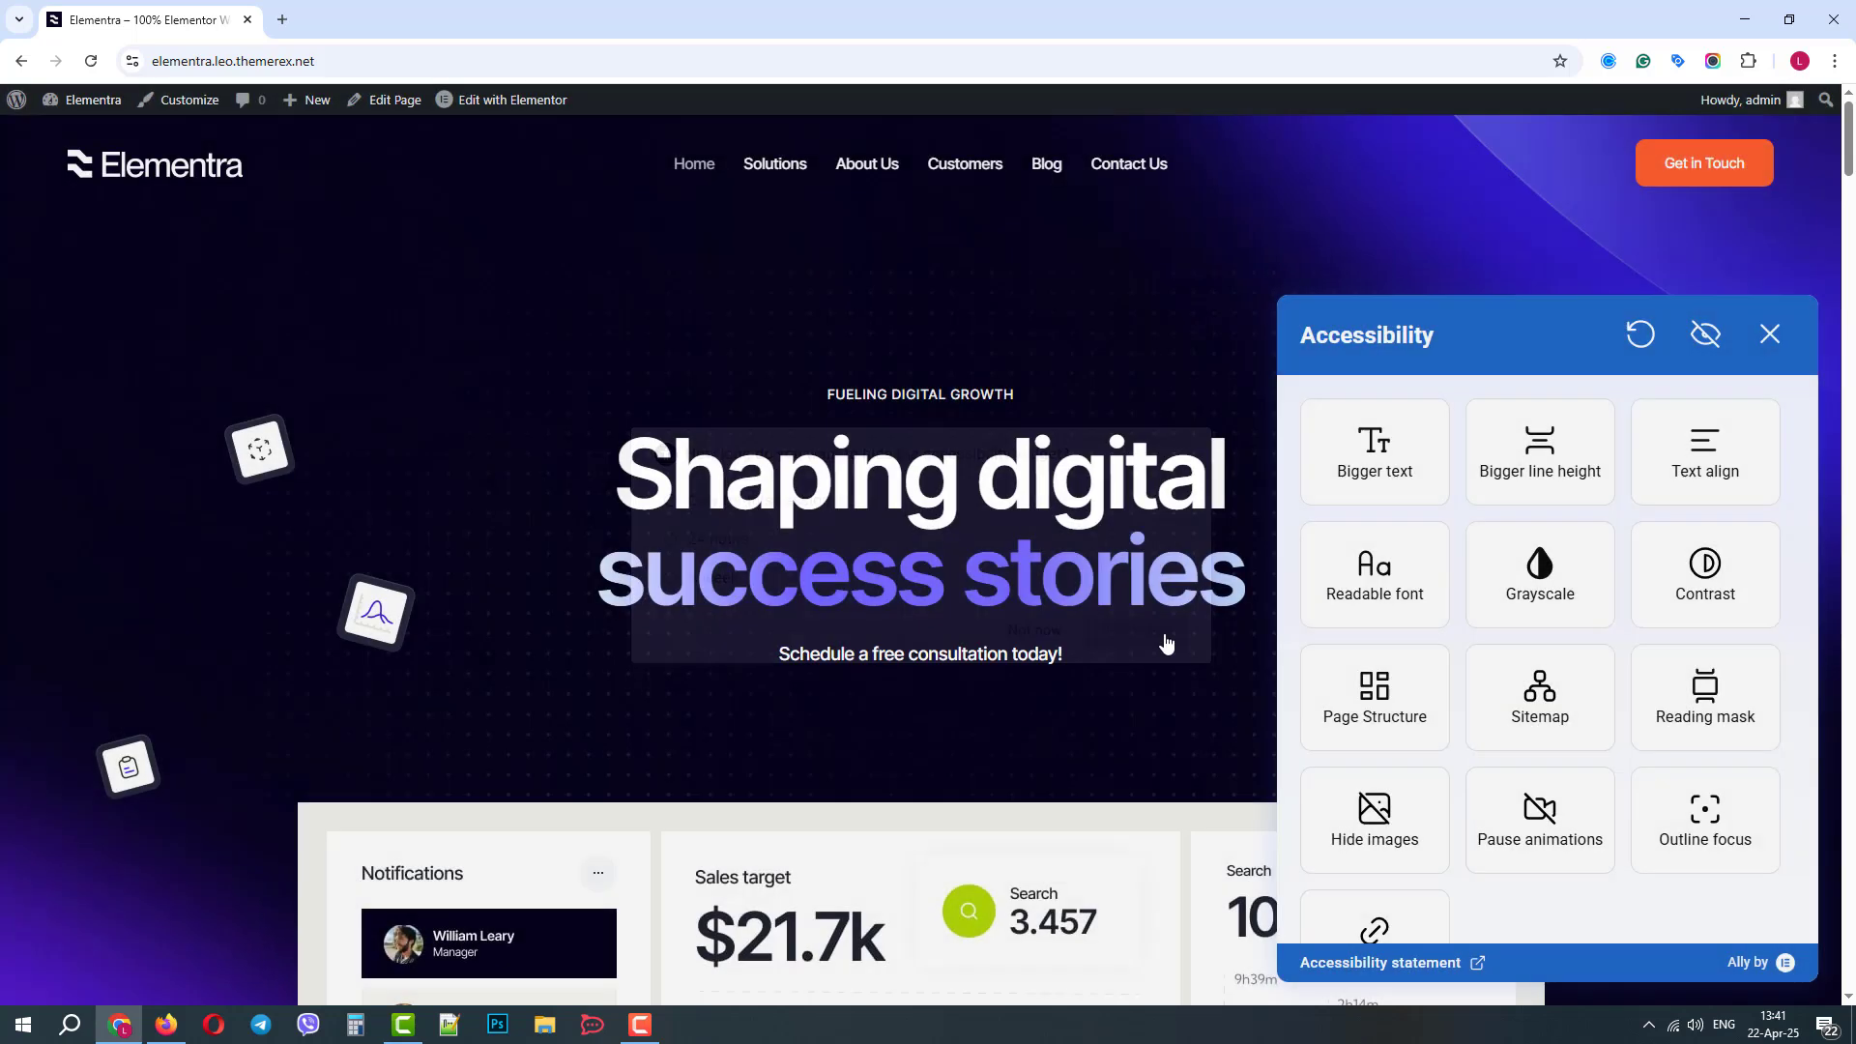
Step: Close the accessibility panel and reopen it from the widget icon
left_click(1769, 333)
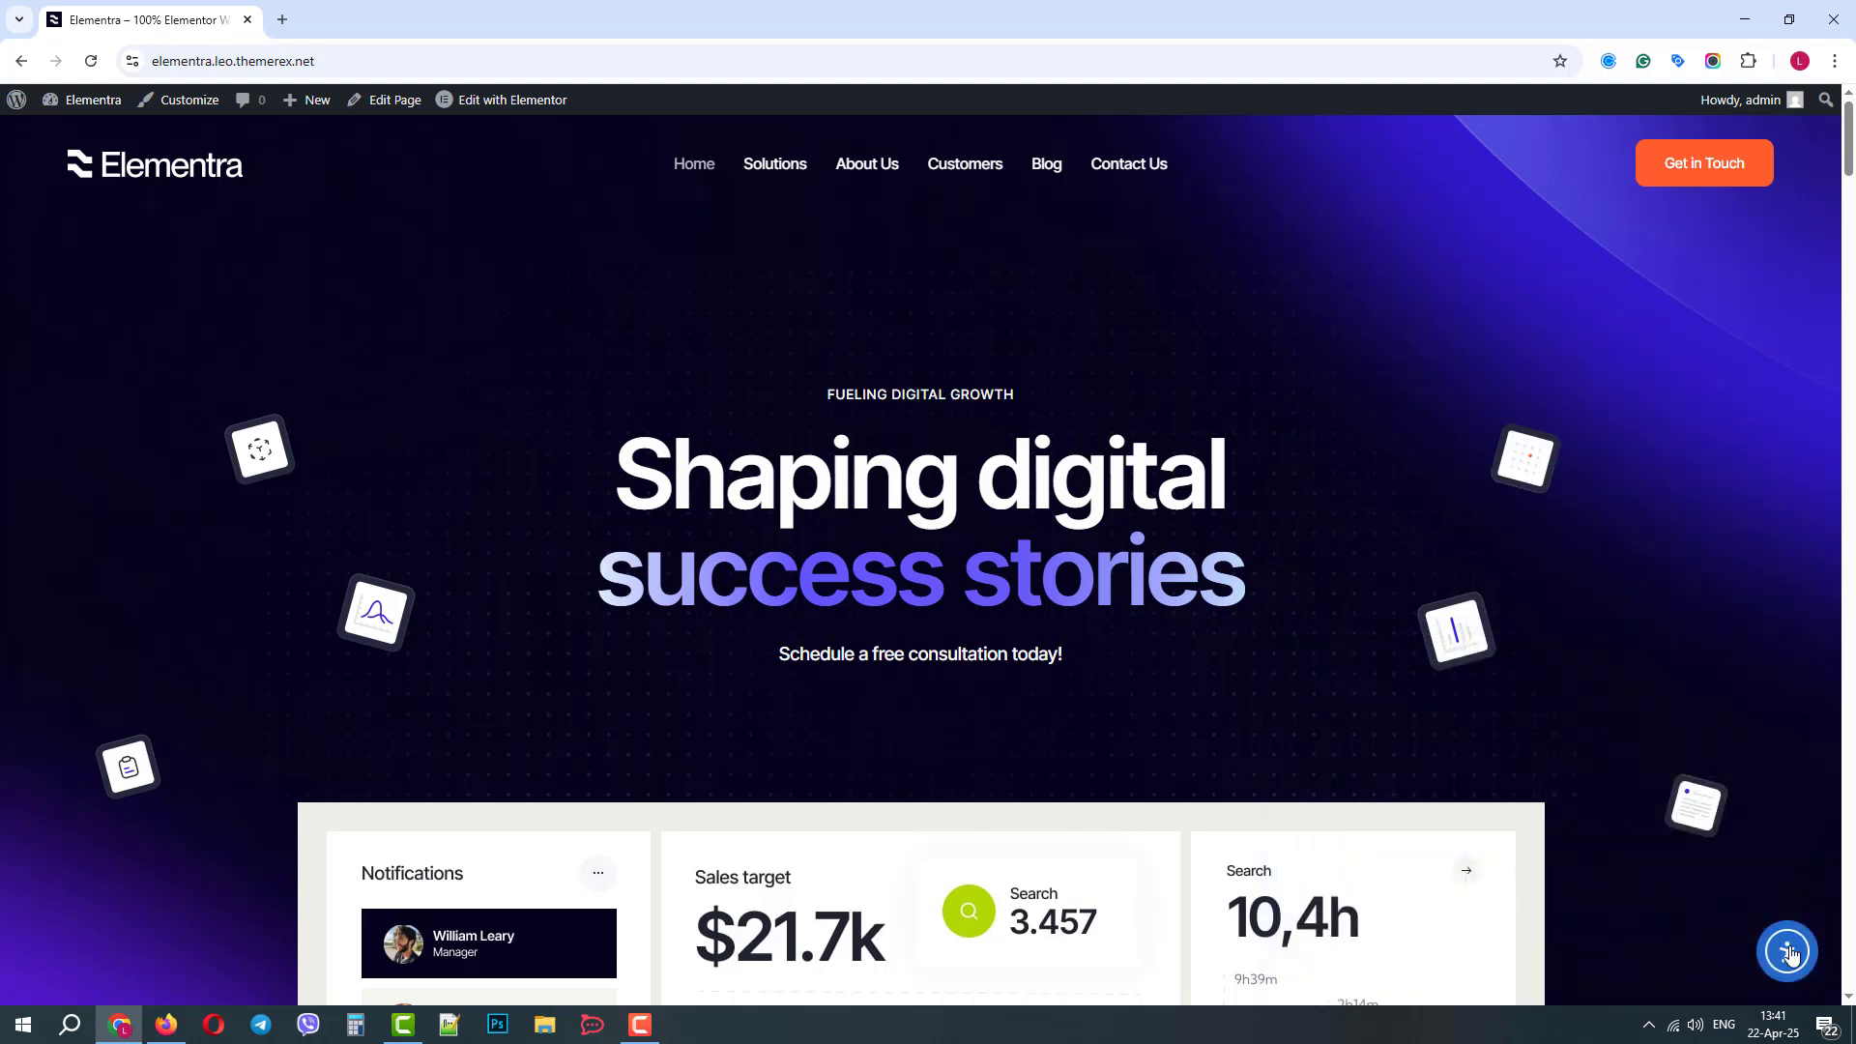
left_click(1786, 949)
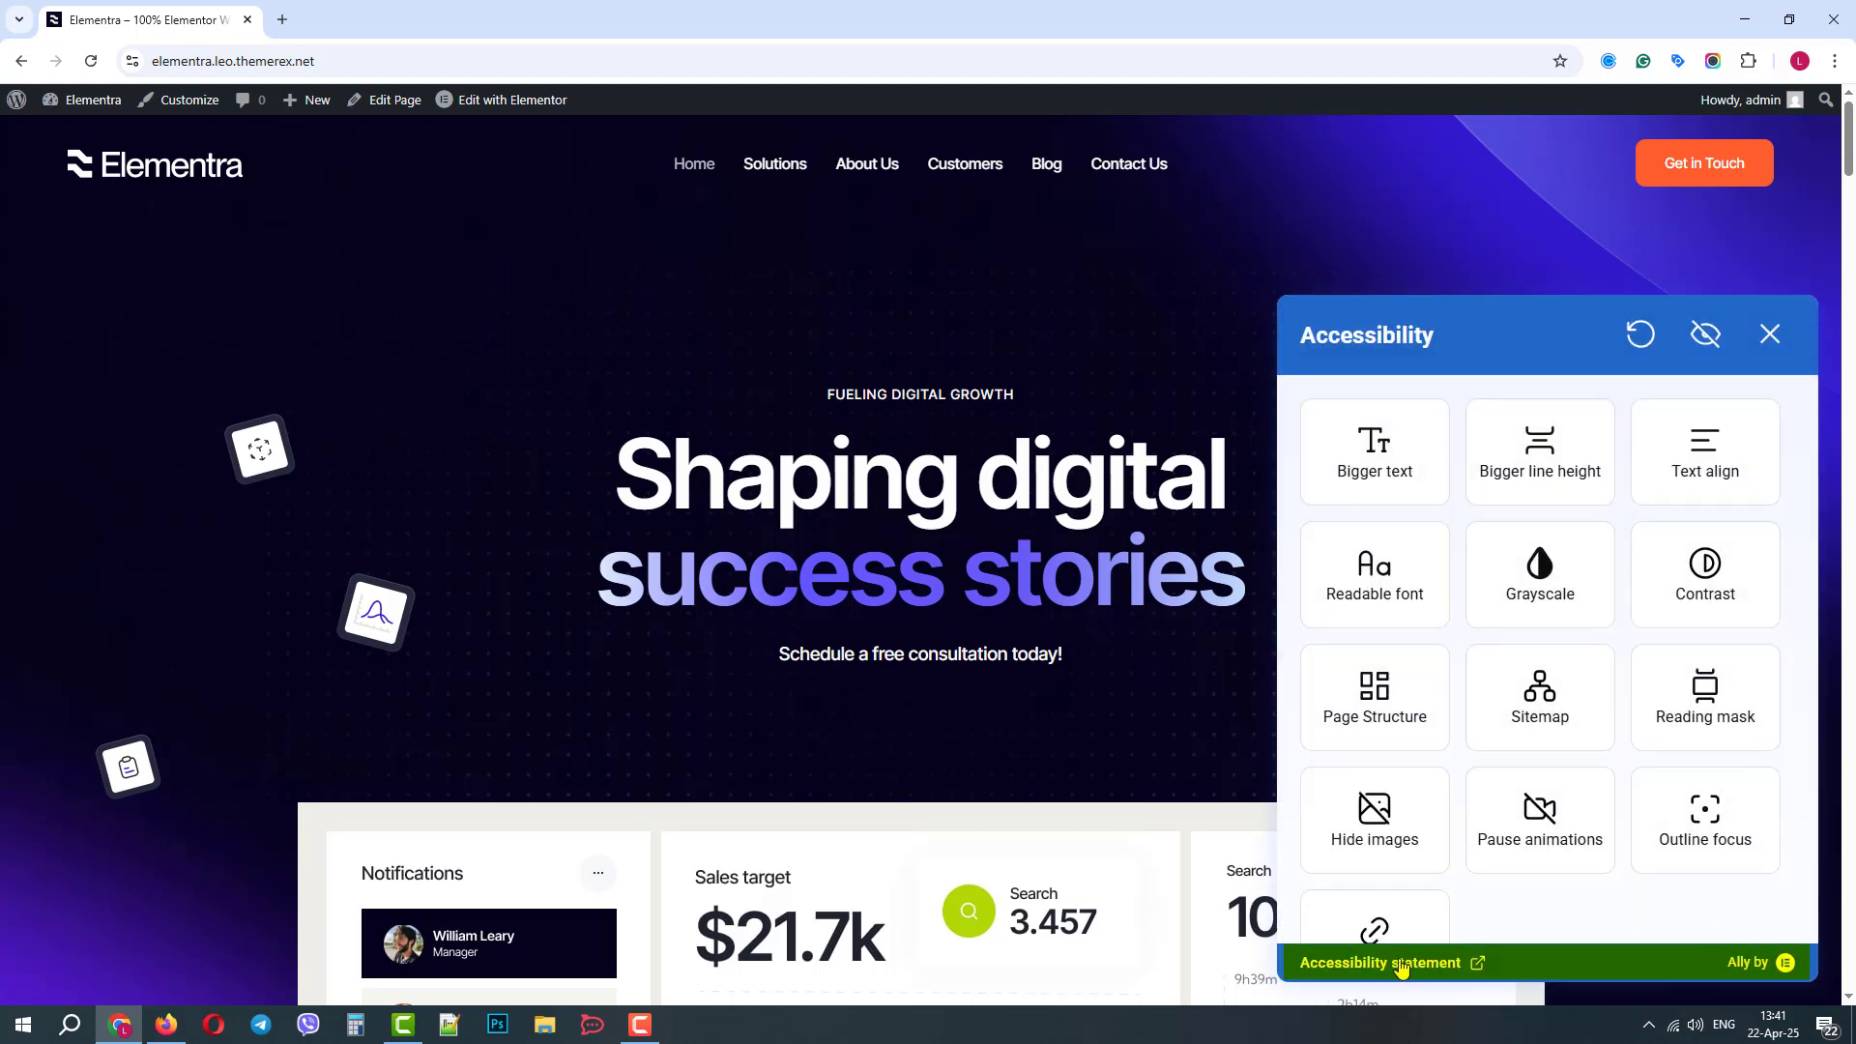
mouse_move(1396, 966)
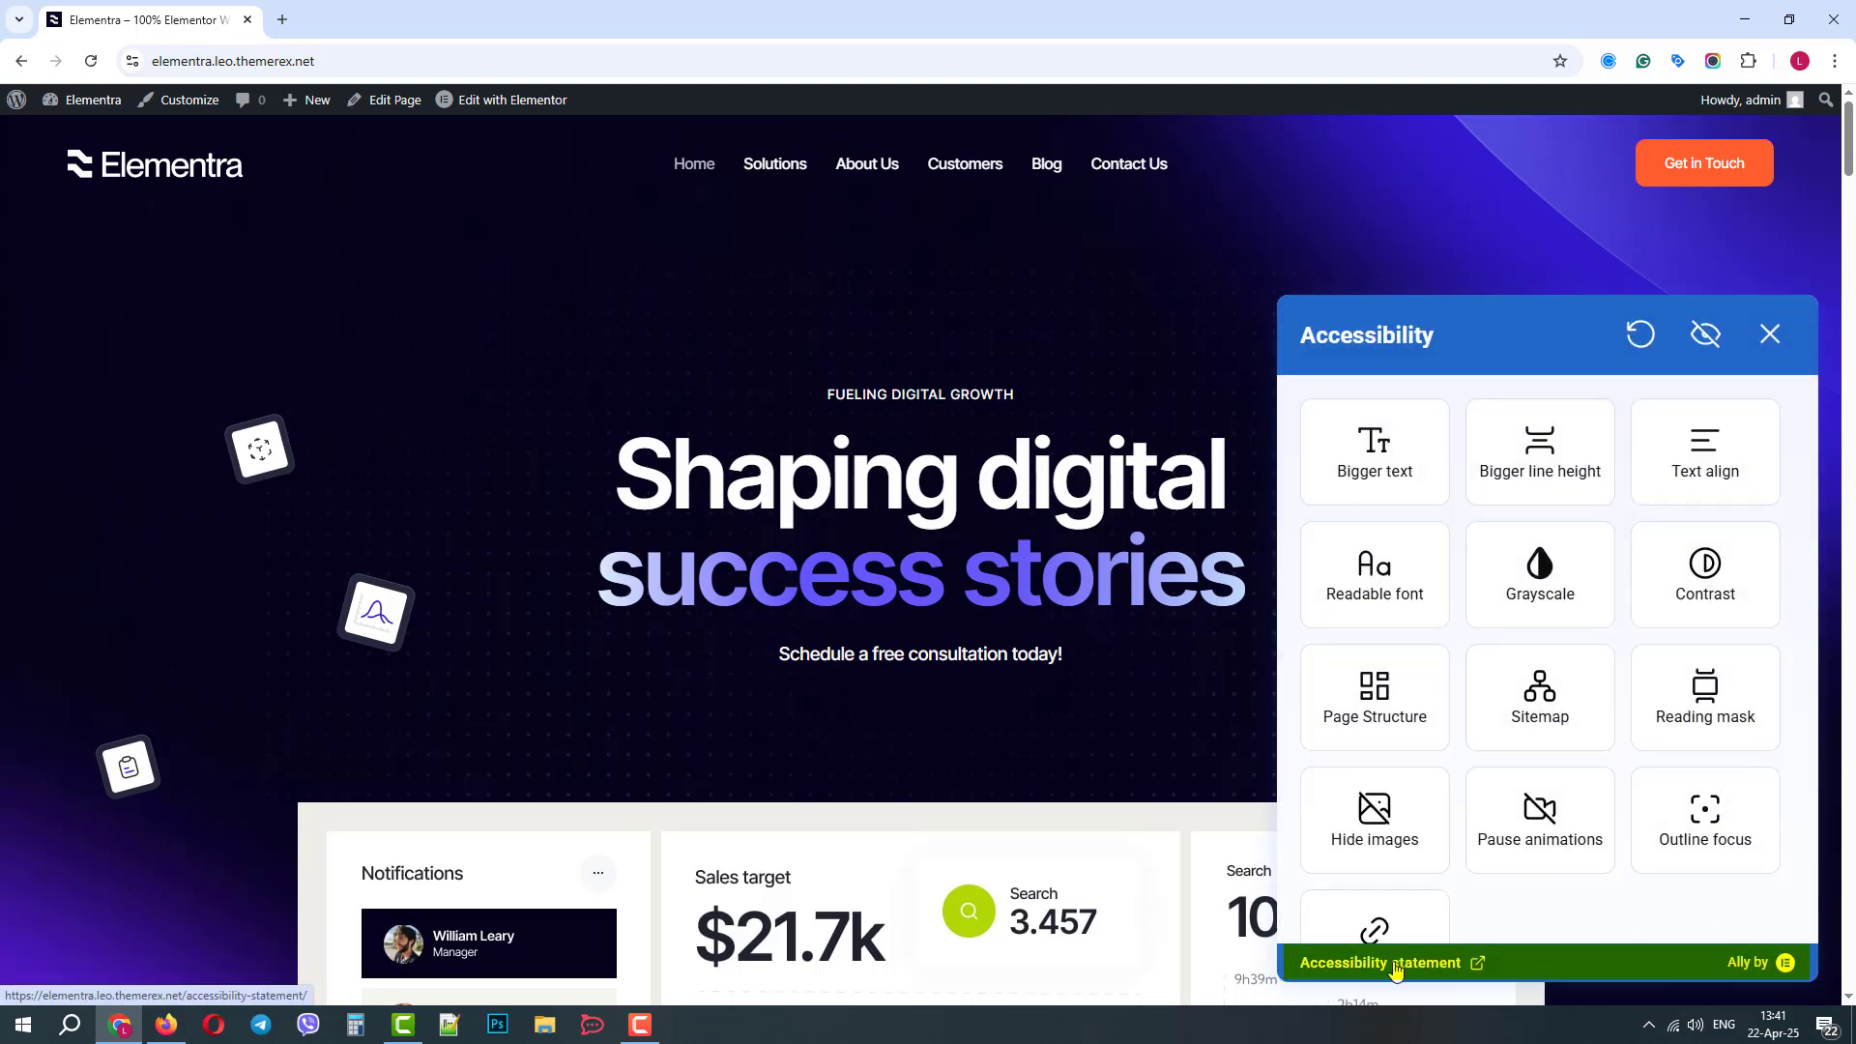
mouse_move(1748, 968)
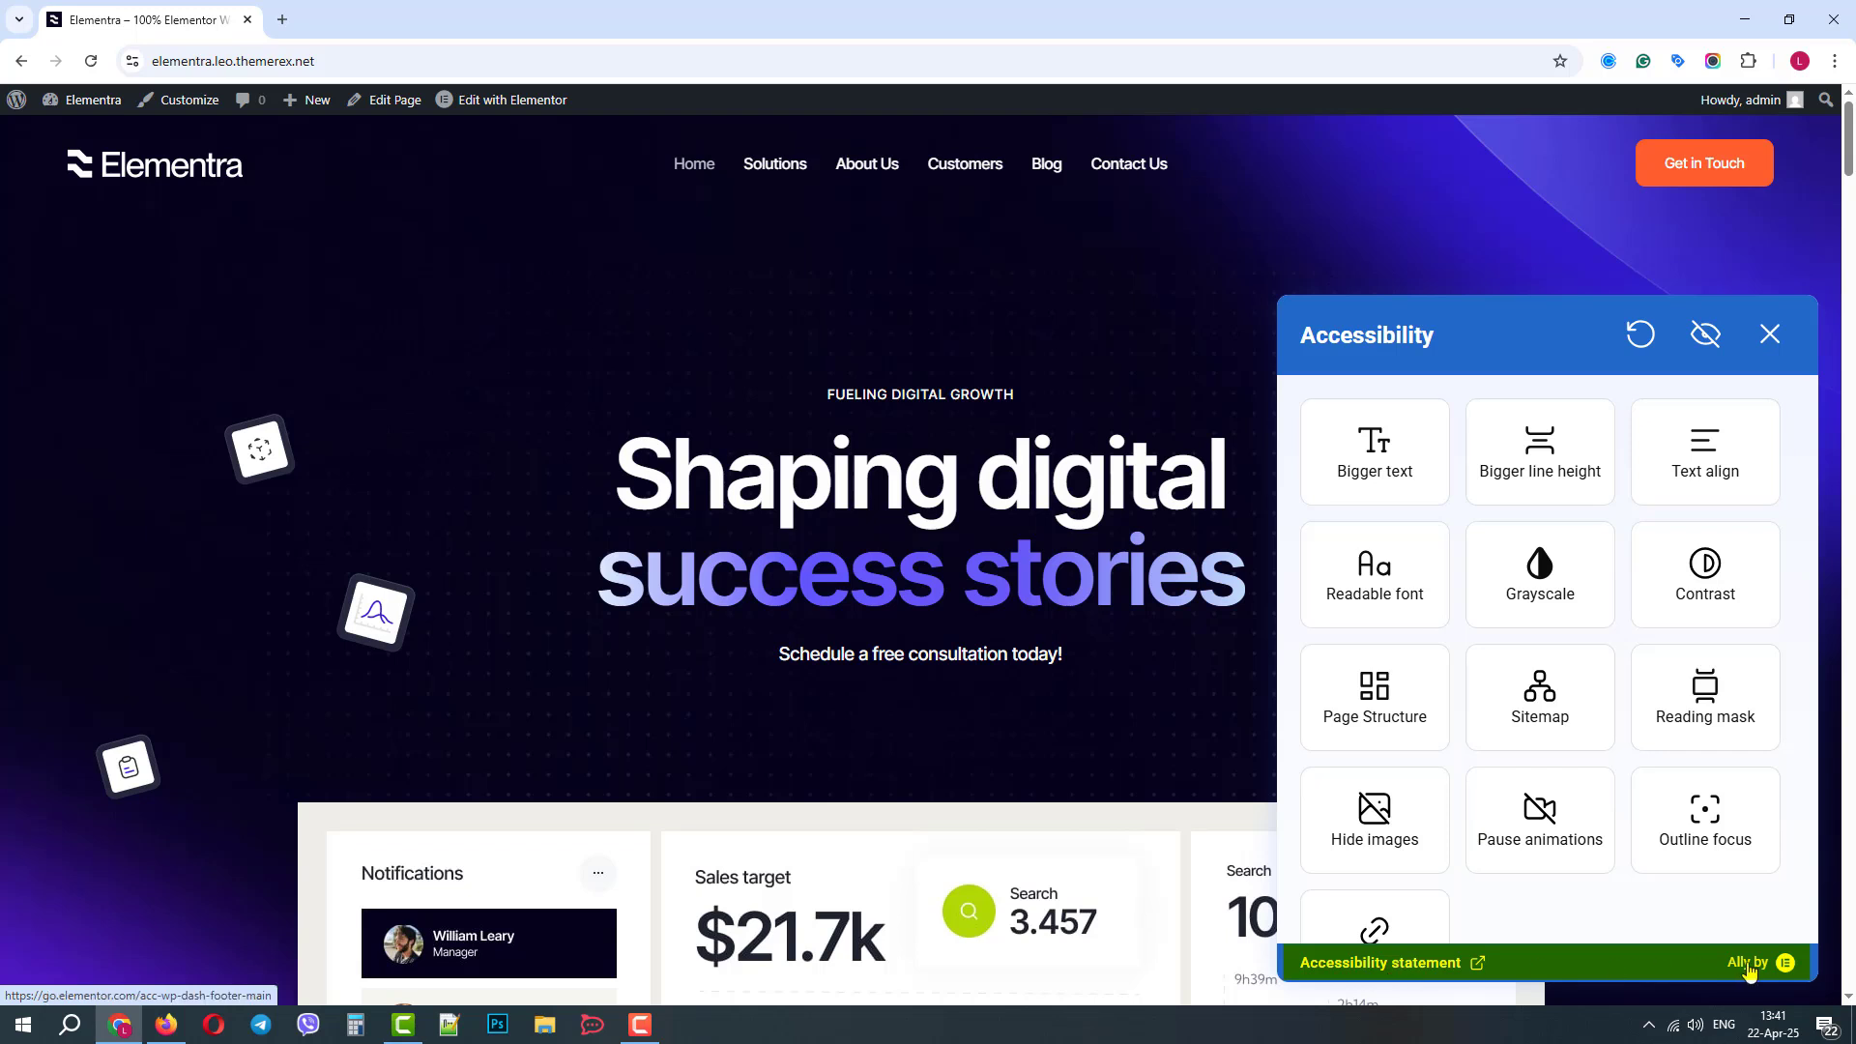
mouse_move(1492, 356)
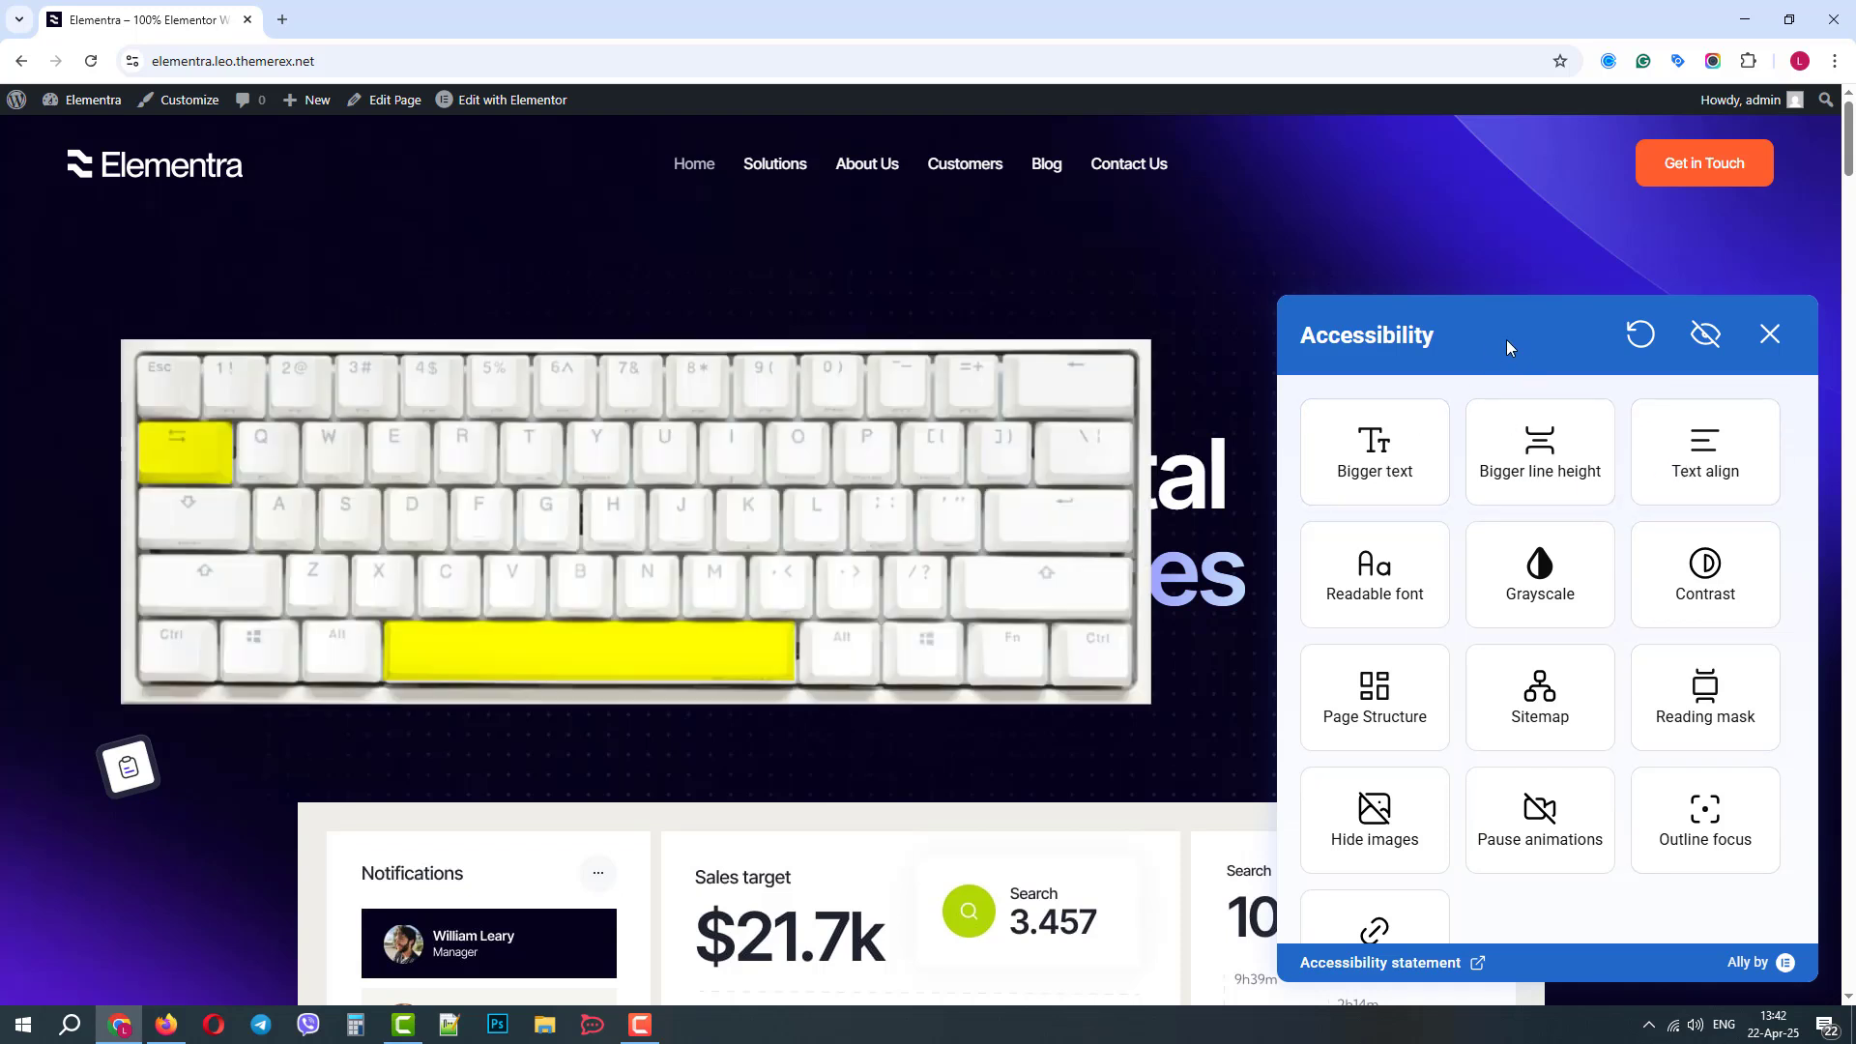
left_click(1705, 332)
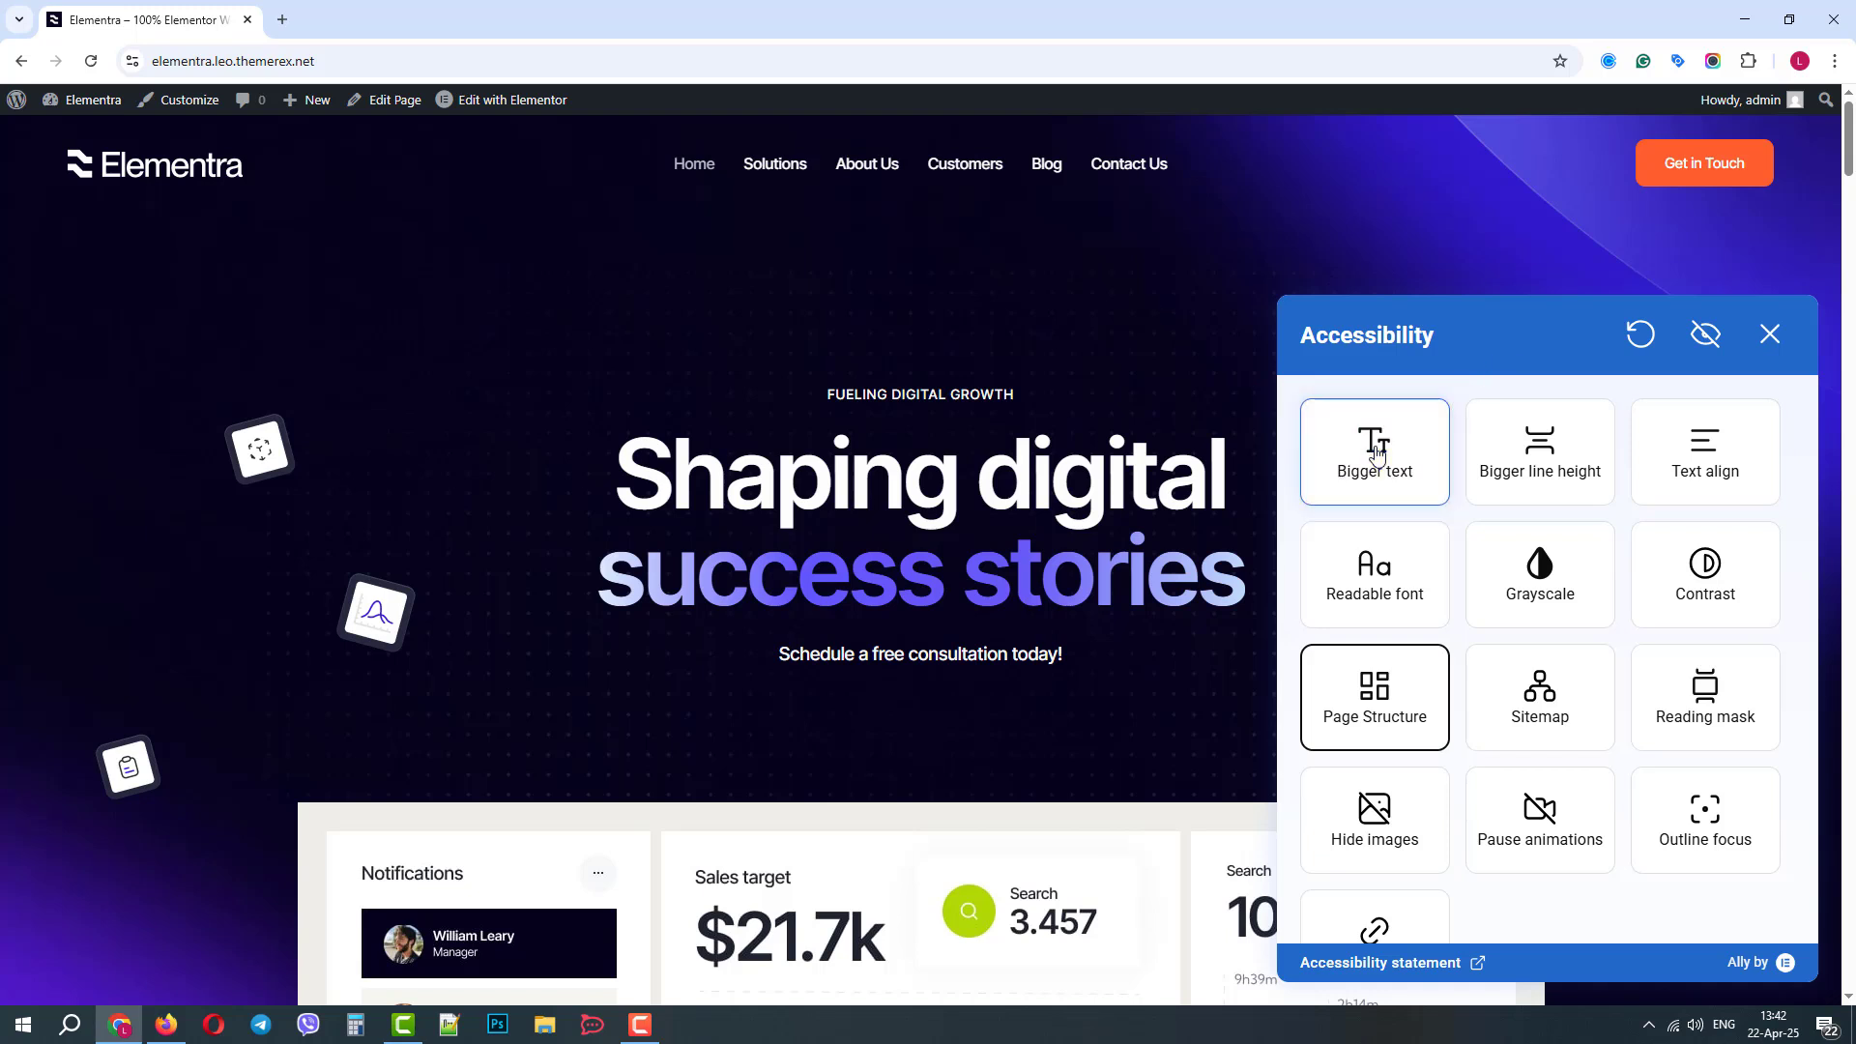
Step: Cycle the text size and line spacing through their steps back to normal
left_click(1374, 452)
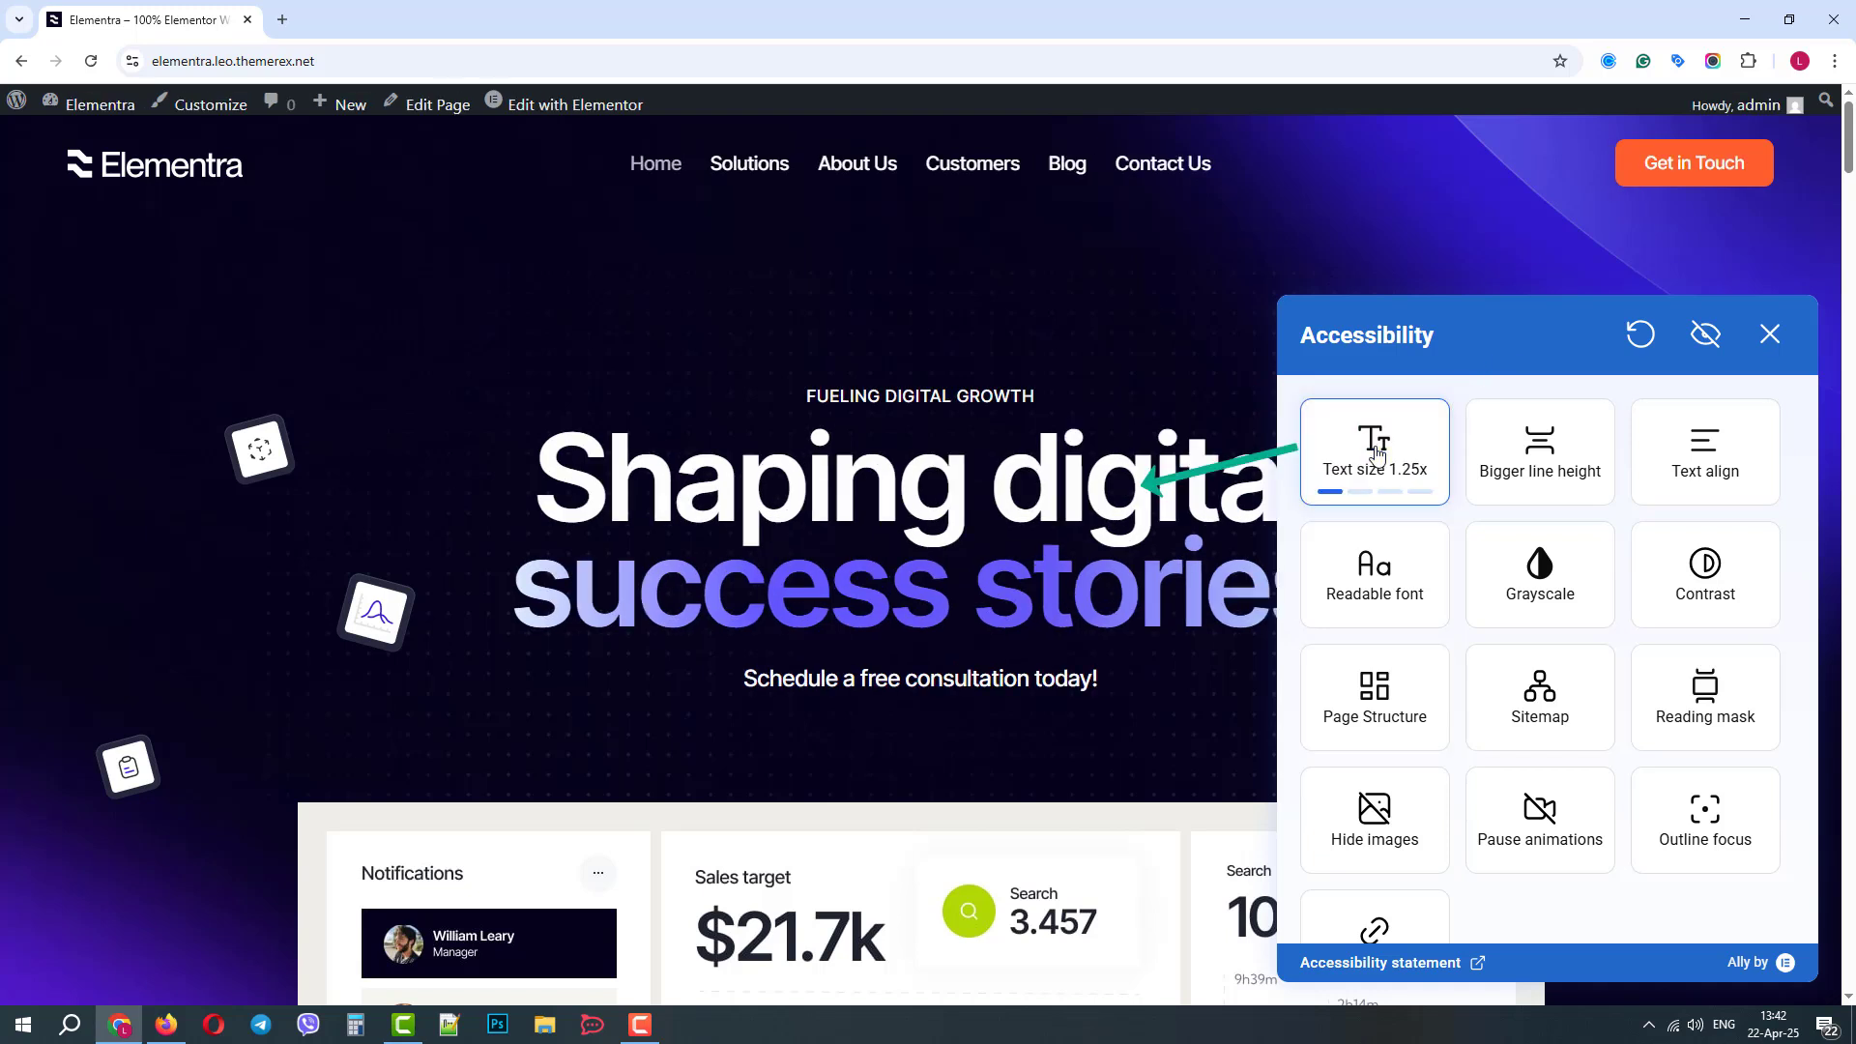
left_click(1372, 453)
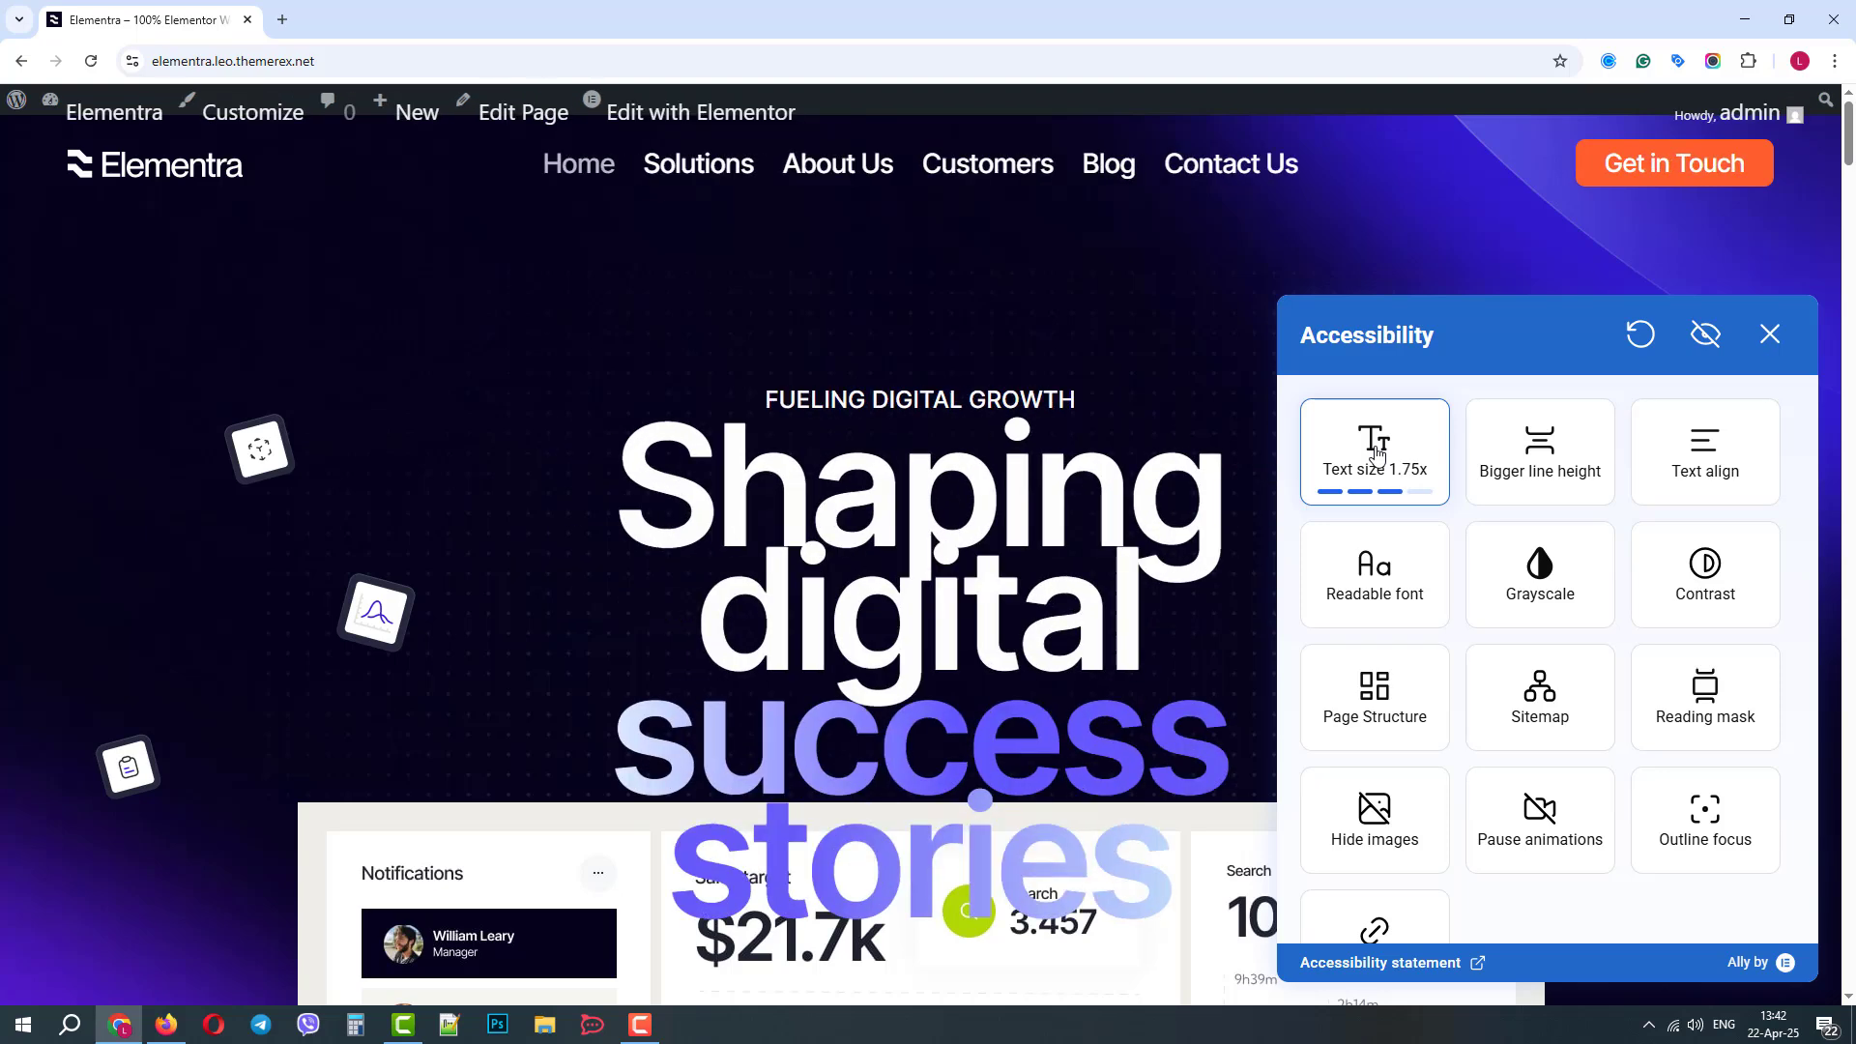
left_click(1372, 452)
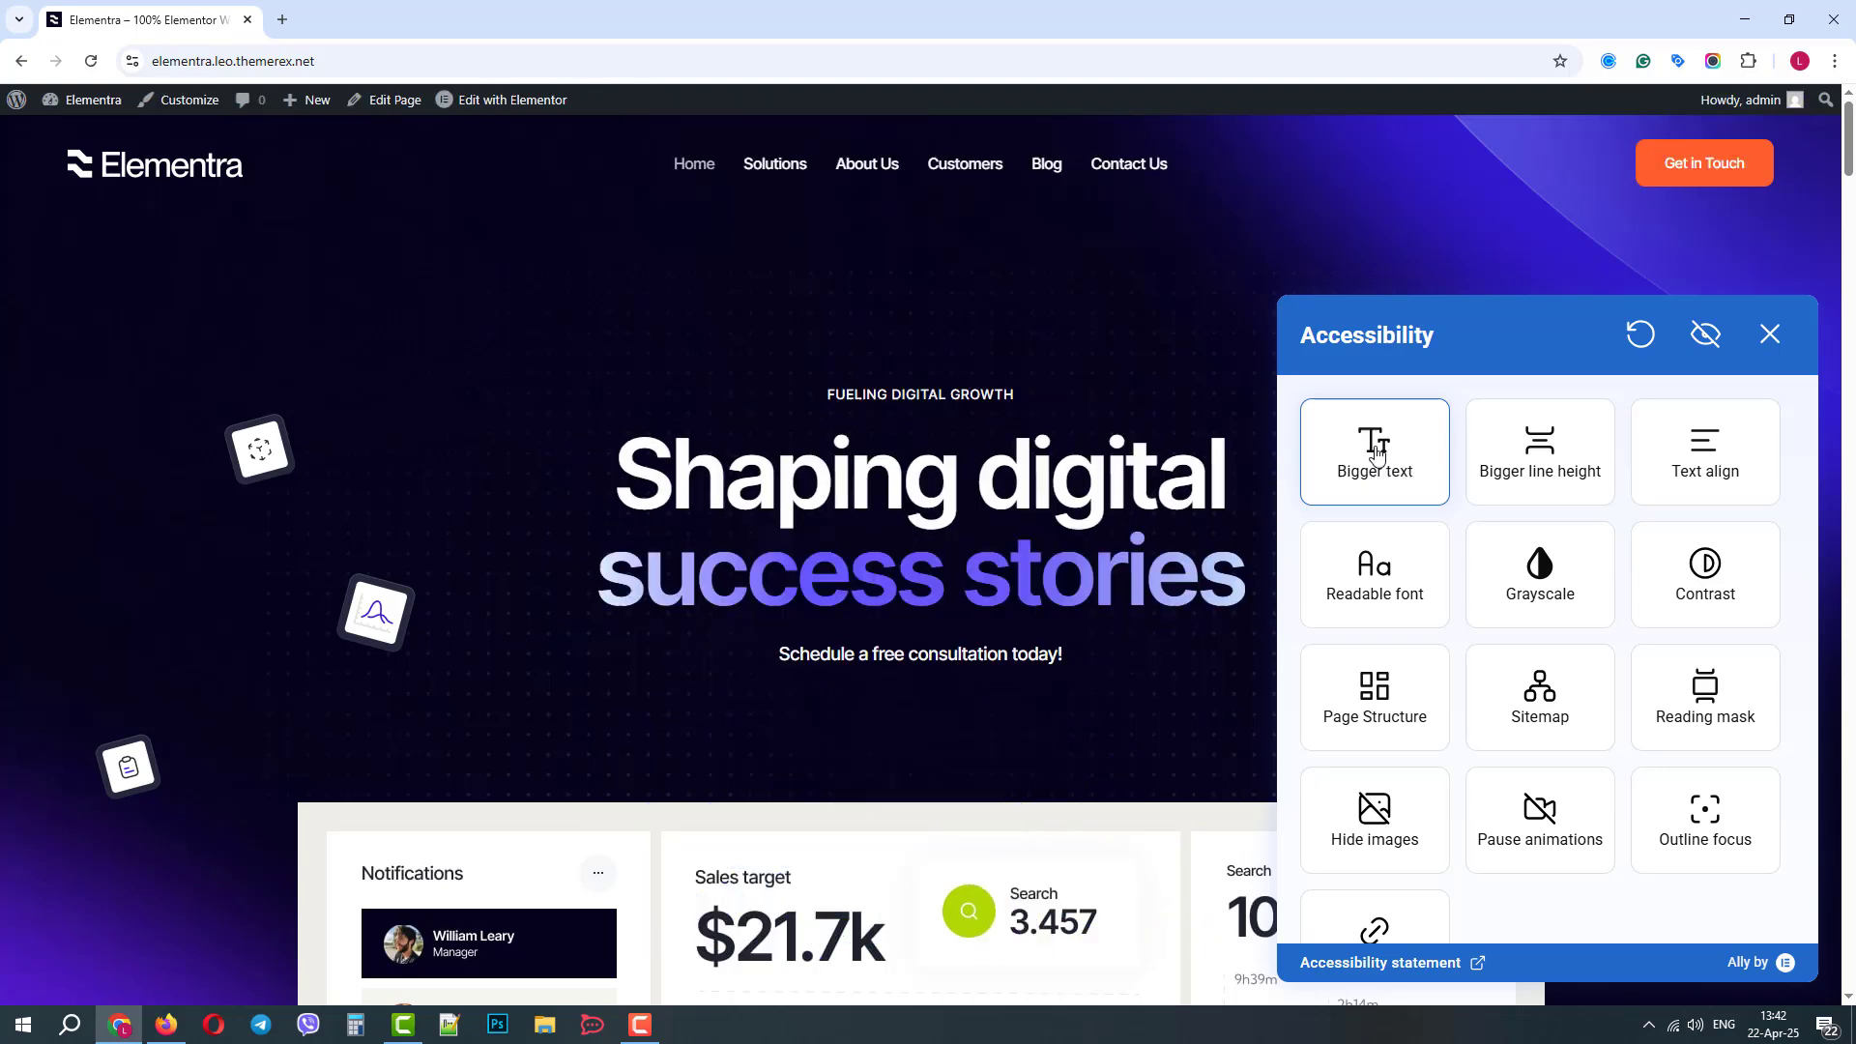
left_click(1539, 453)
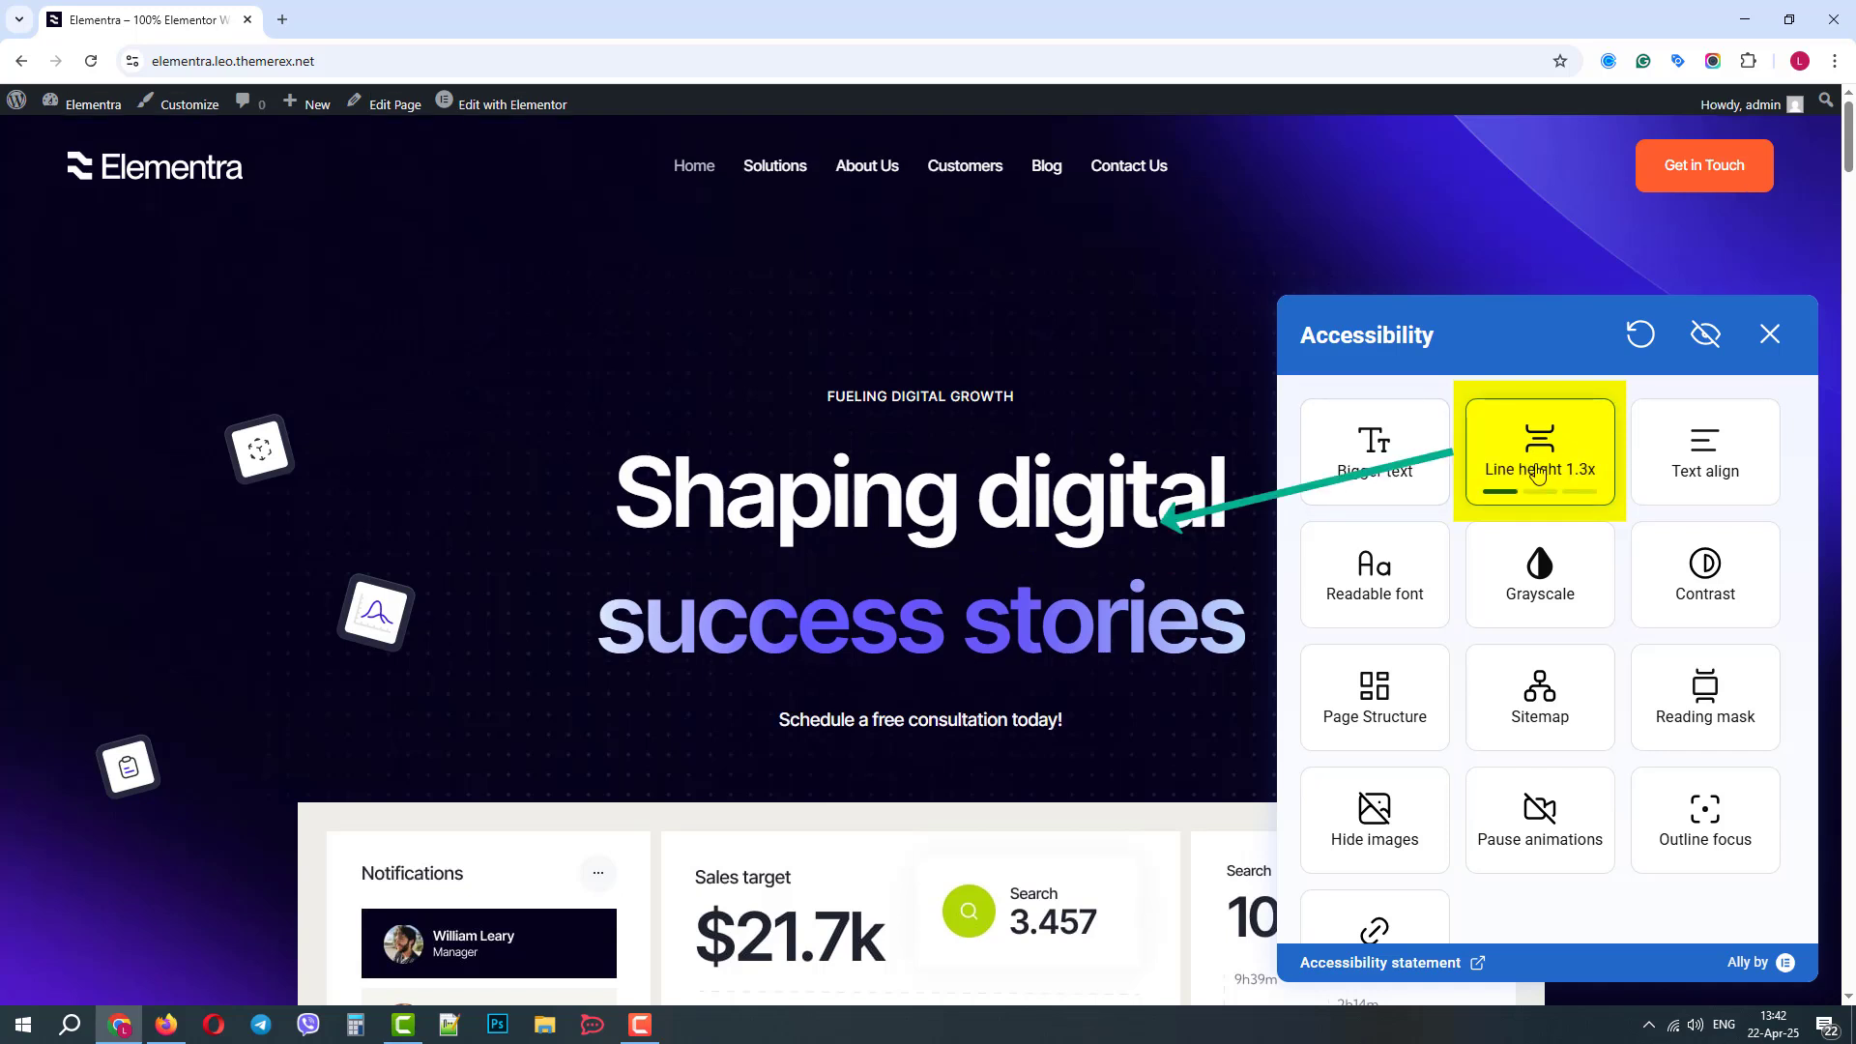
left_click(1539, 470)
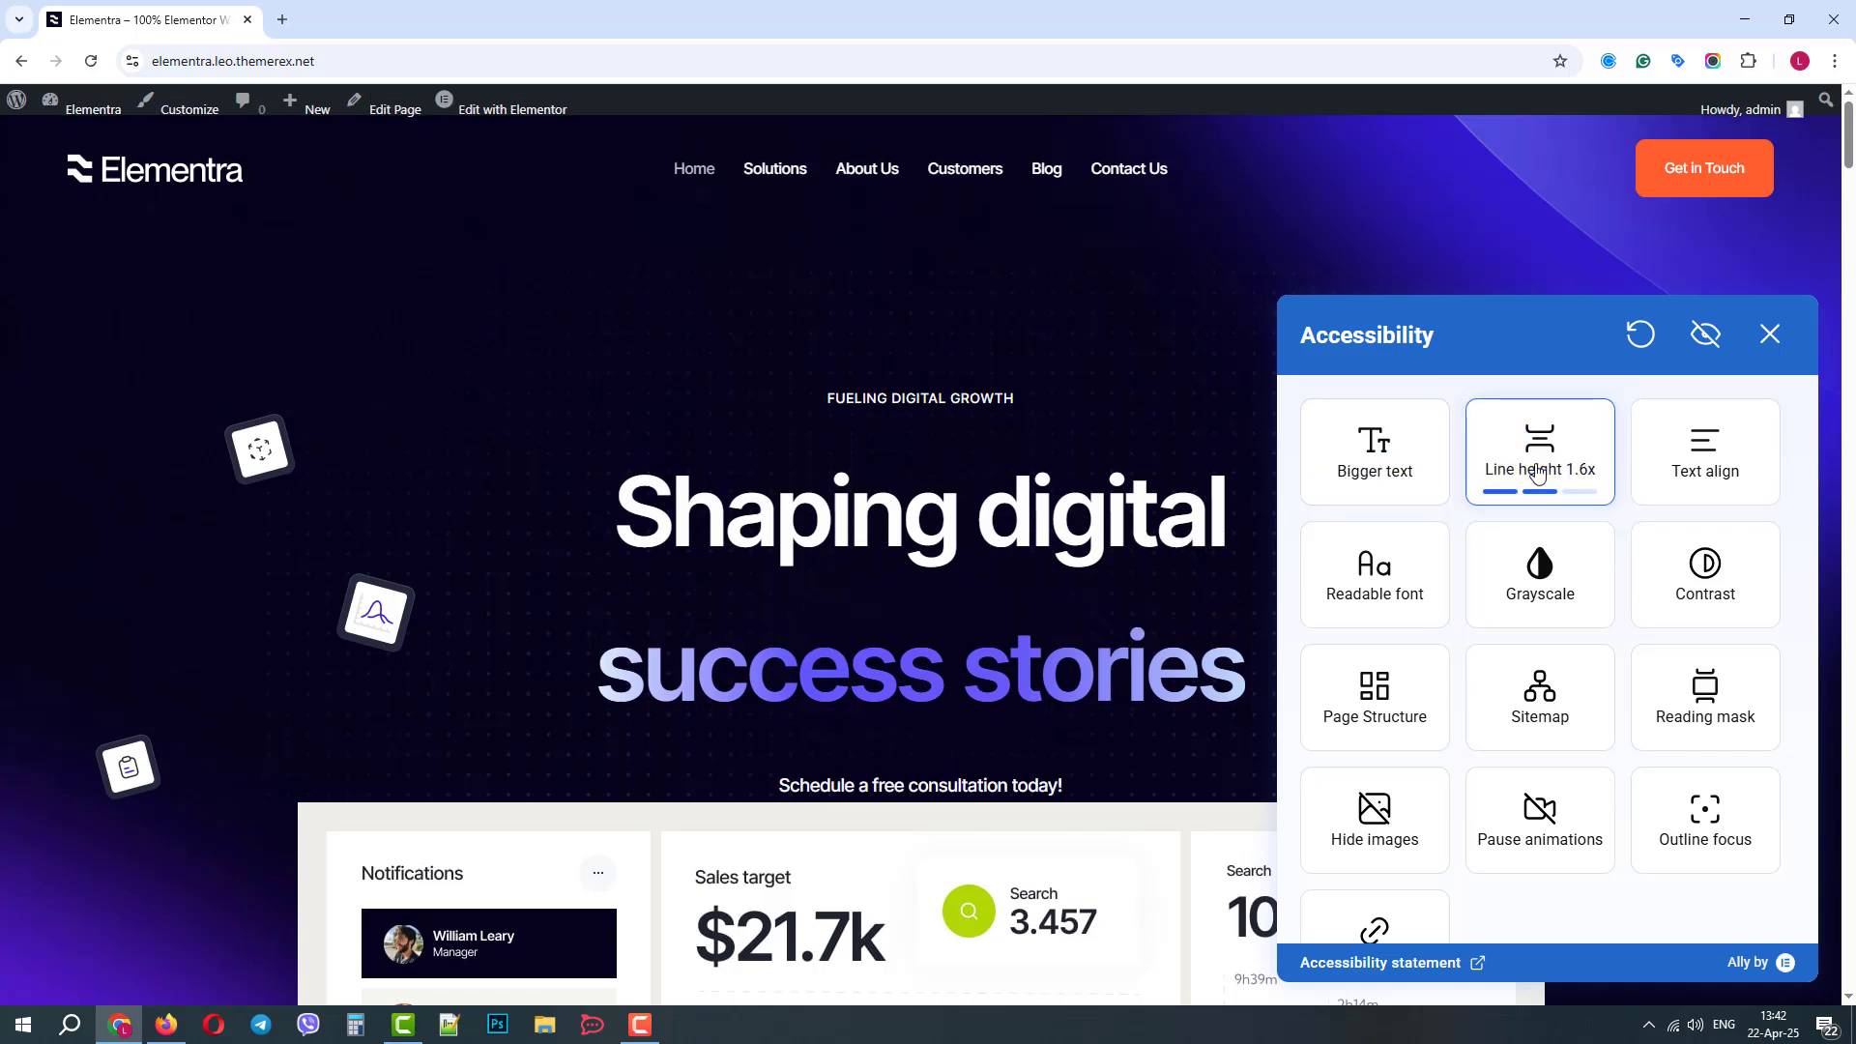
left_click(1539, 453)
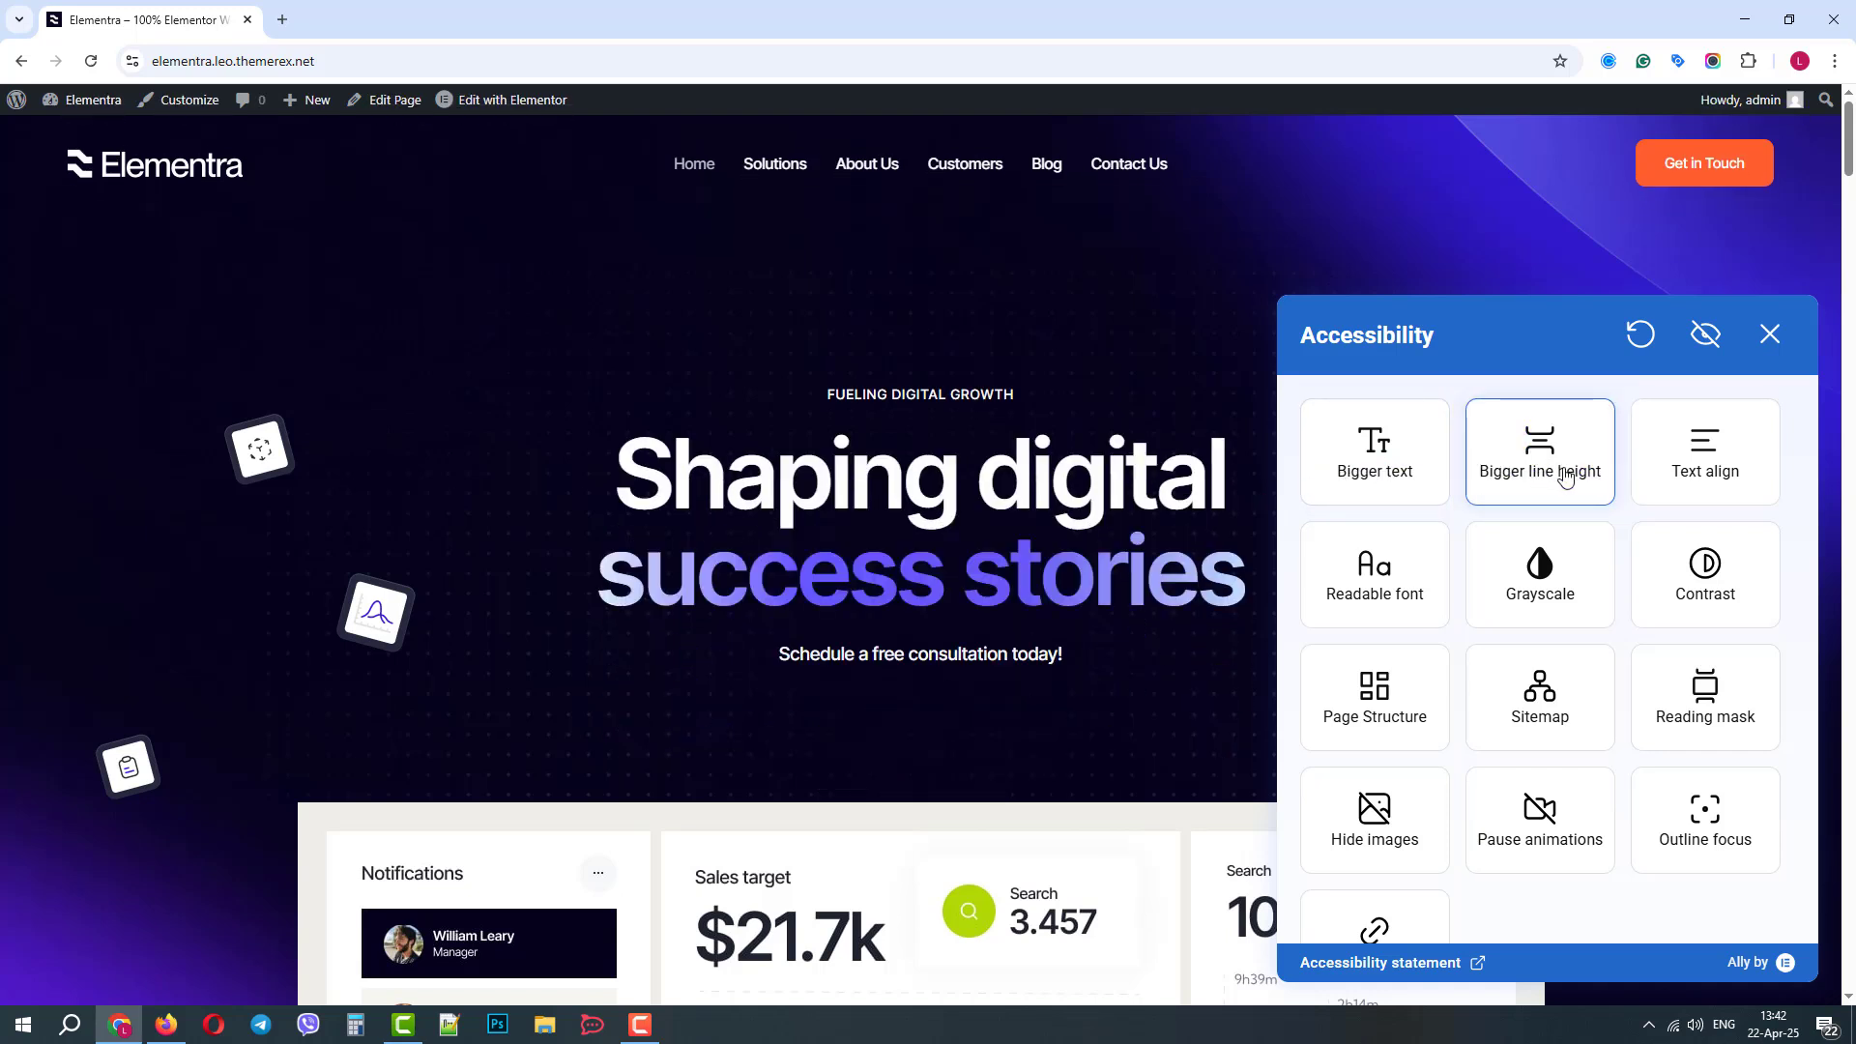
Step: Cycle text alignment left, right and back, then switch on the readable font
scroll("down", 3)
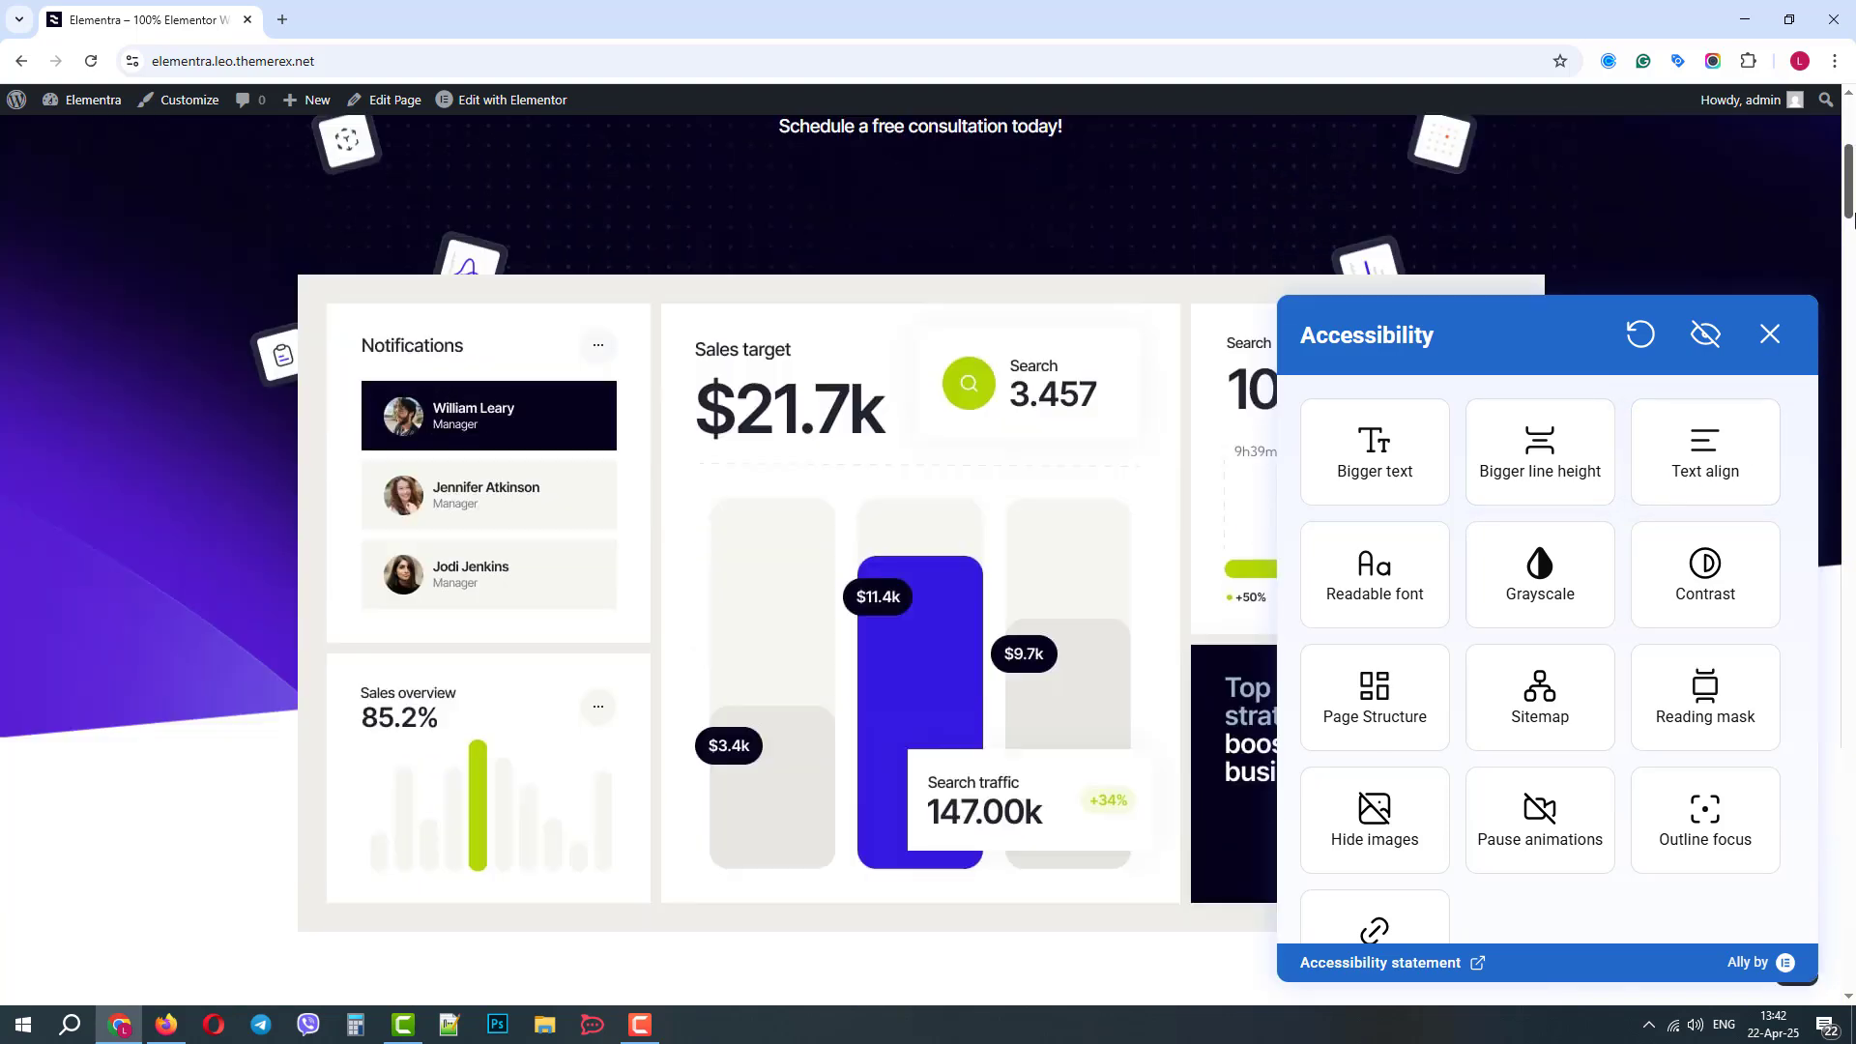
left_click(1705, 453)
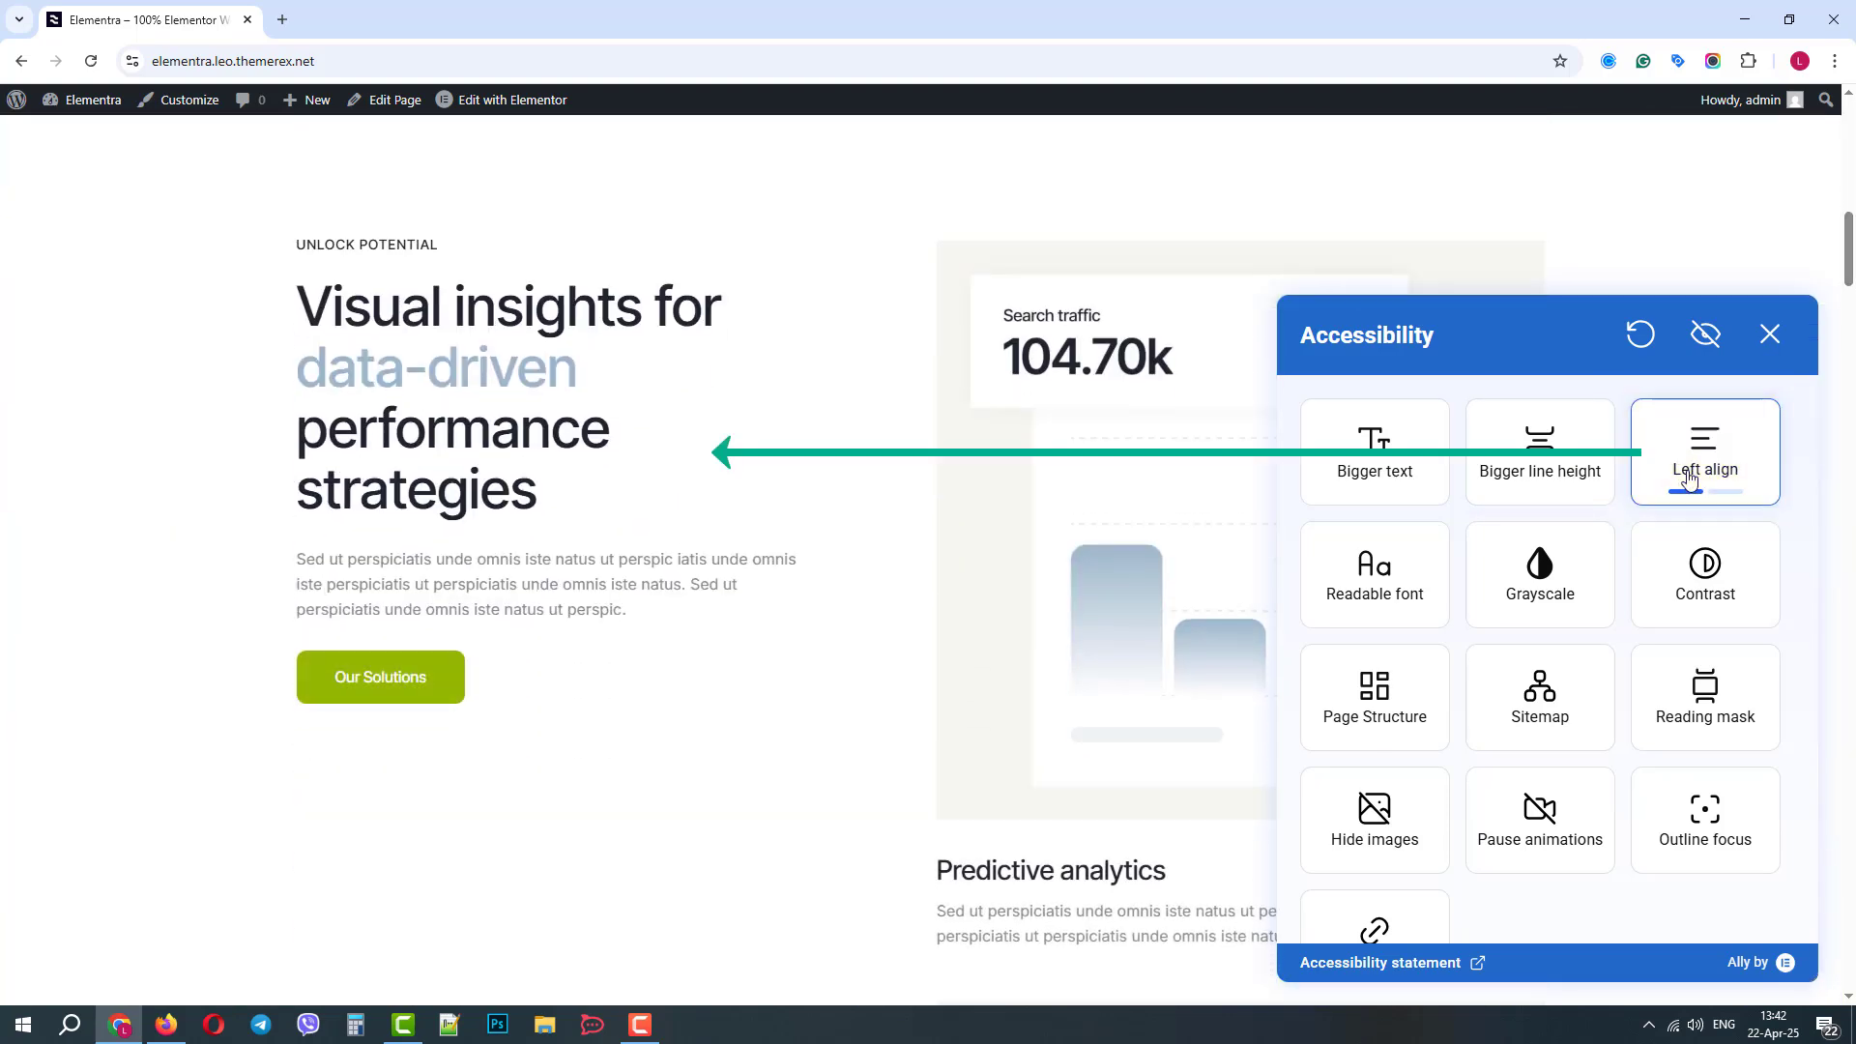
left_click(1705, 452)
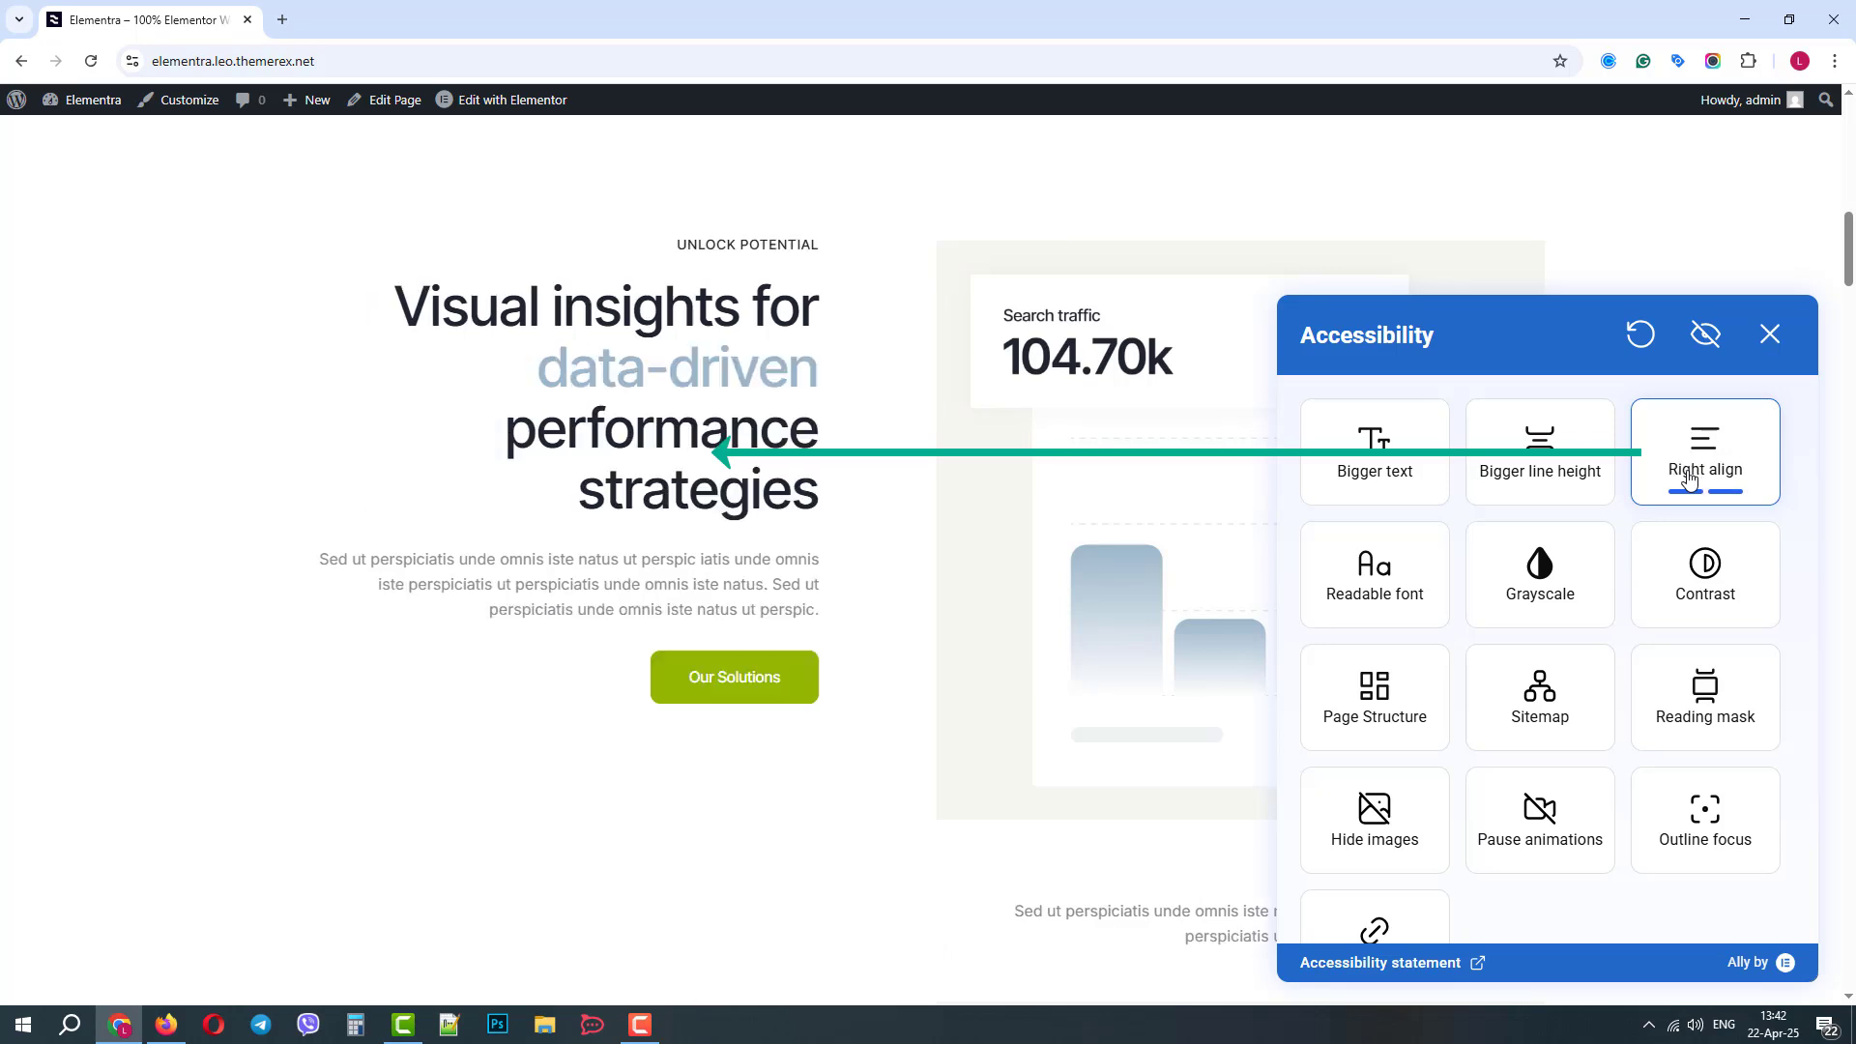
left_click(1706, 456)
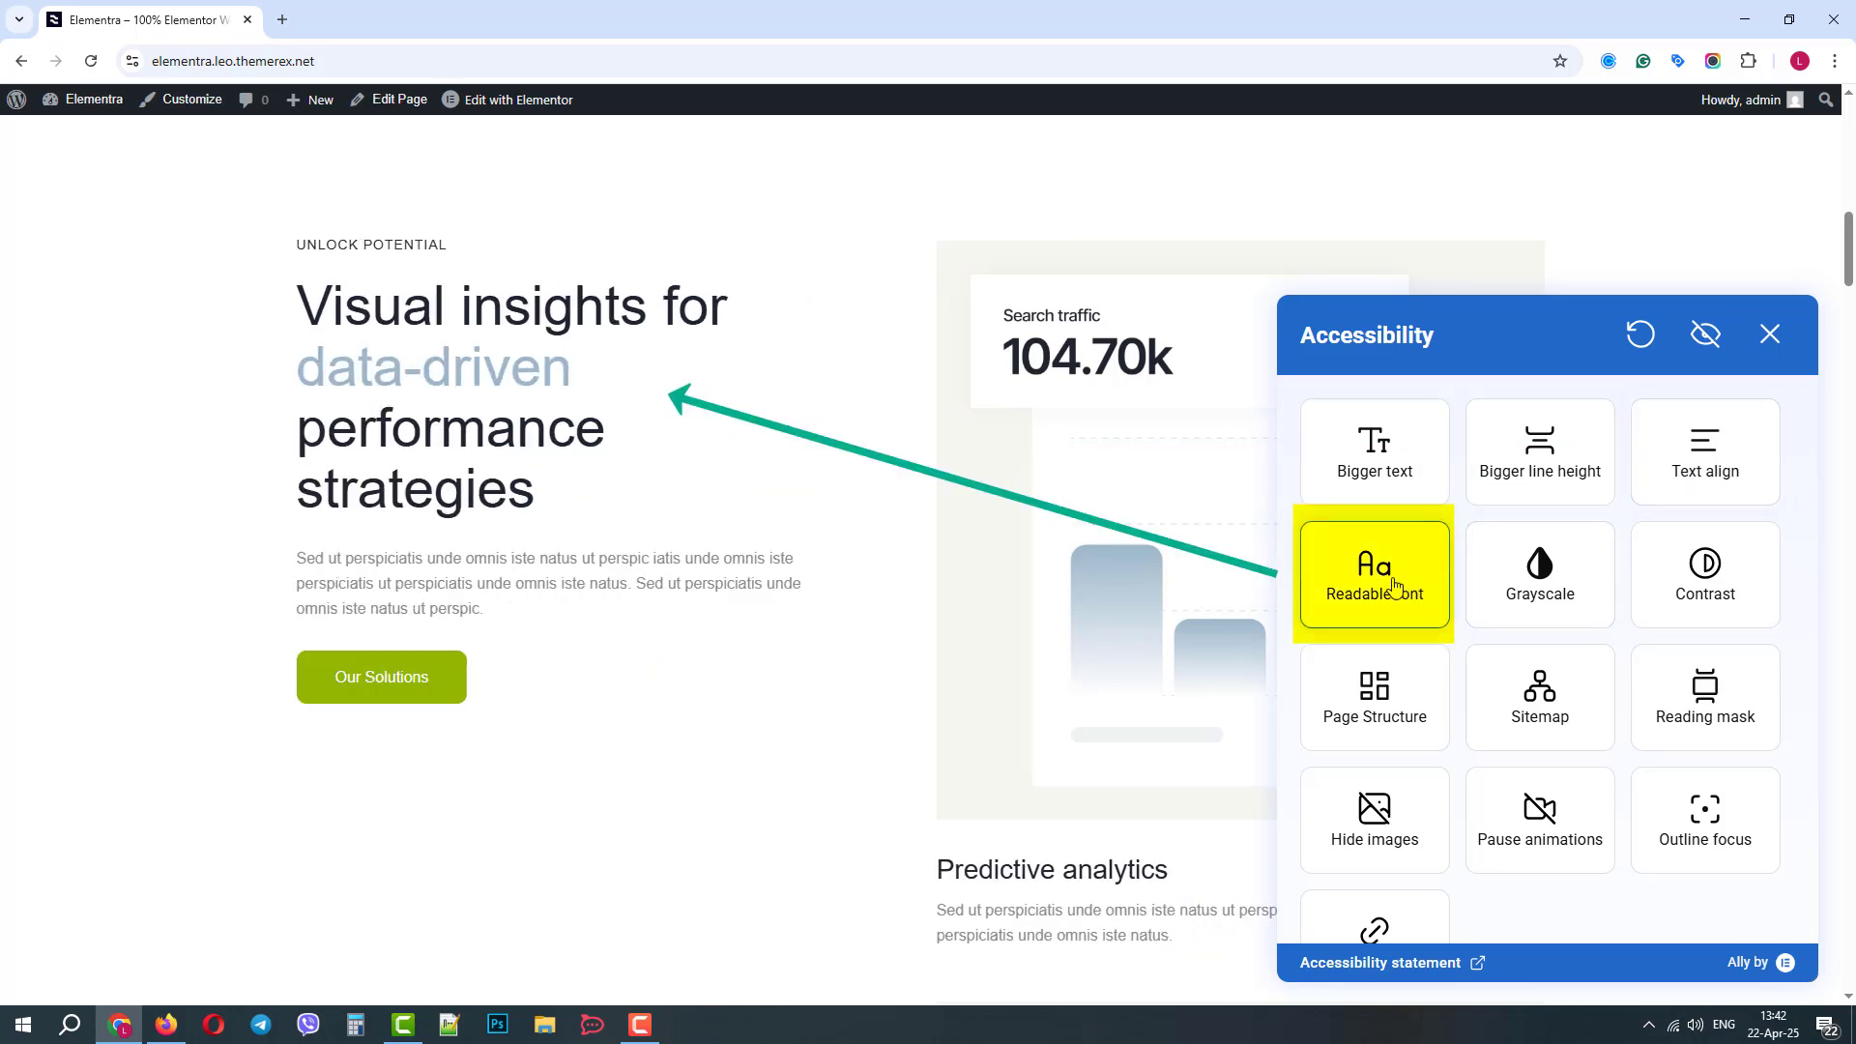
left_click(1374, 576)
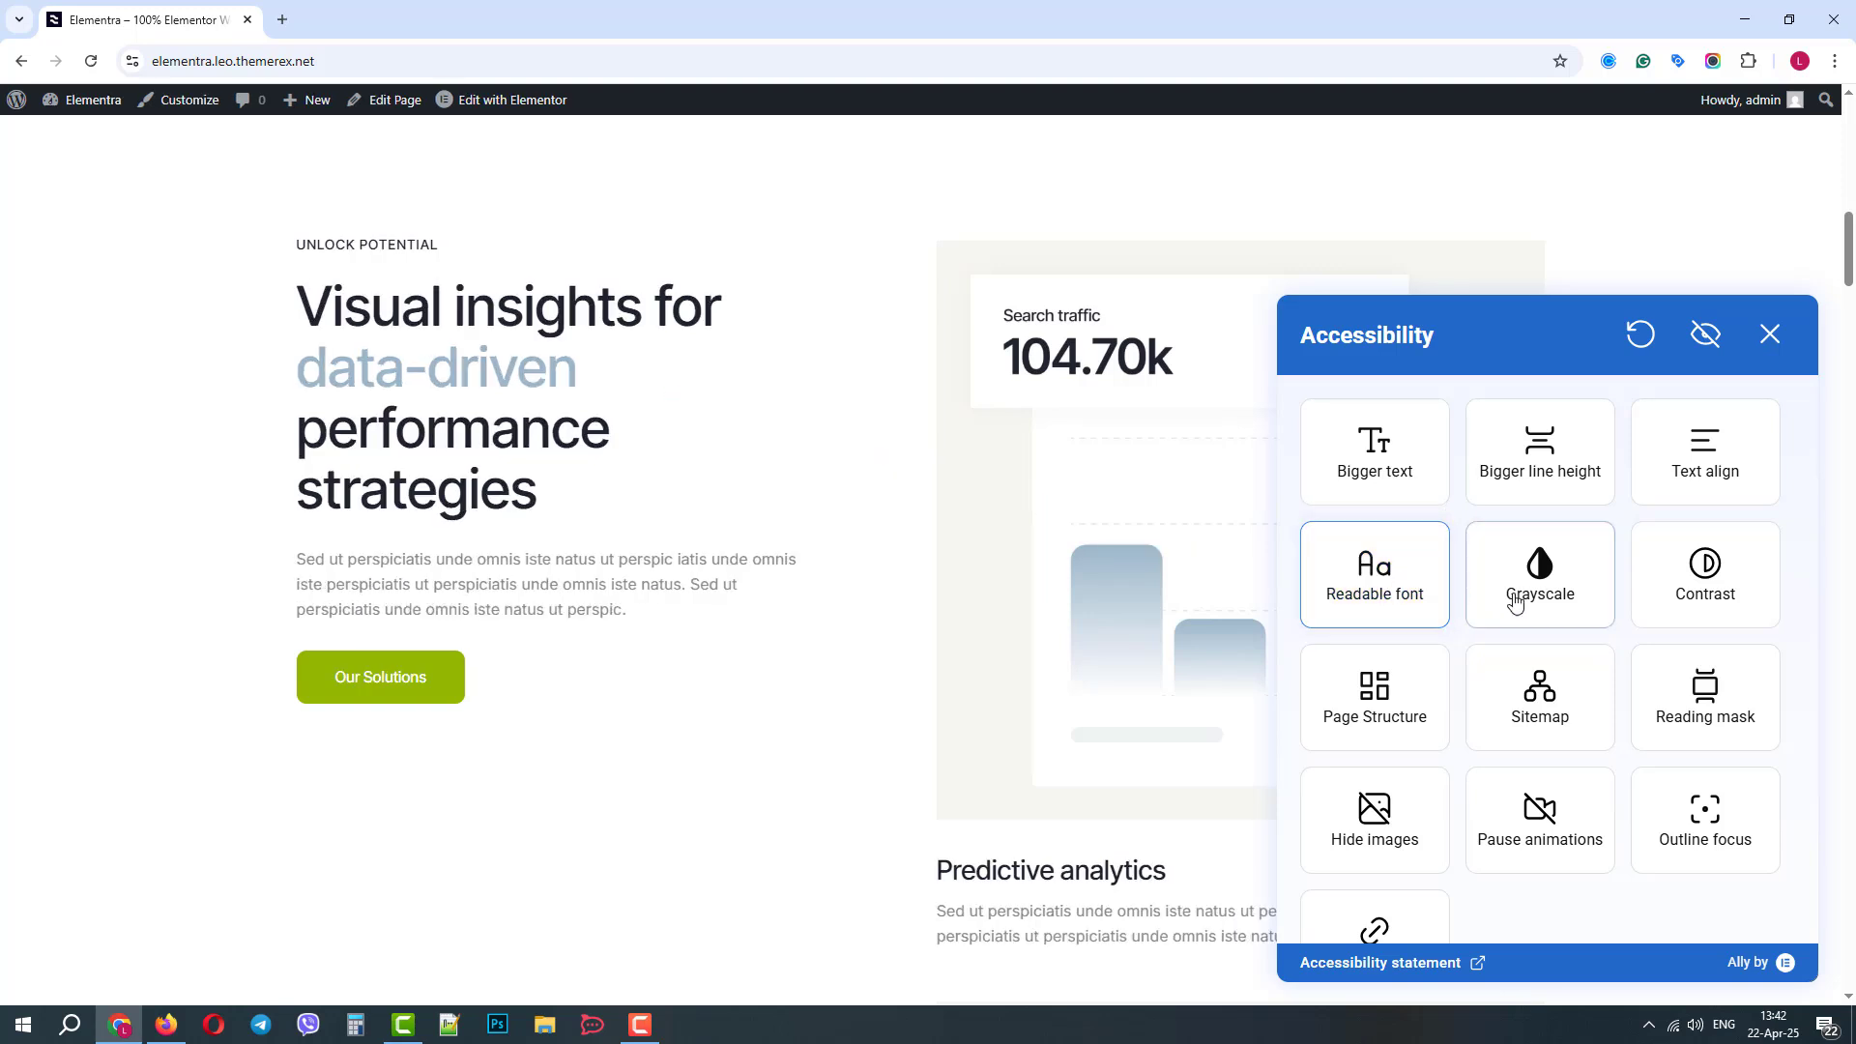
Step: Toggle grayscale on and off, then cycle contrast through dark, light and high contrast
left_click(1539, 575)
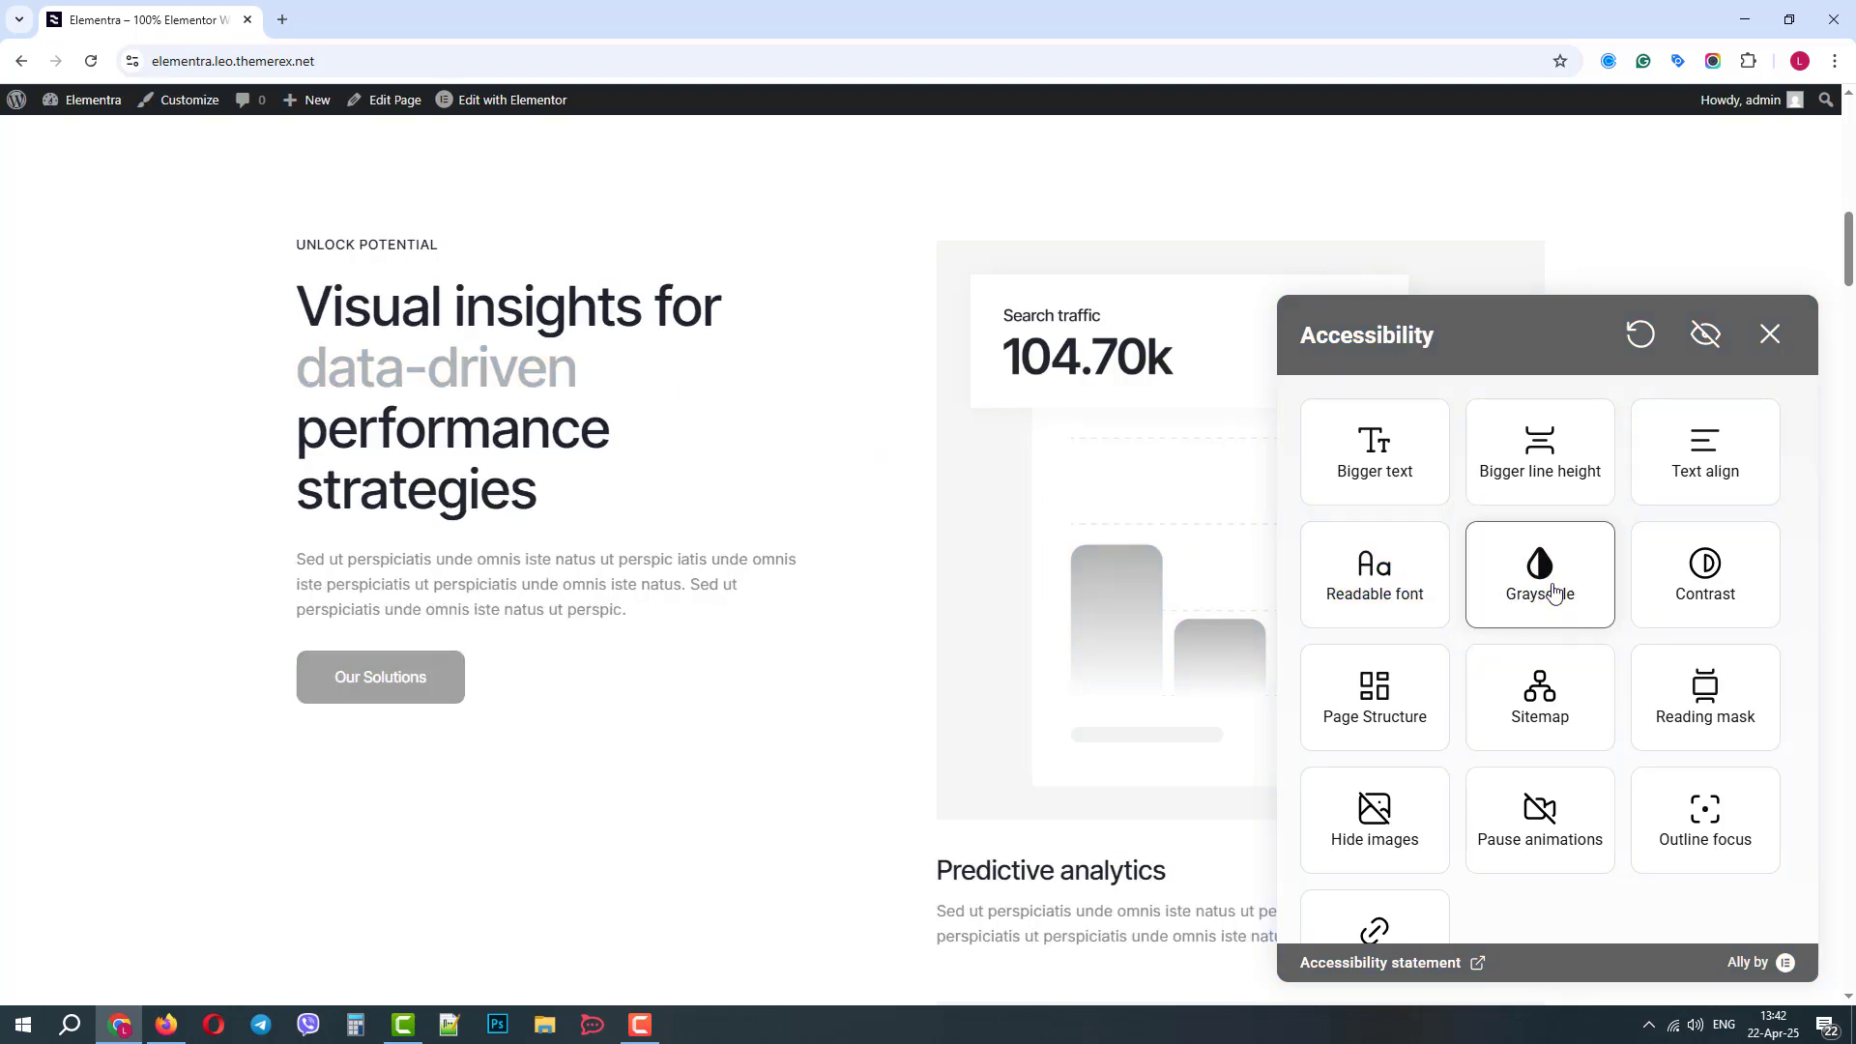
left_click(1706, 575)
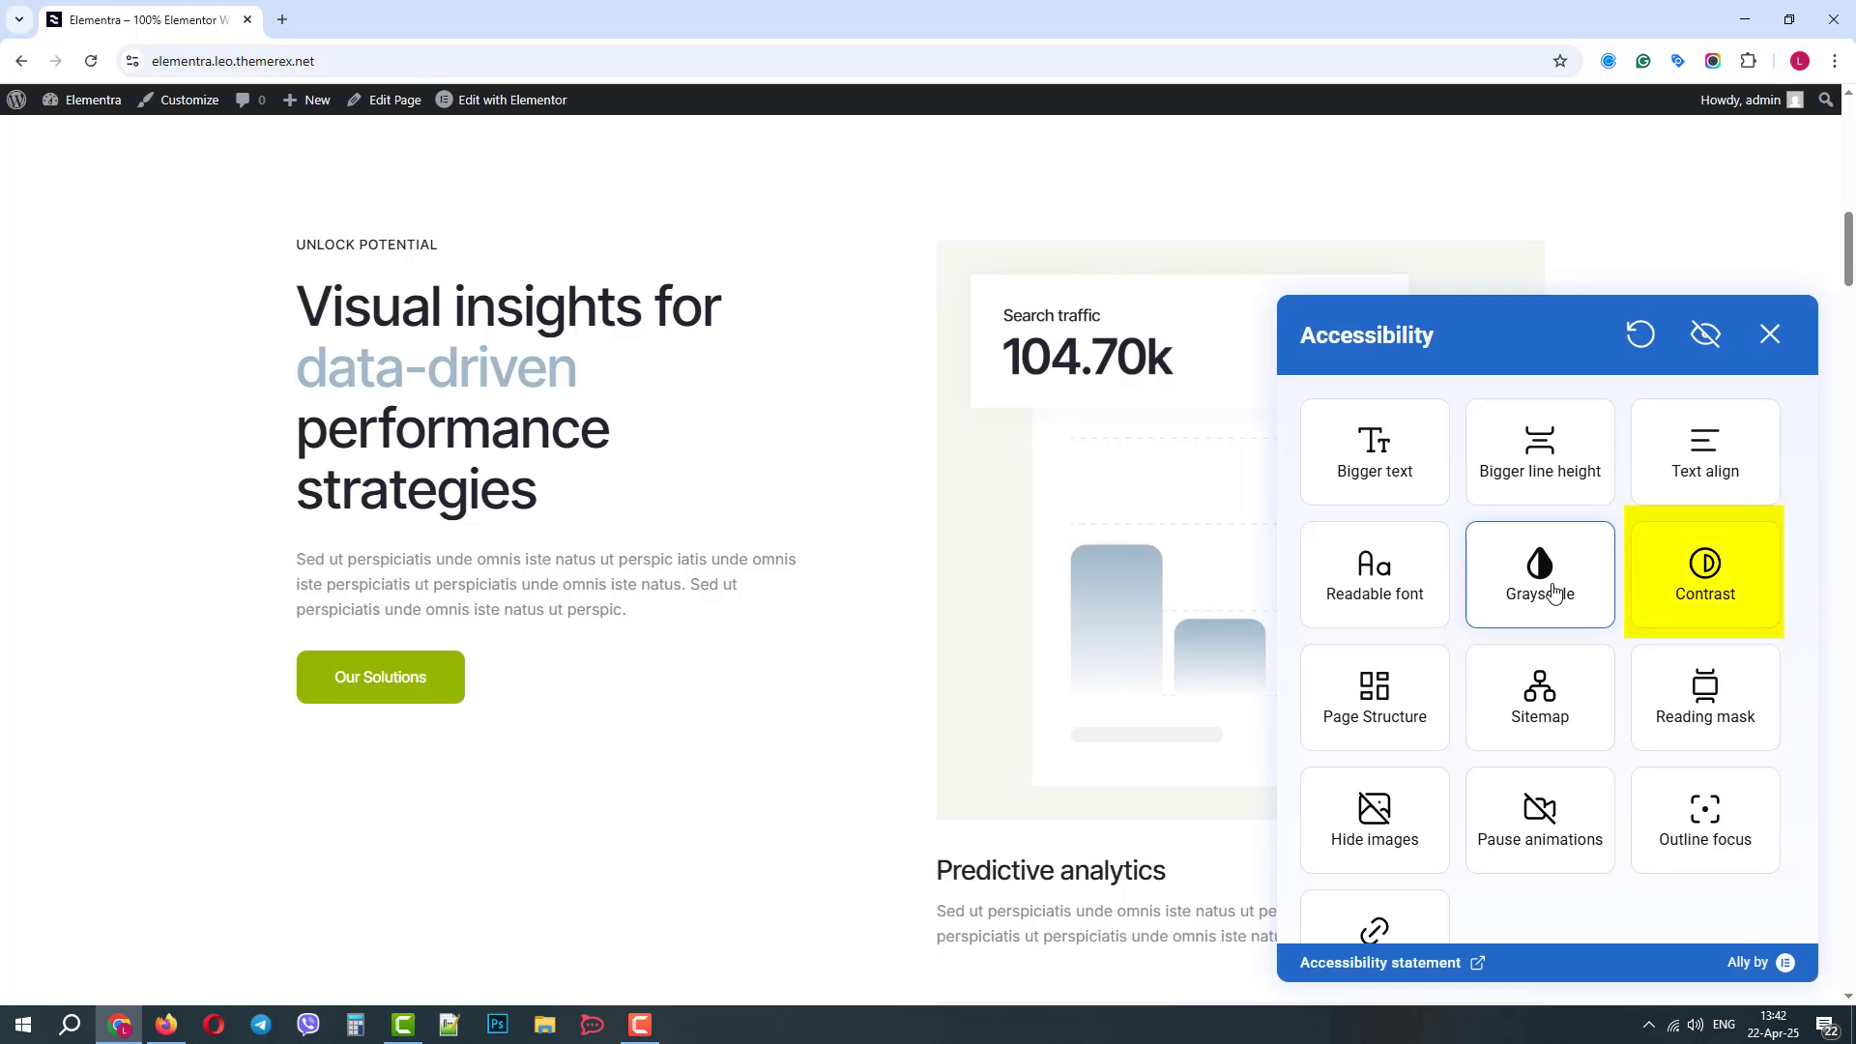
left_click(1705, 573)
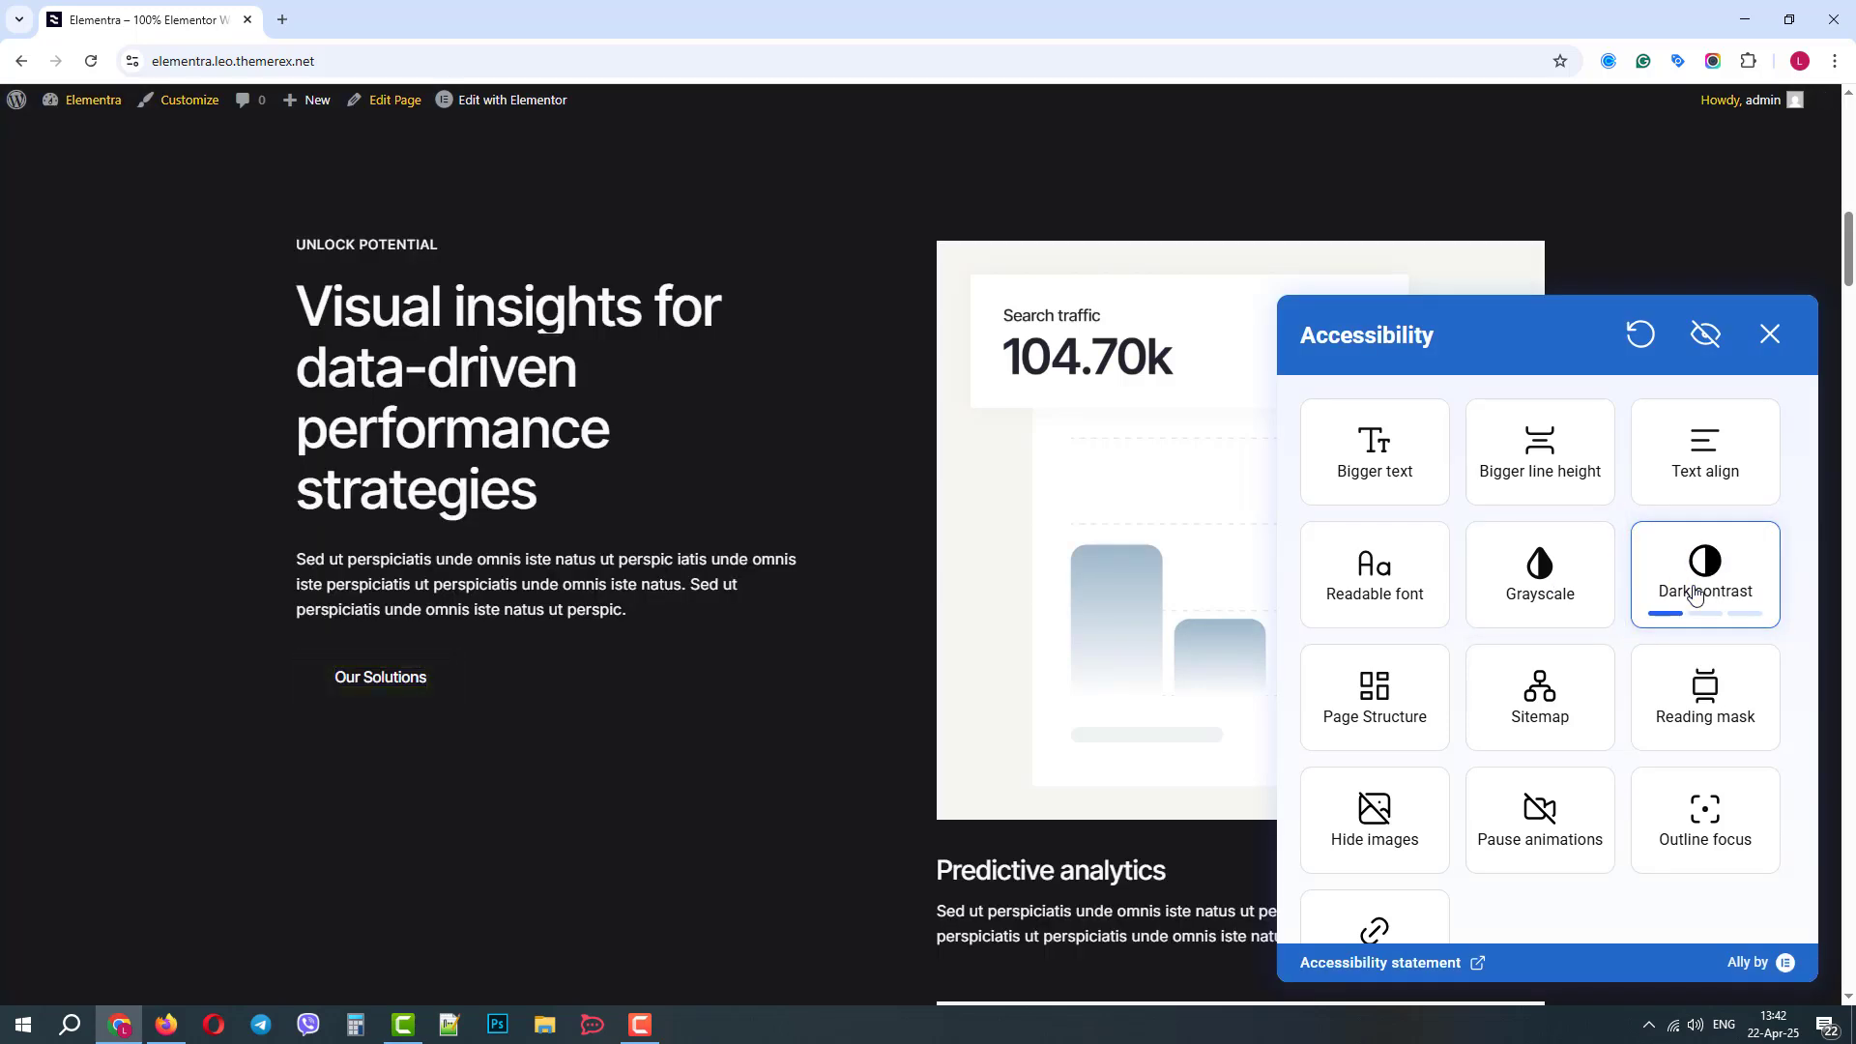
left_click(1706, 577)
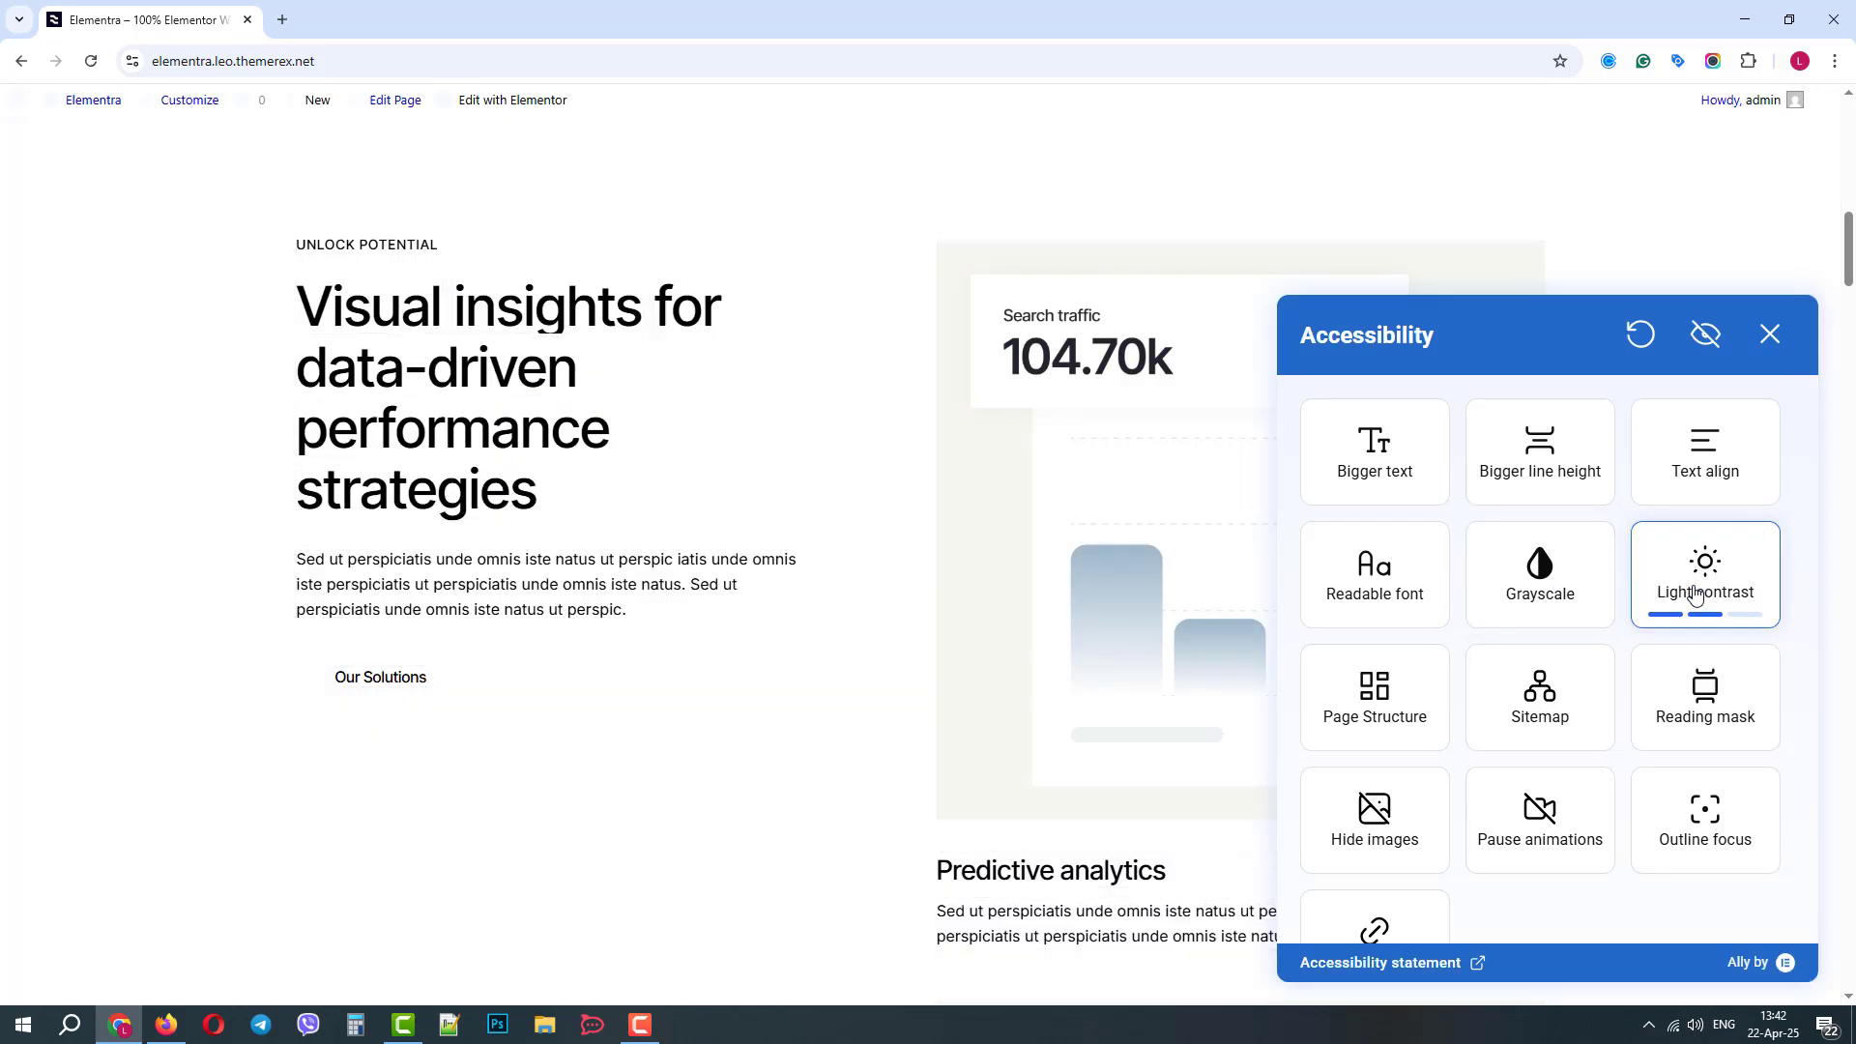
left_click(1705, 574)
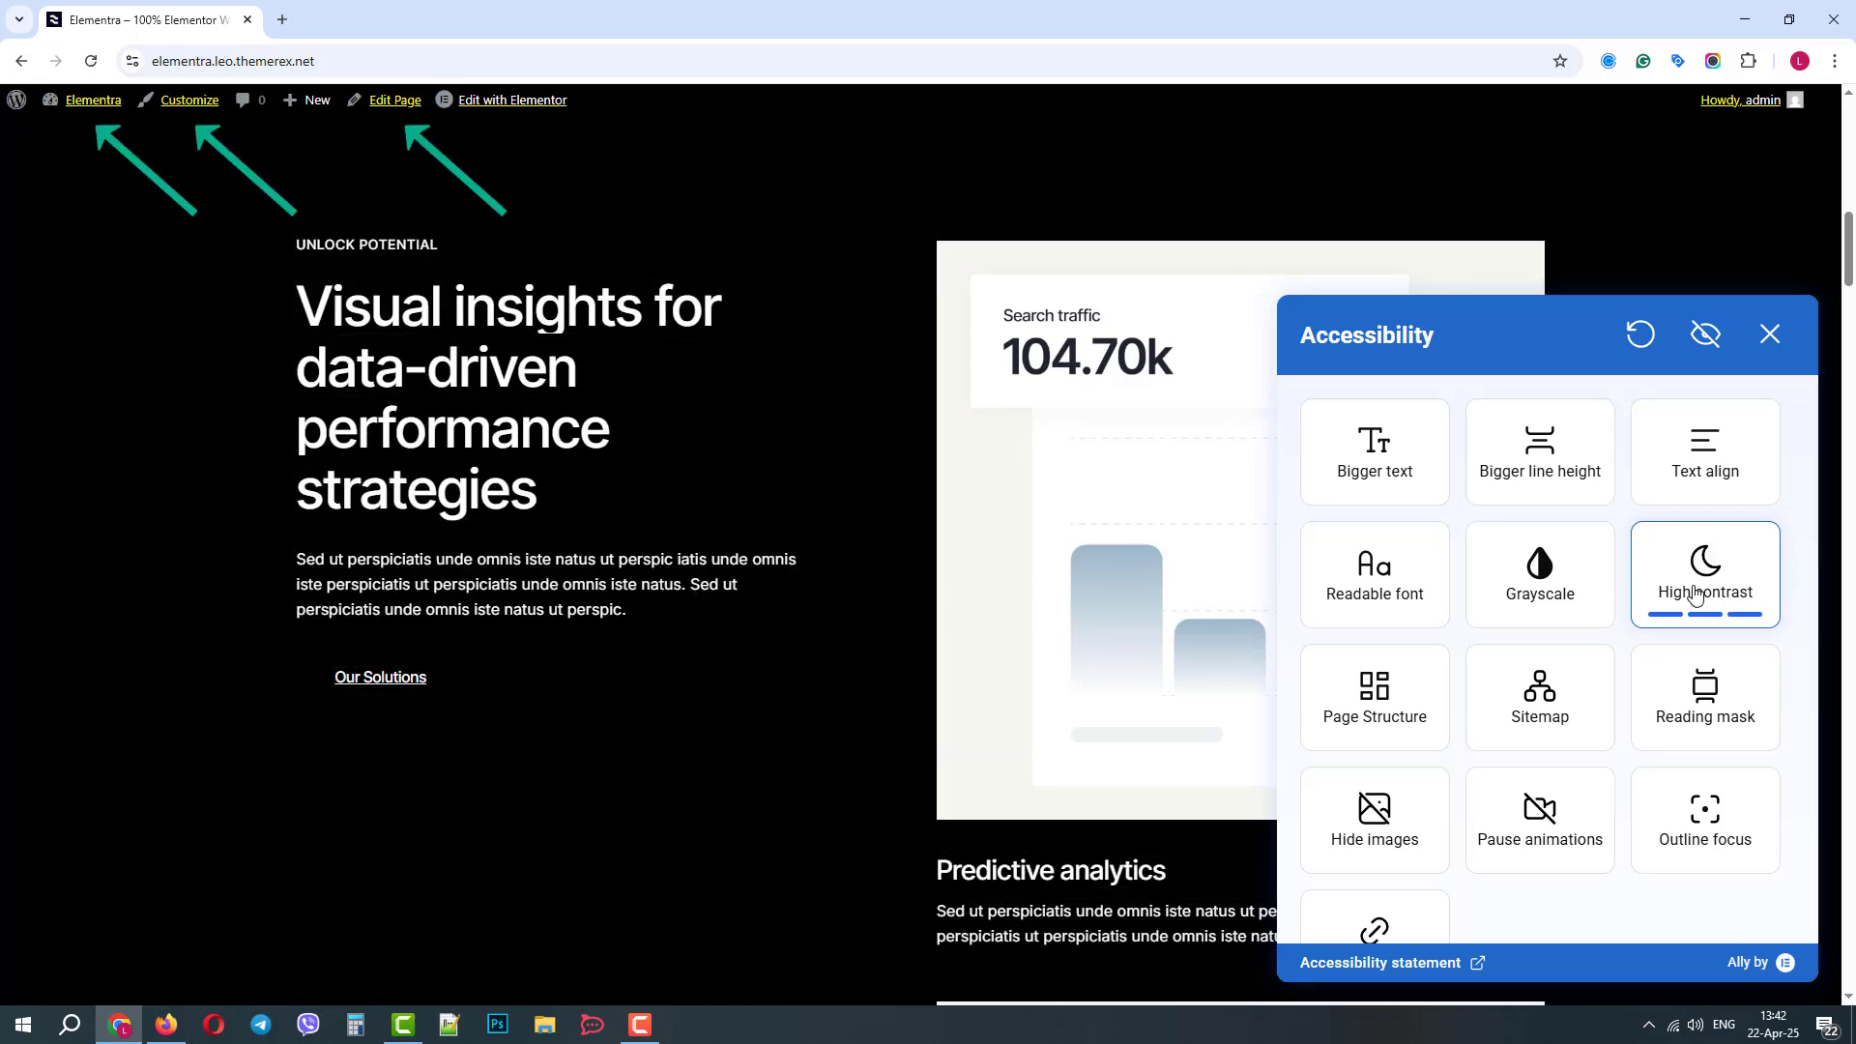
mouse_move(92, 101)
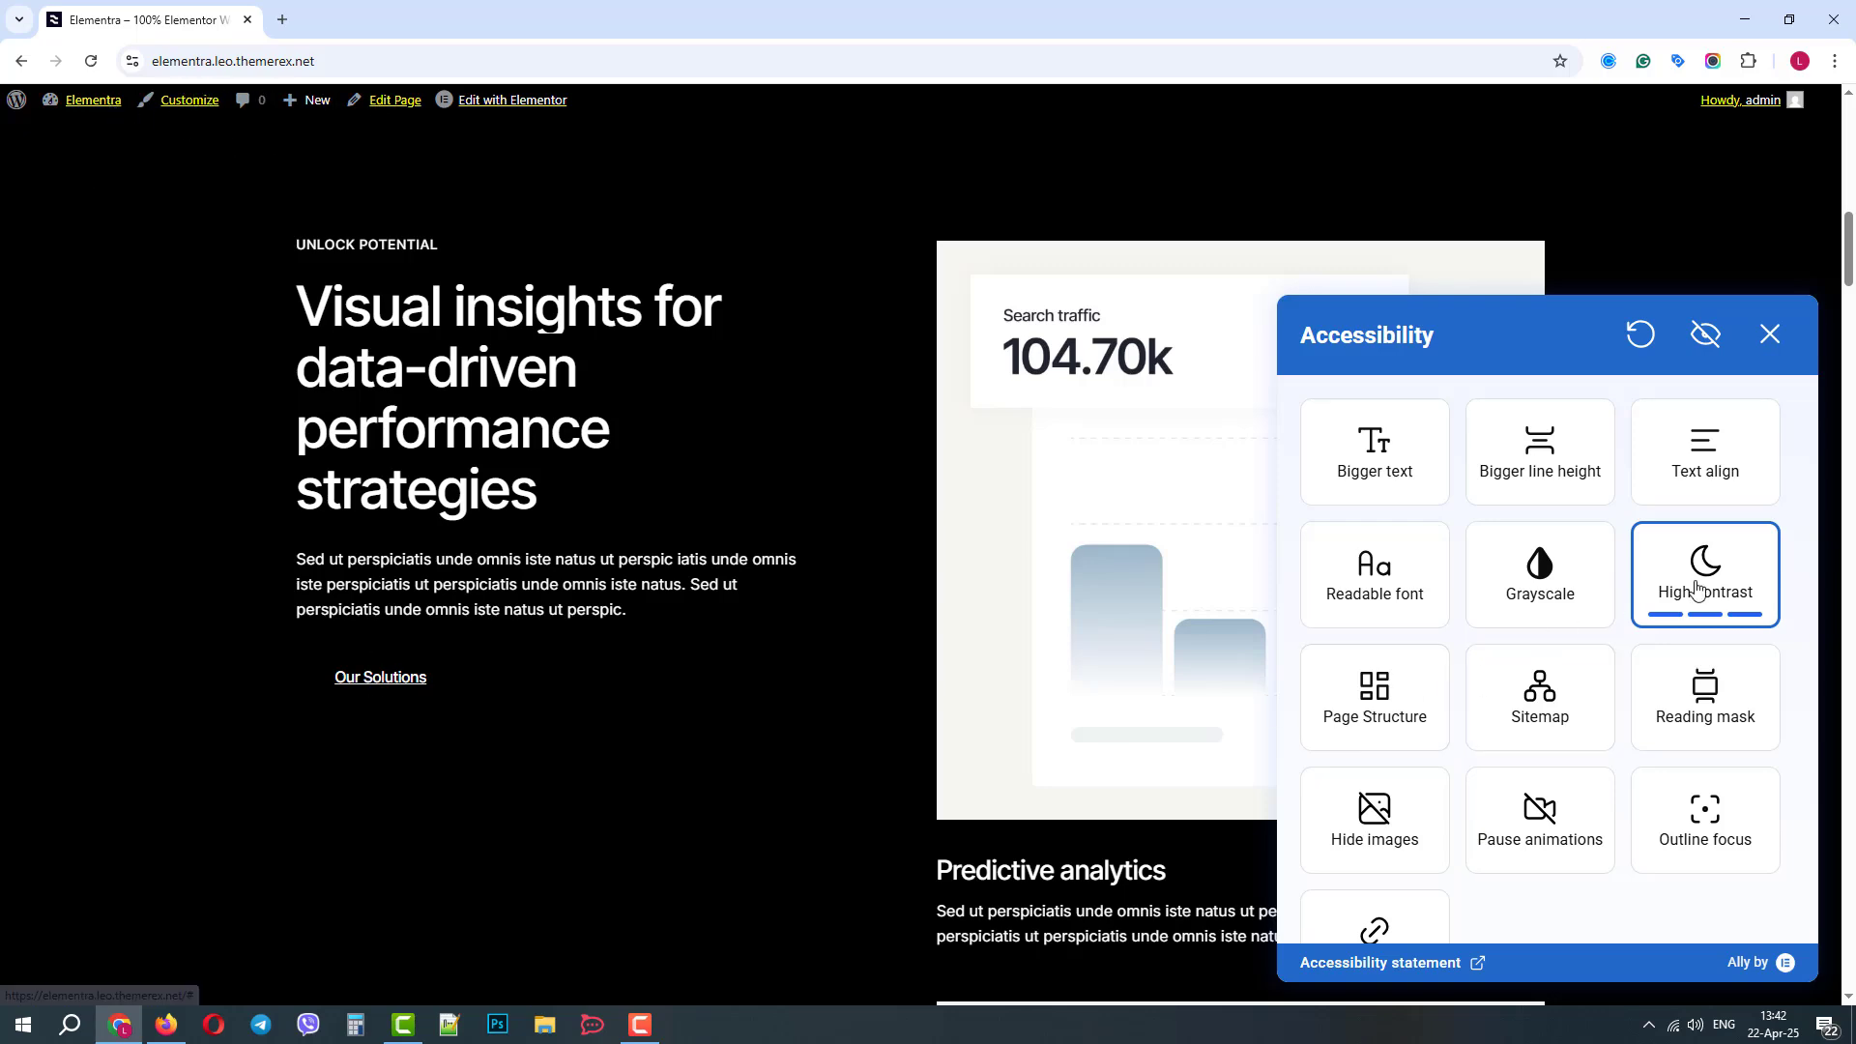
Step: Turn contrast off, view the Page Structure headings list, go back and open the Sitemap
left_click(1705, 574)
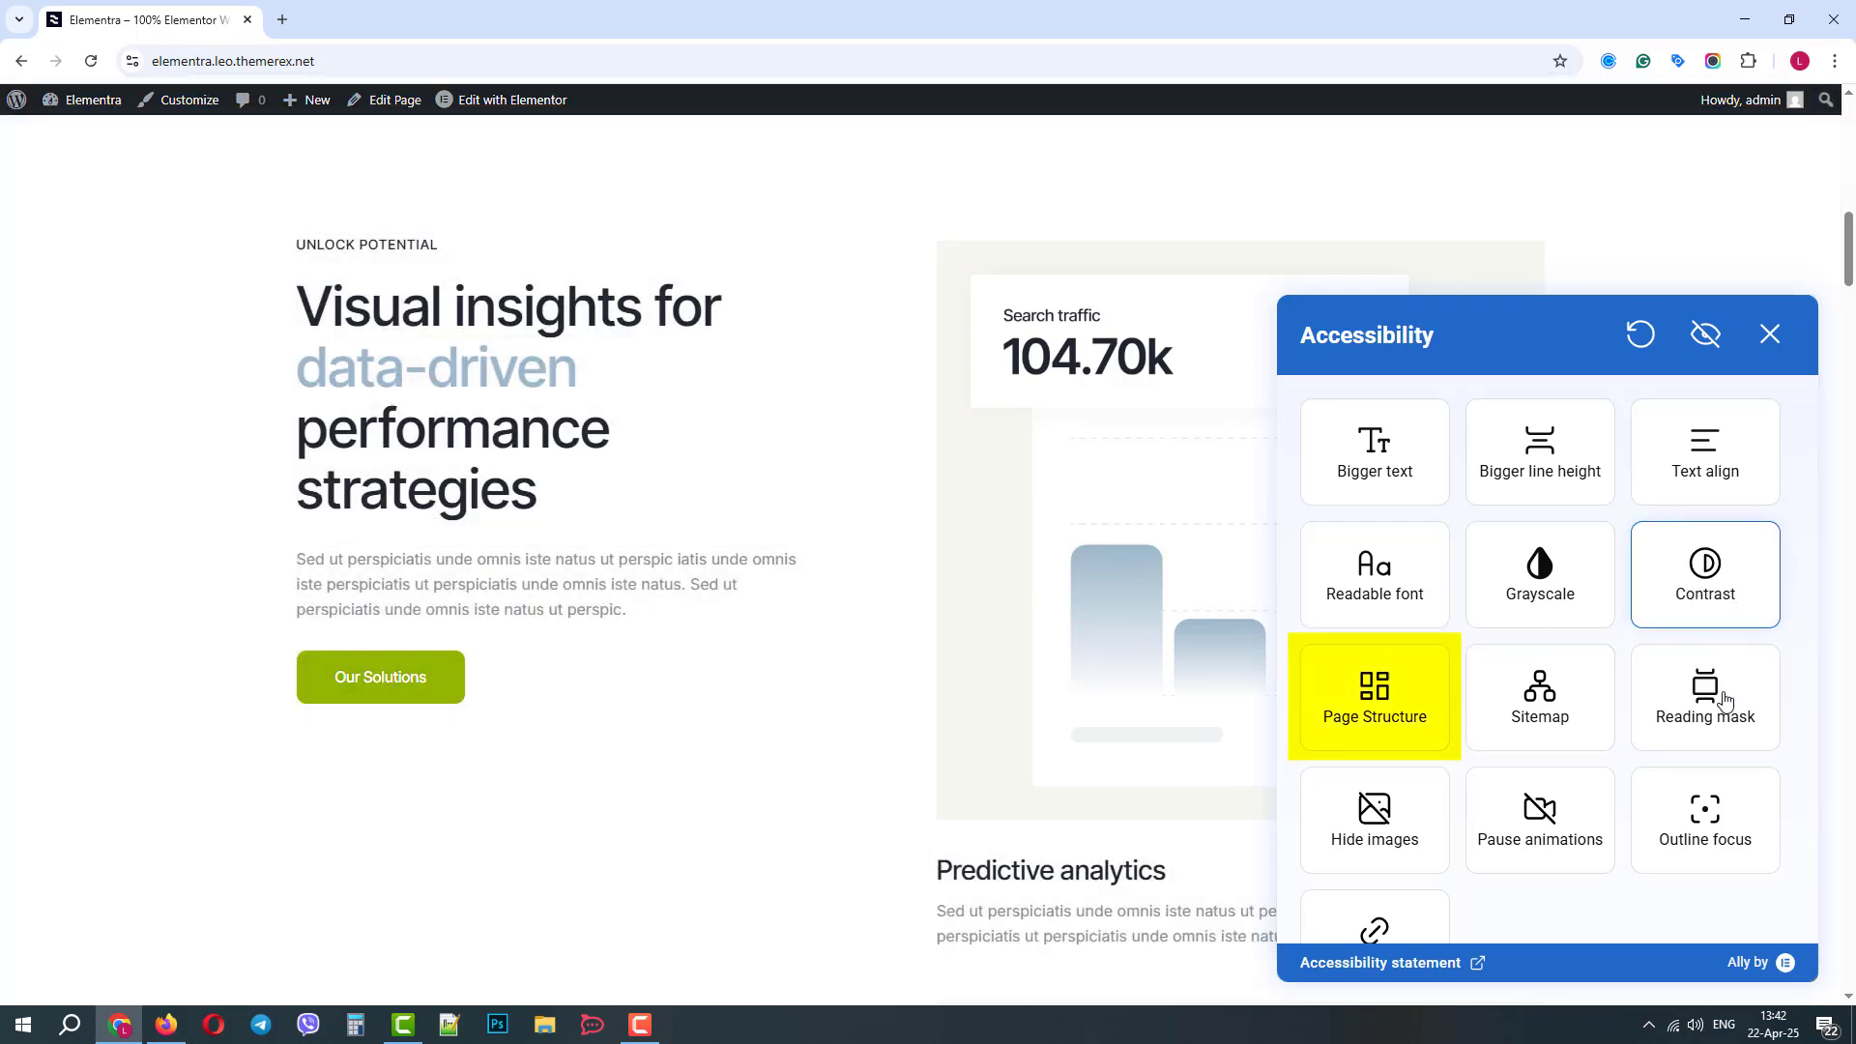
left_click(1372, 696)
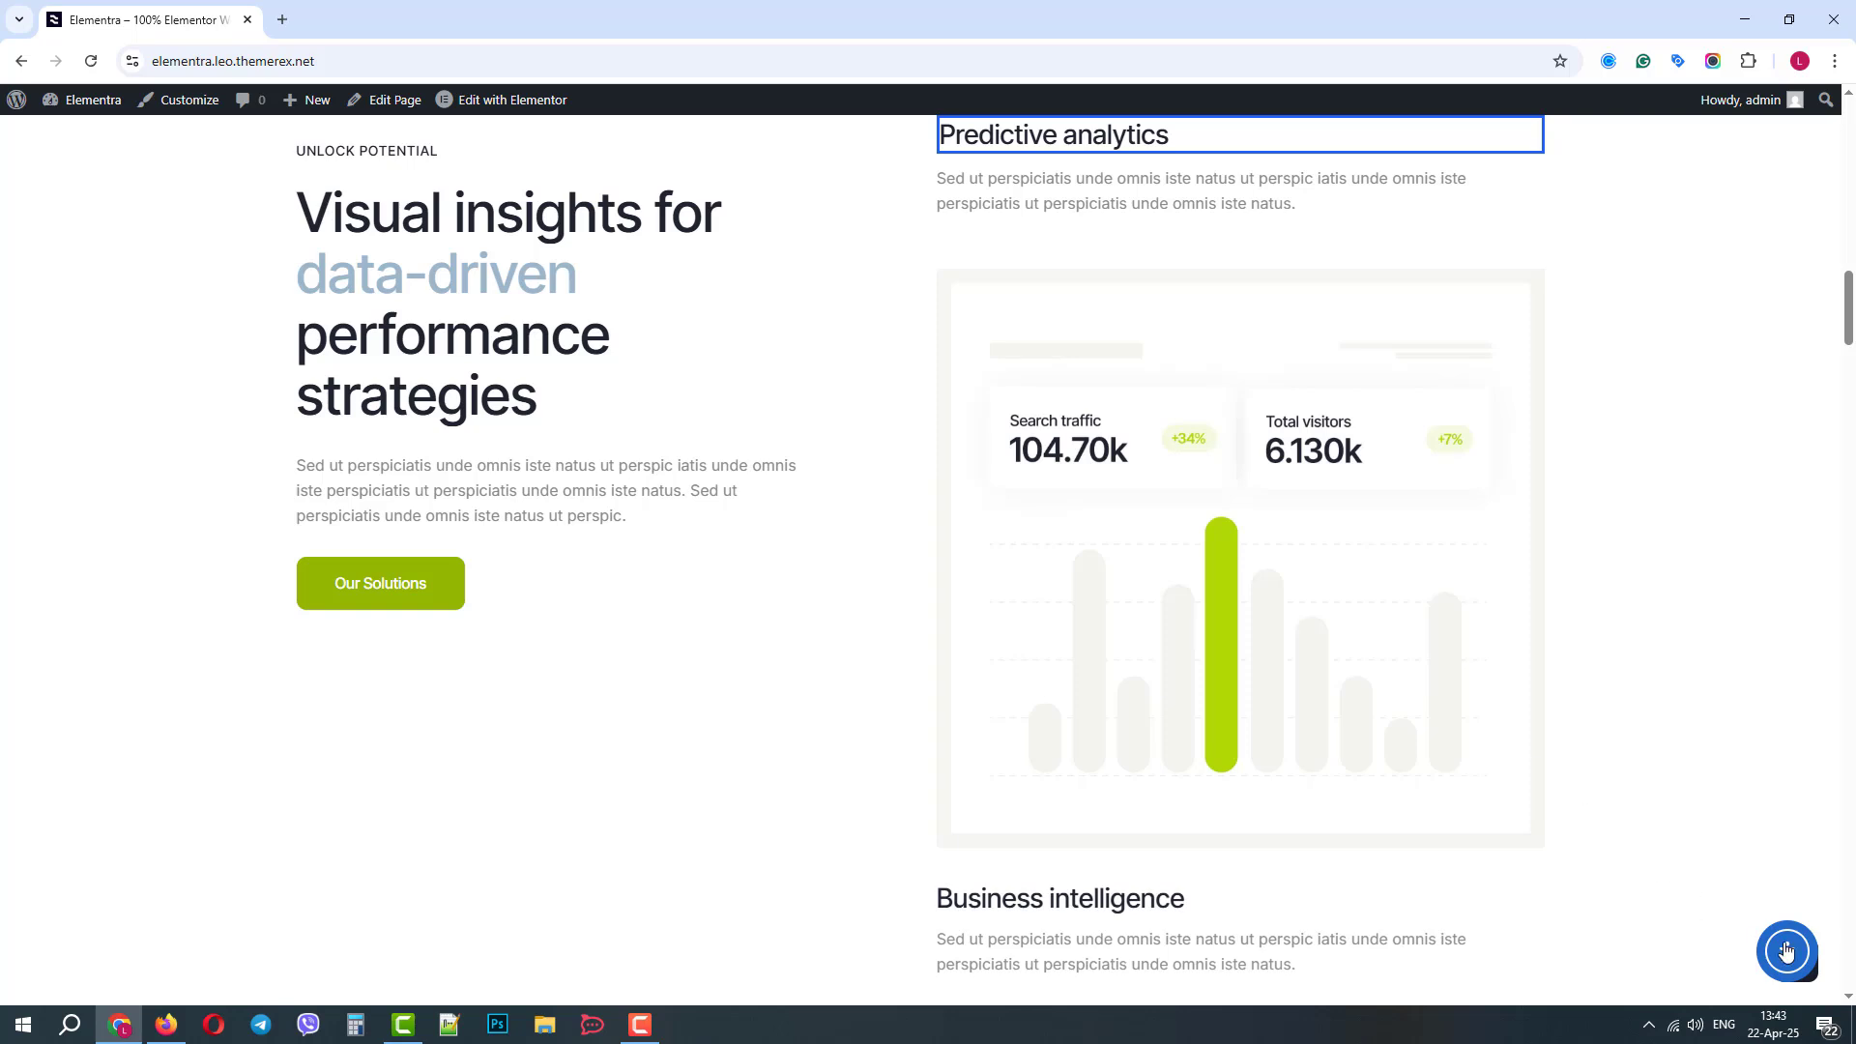
left_click(1786, 951)
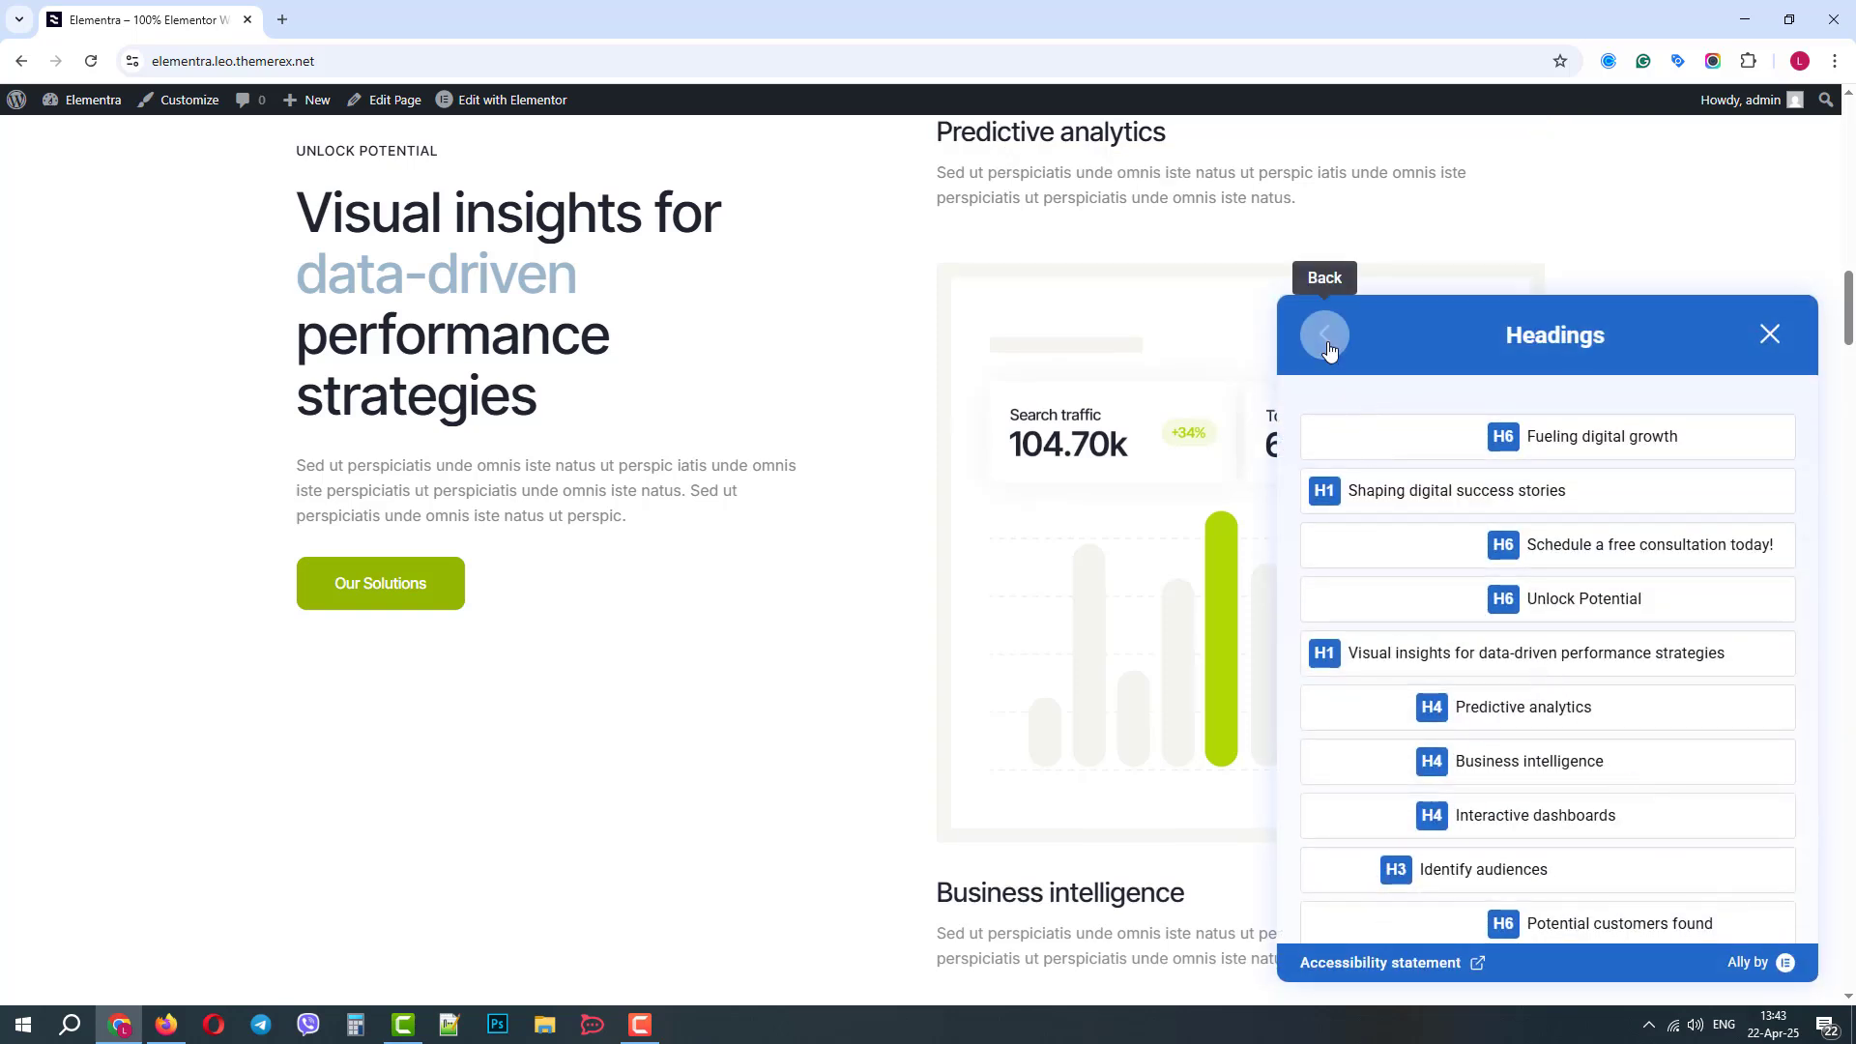
left_click(1324, 337)
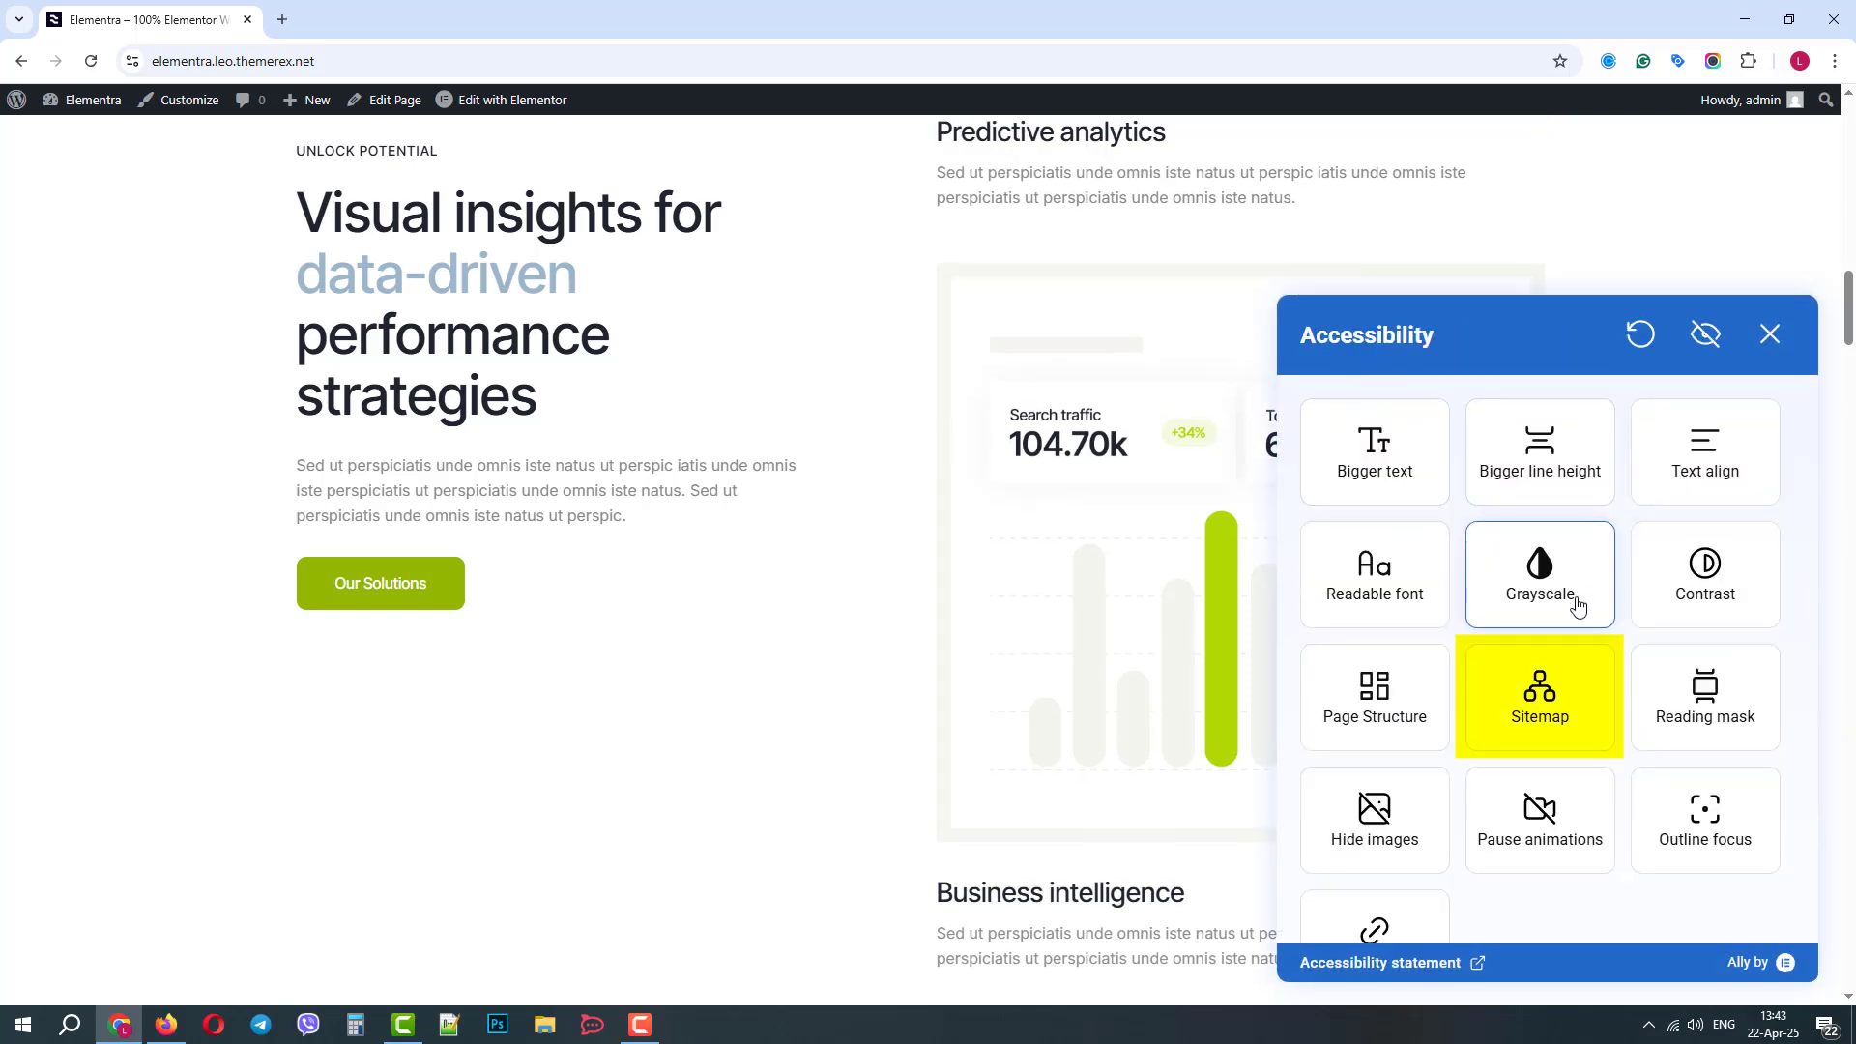
left_click(1539, 696)
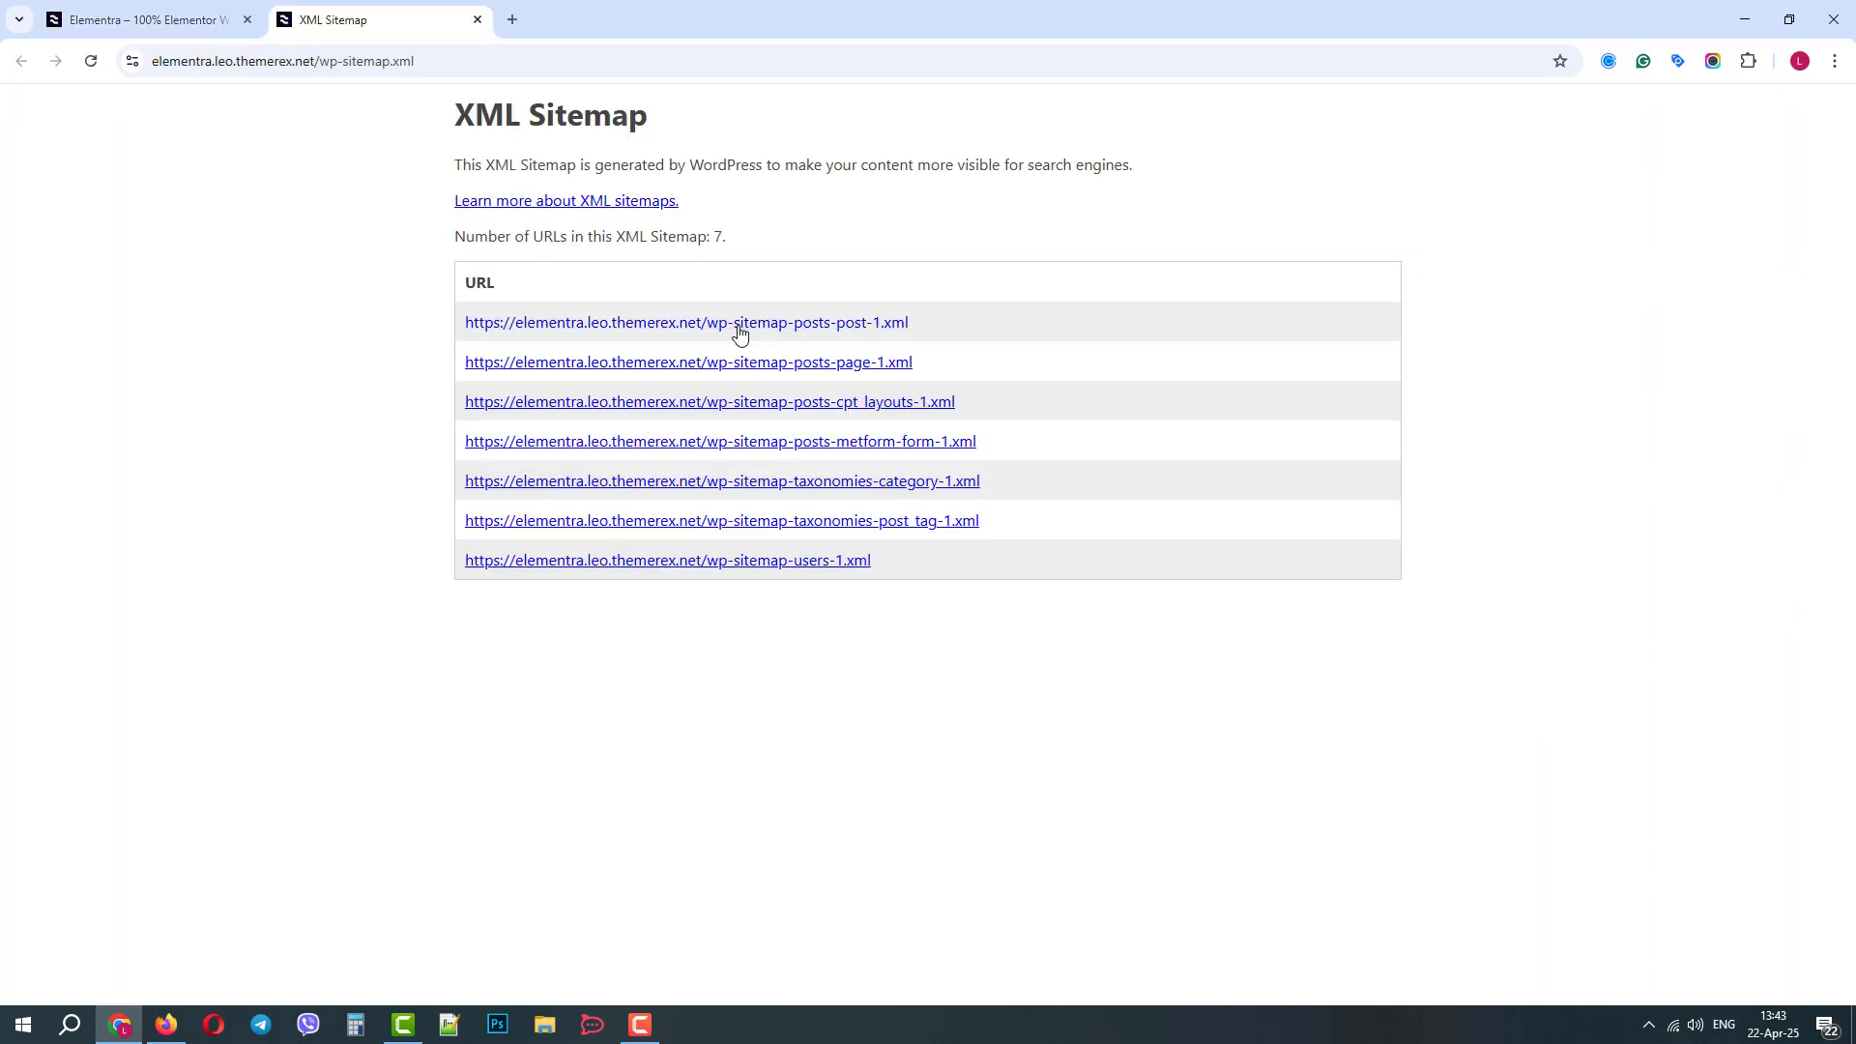
mouse_move(483, 35)
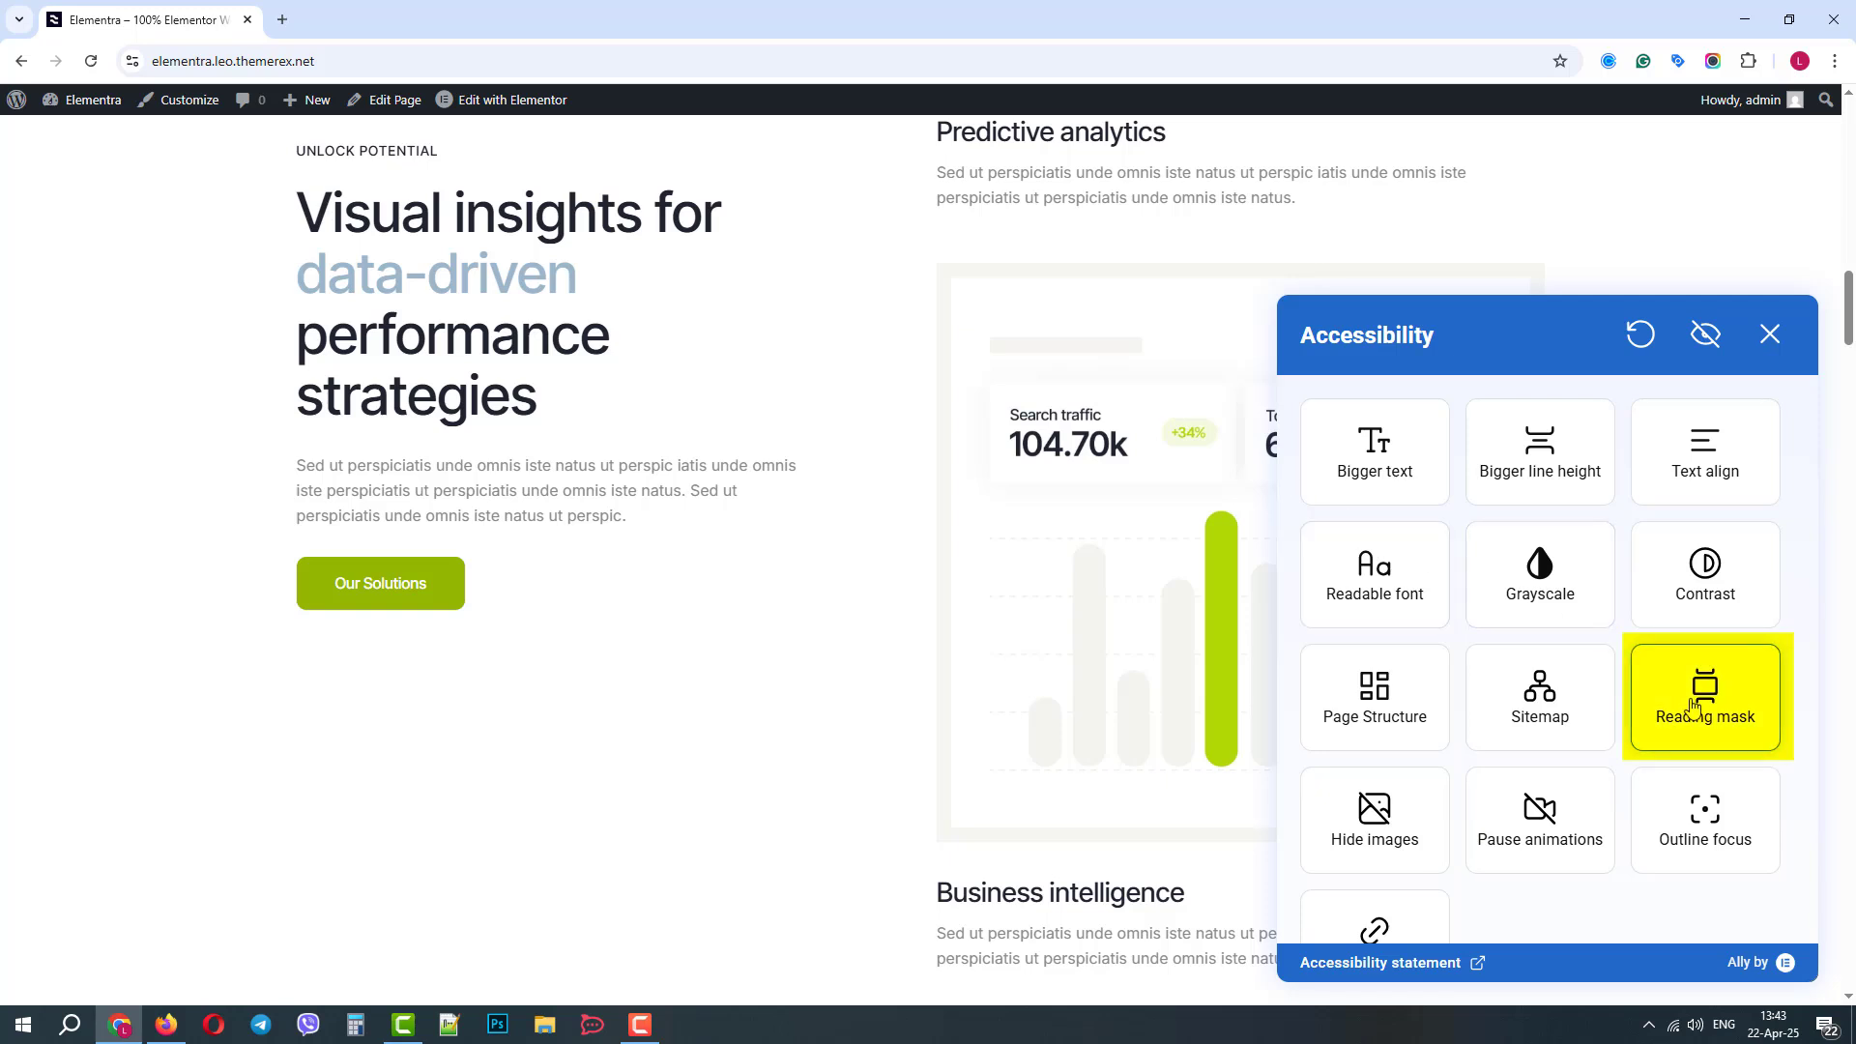
Step: Try the reading mask and hide images on and off, then pause page animations
left_click(1706, 696)
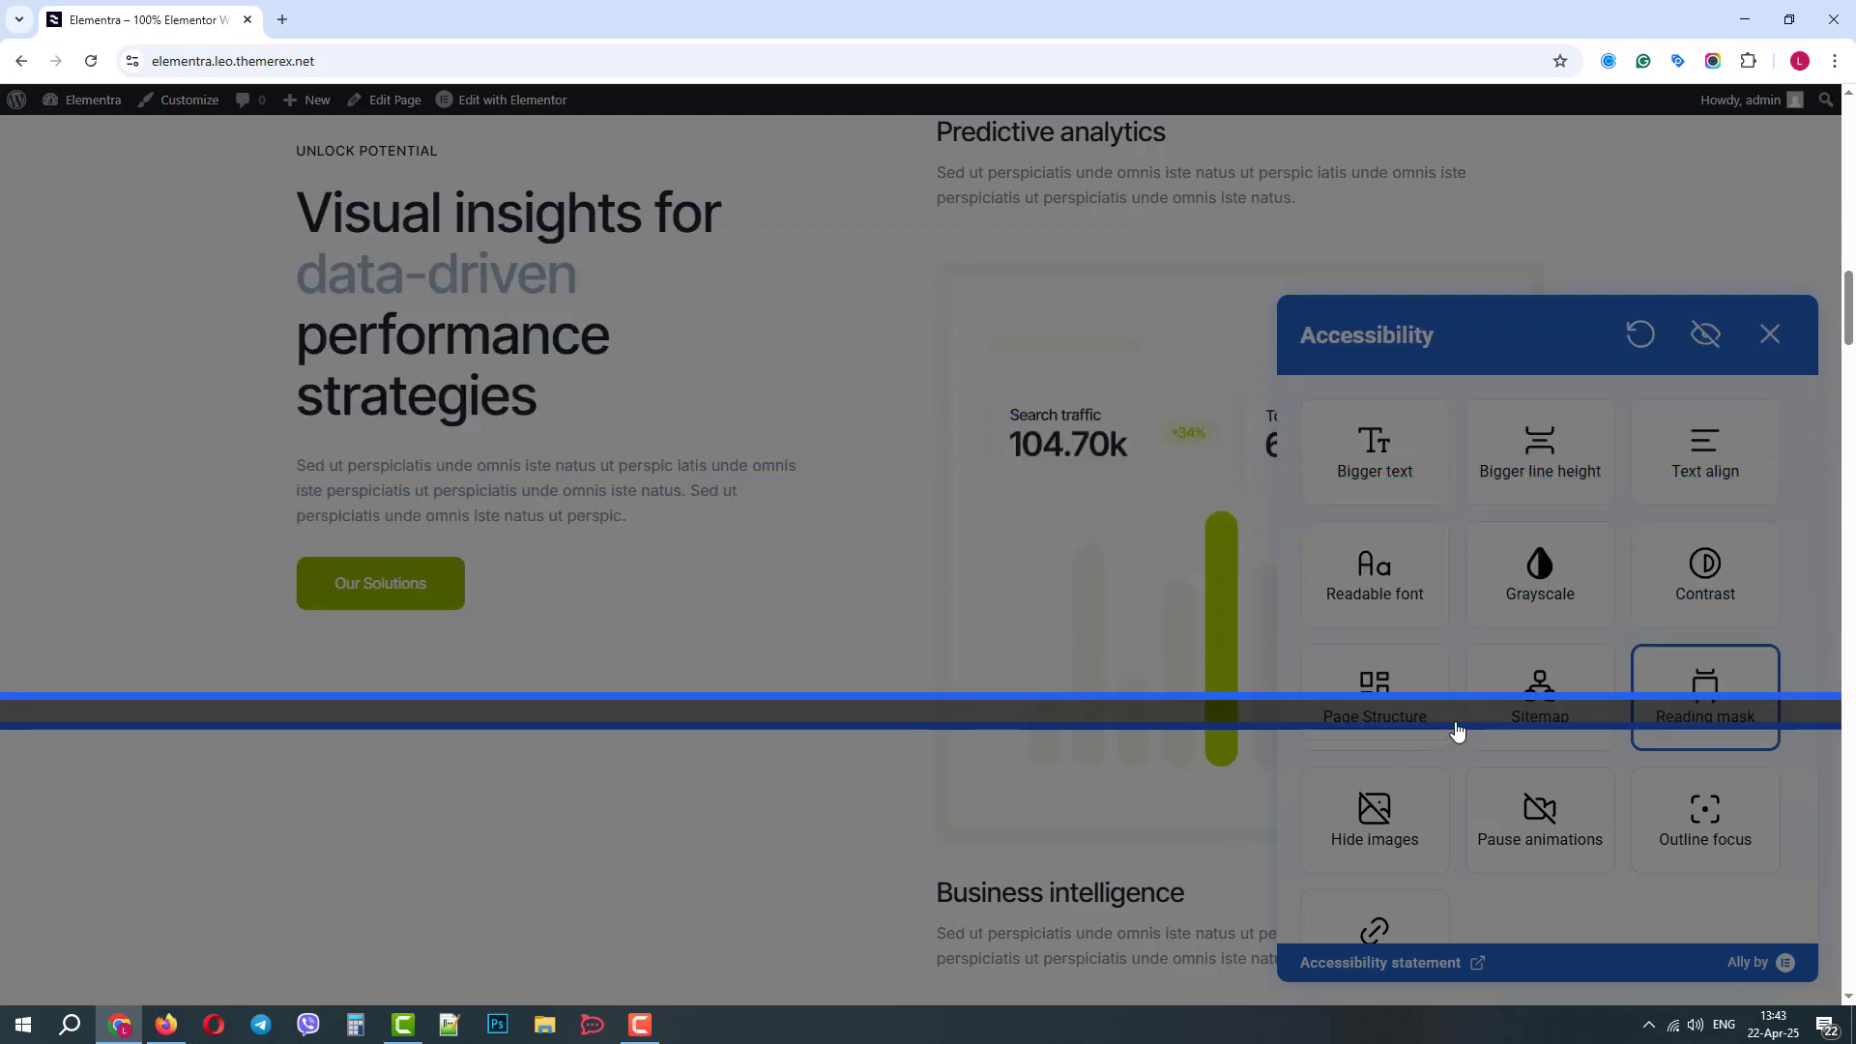
left_click(1375, 820)
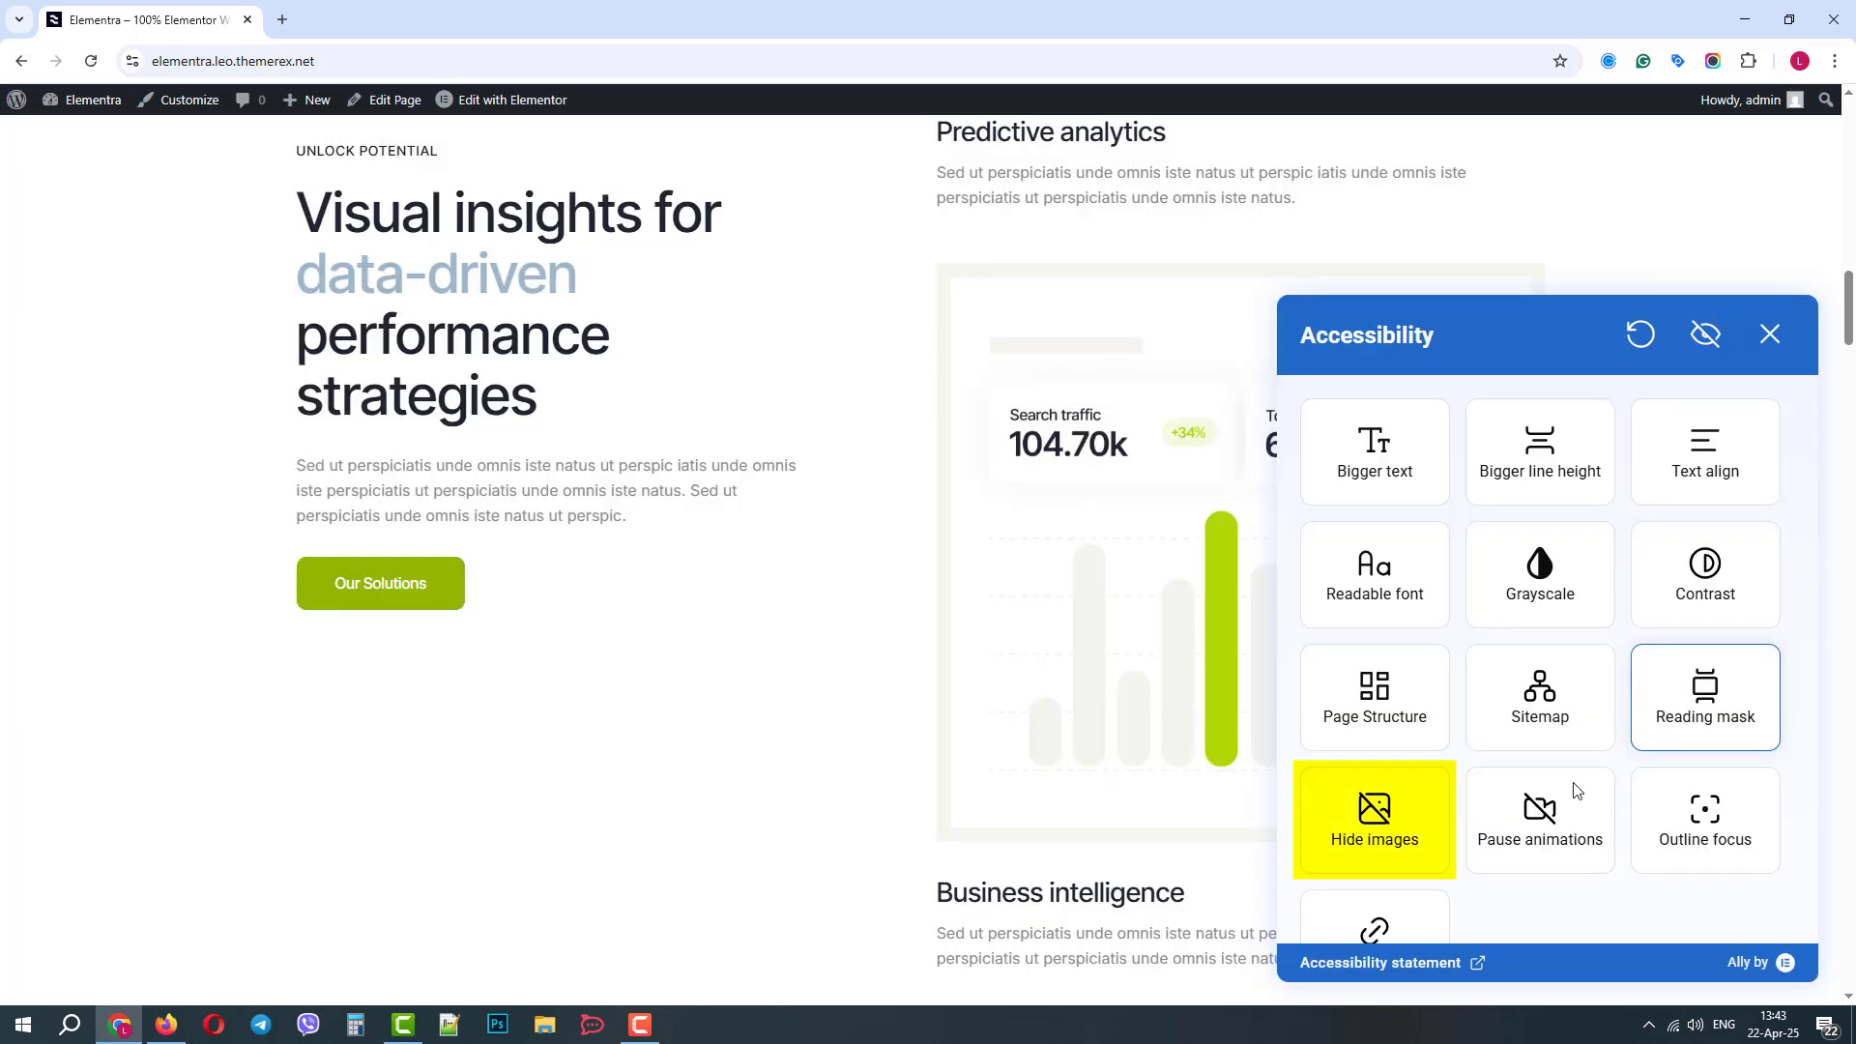
left_click(1374, 820)
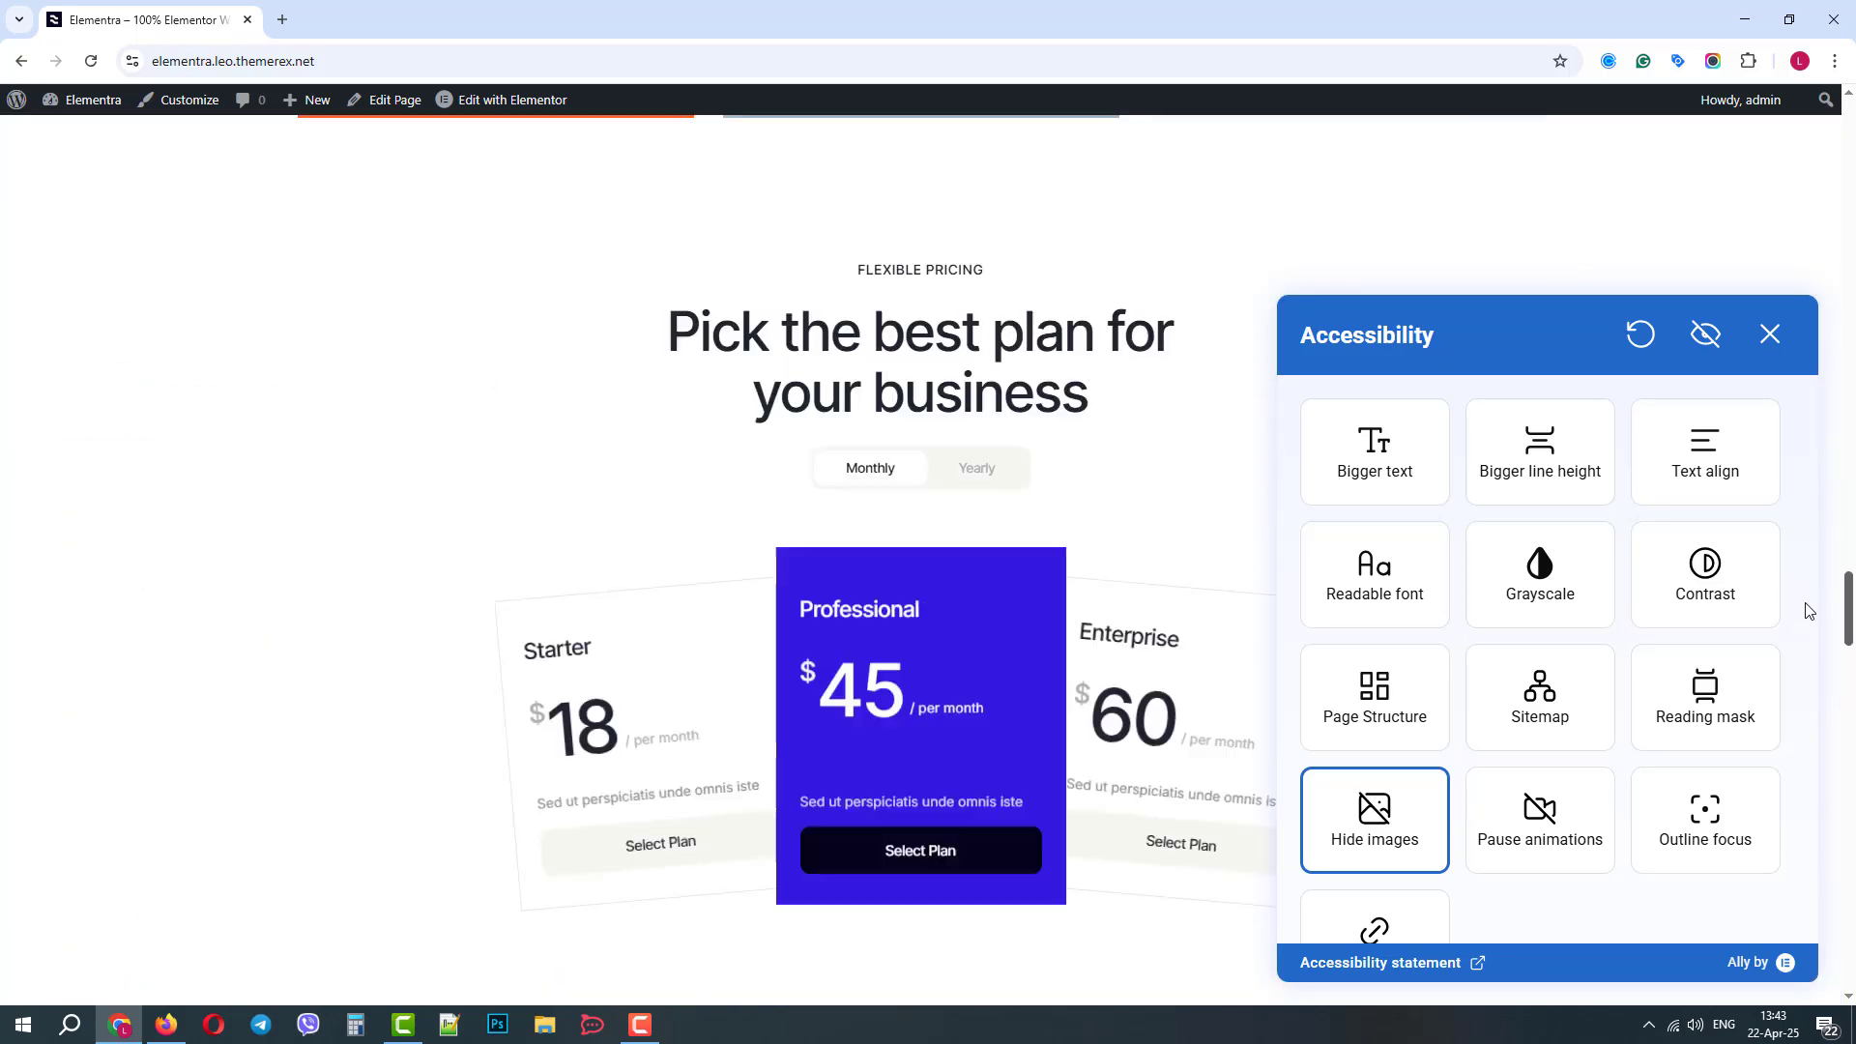
left_click(1539, 820)
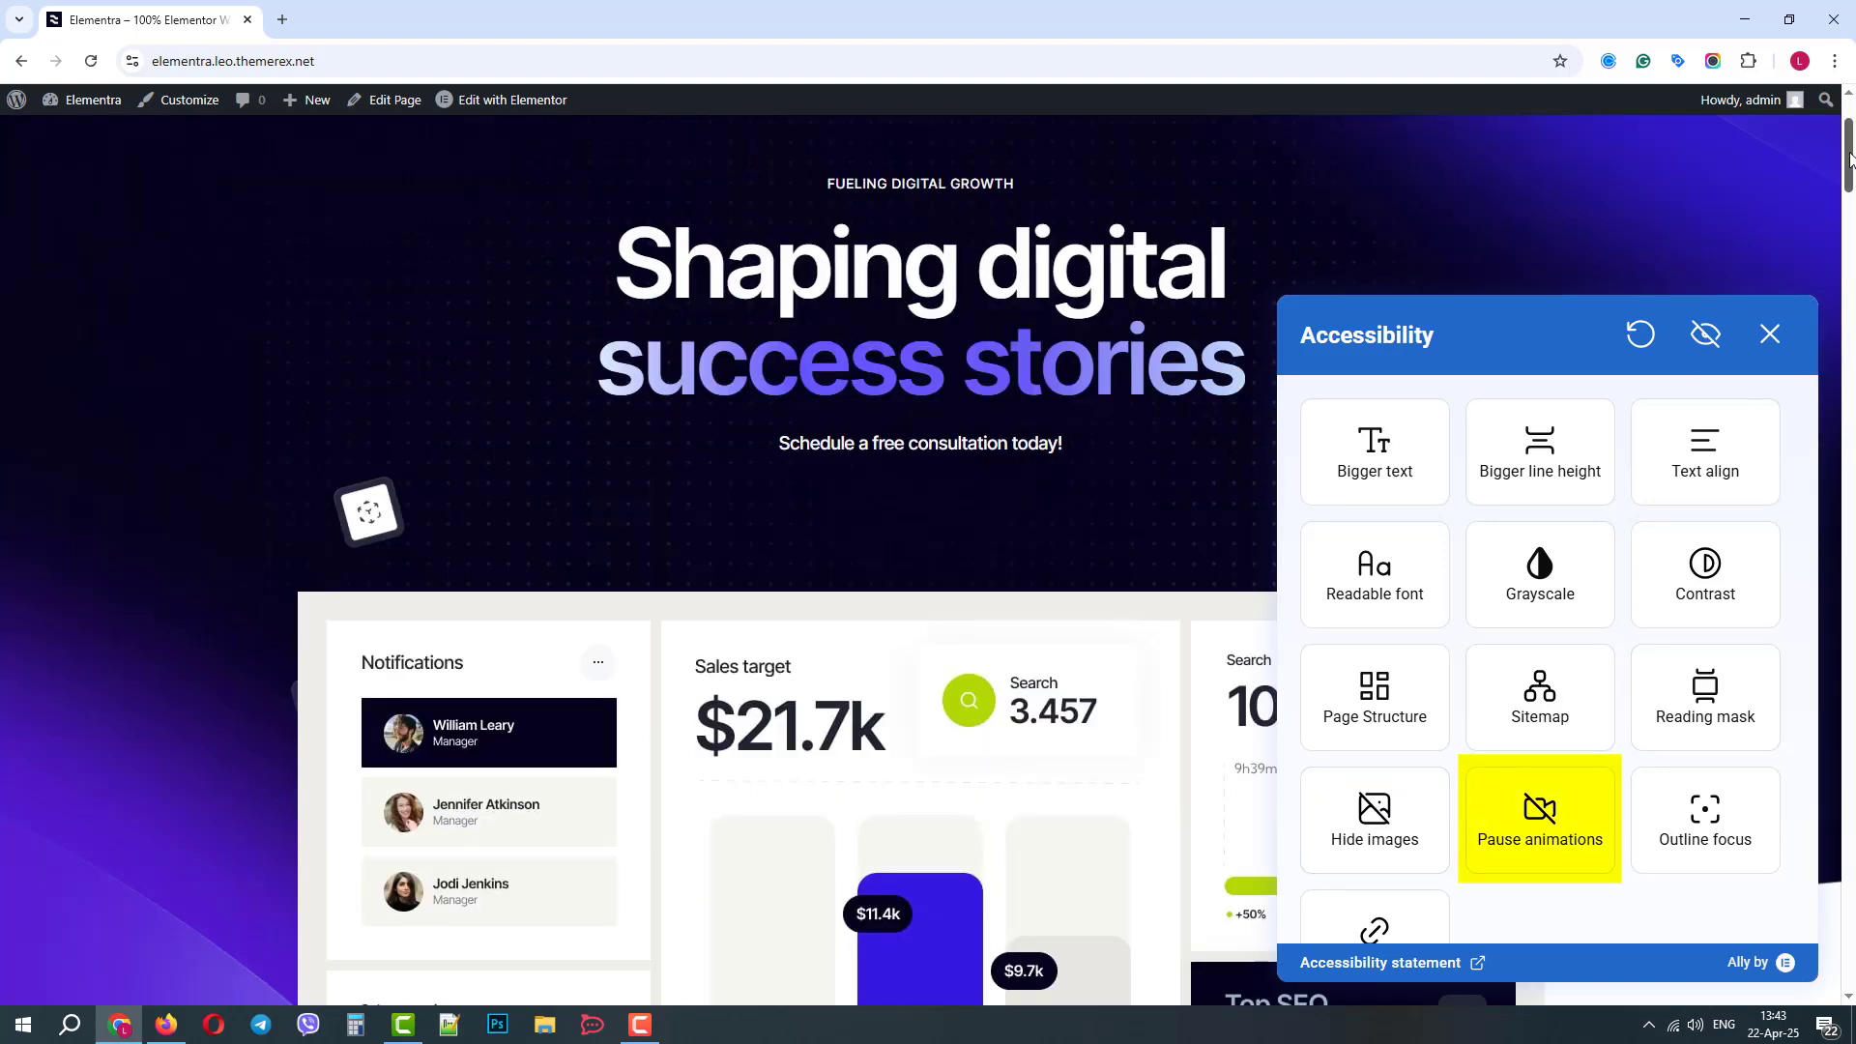
left_click(1539, 820)
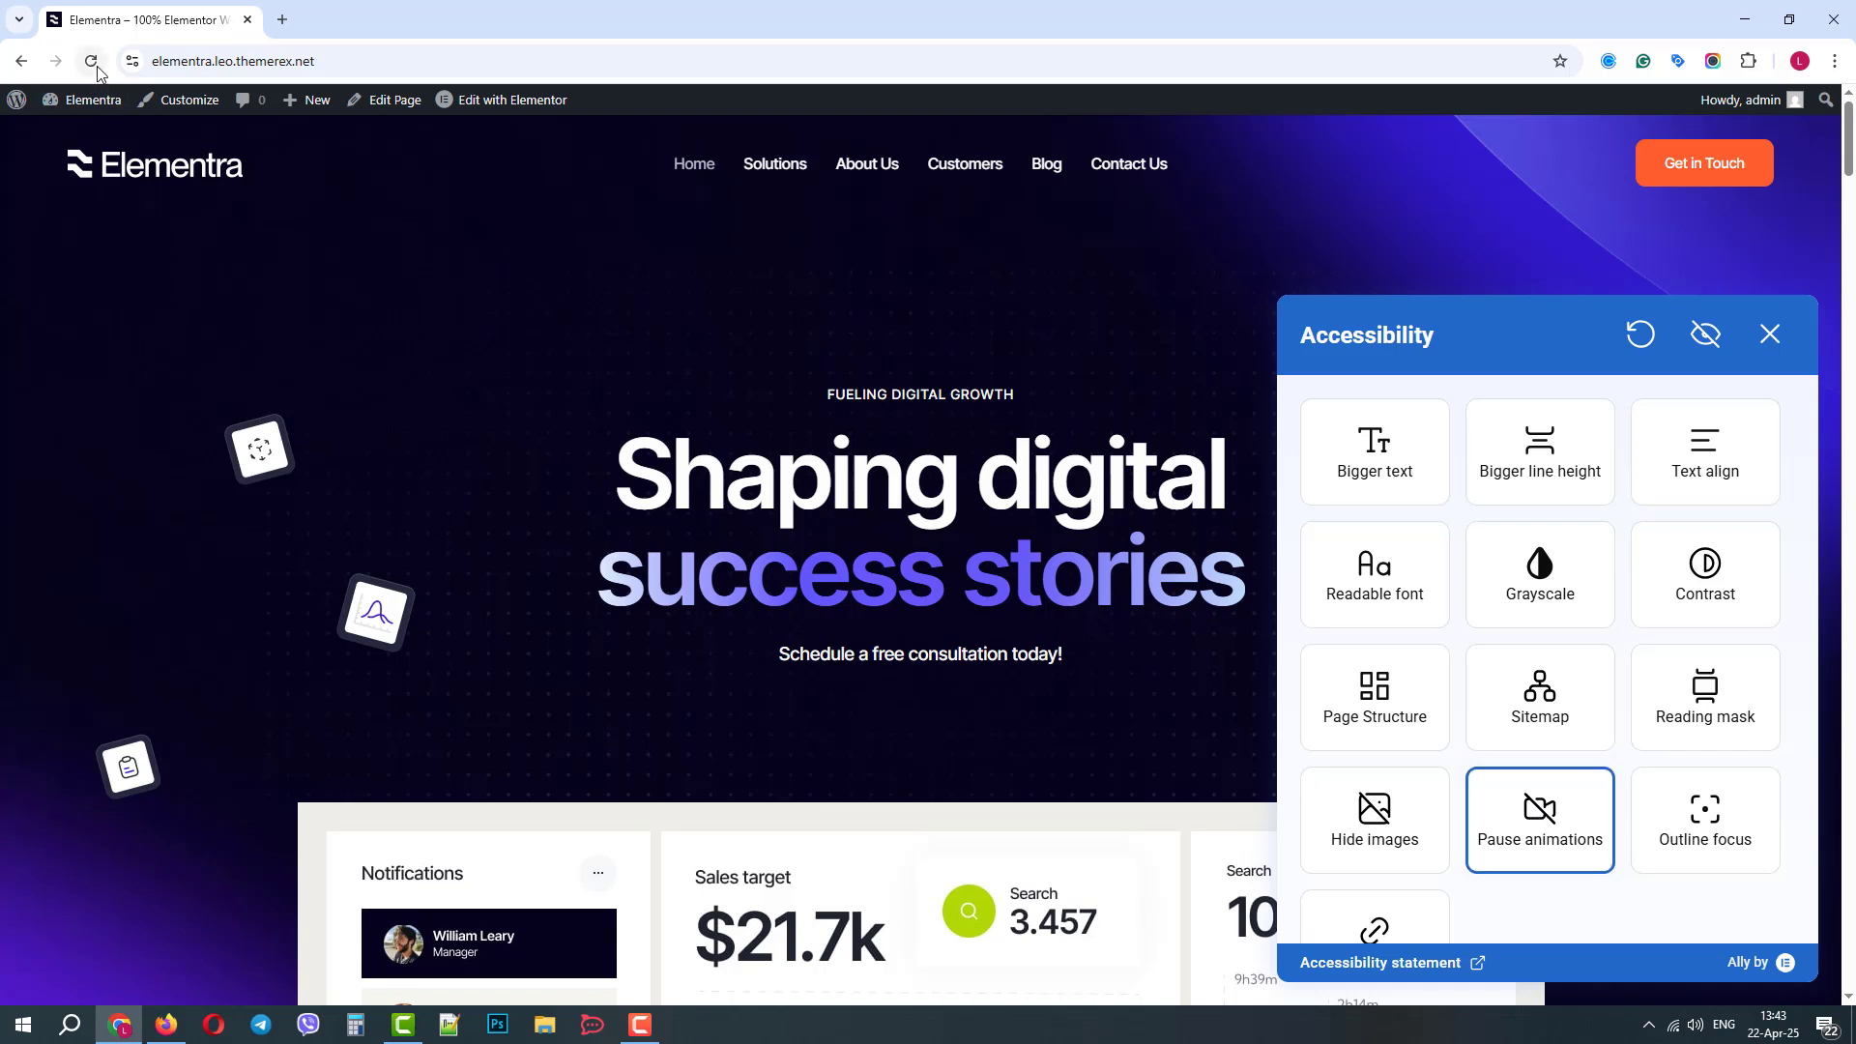
Step: Close the panel, scroll down the homepage and reopen the accessibility widget
left_click(1769, 333)
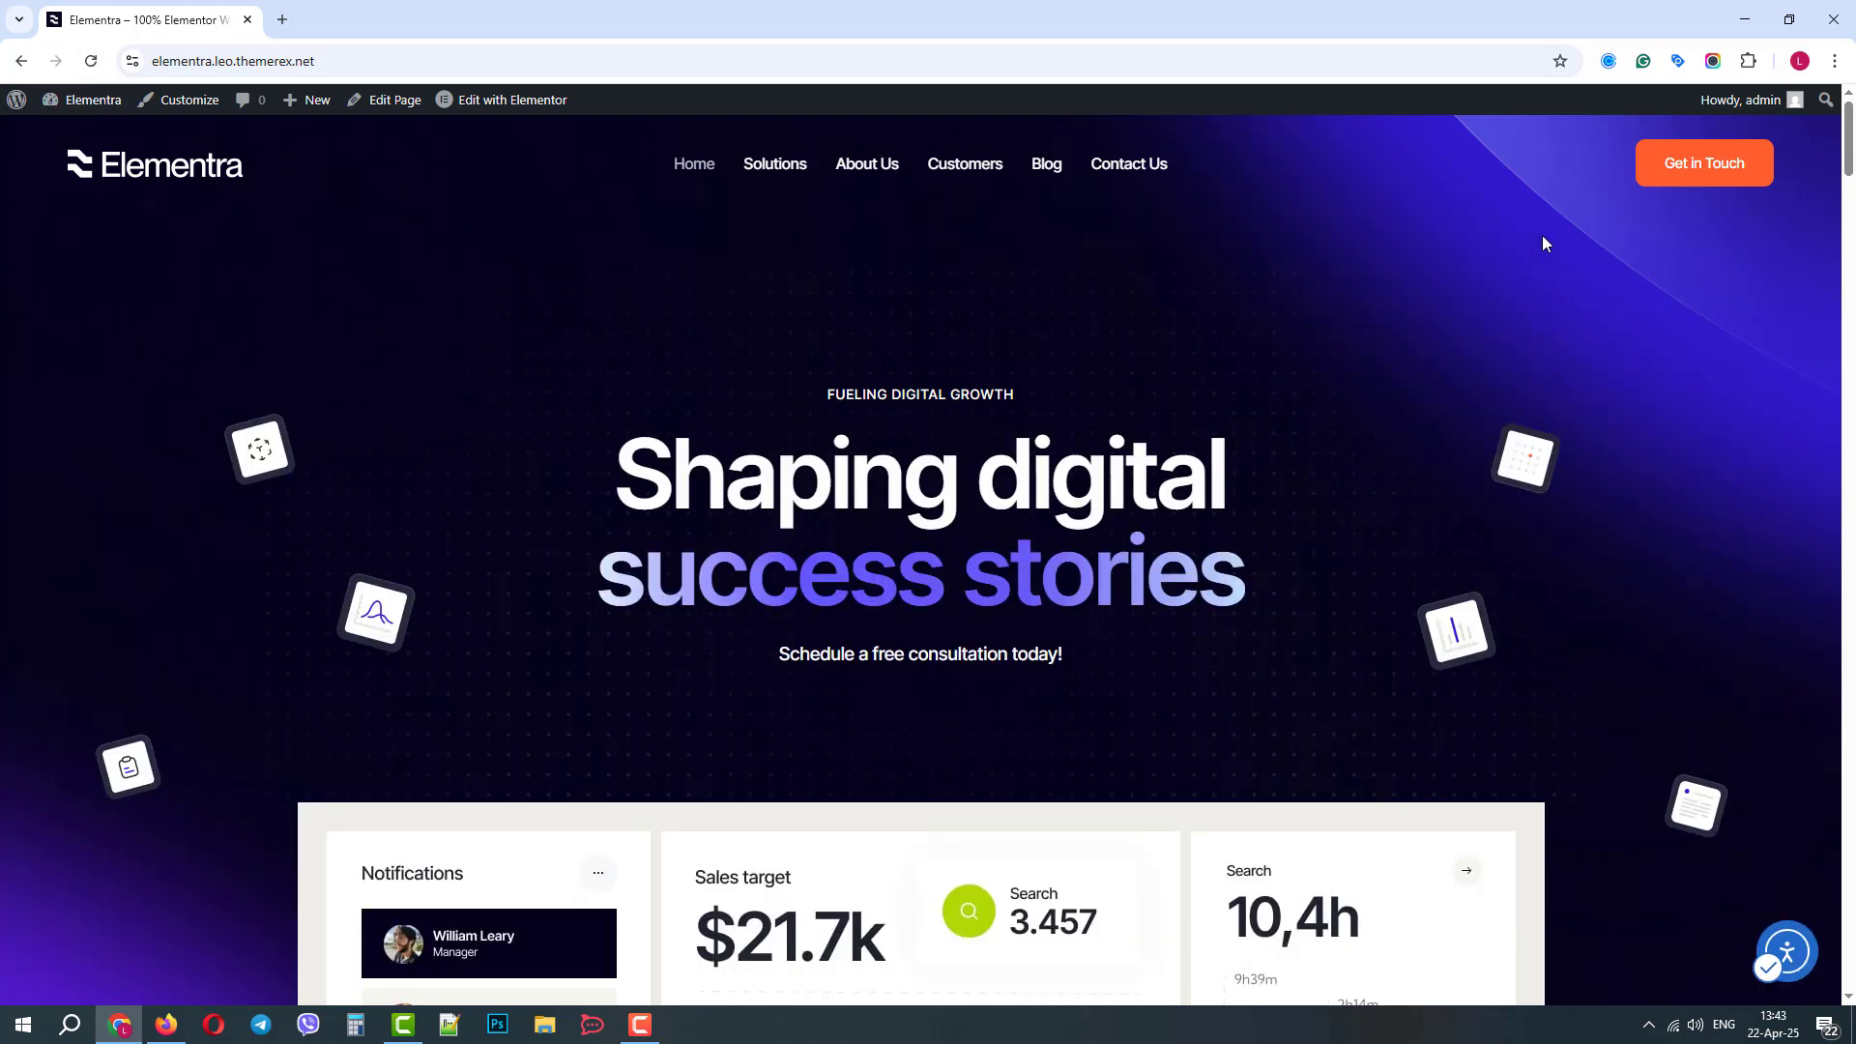
scroll("down", 3)
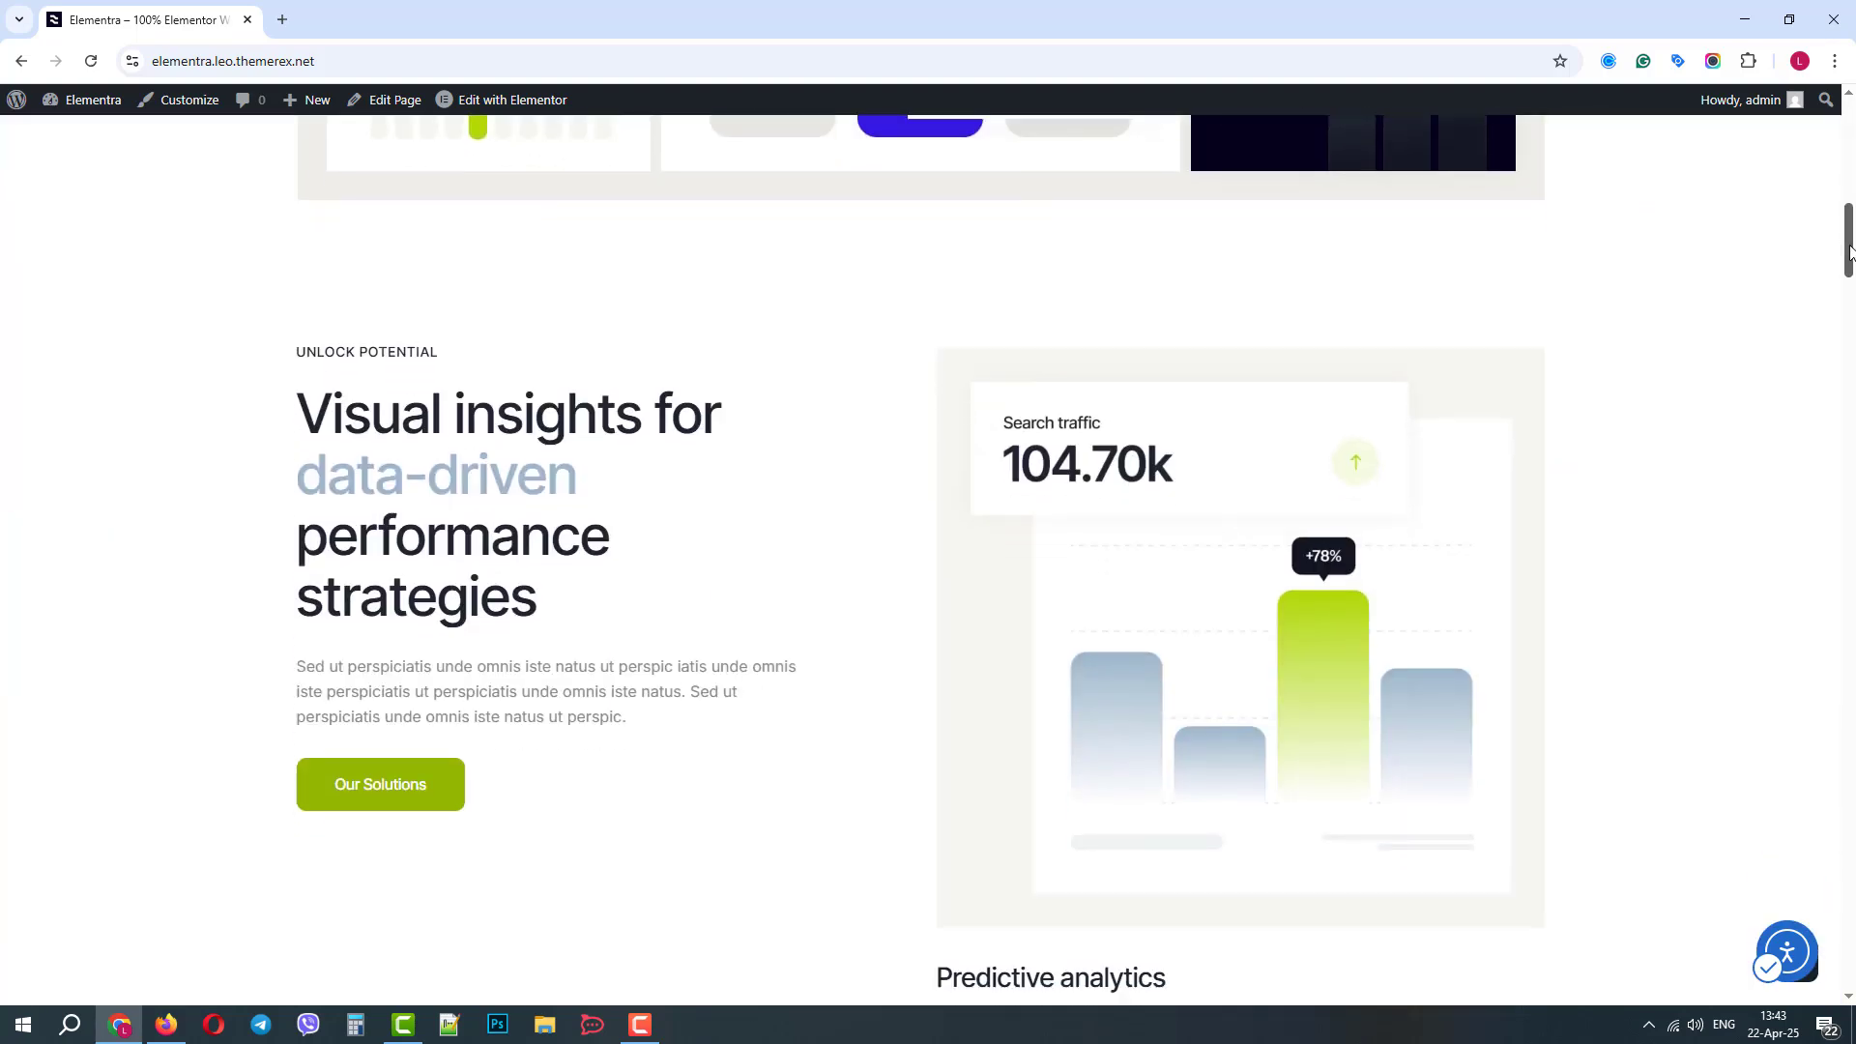
scroll("down", 3)
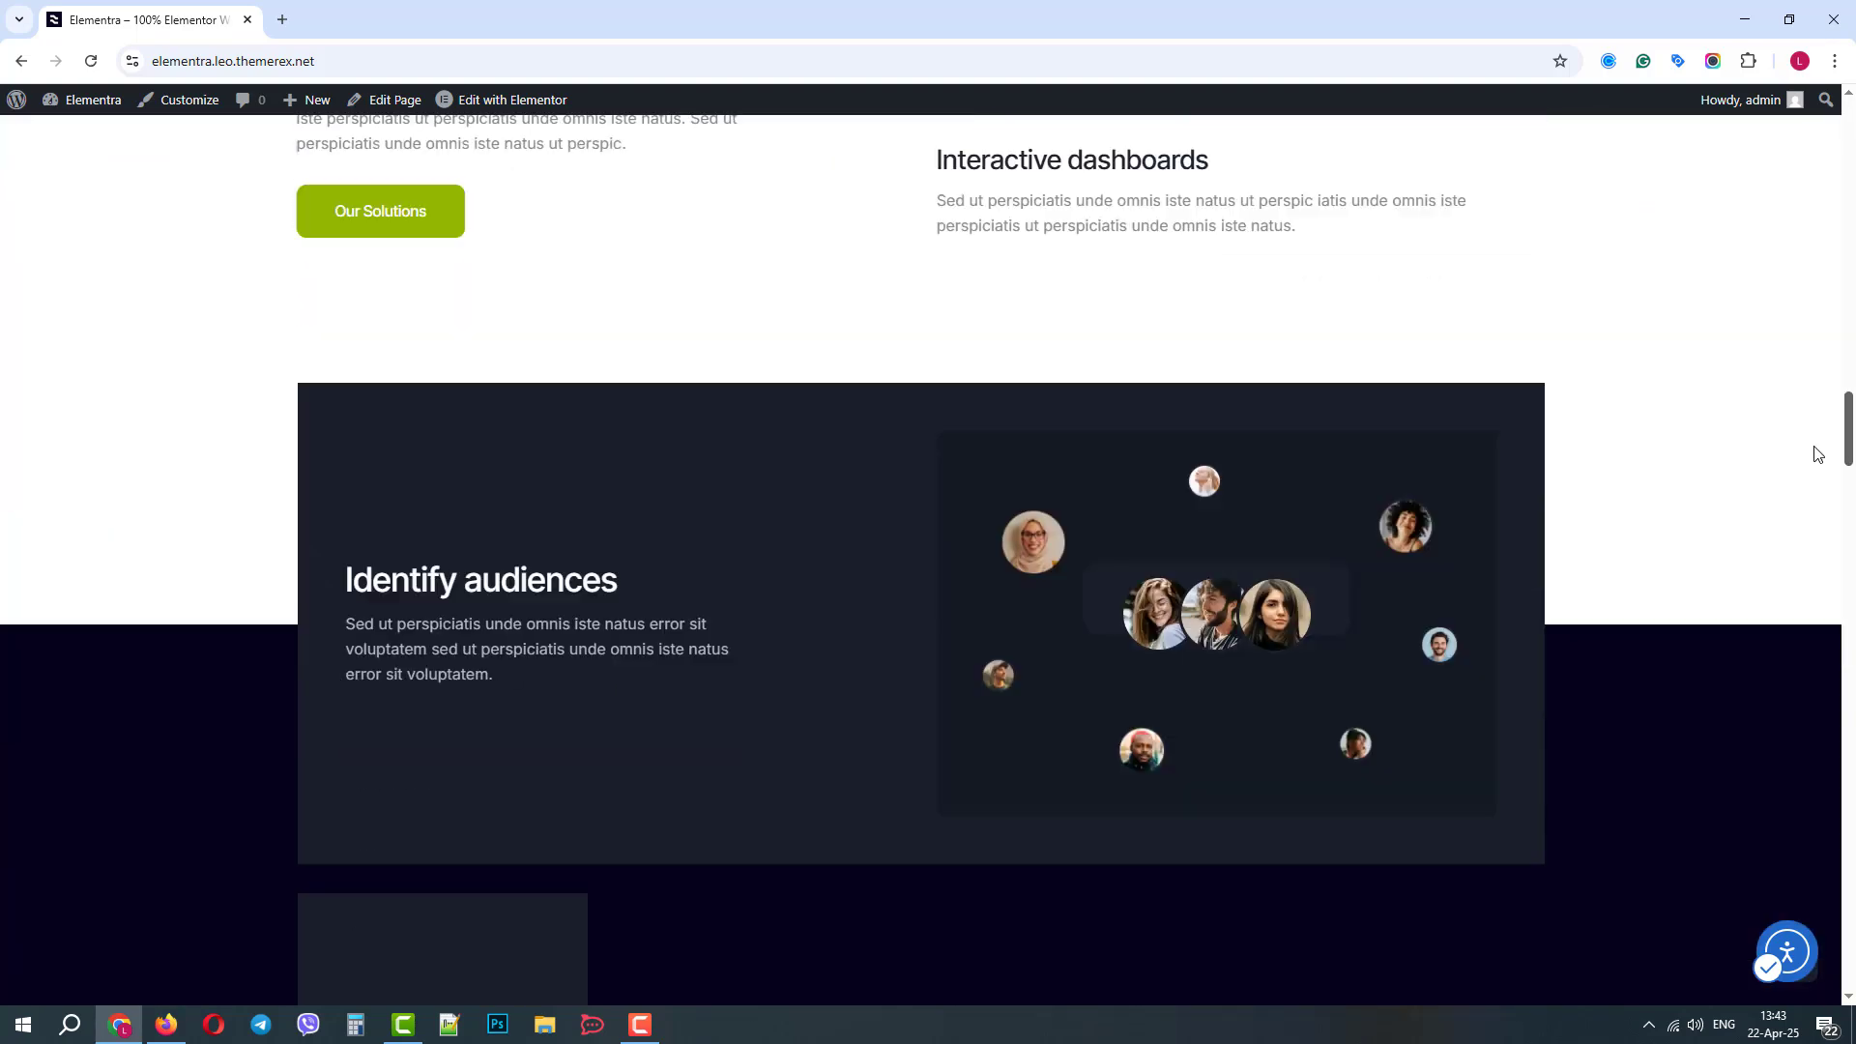
scroll("down", 3)
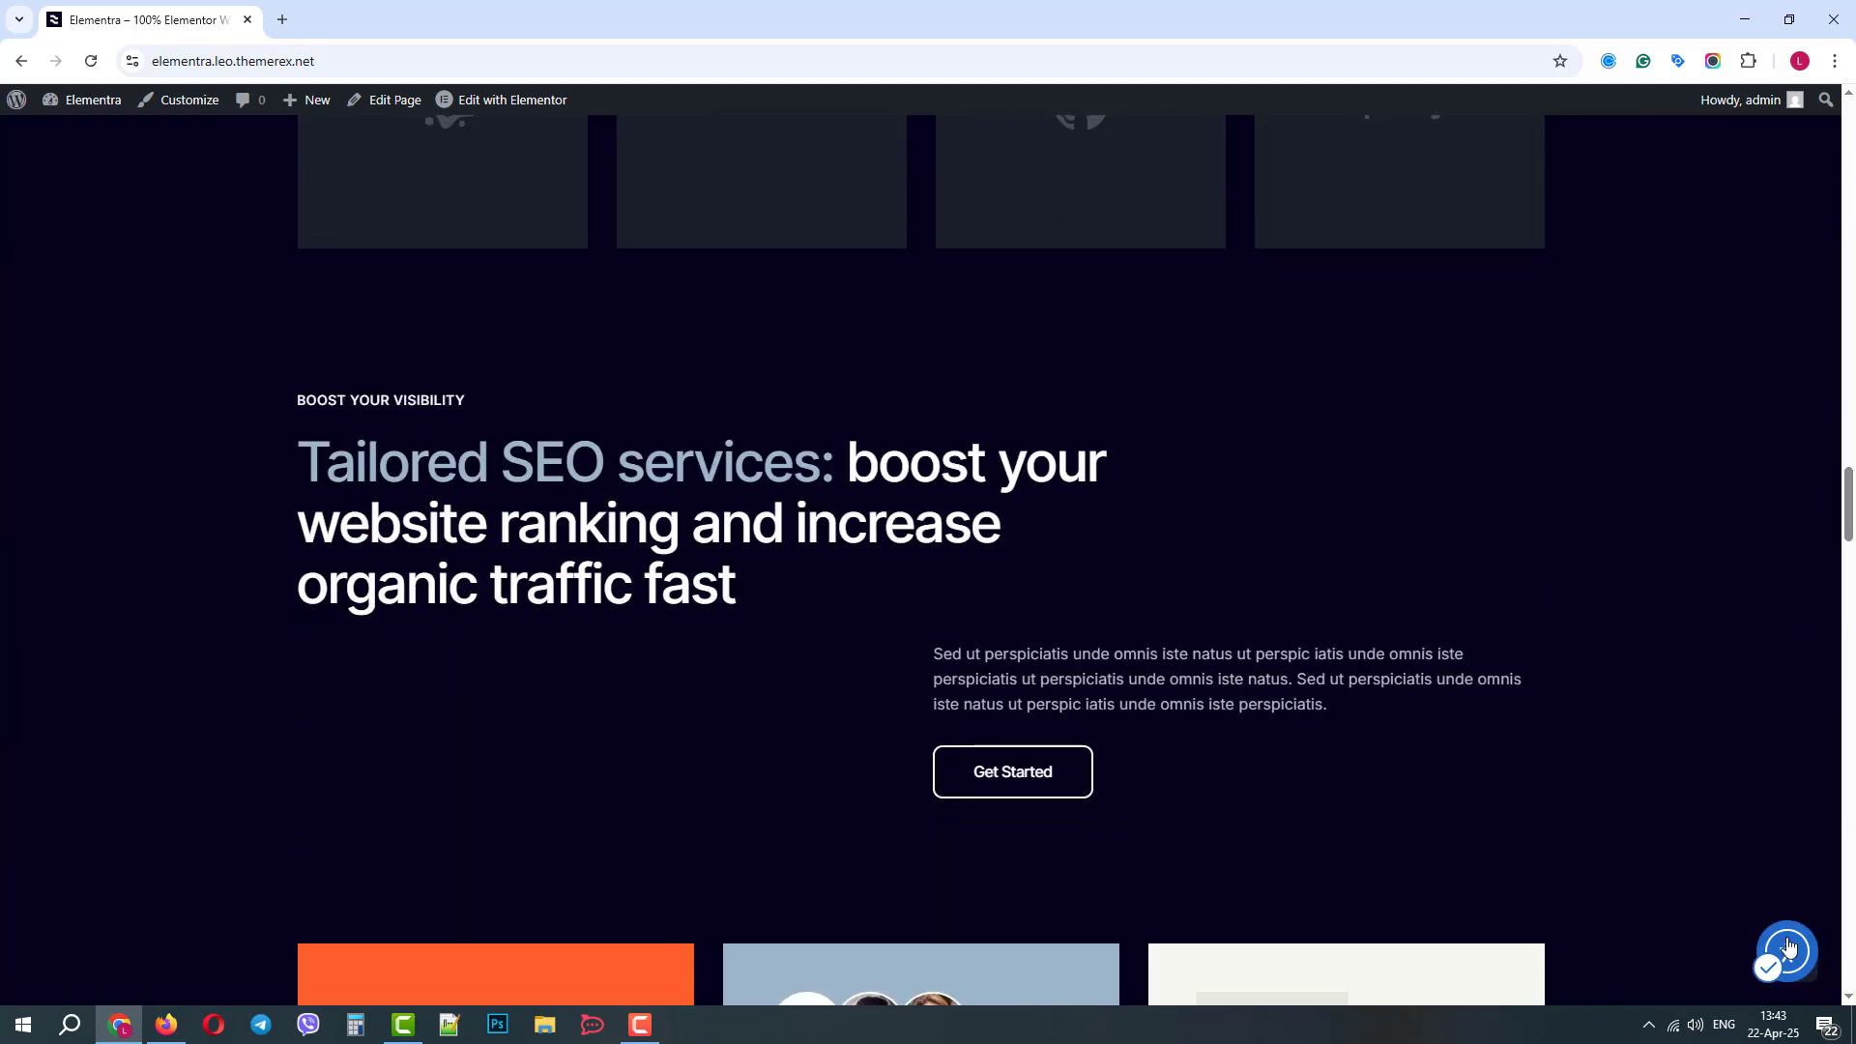
left_click(1787, 949)
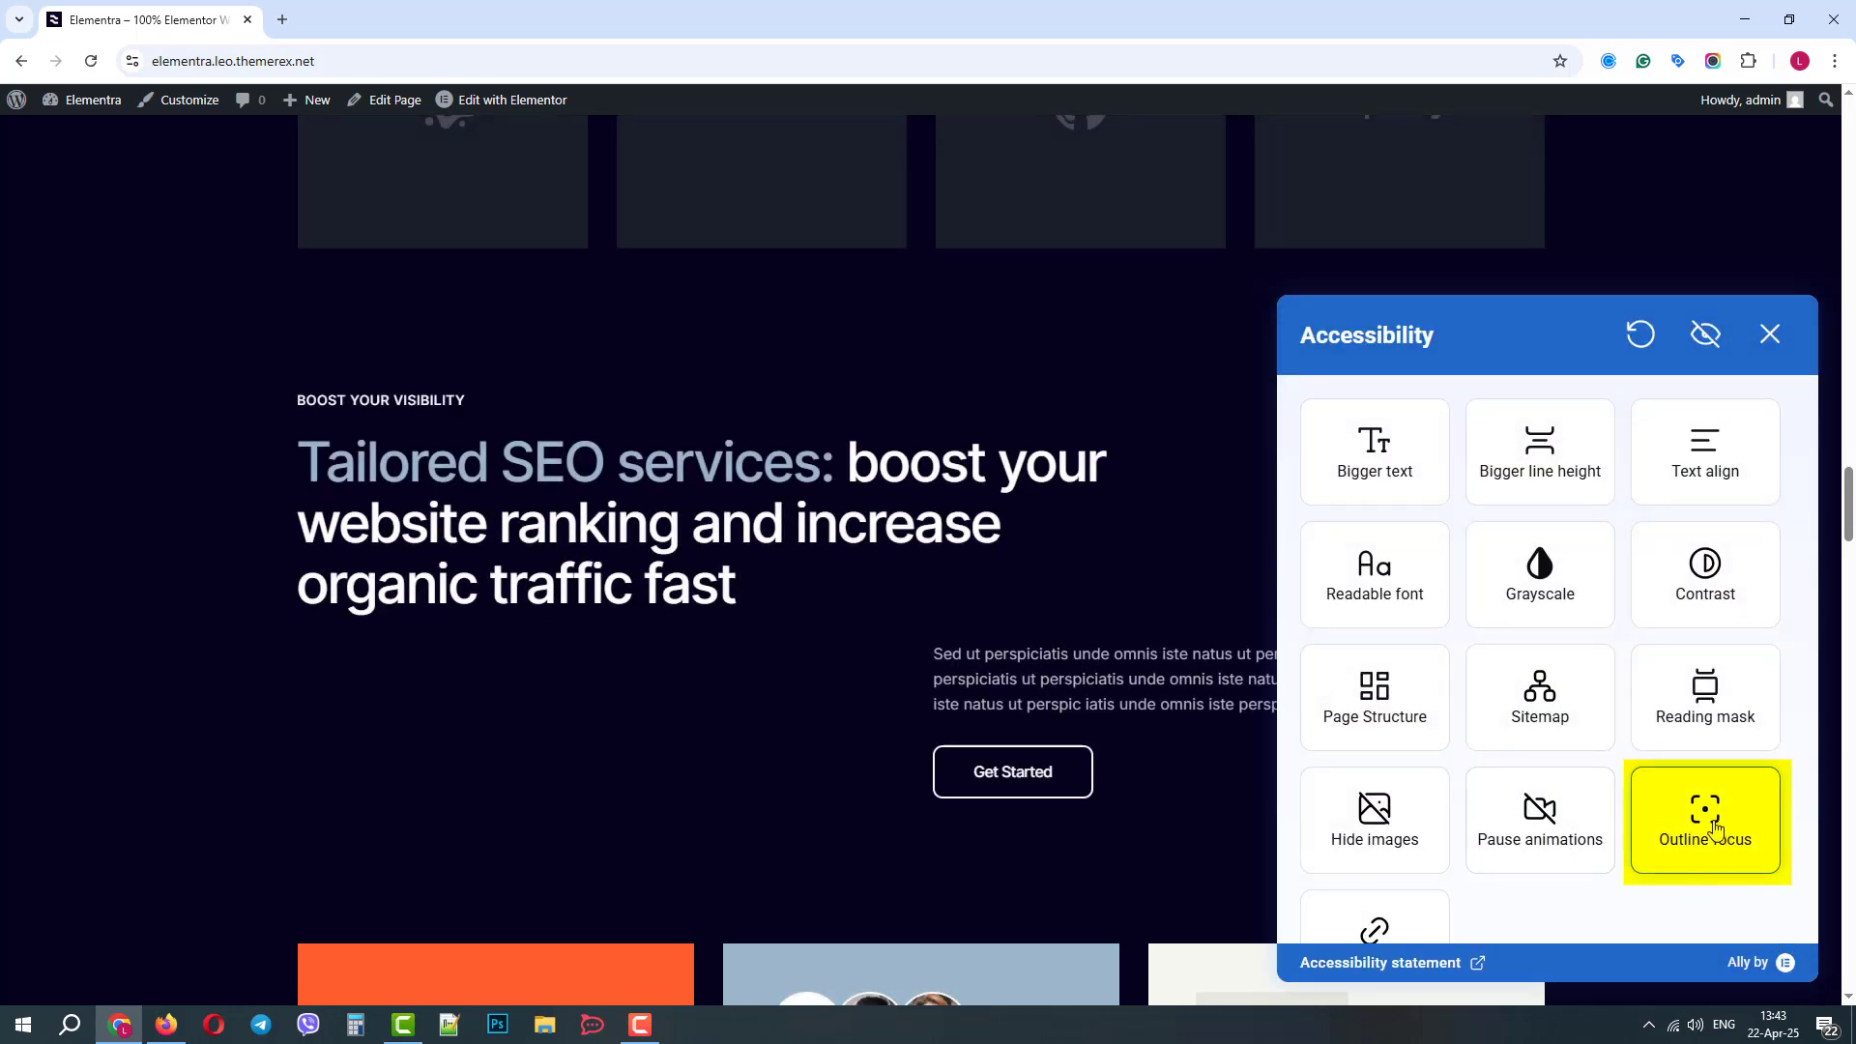
Step: Scroll the page with focus outlines and highlighted links shown, then close the panel
scroll("down", 3)
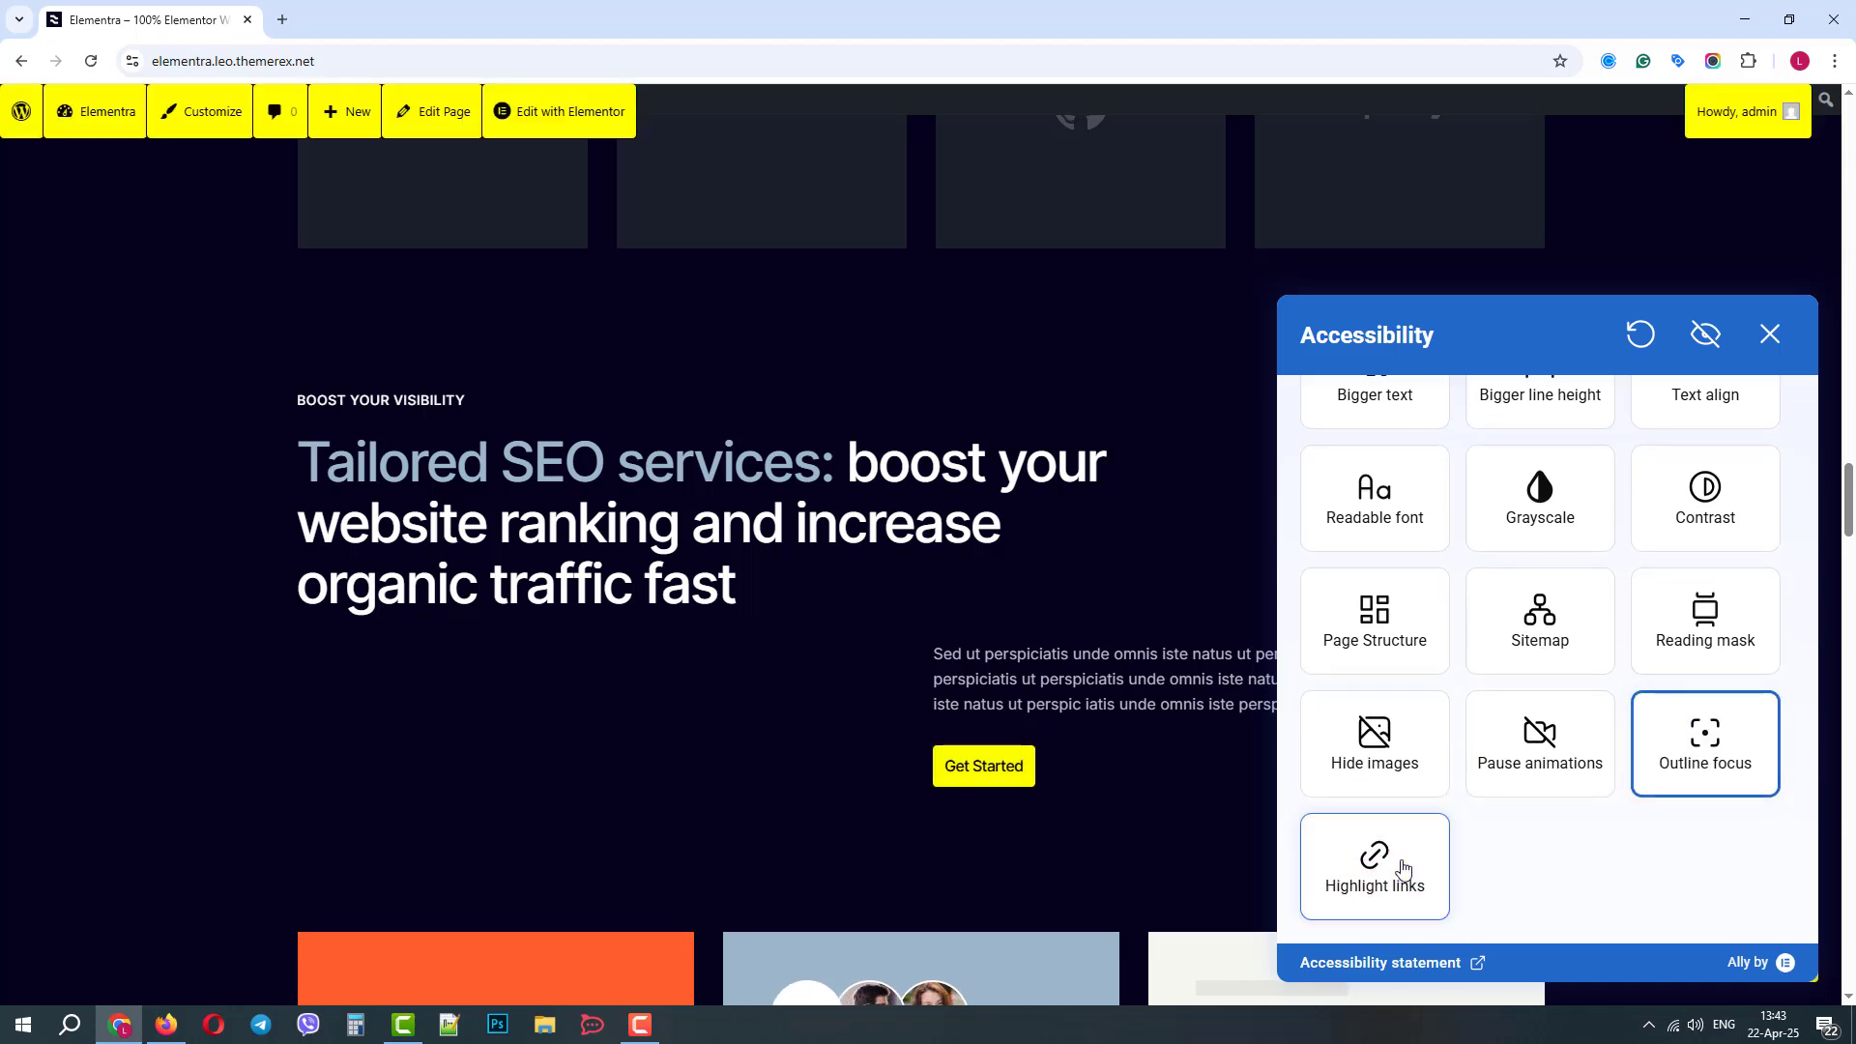
mouse_move(1604, 302)
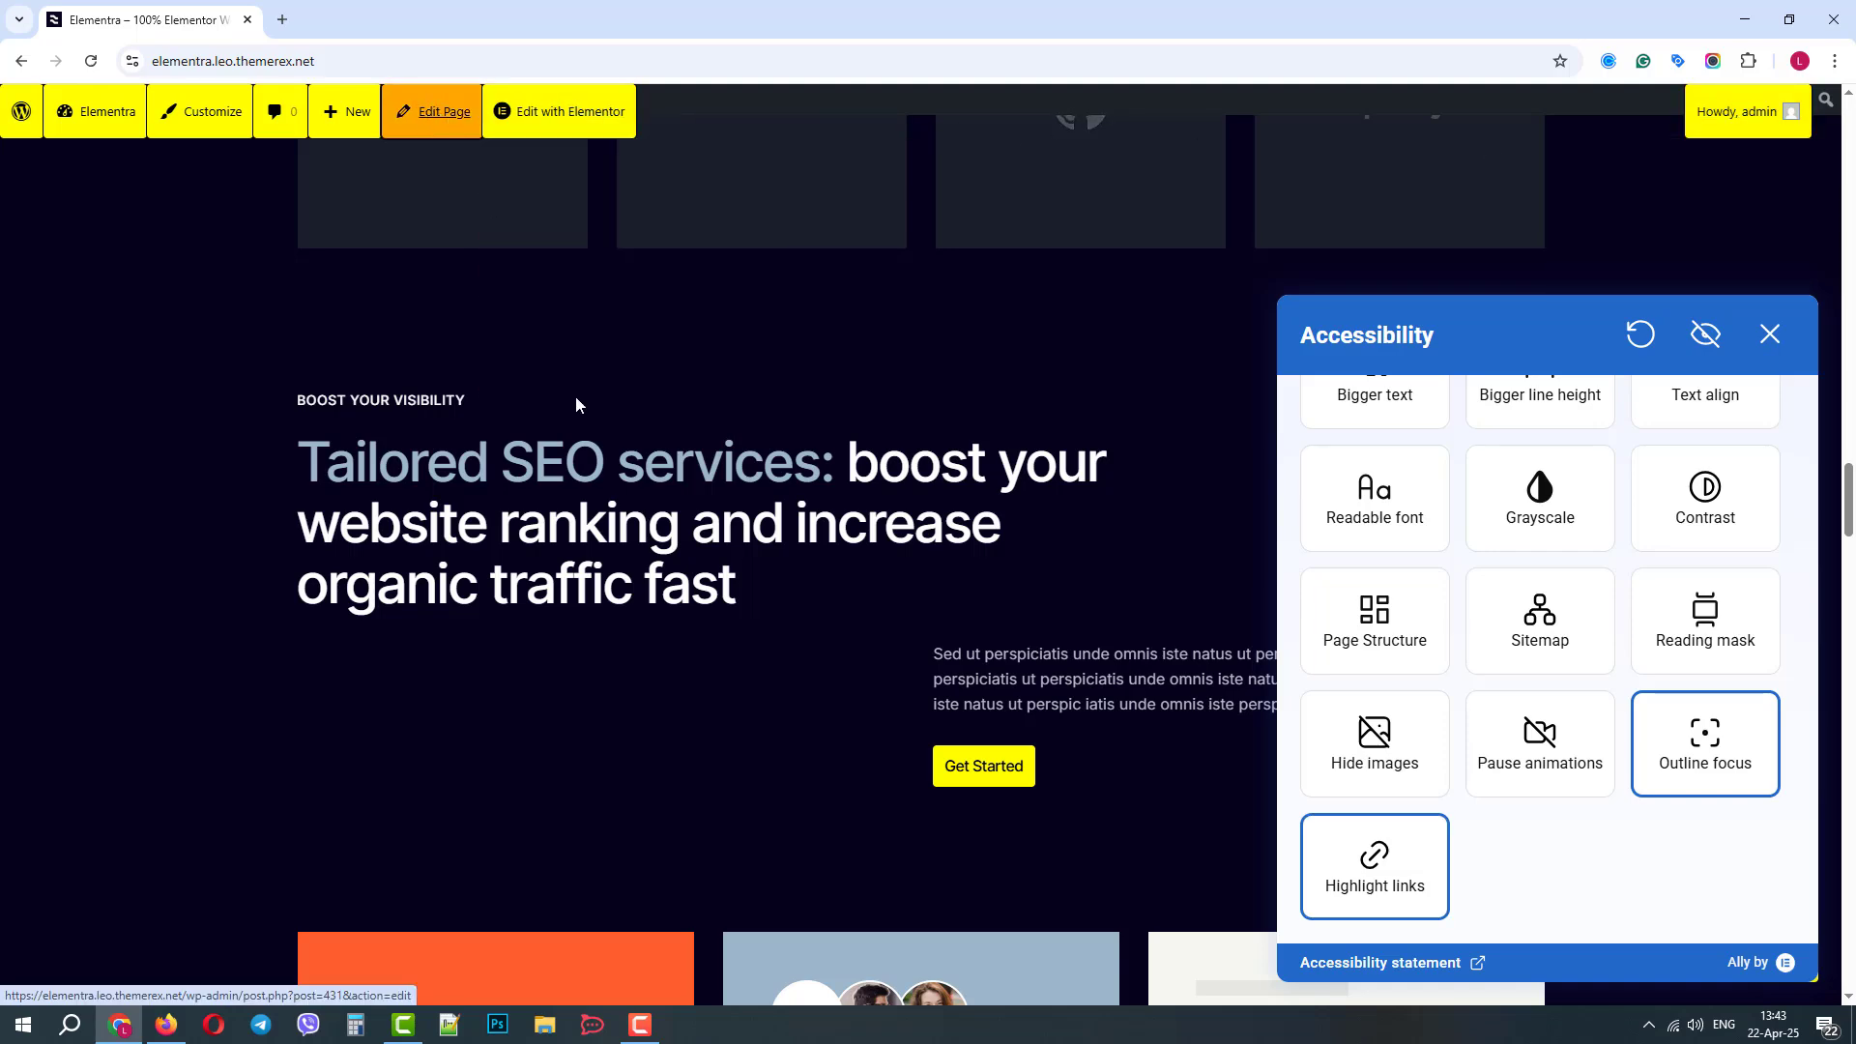
scroll("down", 3)
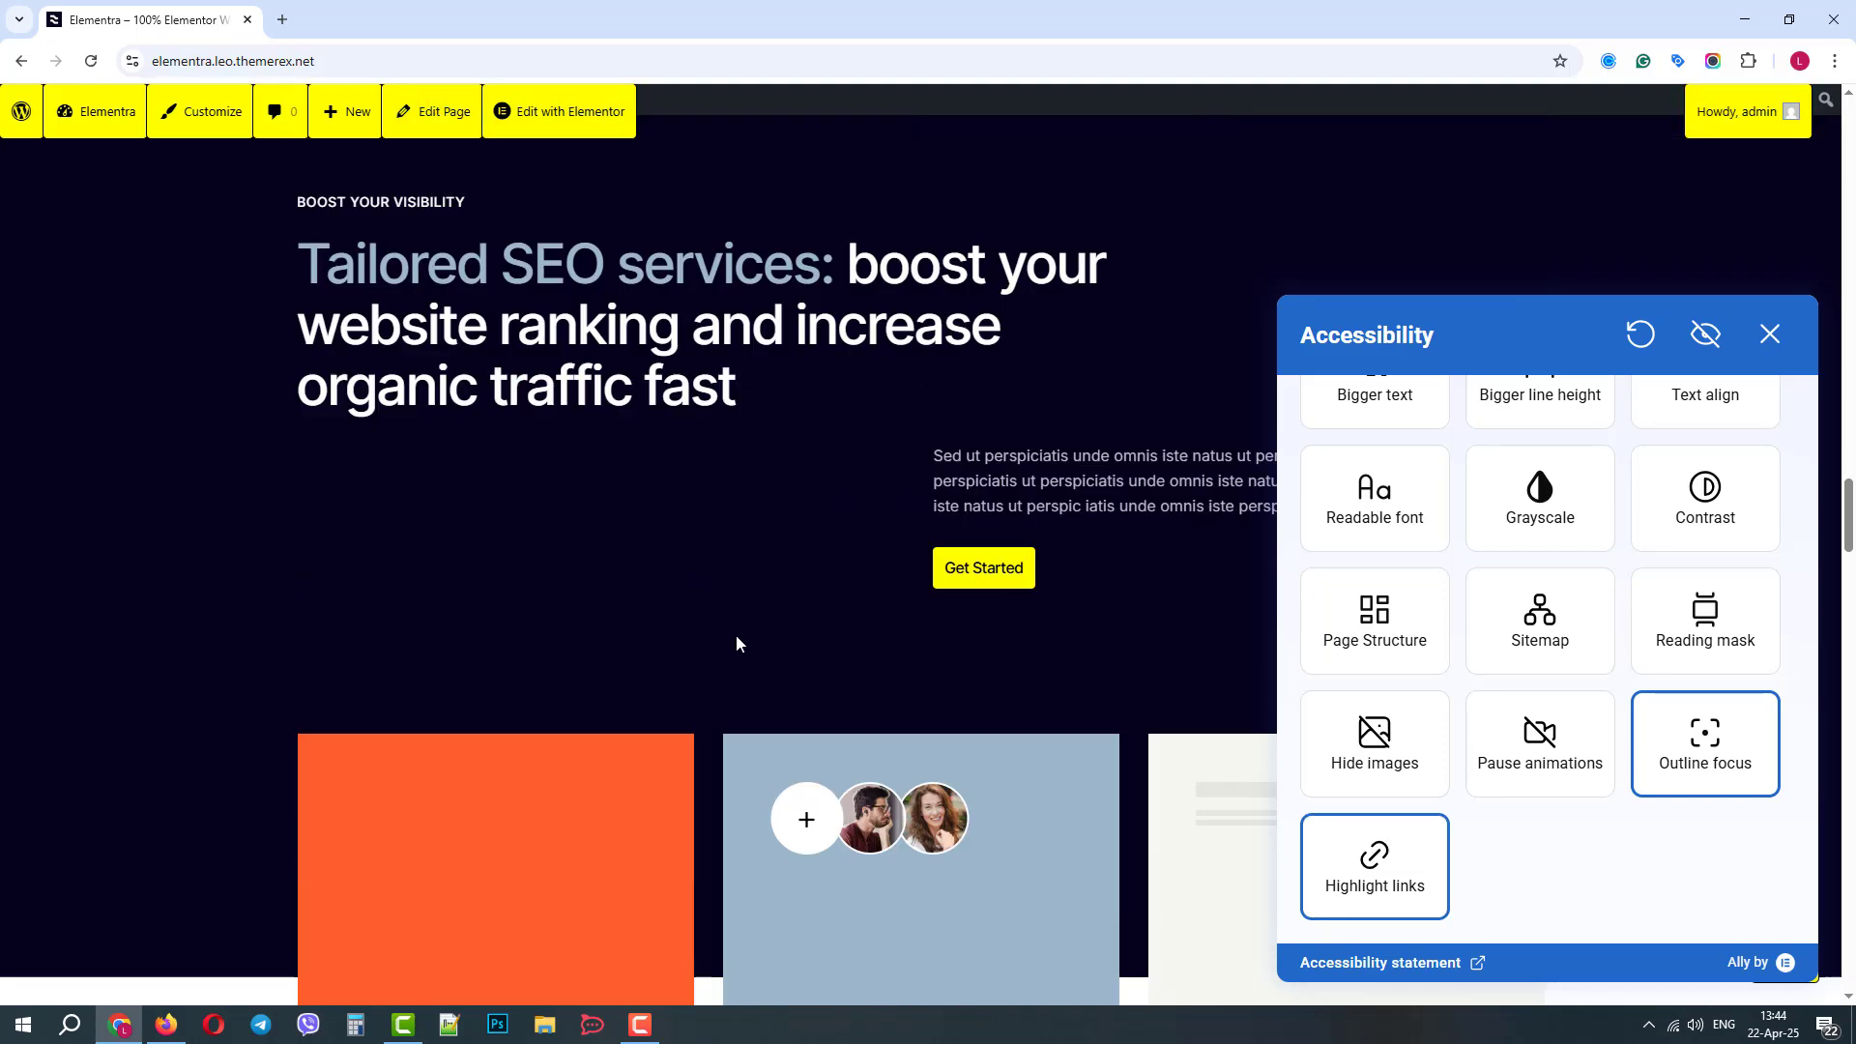
scroll("down", 3)
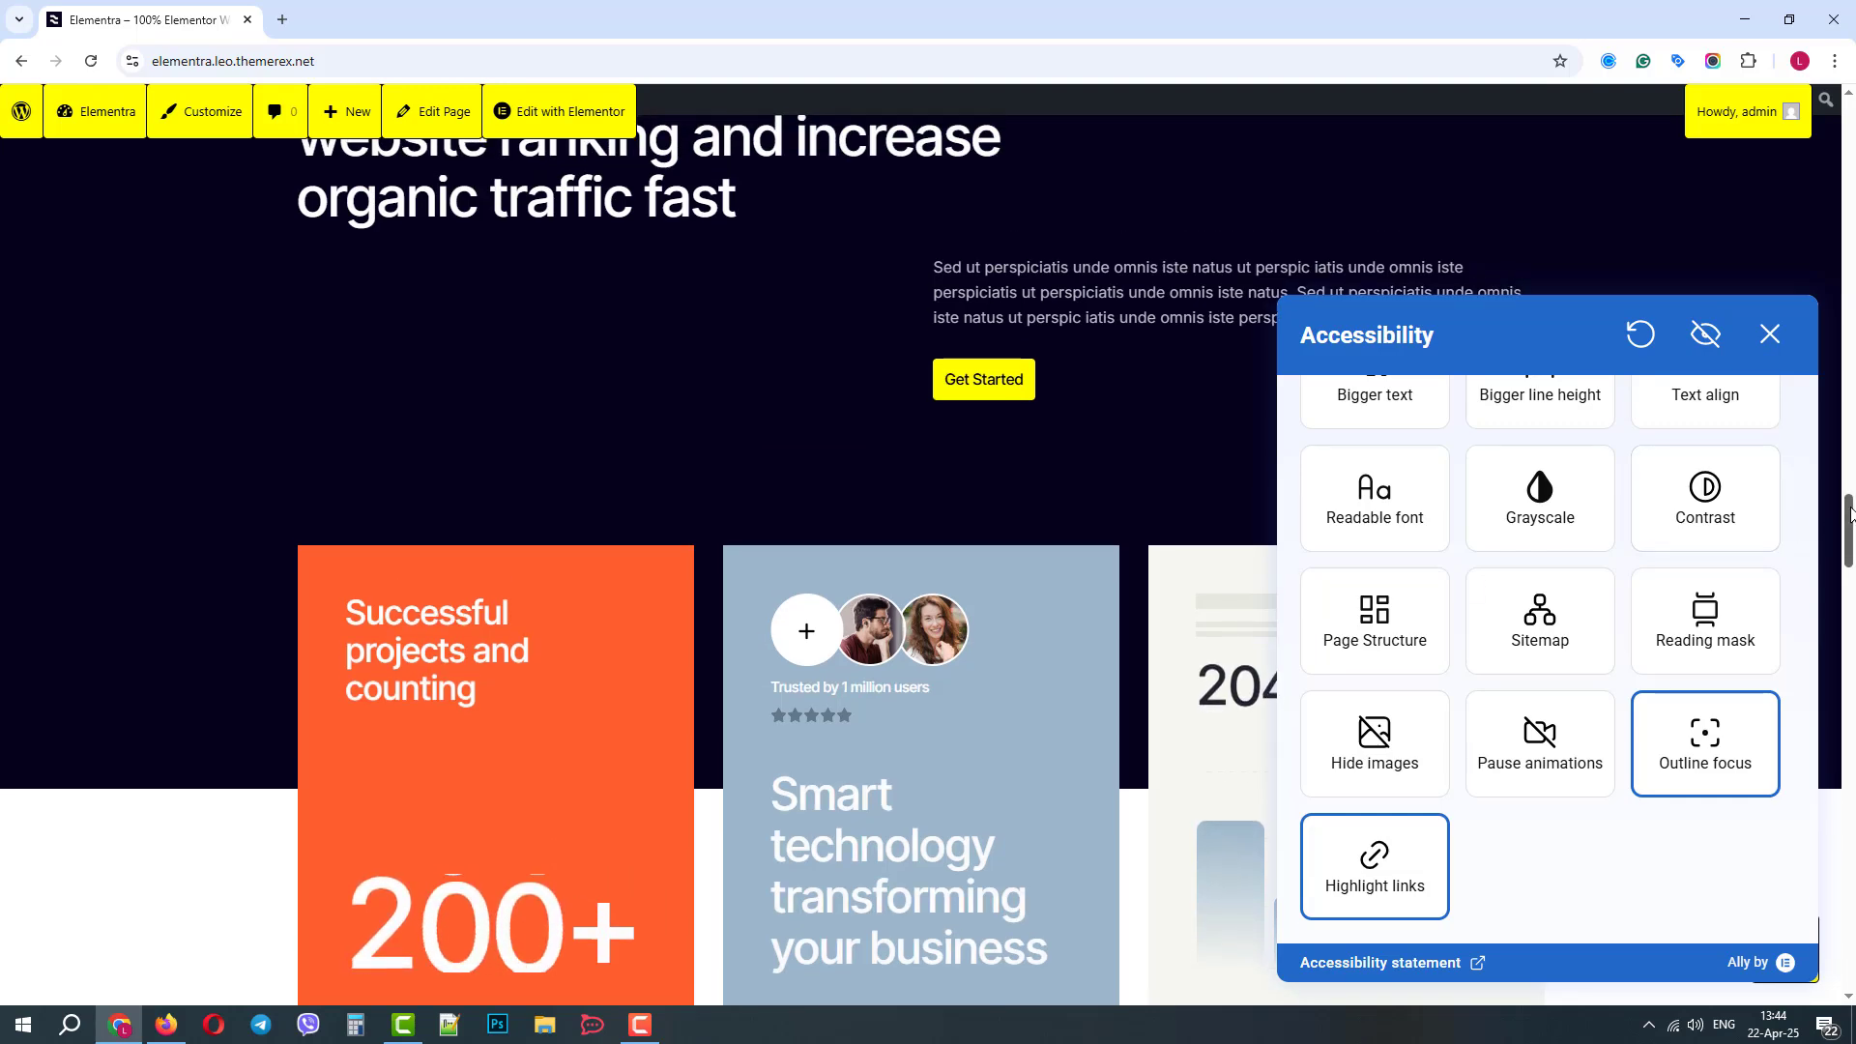
scroll("down", 3)
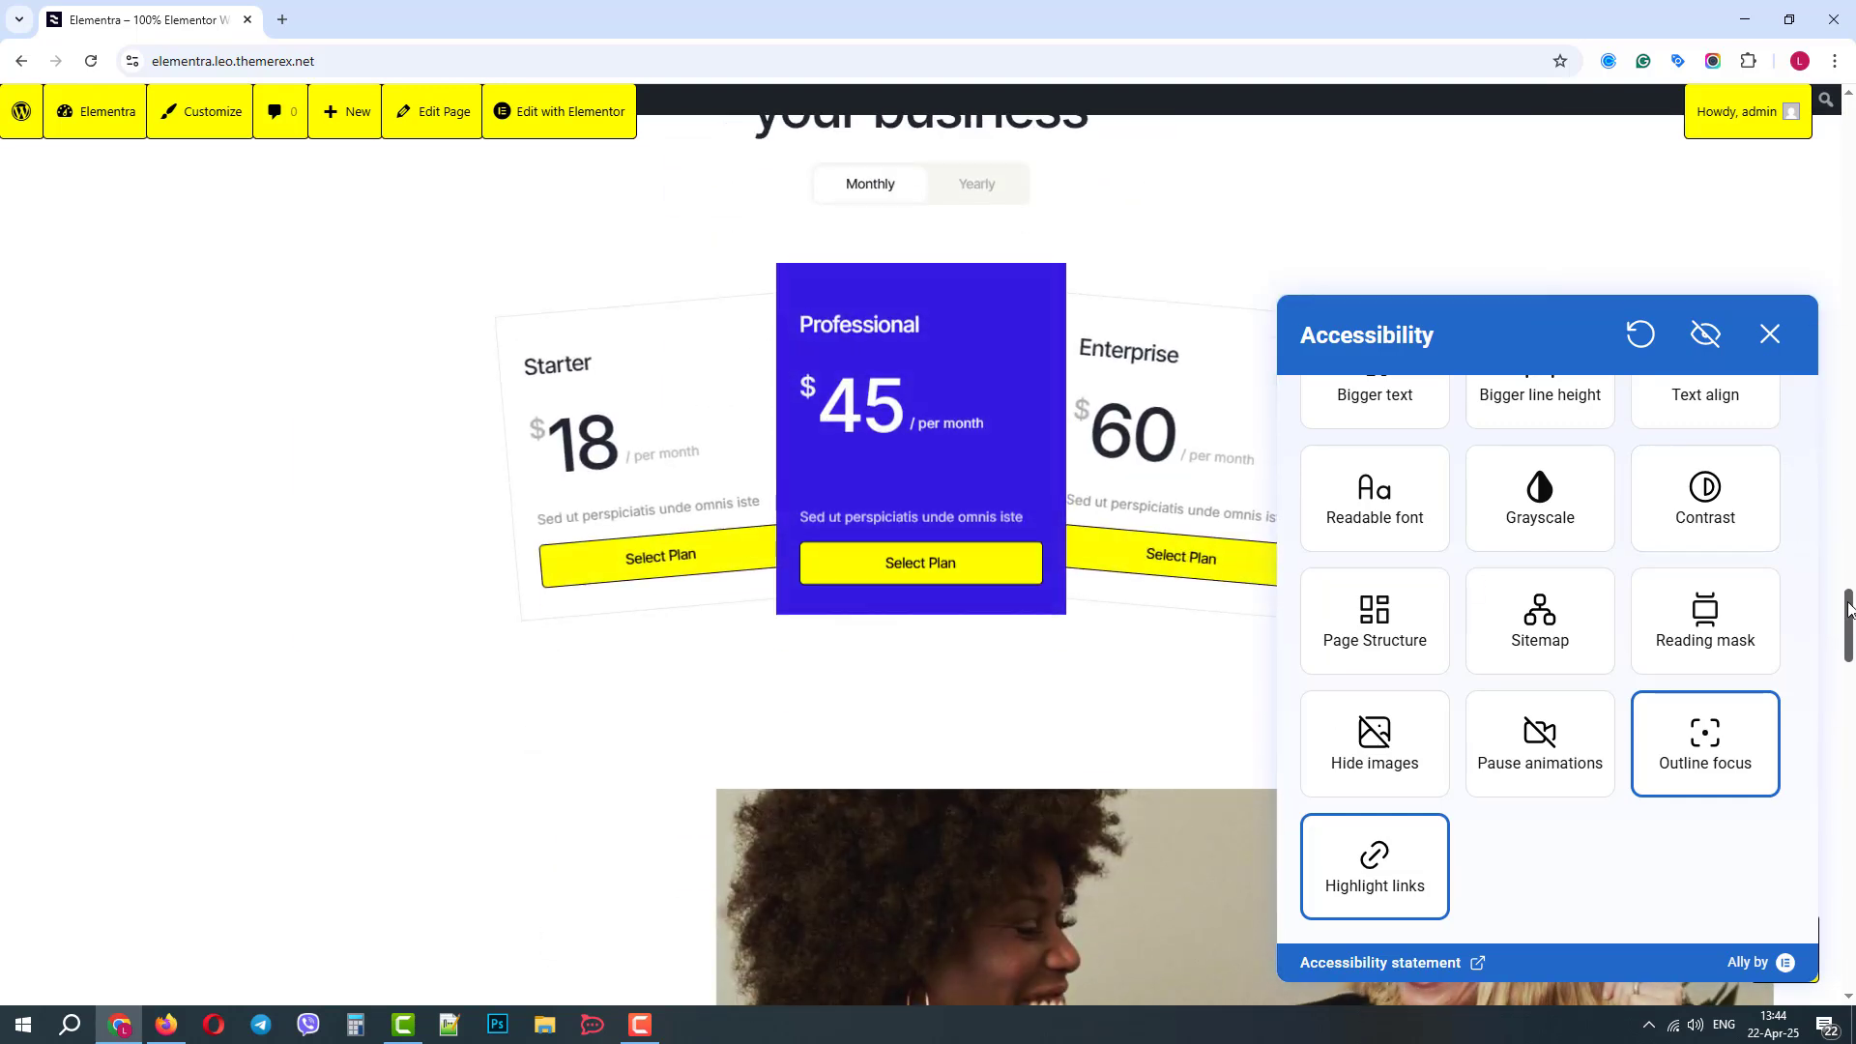
mouse_move(1127, 576)
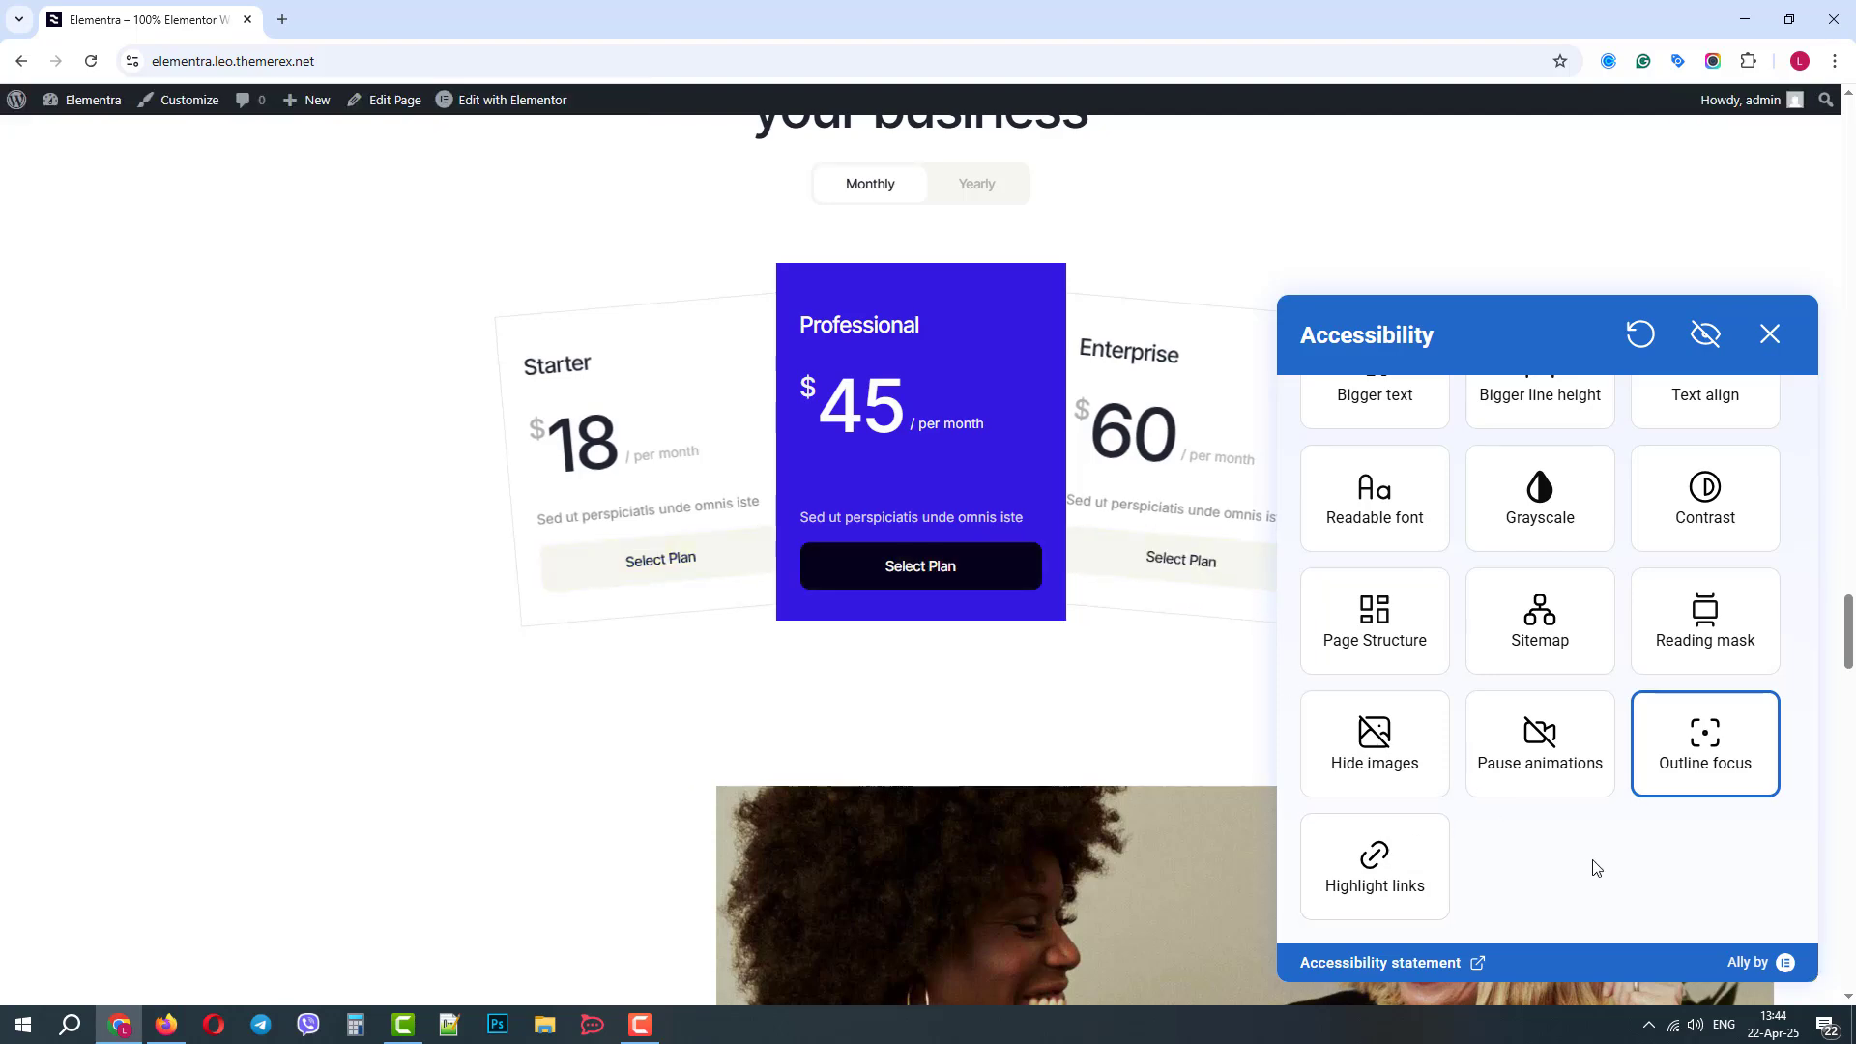
left_click(1769, 333)
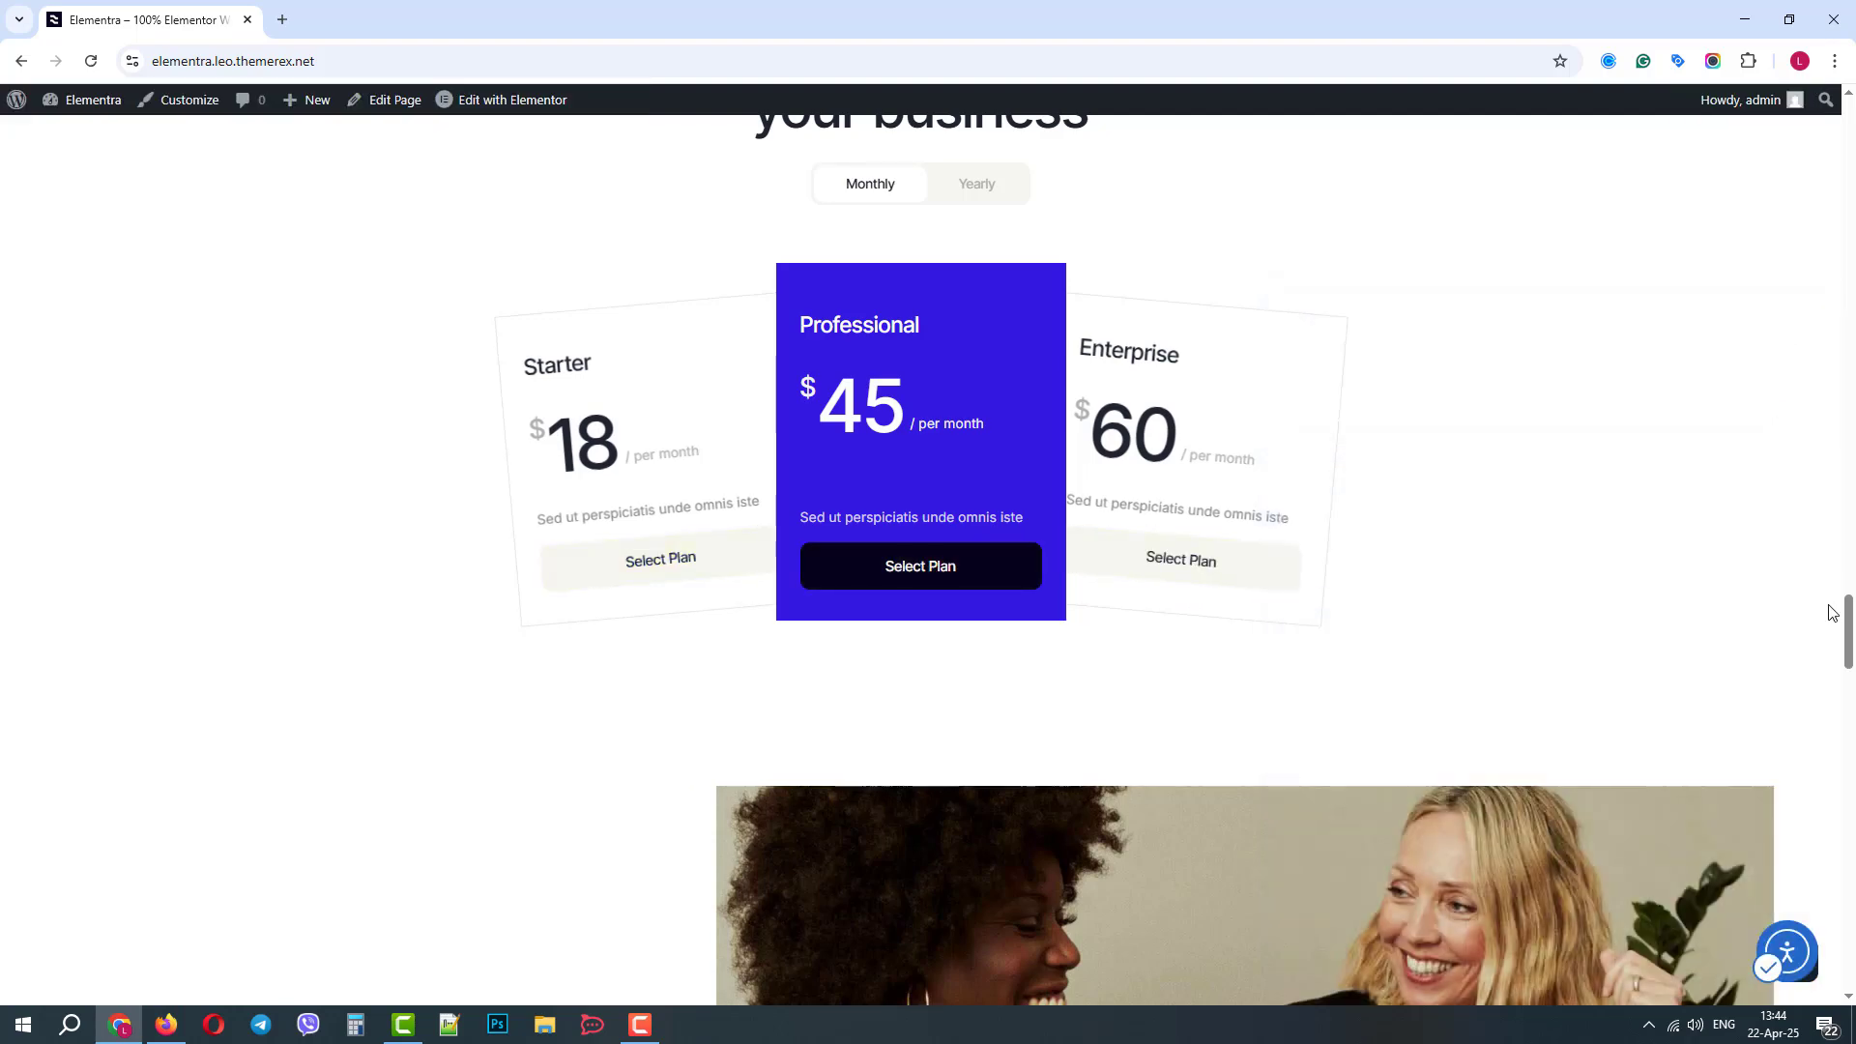
scroll("down", 3)
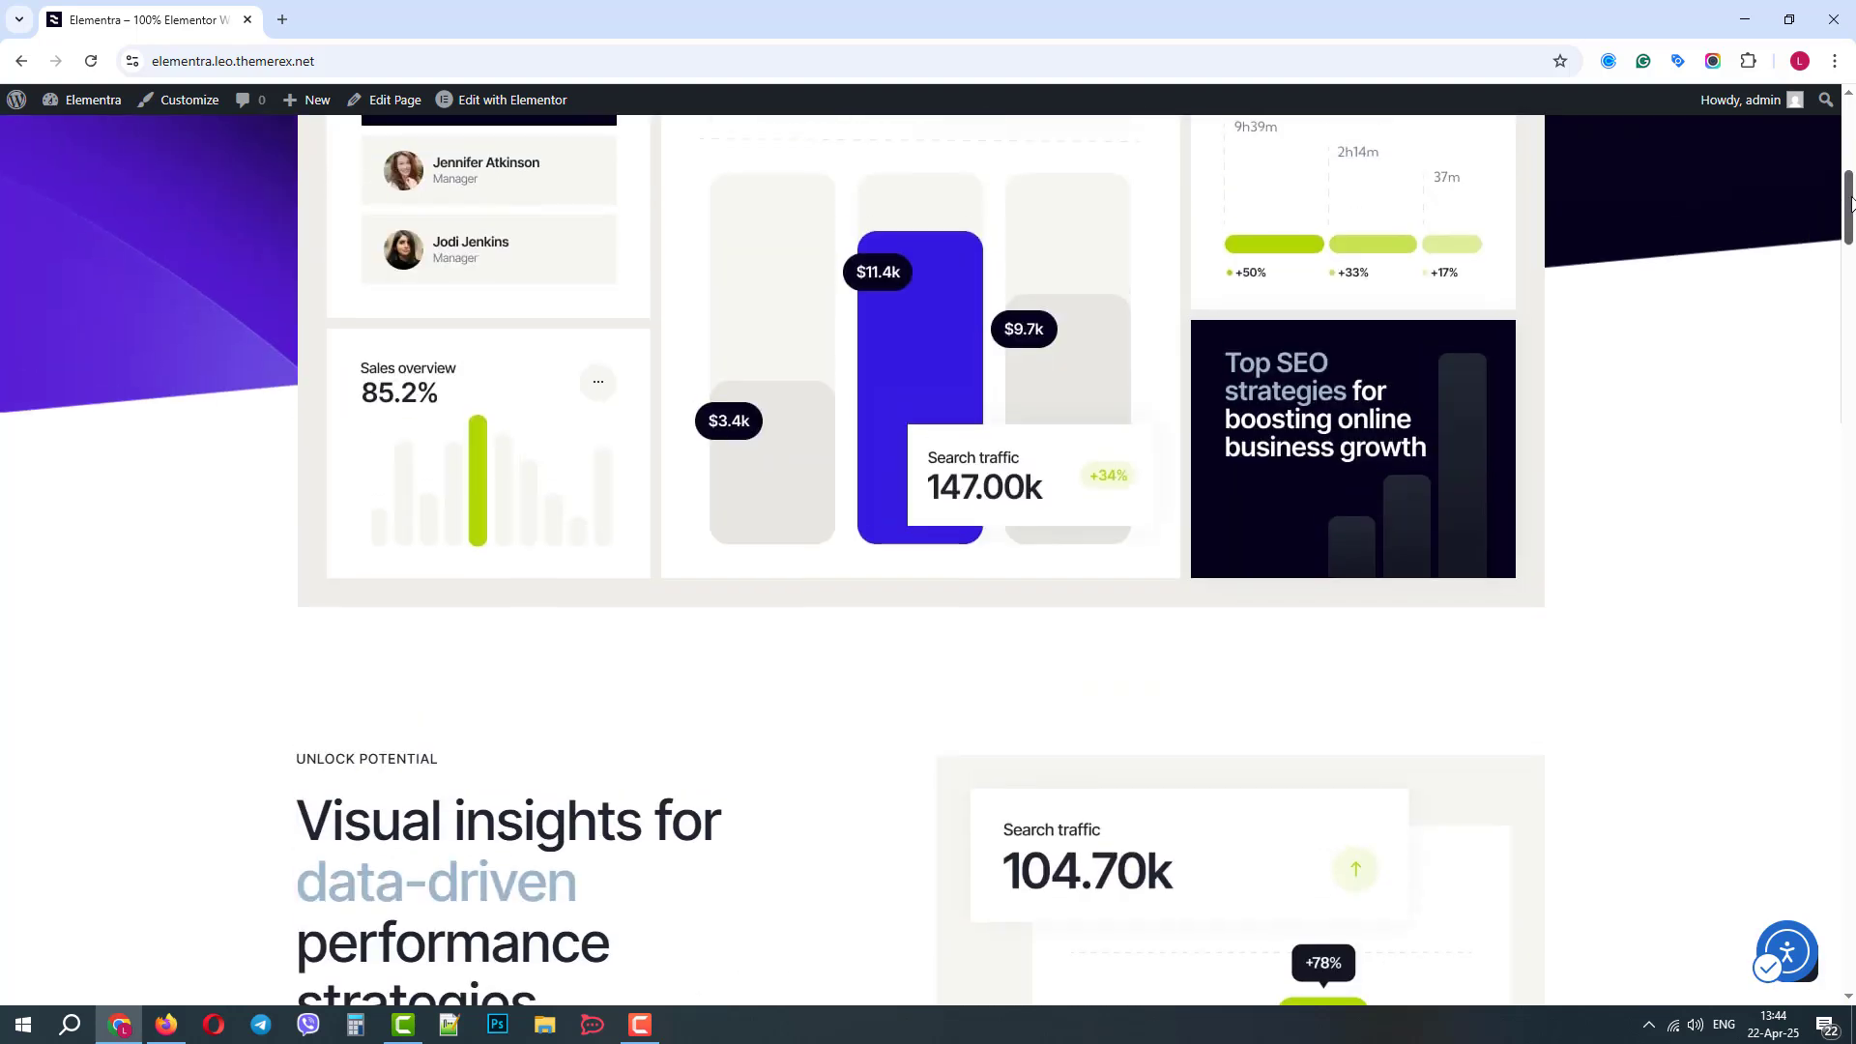